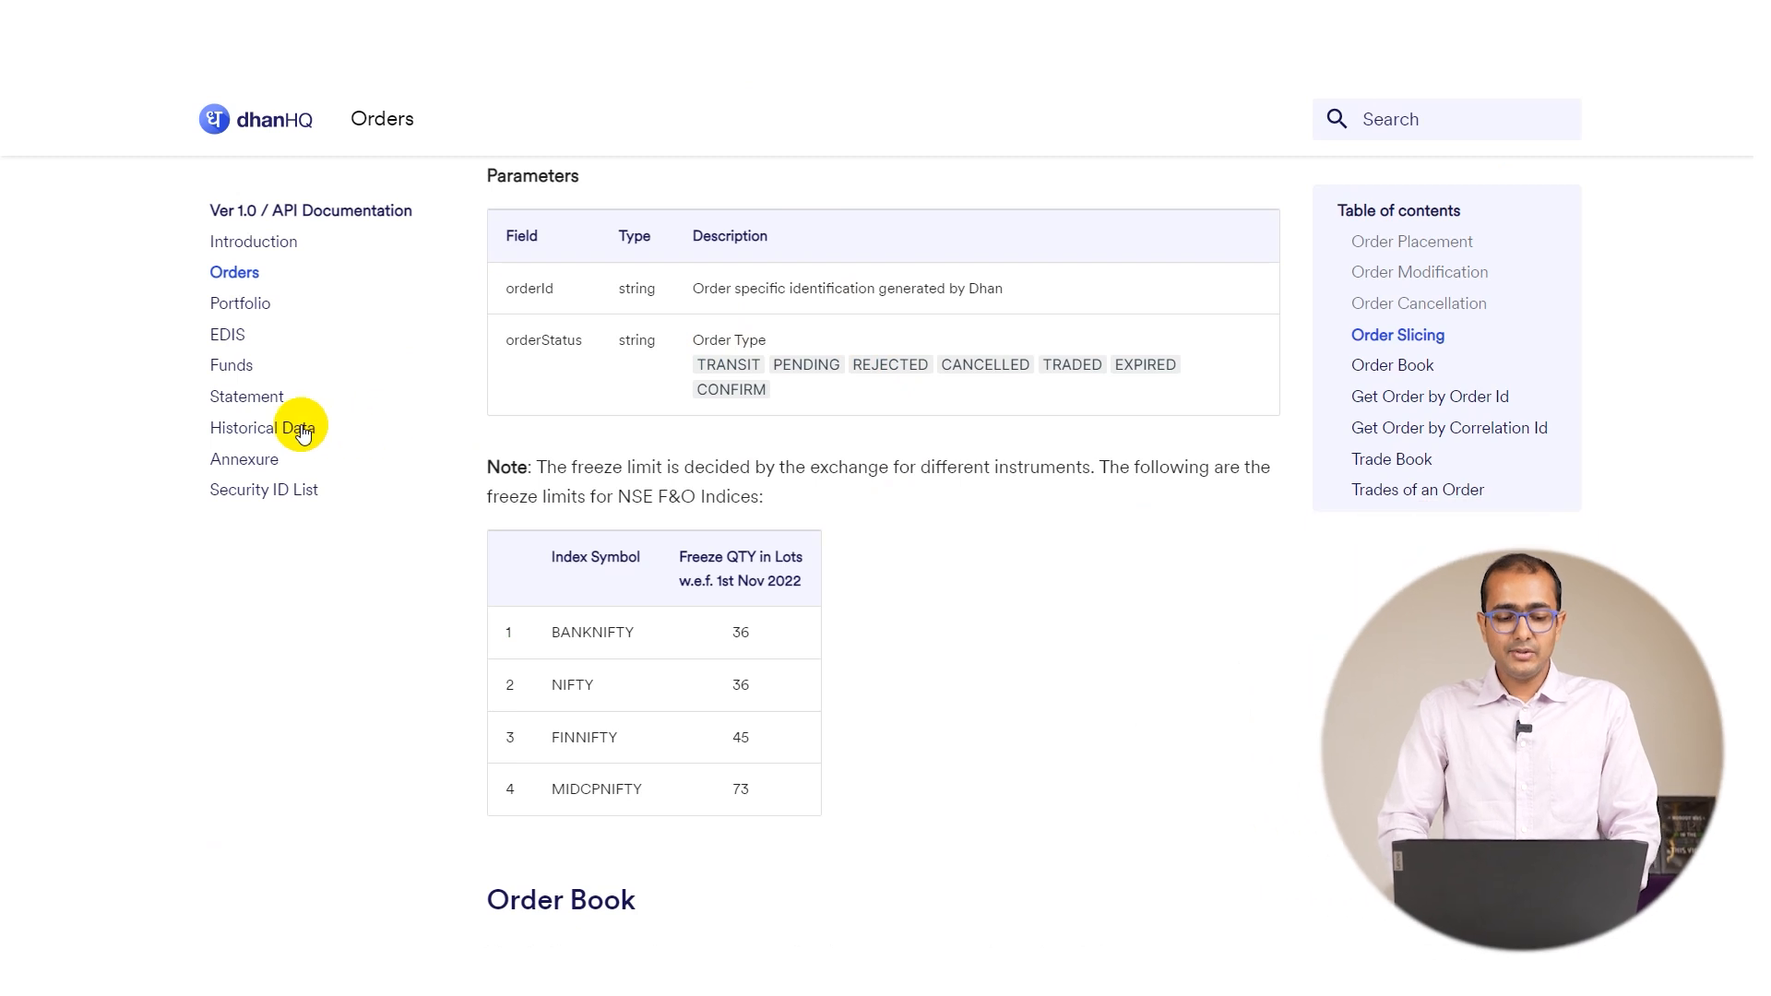
Navigate to Daily Historical Data in the docs and copy its Python request example
{"action": "key", "text": "ctrl+plus"}
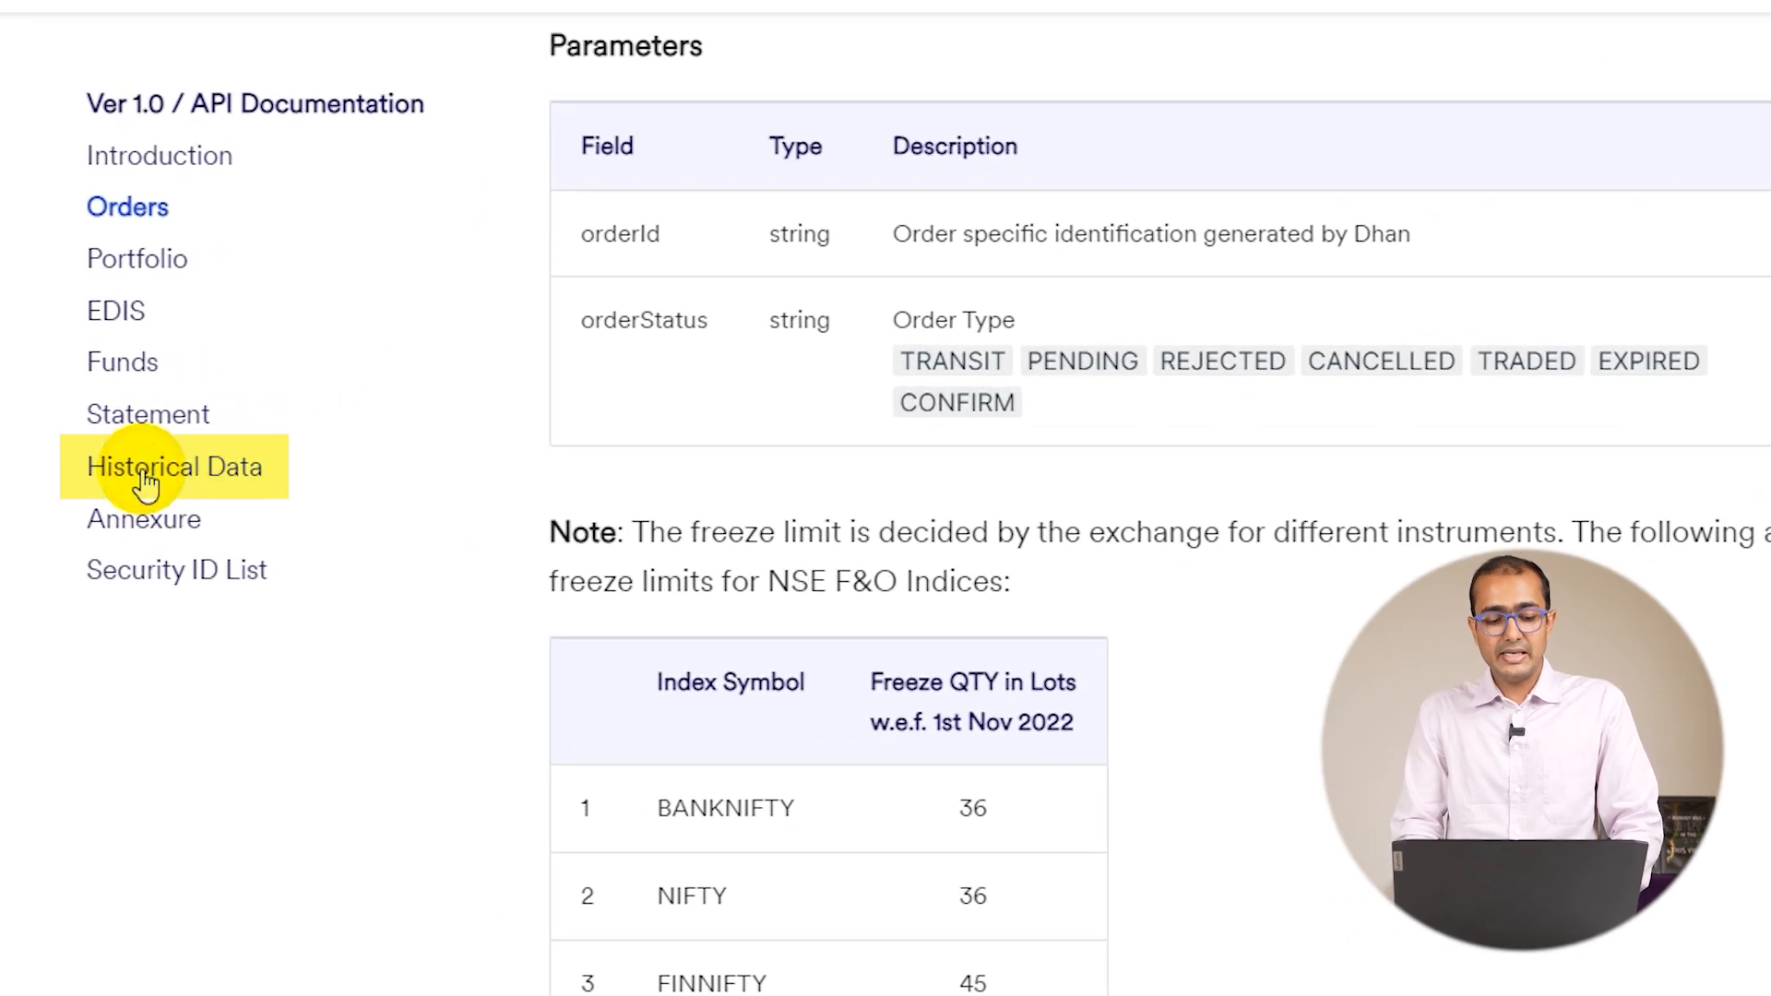
{"action": "left_click", "coordinate": [173, 467]}
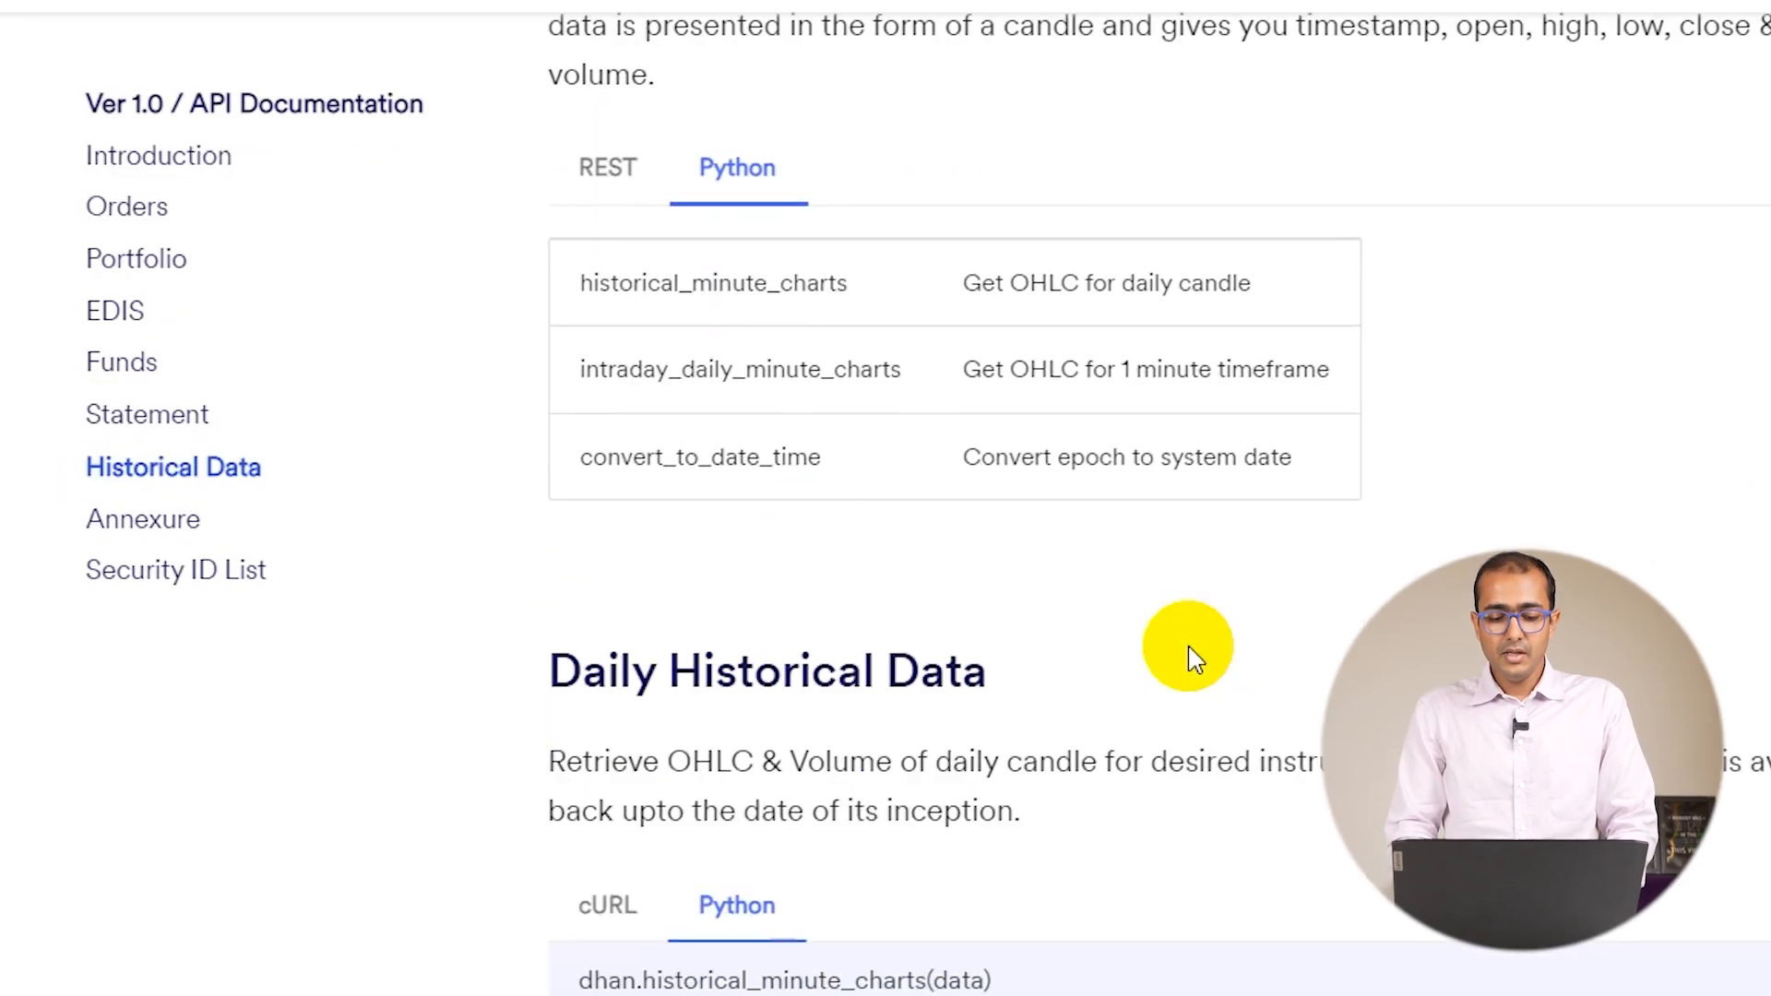
{"action": "scroll", "scroll_direction": "down", "scroll_amount": 3}
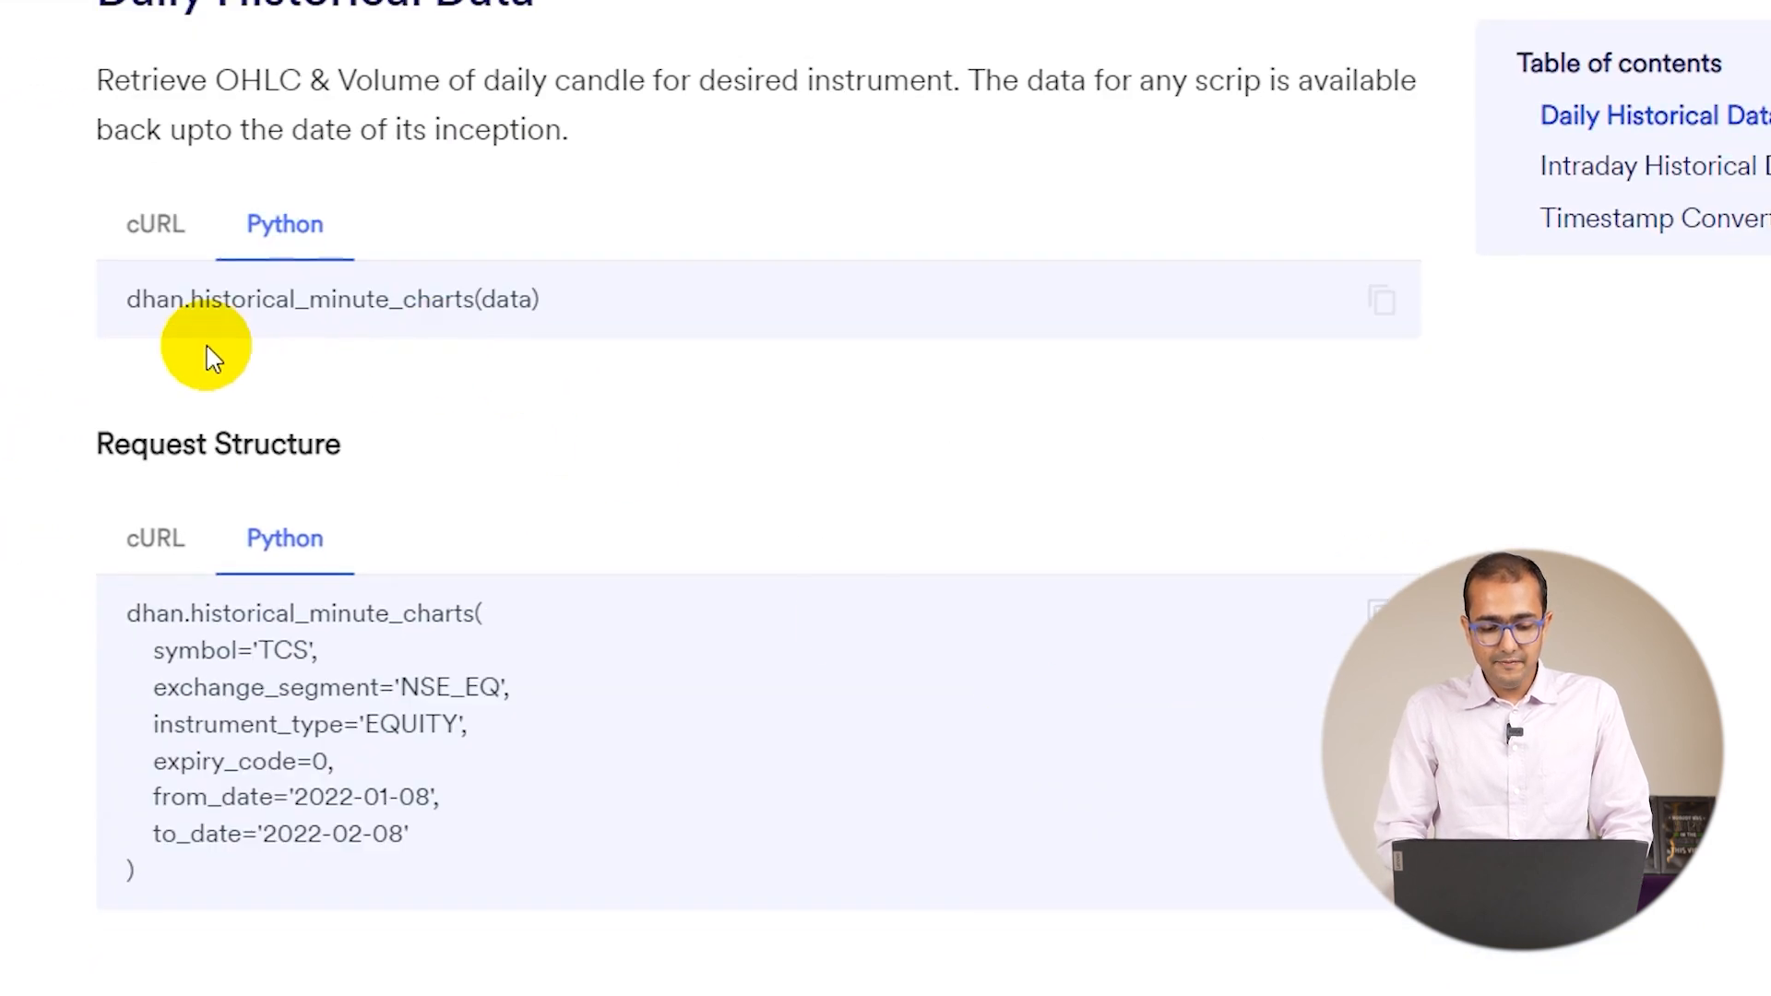
{"action": "mouse_move", "coordinate": [701, 468]}
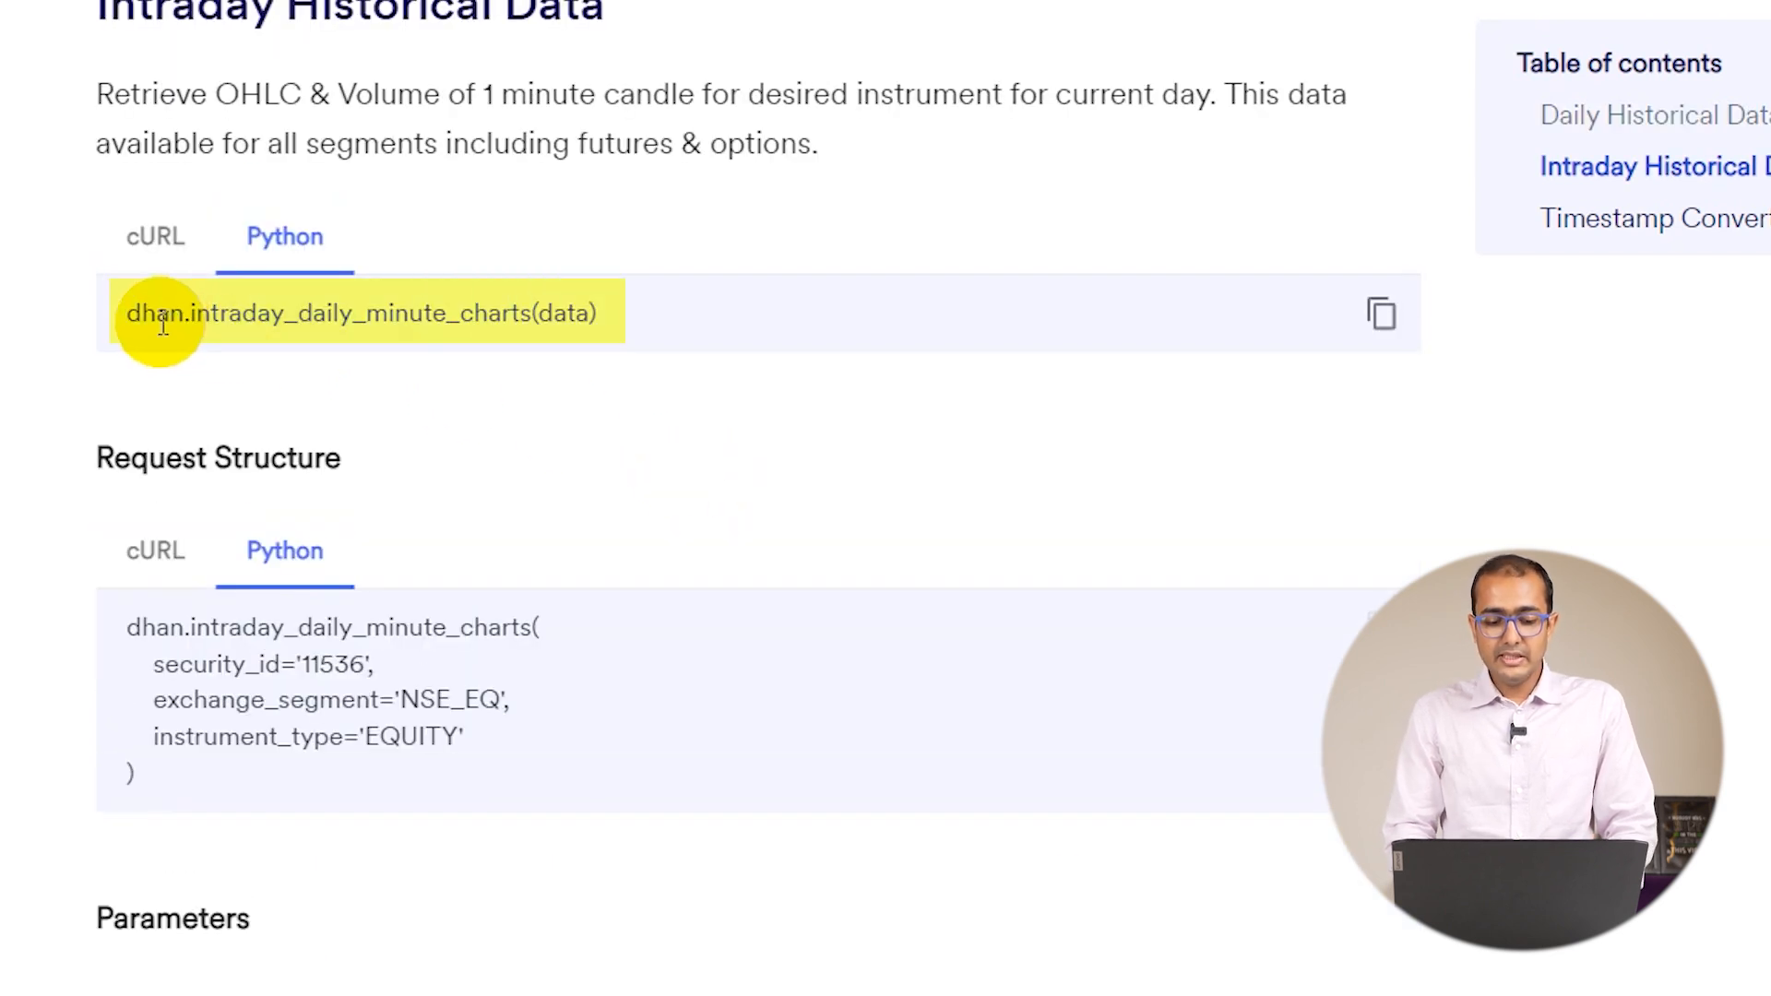
{"action": "mouse_move", "coordinate": [395, 313]}
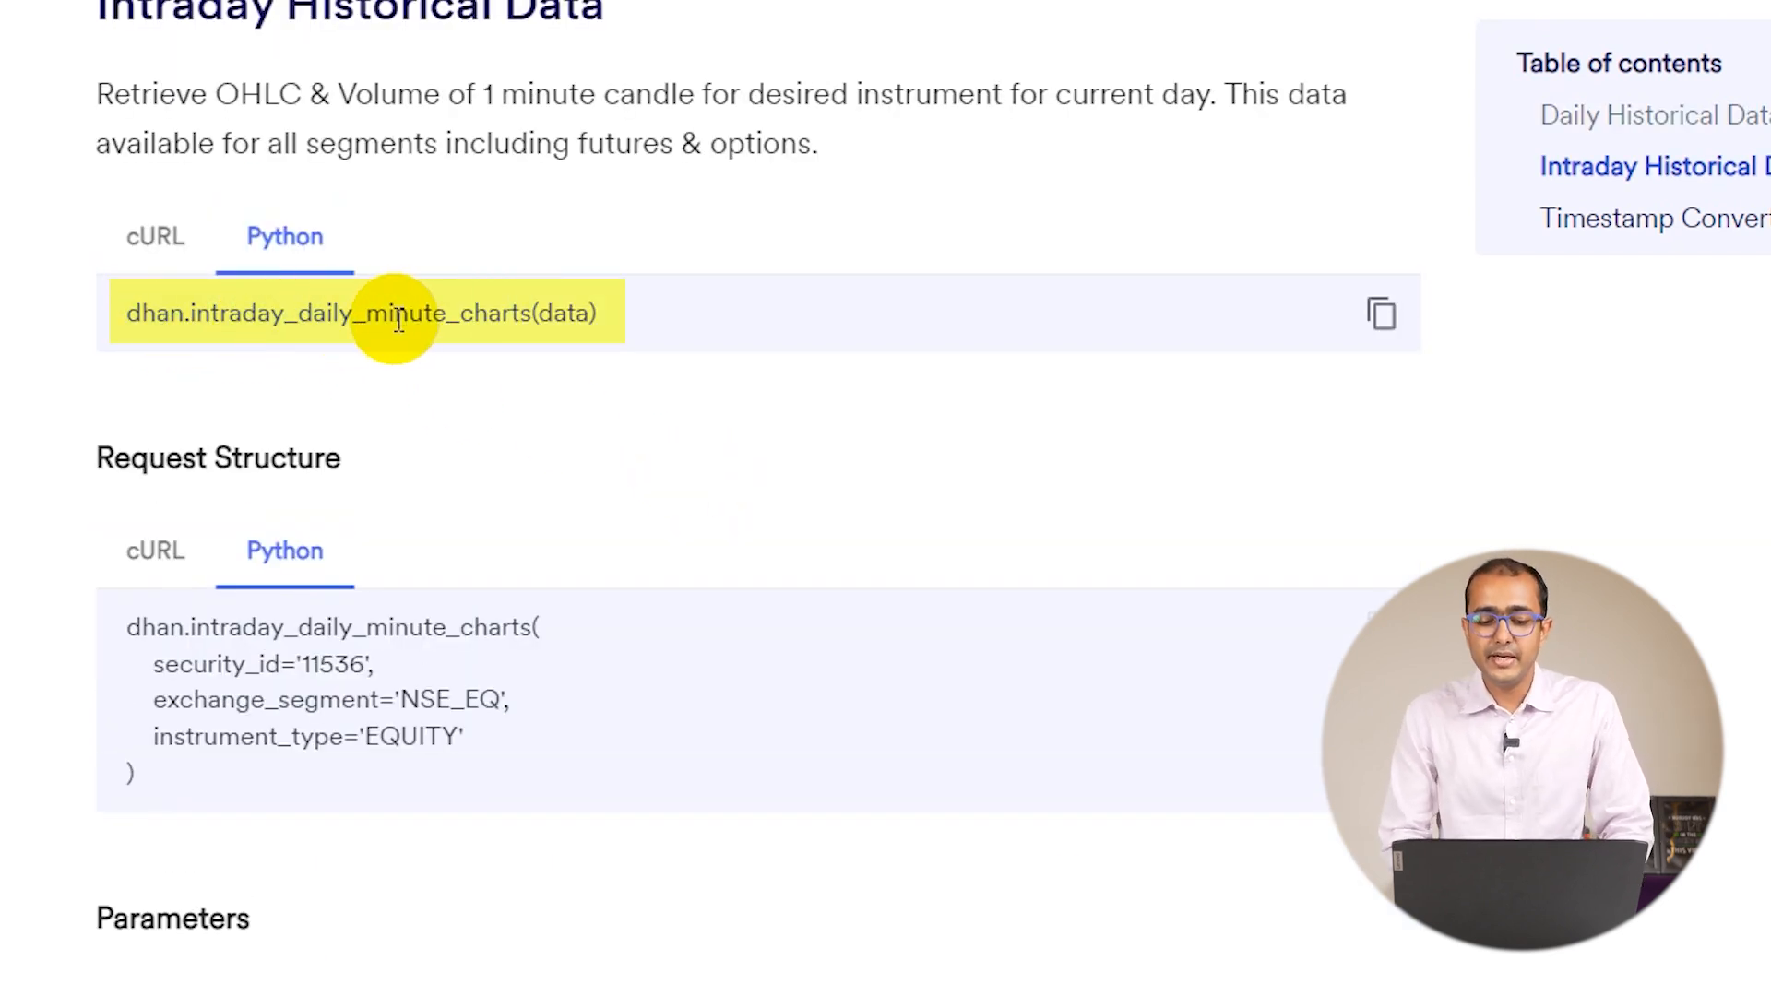
{"action": "scroll", "scroll_direction": "down", "scroll_amount": 3}
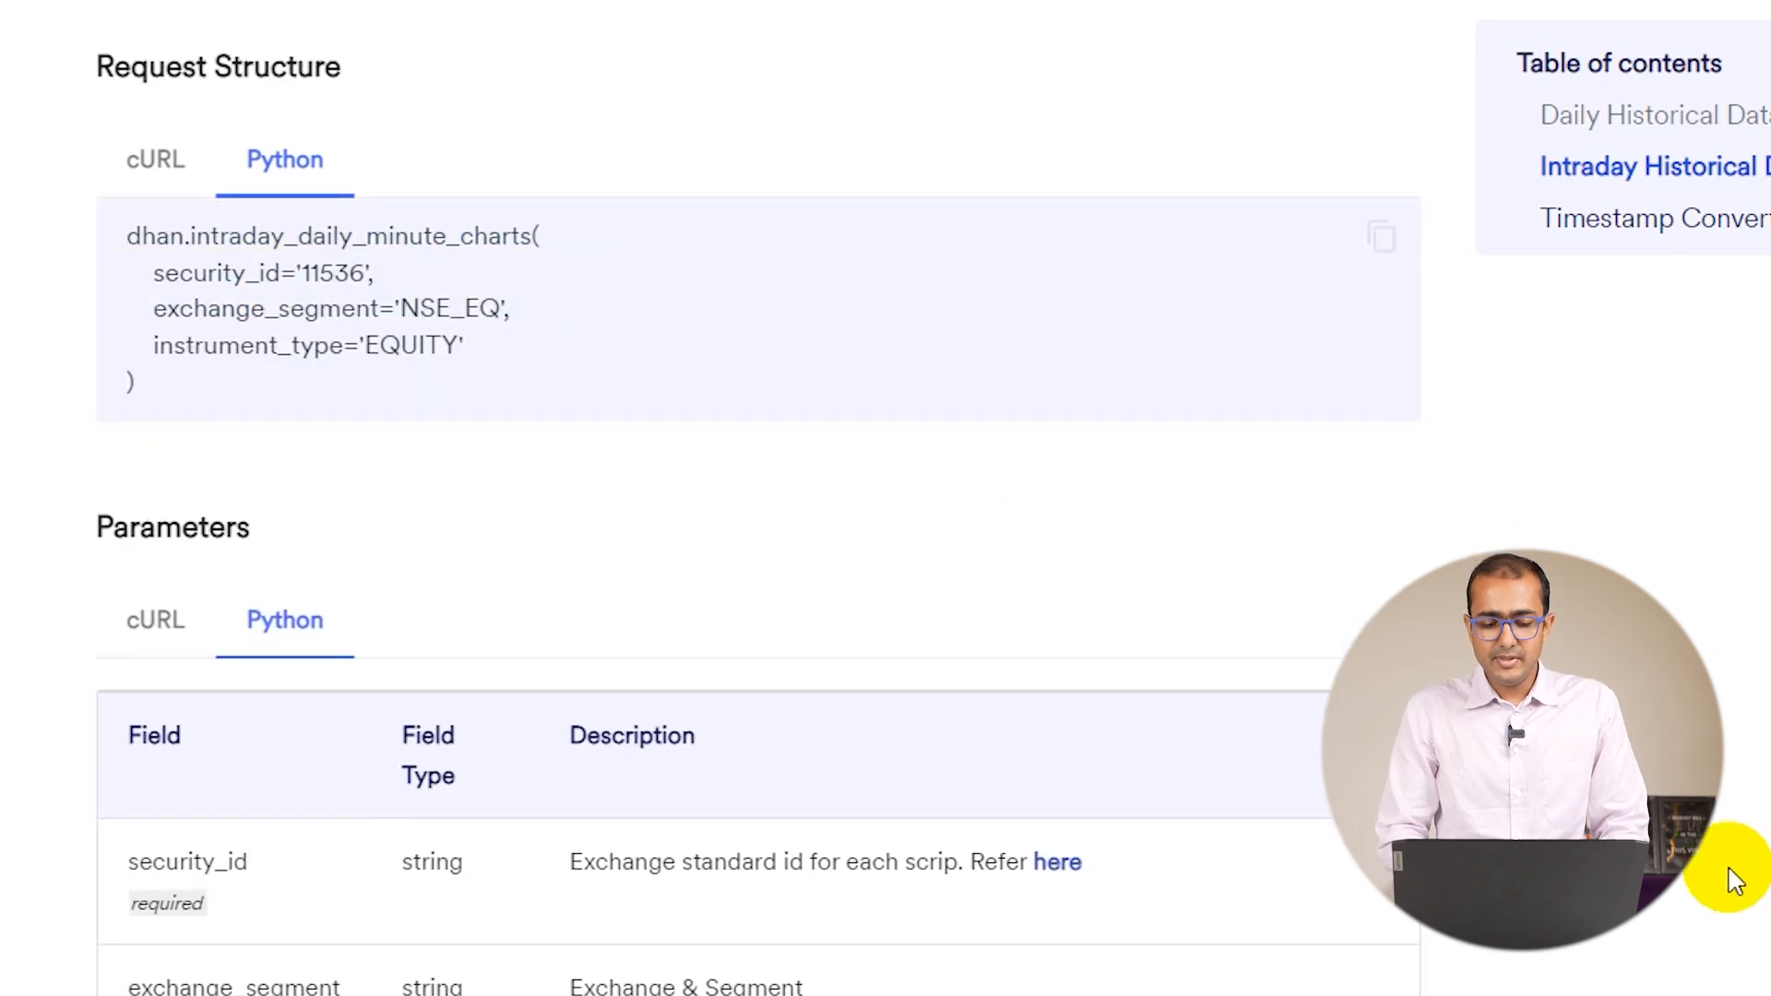
{"action": "scroll", "scroll_direction": "up", "scroll_amount": 3}
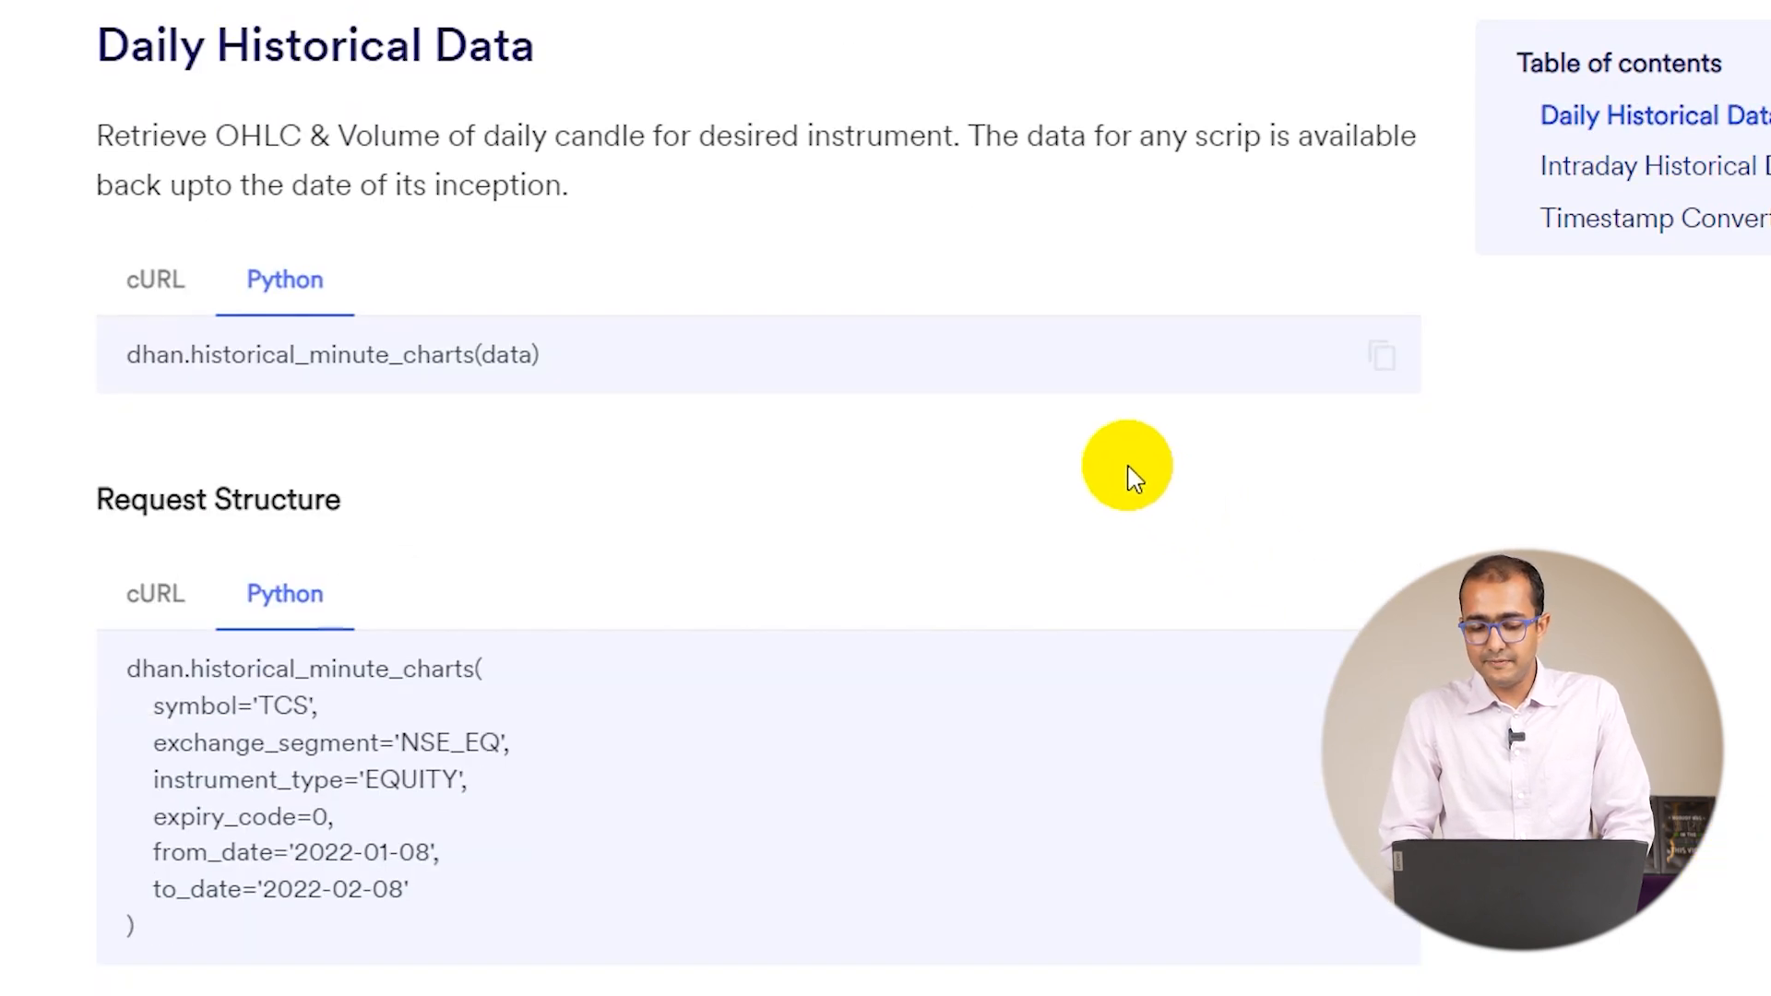
{"action": "left_click", "coordinate": [1379, 354]}
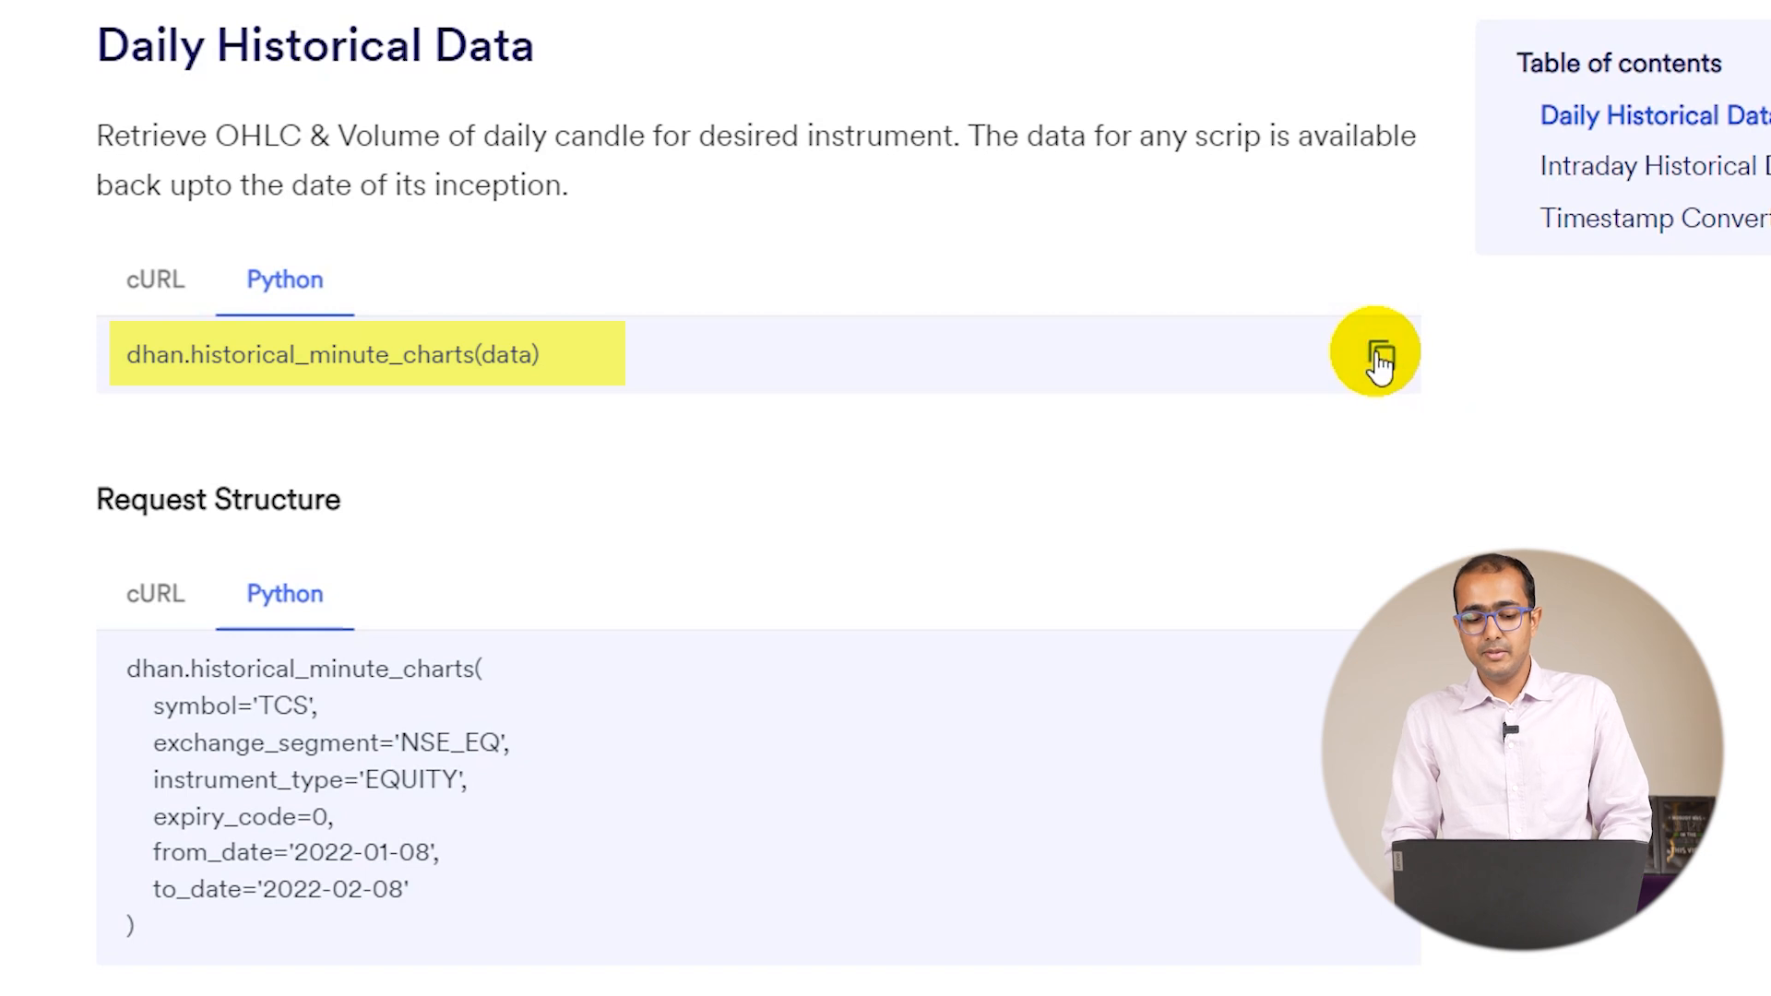
{"action": "mouse_move", "coordinate": [697, 421]}
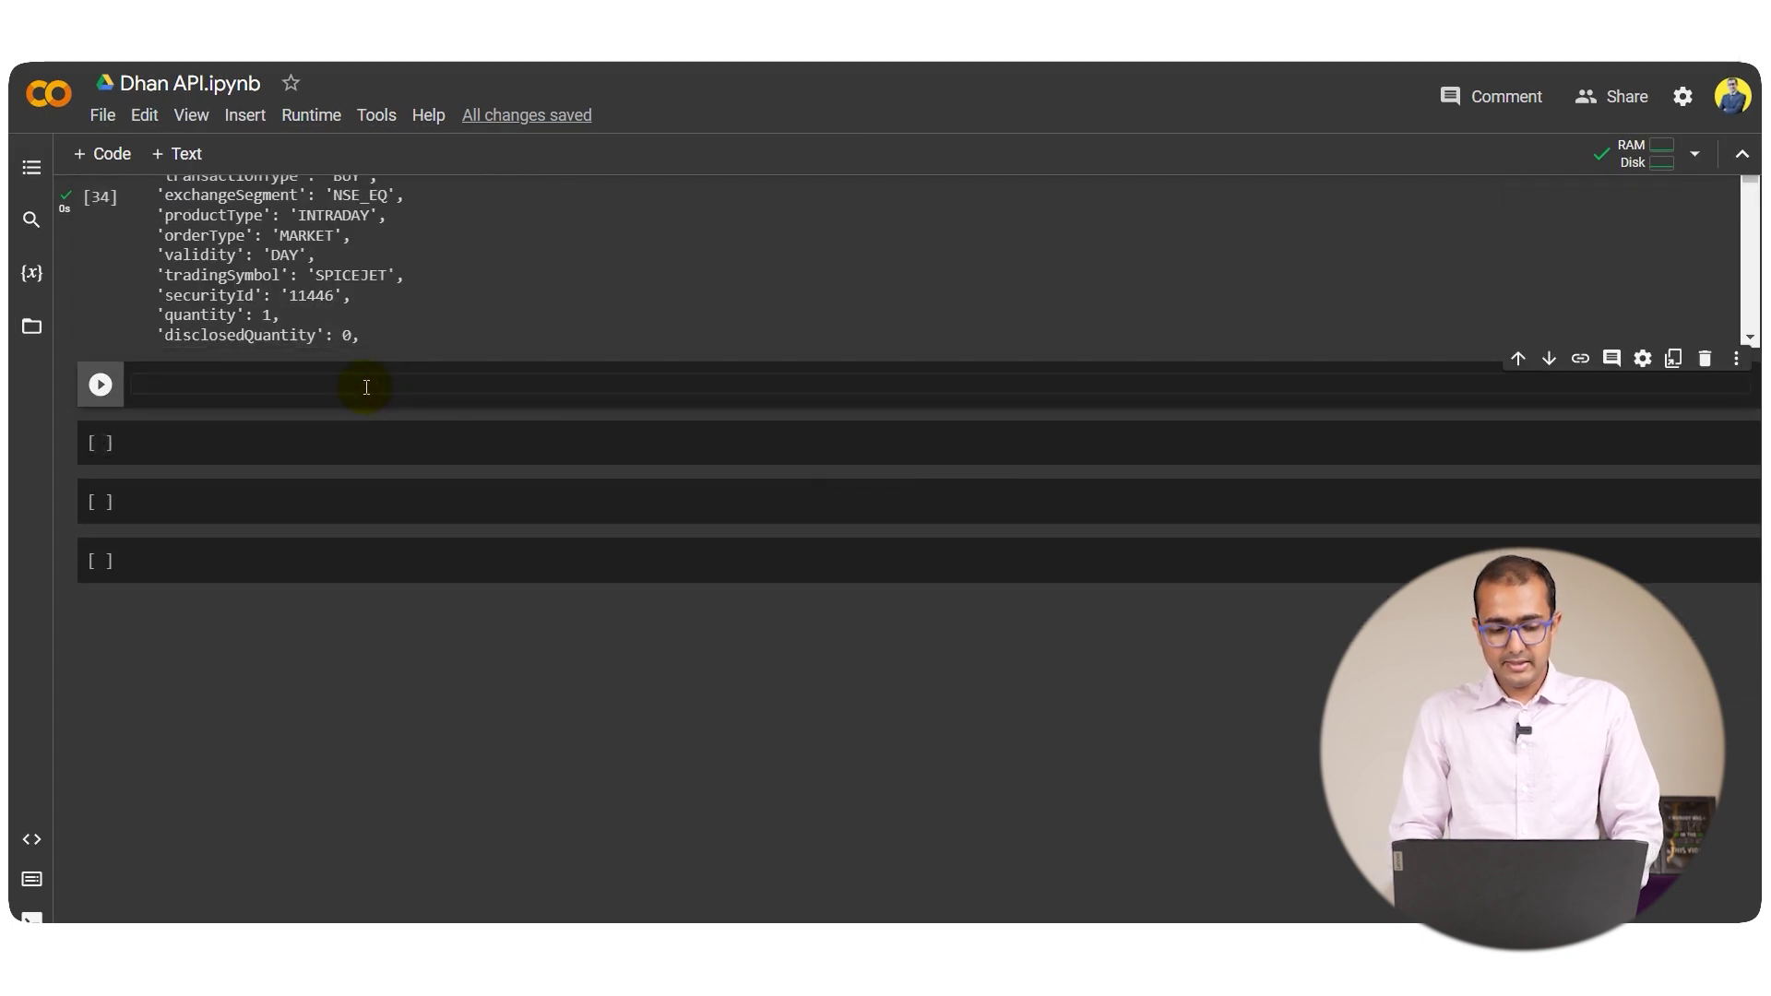
Add dhan.historical_minute_charts(data) with from_date 2022-03-01, to_date 2022-03-28, and run it
{"action": "type", "text": "dhan.historical_minute_charts(data)"}
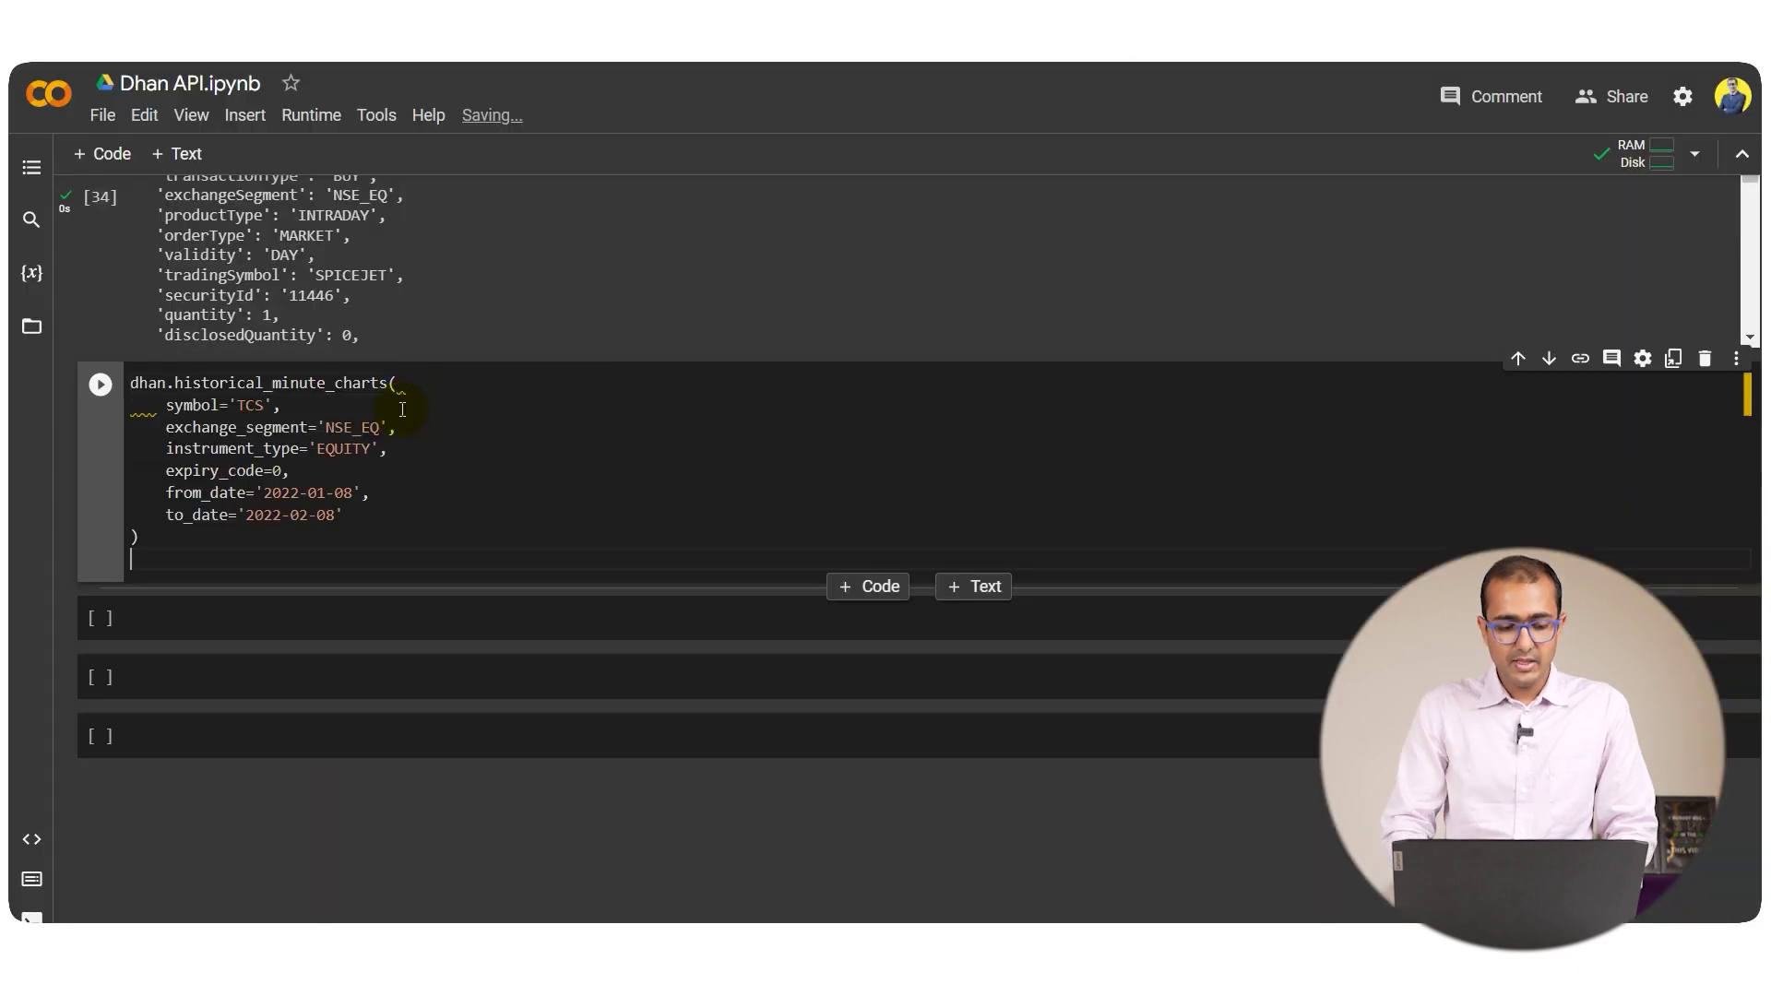
{"action": "mouse_move", "coordinate": [197, 406]}
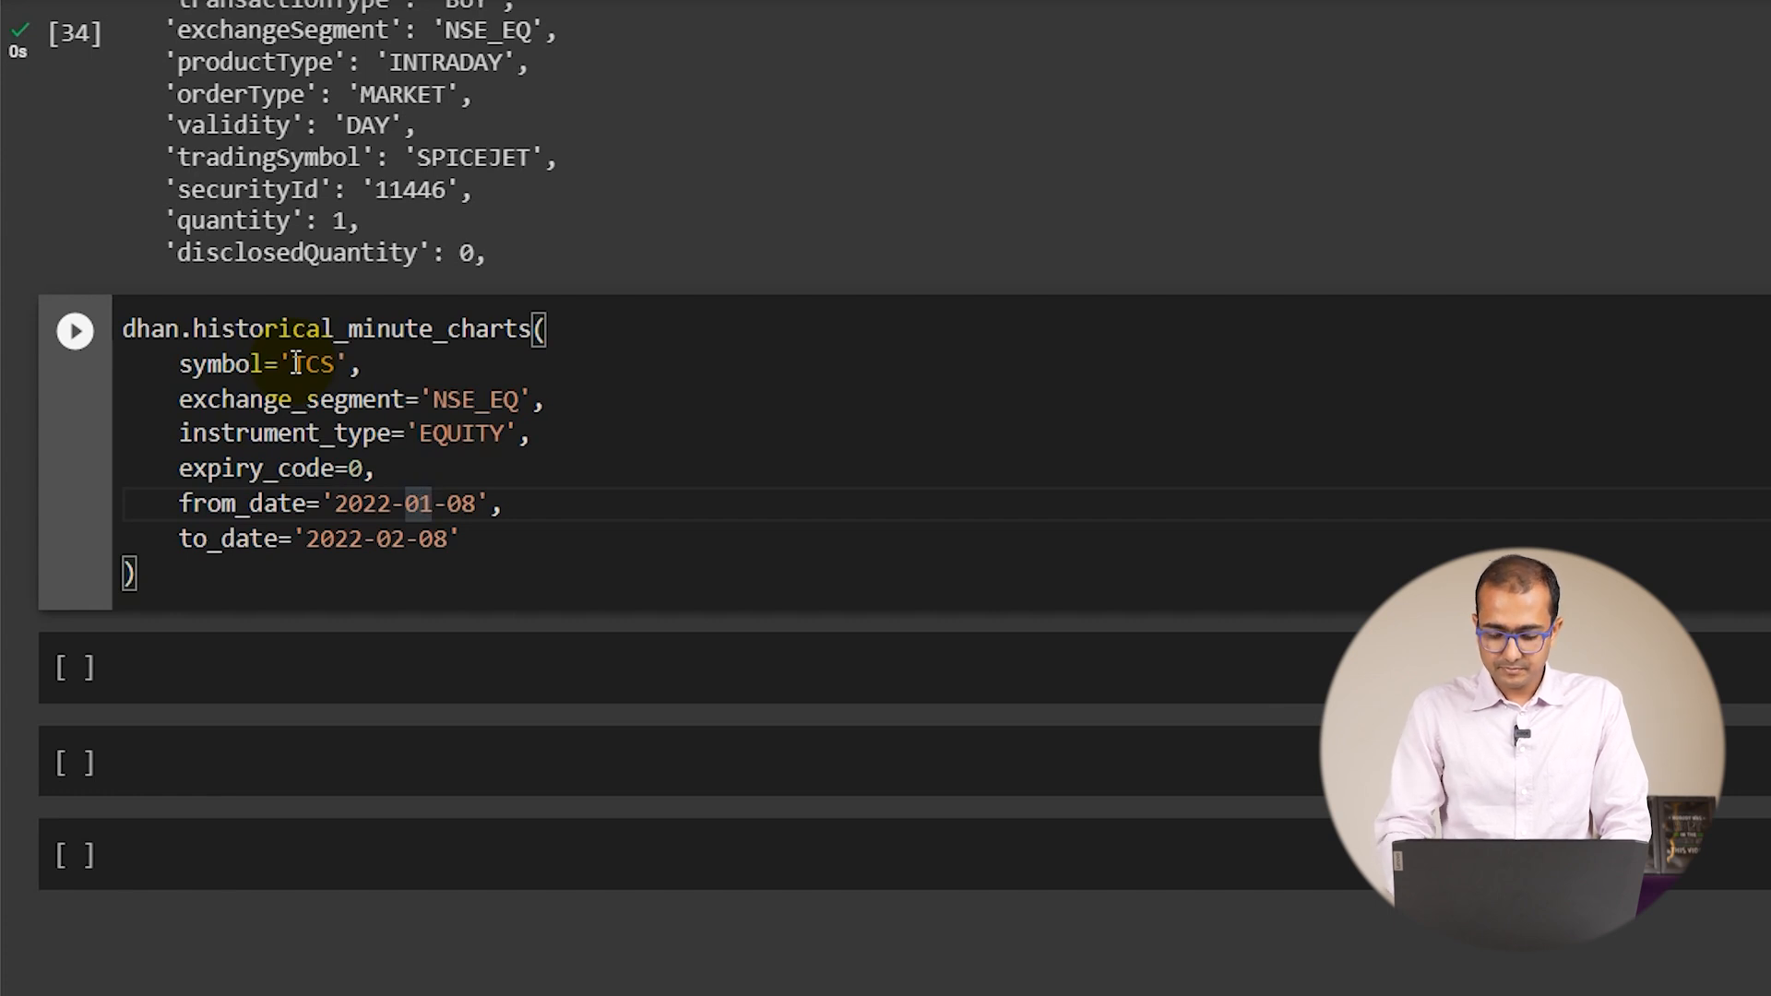
{"action": "type", "text": "2022-03-01"}
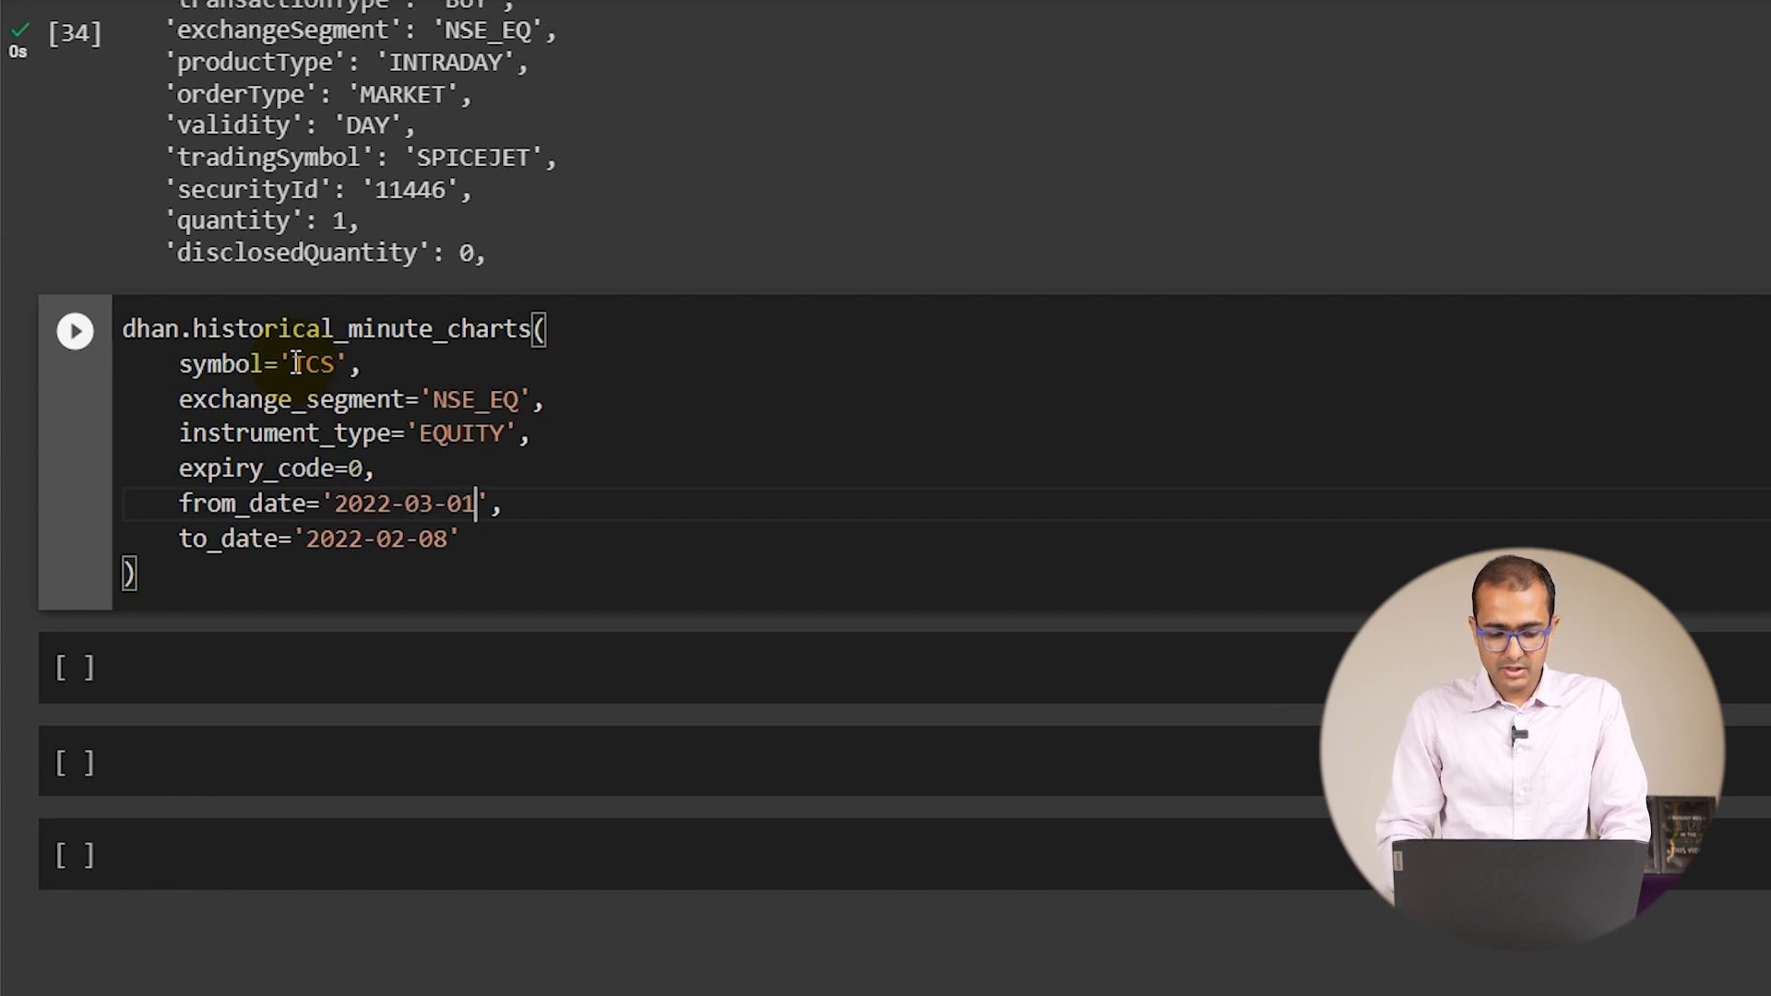
{"action": "key", "text": "Backspace"}
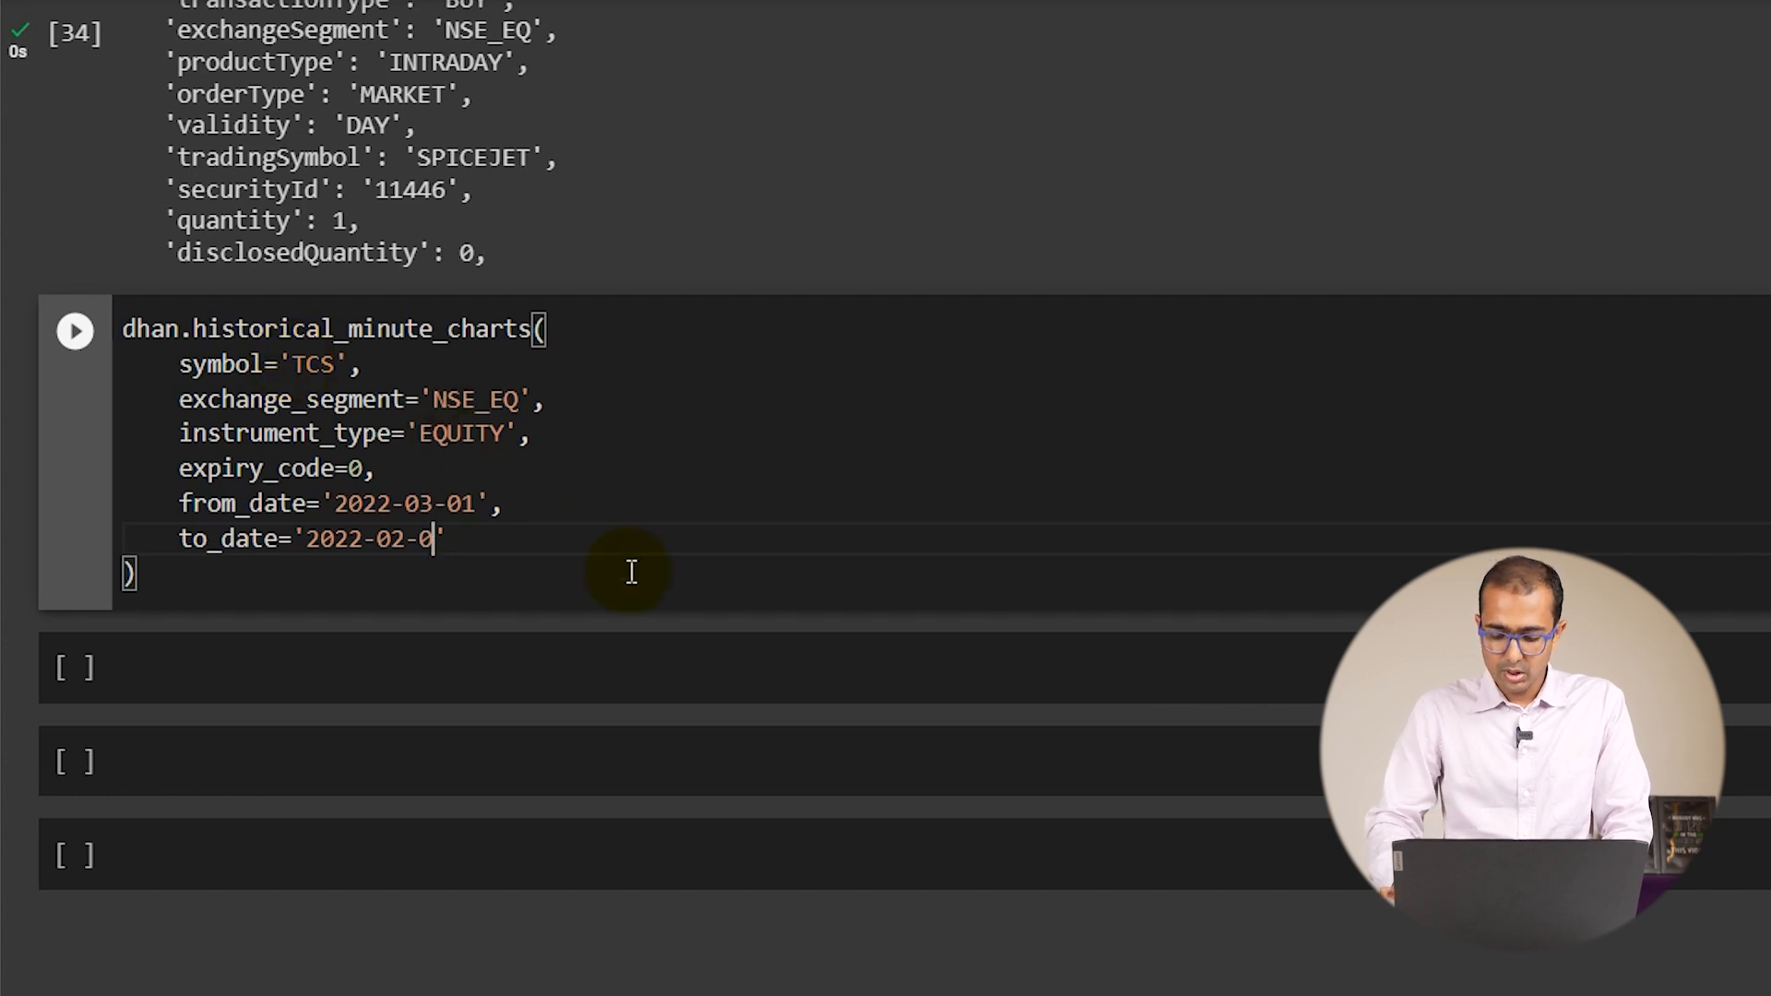
{"action": "type", "text": "28"}
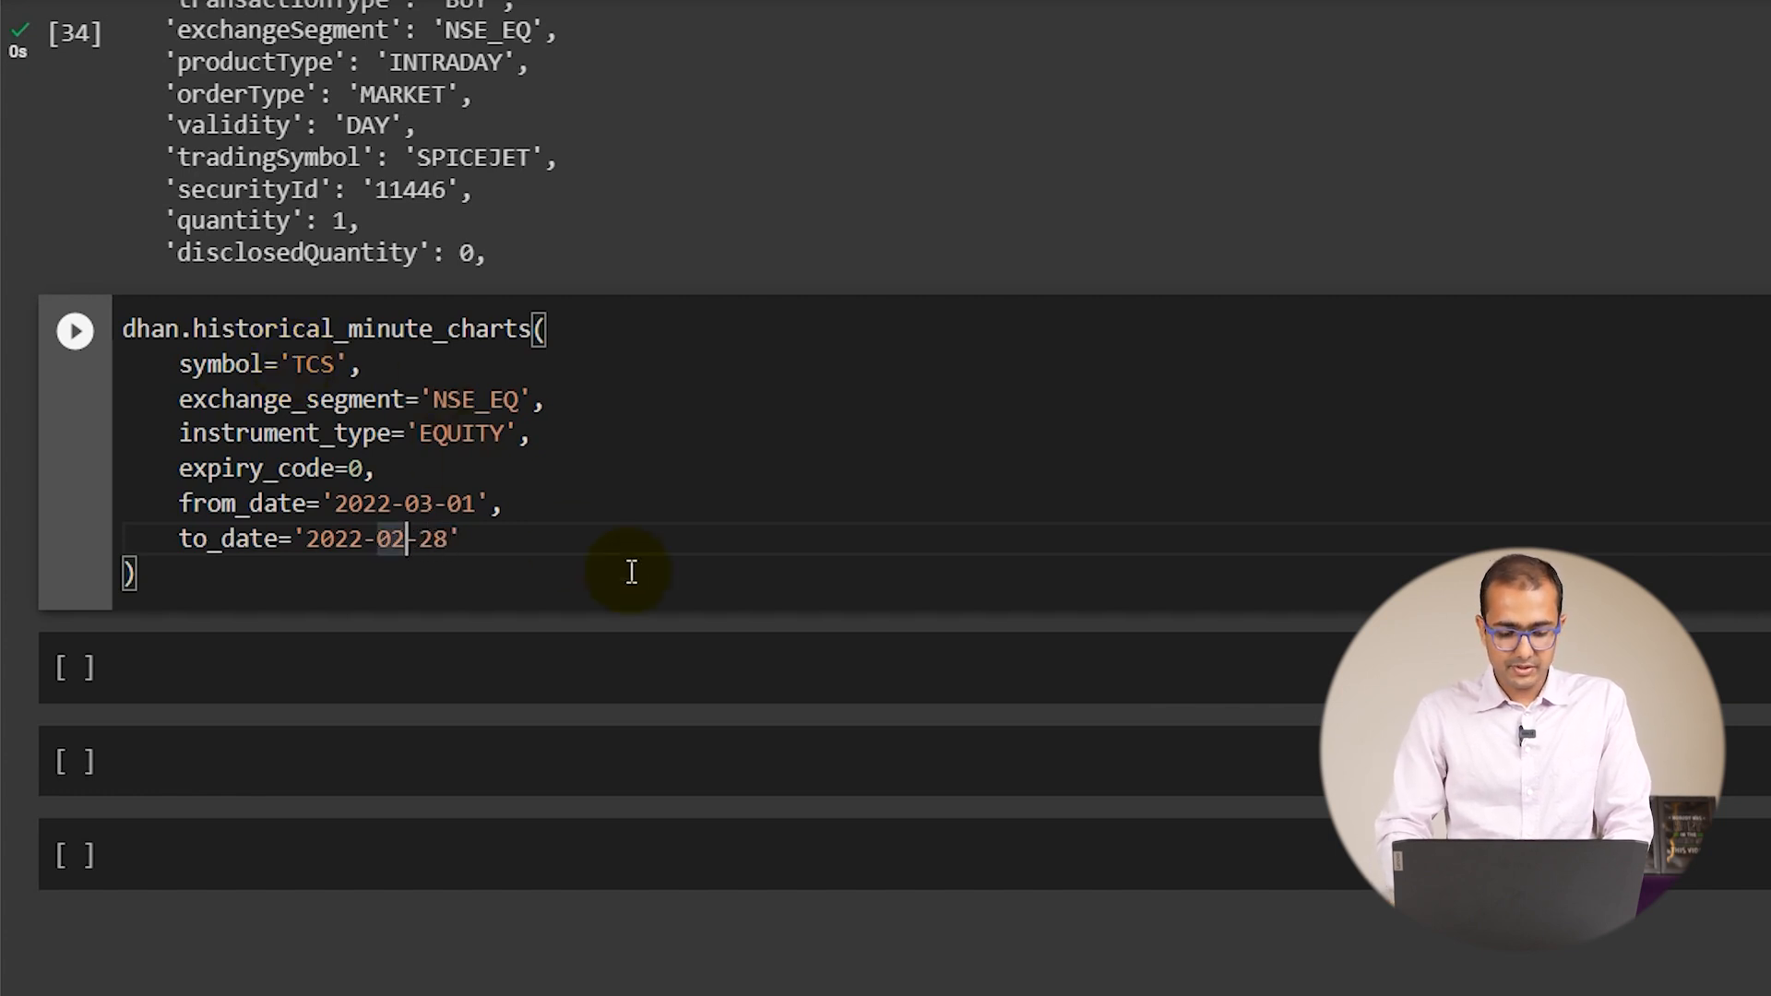
{"action": "type", "text": "03"}
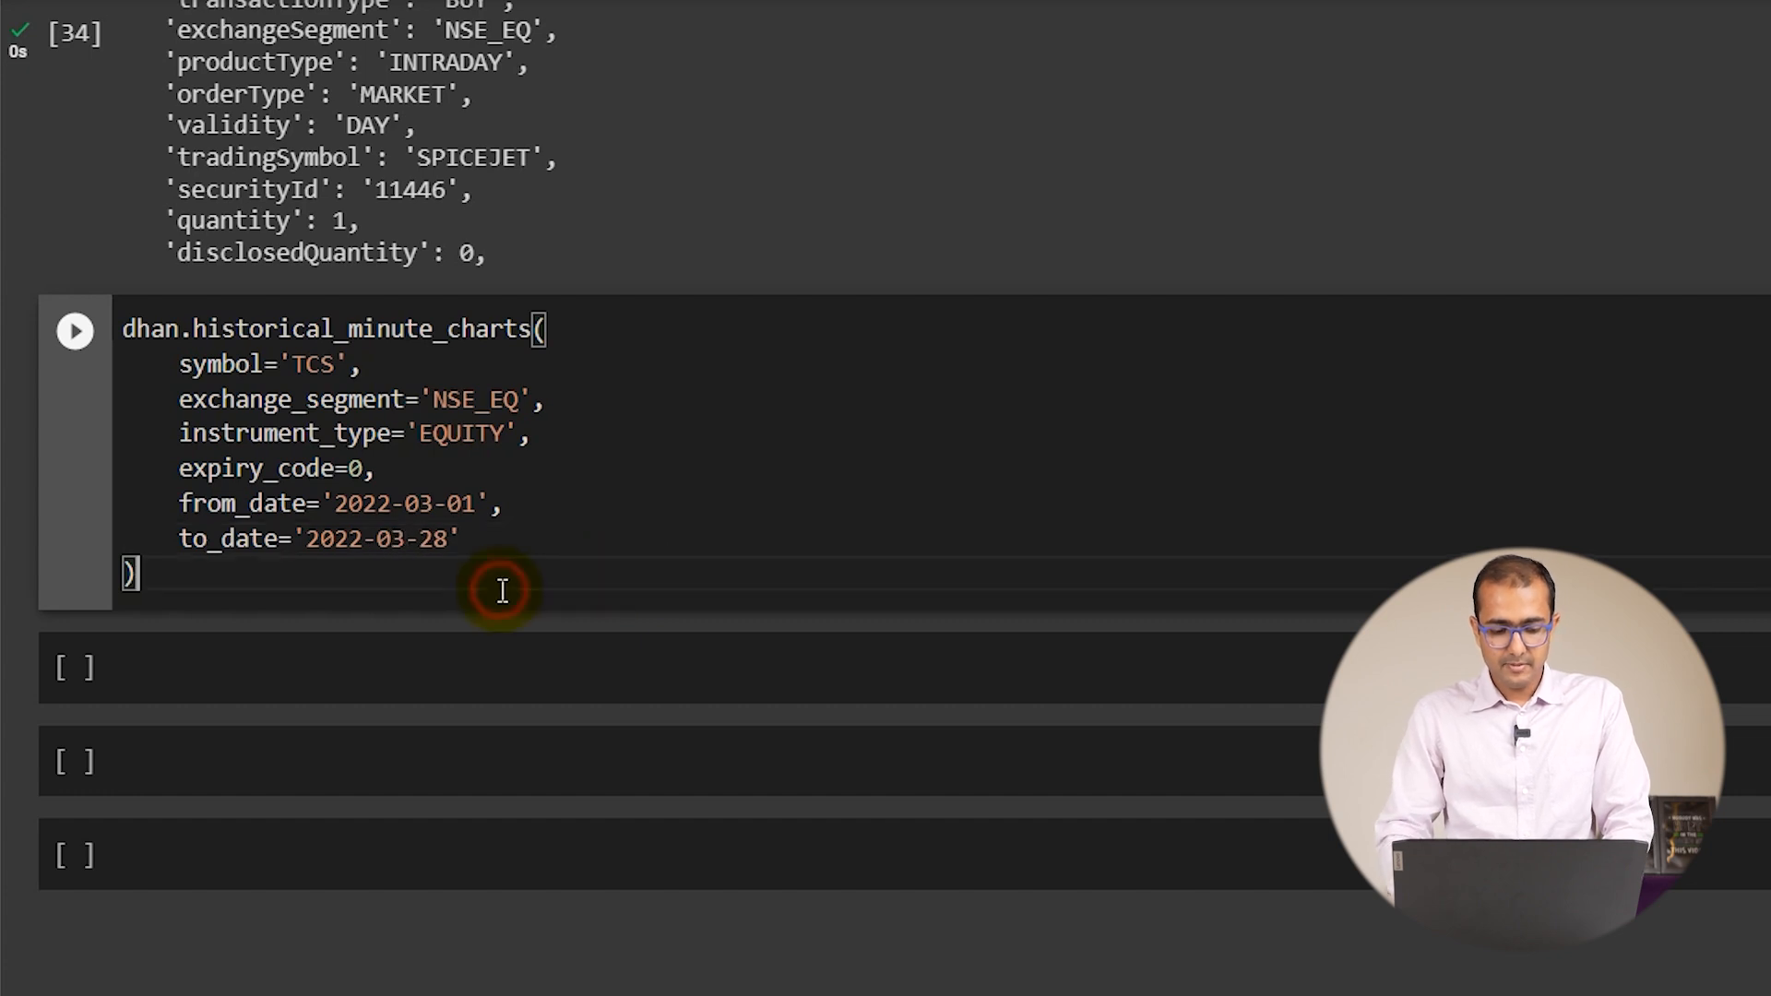
{"action": "left_click", "coordinate": [74, 329]}
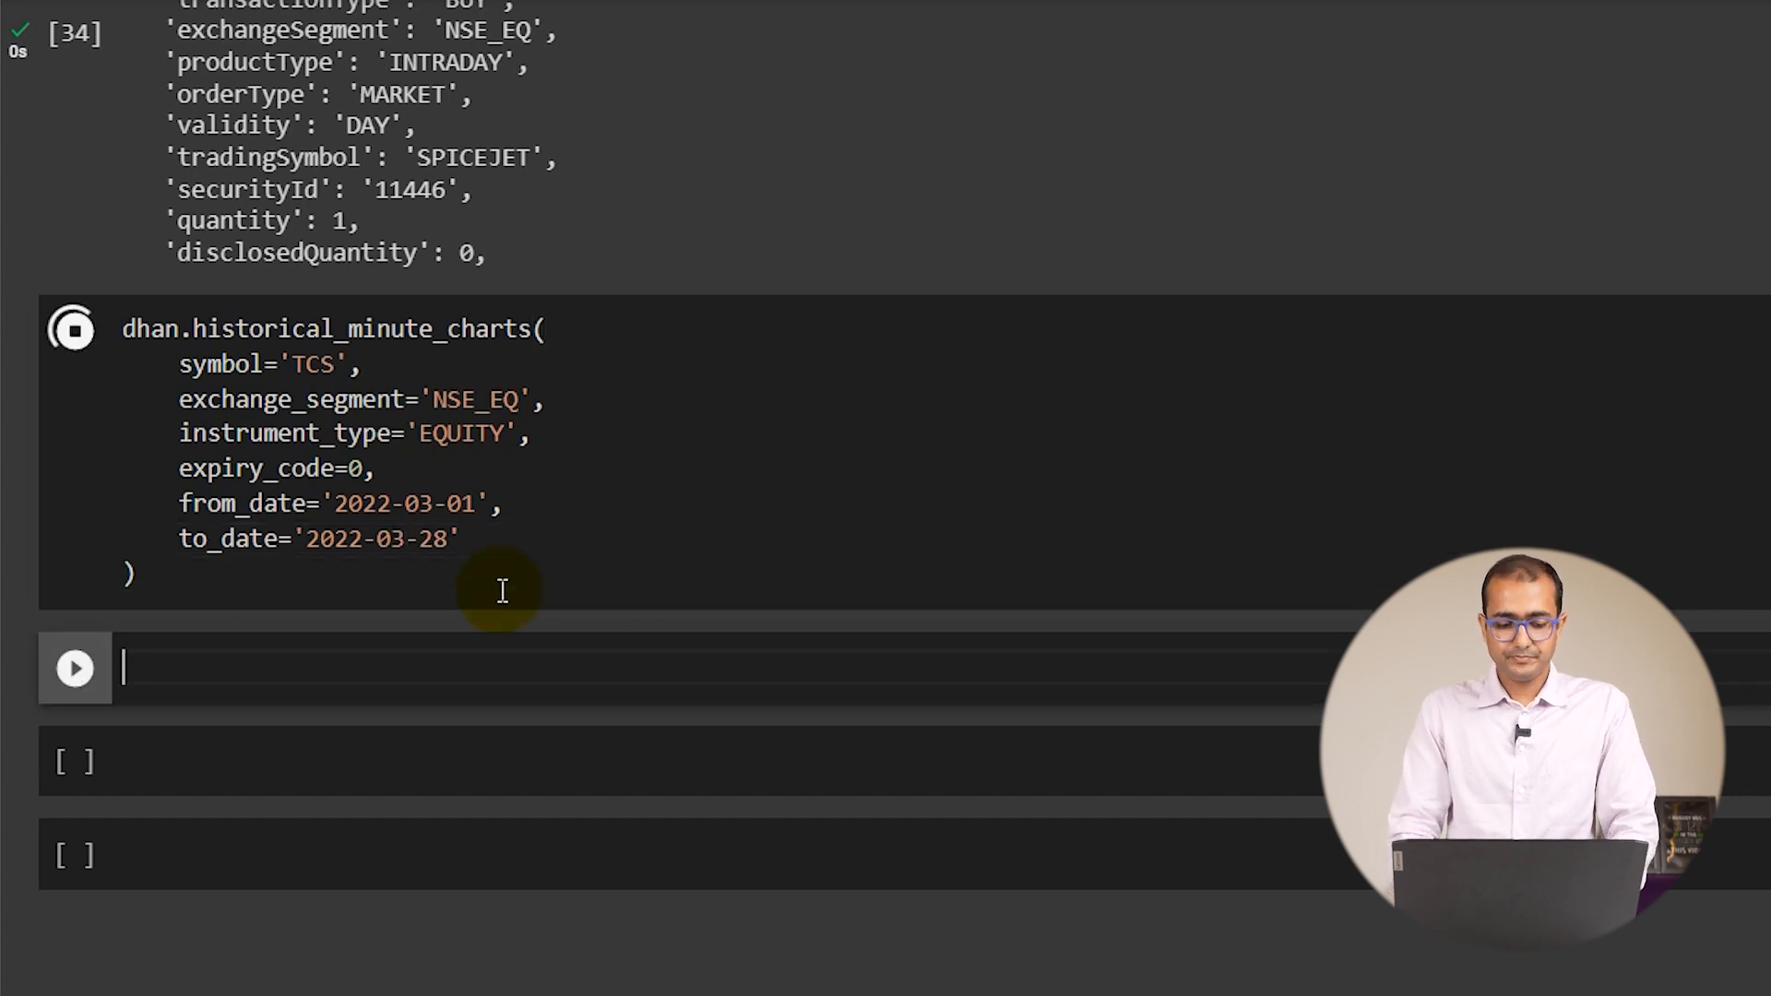
Review the success response's price lists, then begin naming the result historical_daily_..
{"action": "left_click", "coordinate": [74, 328]}
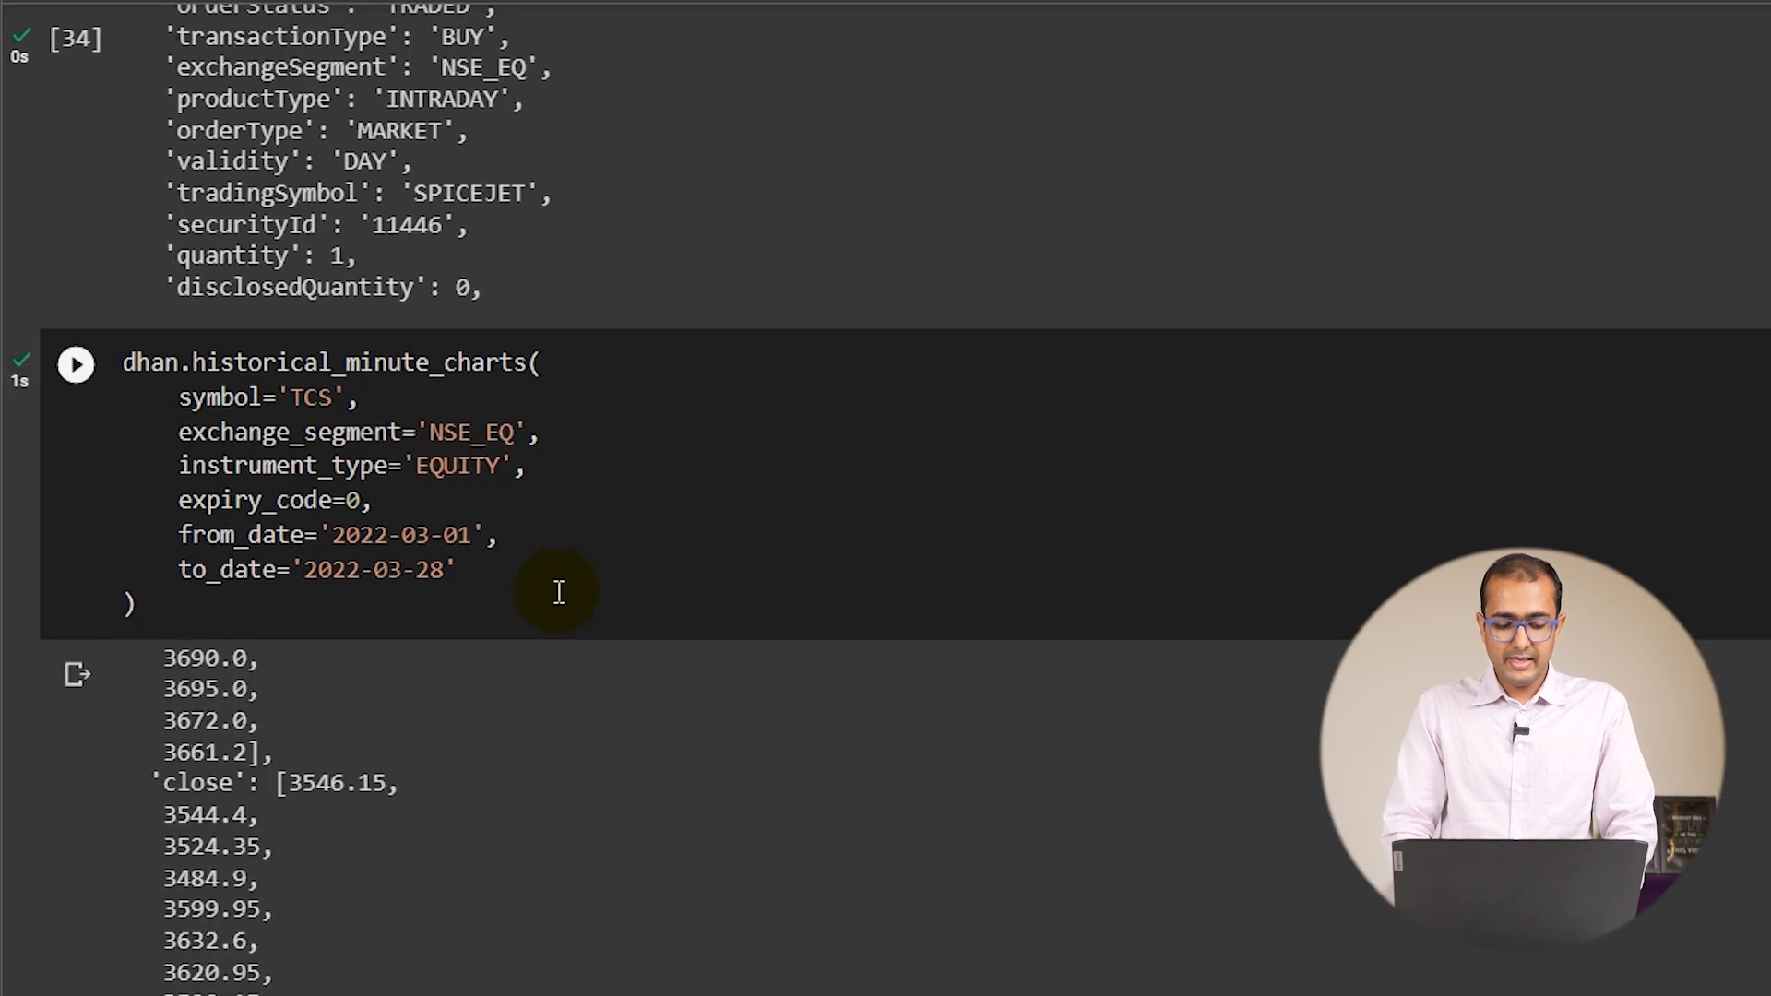
{"action": "scroll", "scroll_direction": "up", "scroll_amount": 3}
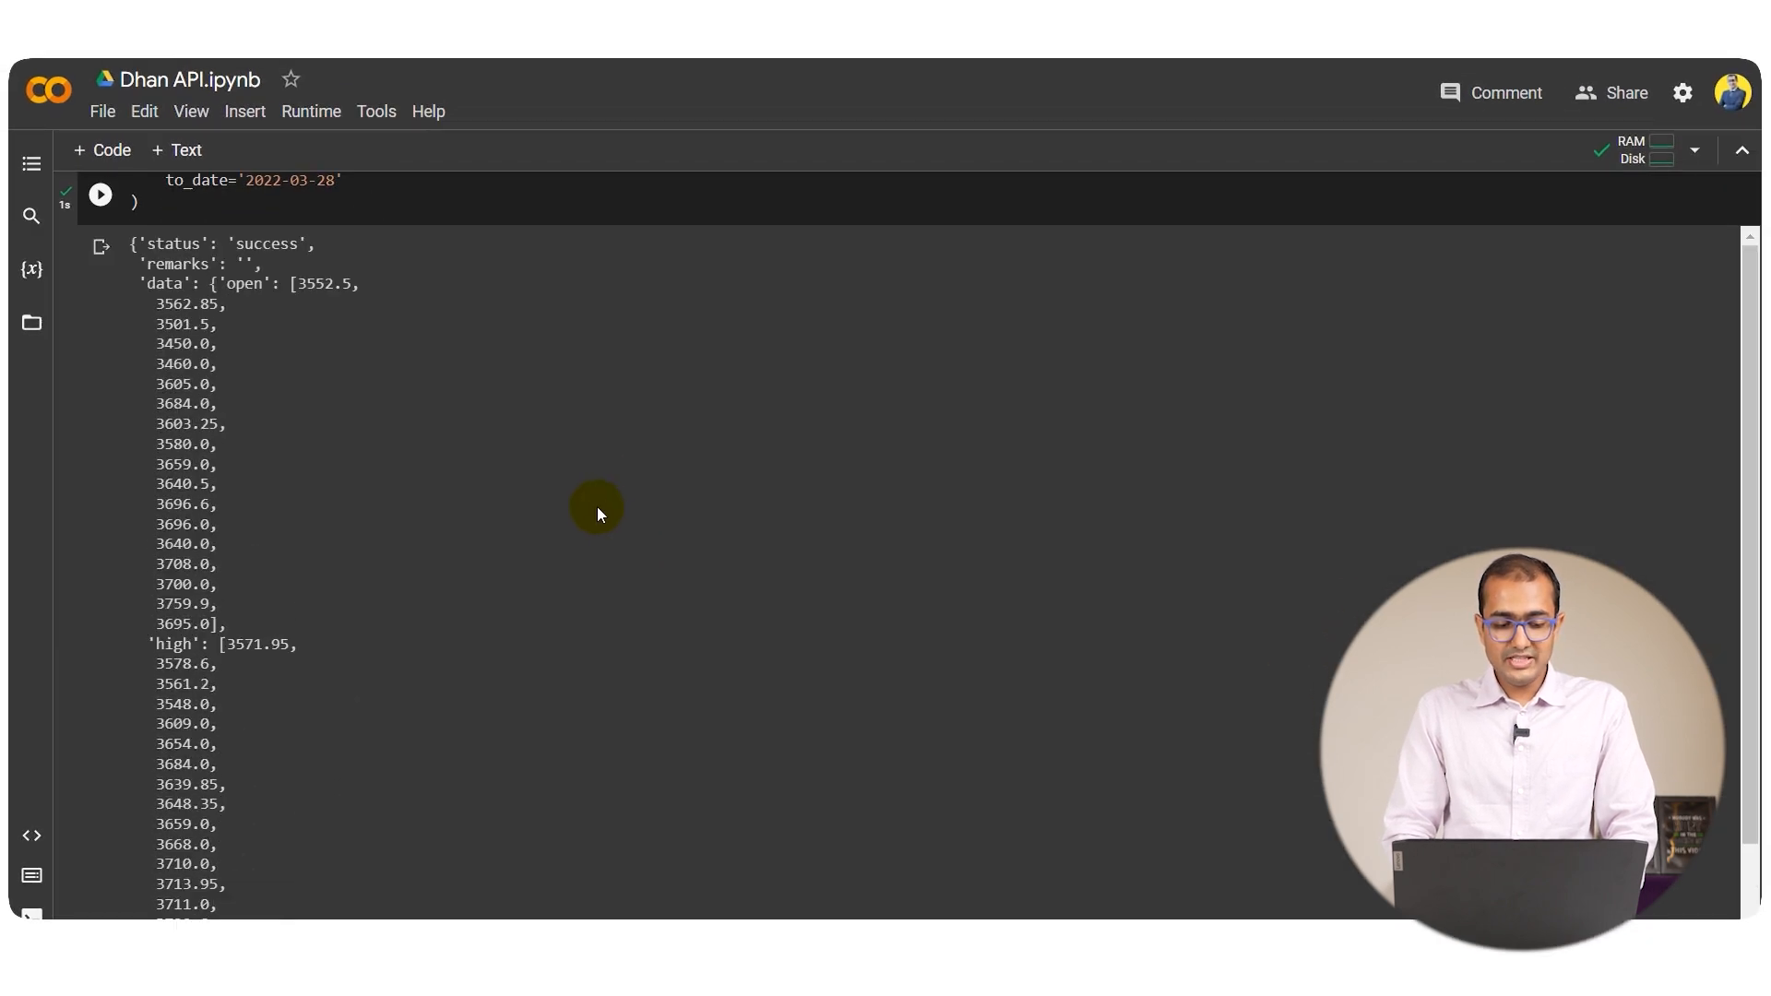
{"action": "scroll", "scroll_direction": "up", "scroll_amount": 3}
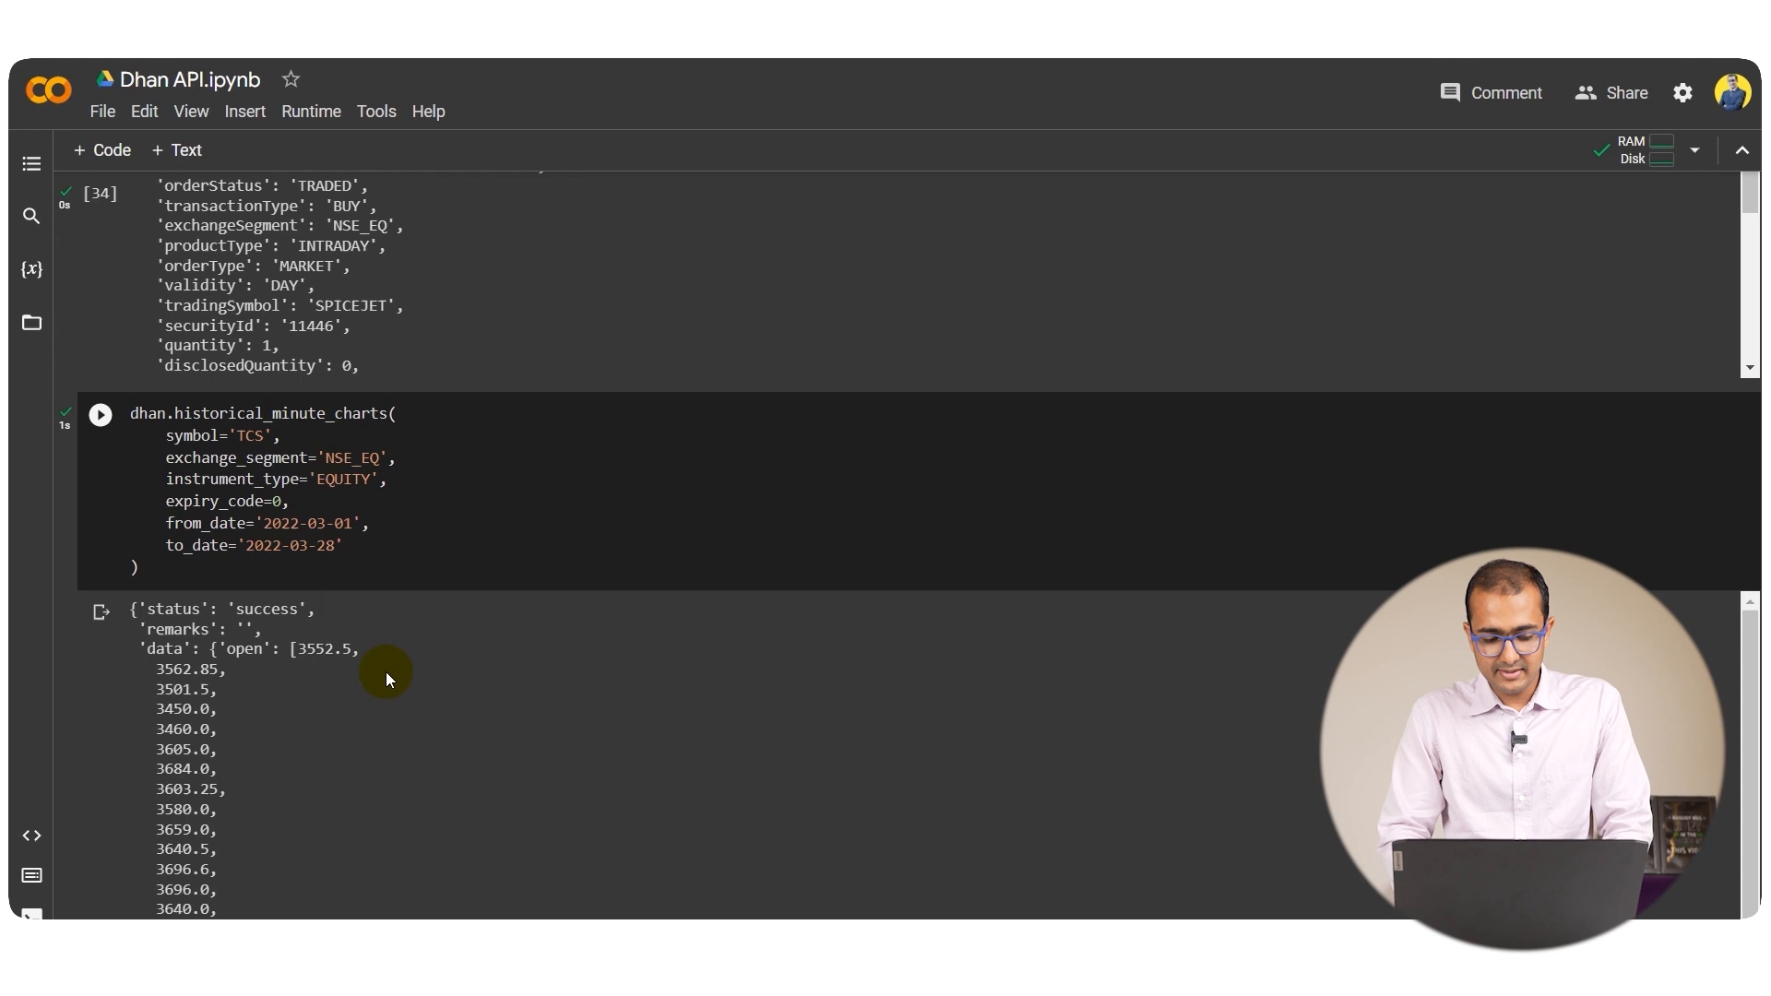
{"action": "scroll", "scroll_direction": "down", "scroll_amount": 3}
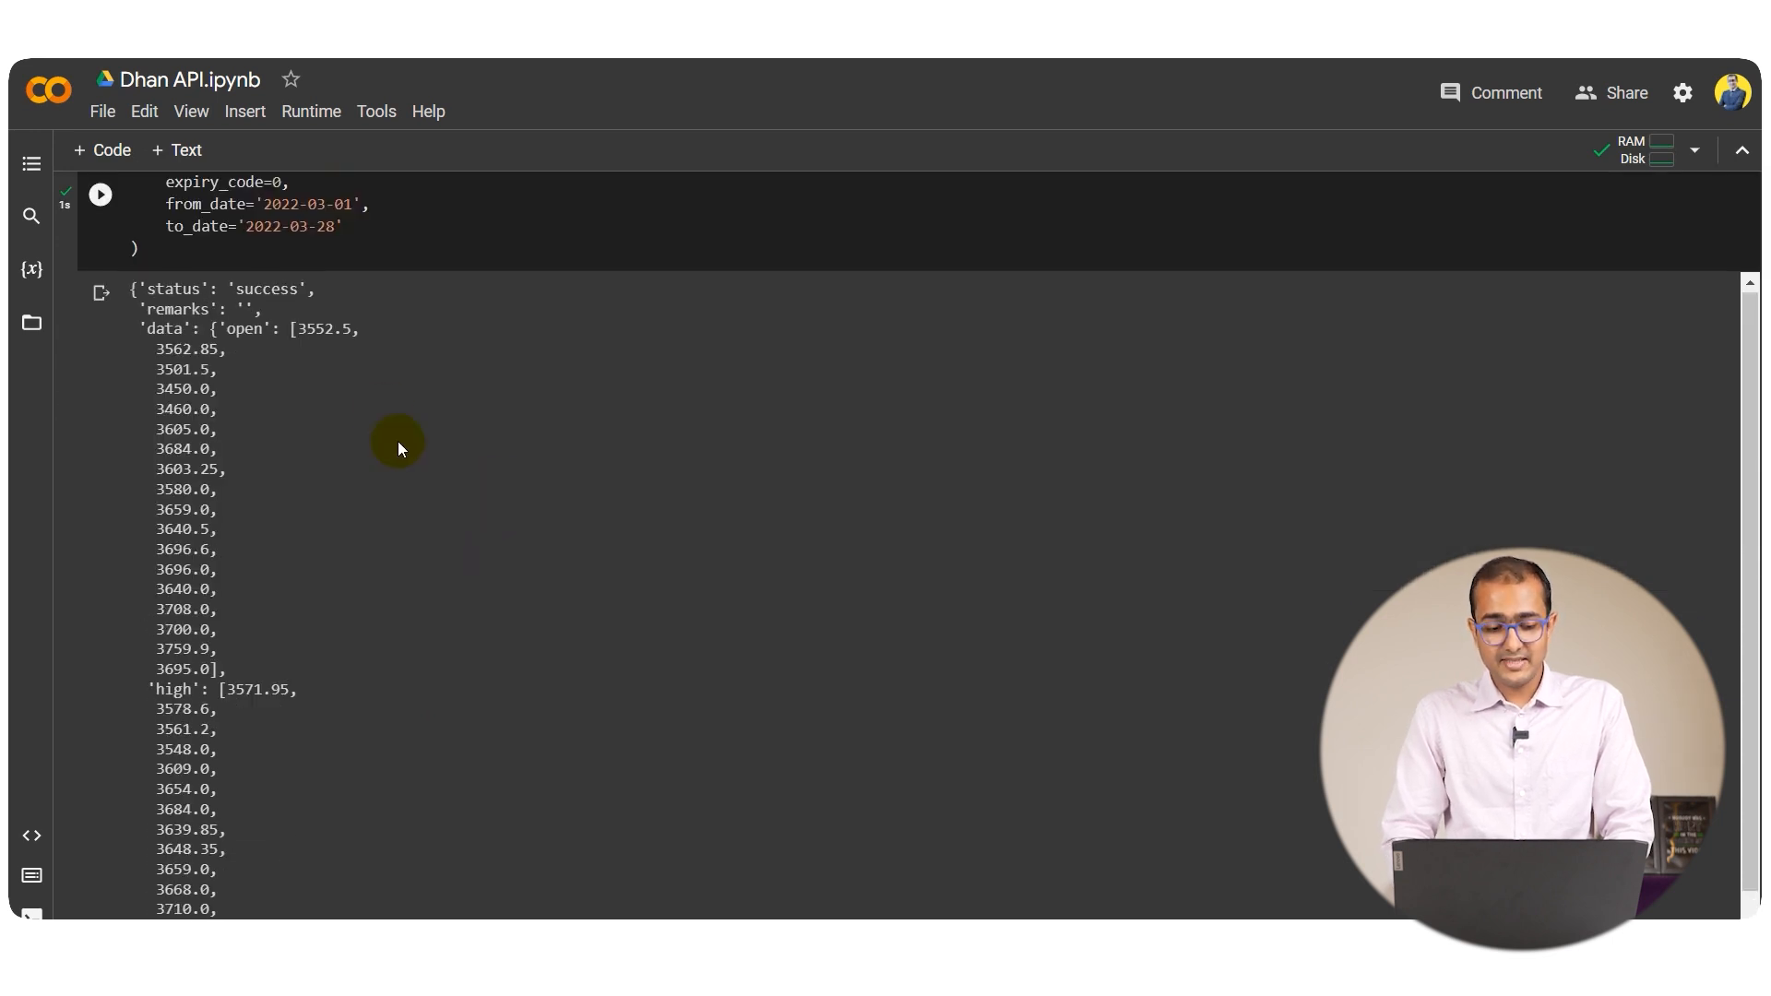
{"action": "scroll", "scroll_direction": "up", "scroll_amount": 3}
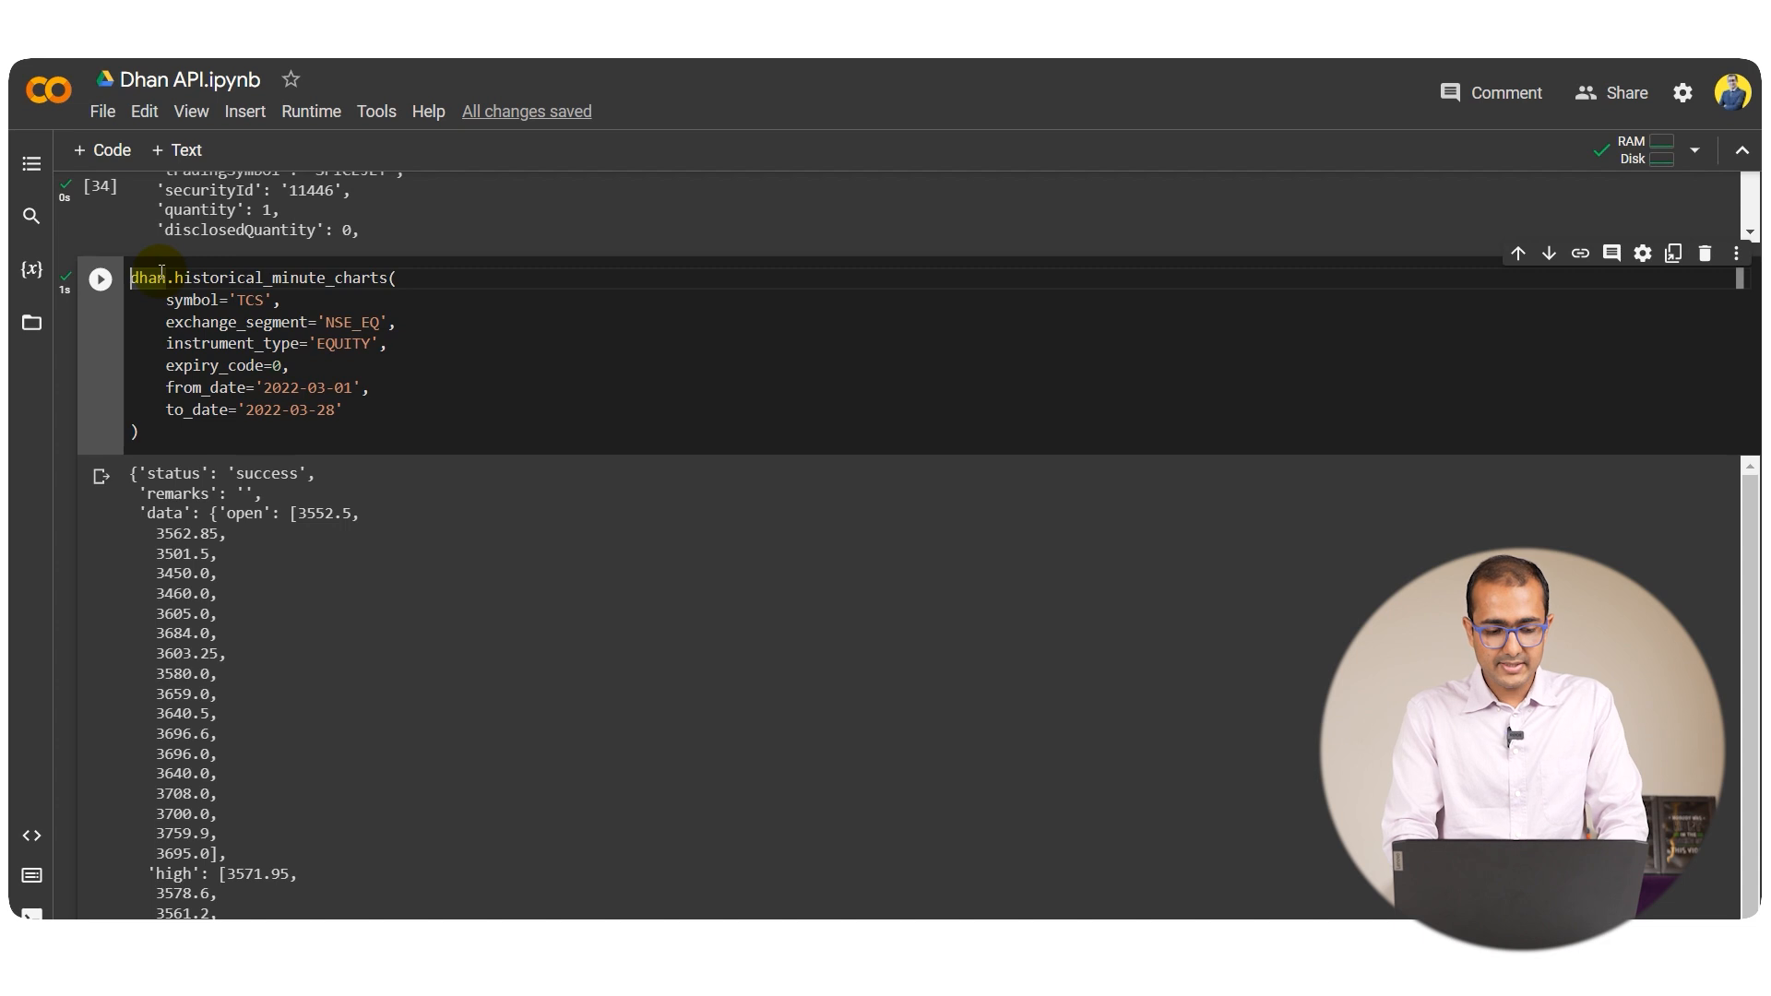
{"action": "type", "text": "historical_"}
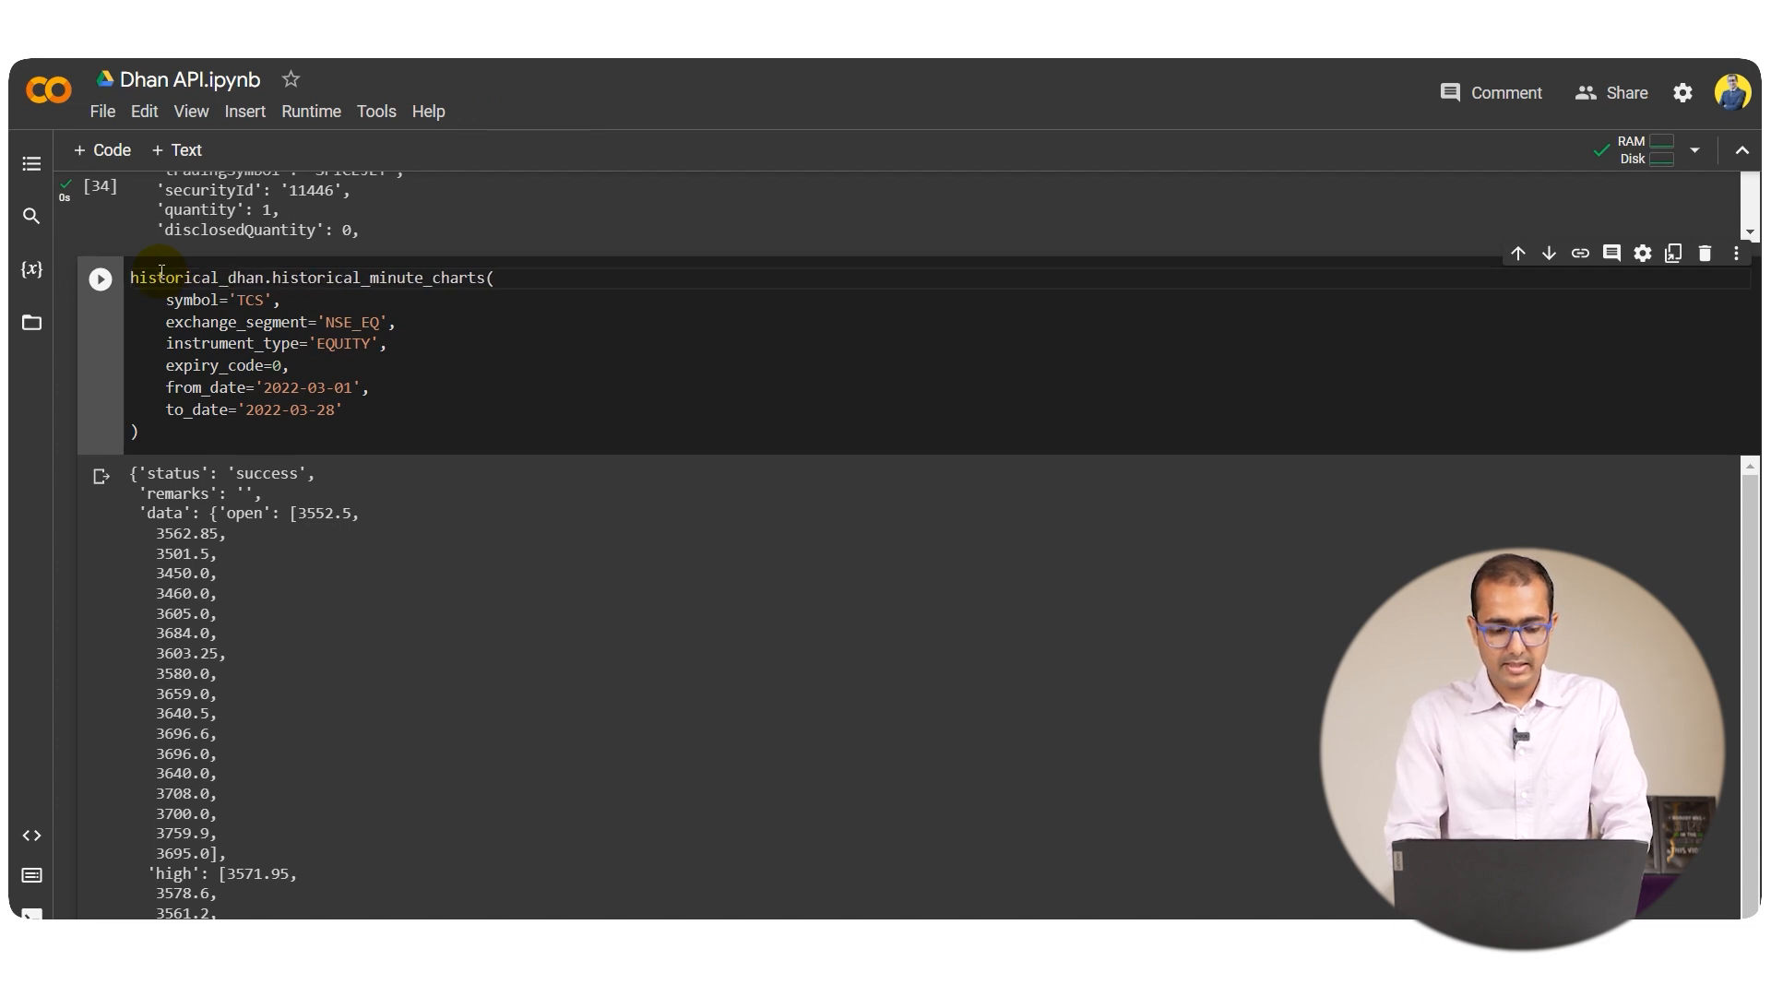
{"action": "type", "text": "daily_"}
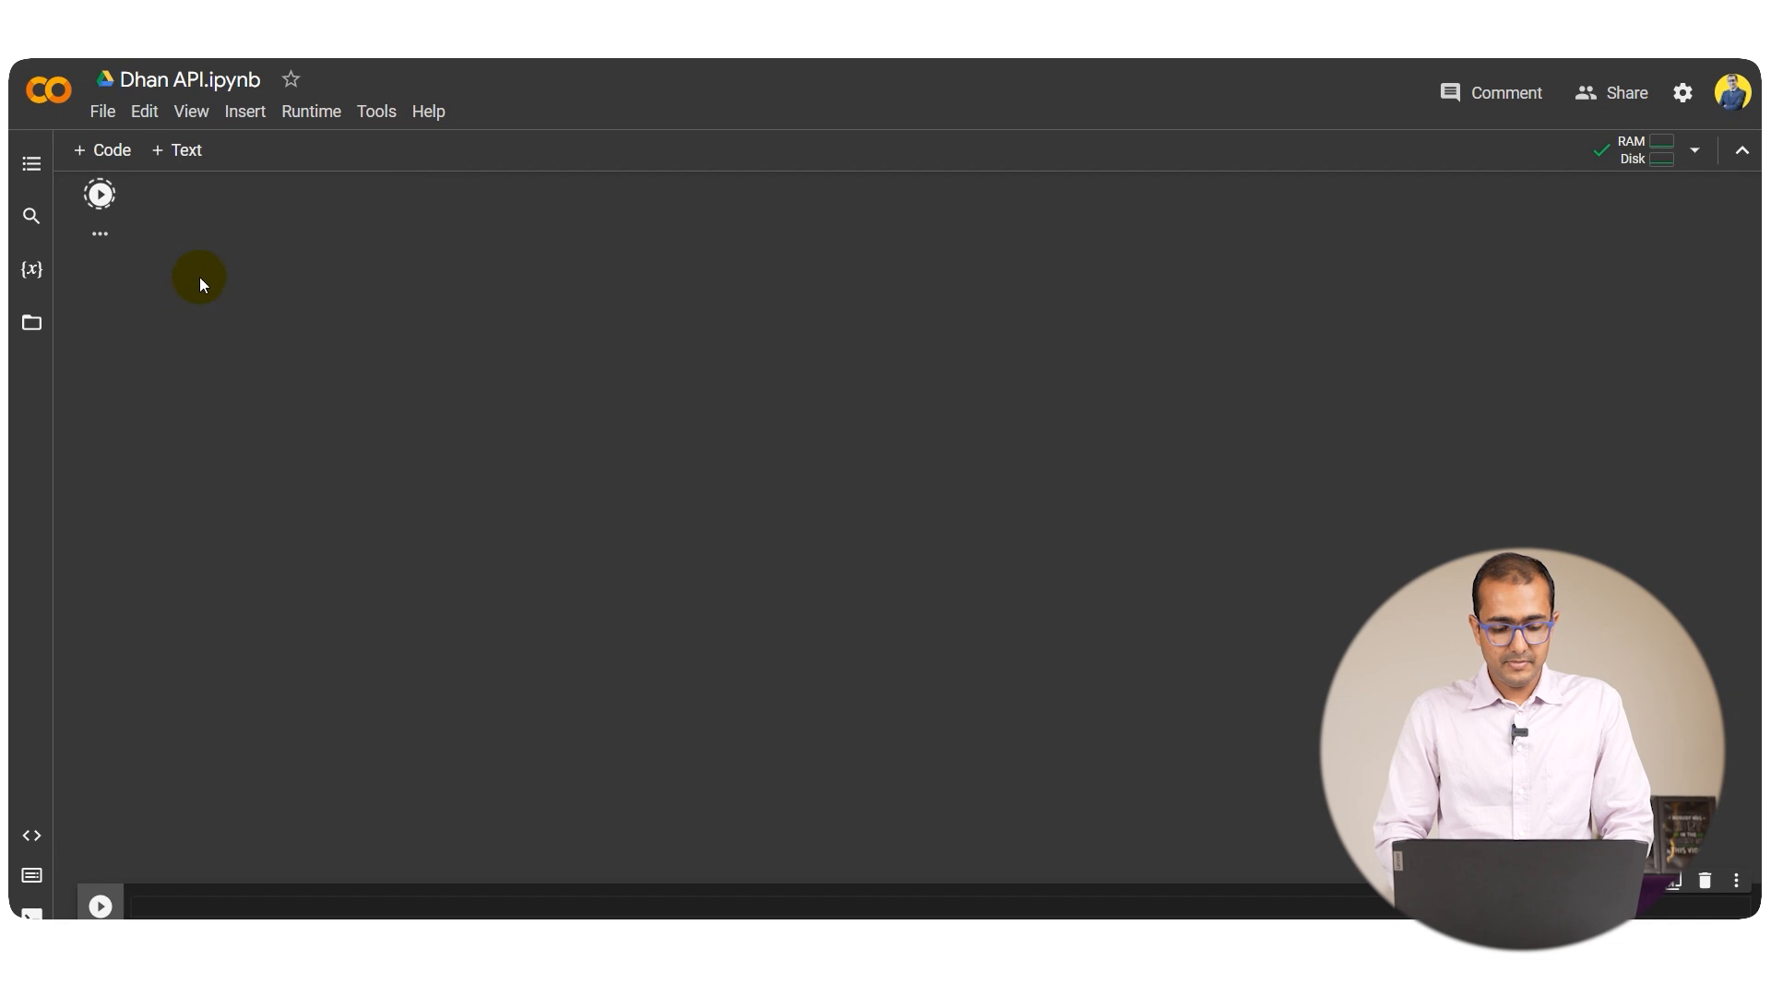
Display historical_daily_data.keys(), then switch it to historical_daily_data['data']
{"action": "left_click", "coordinate": [98, 194]}
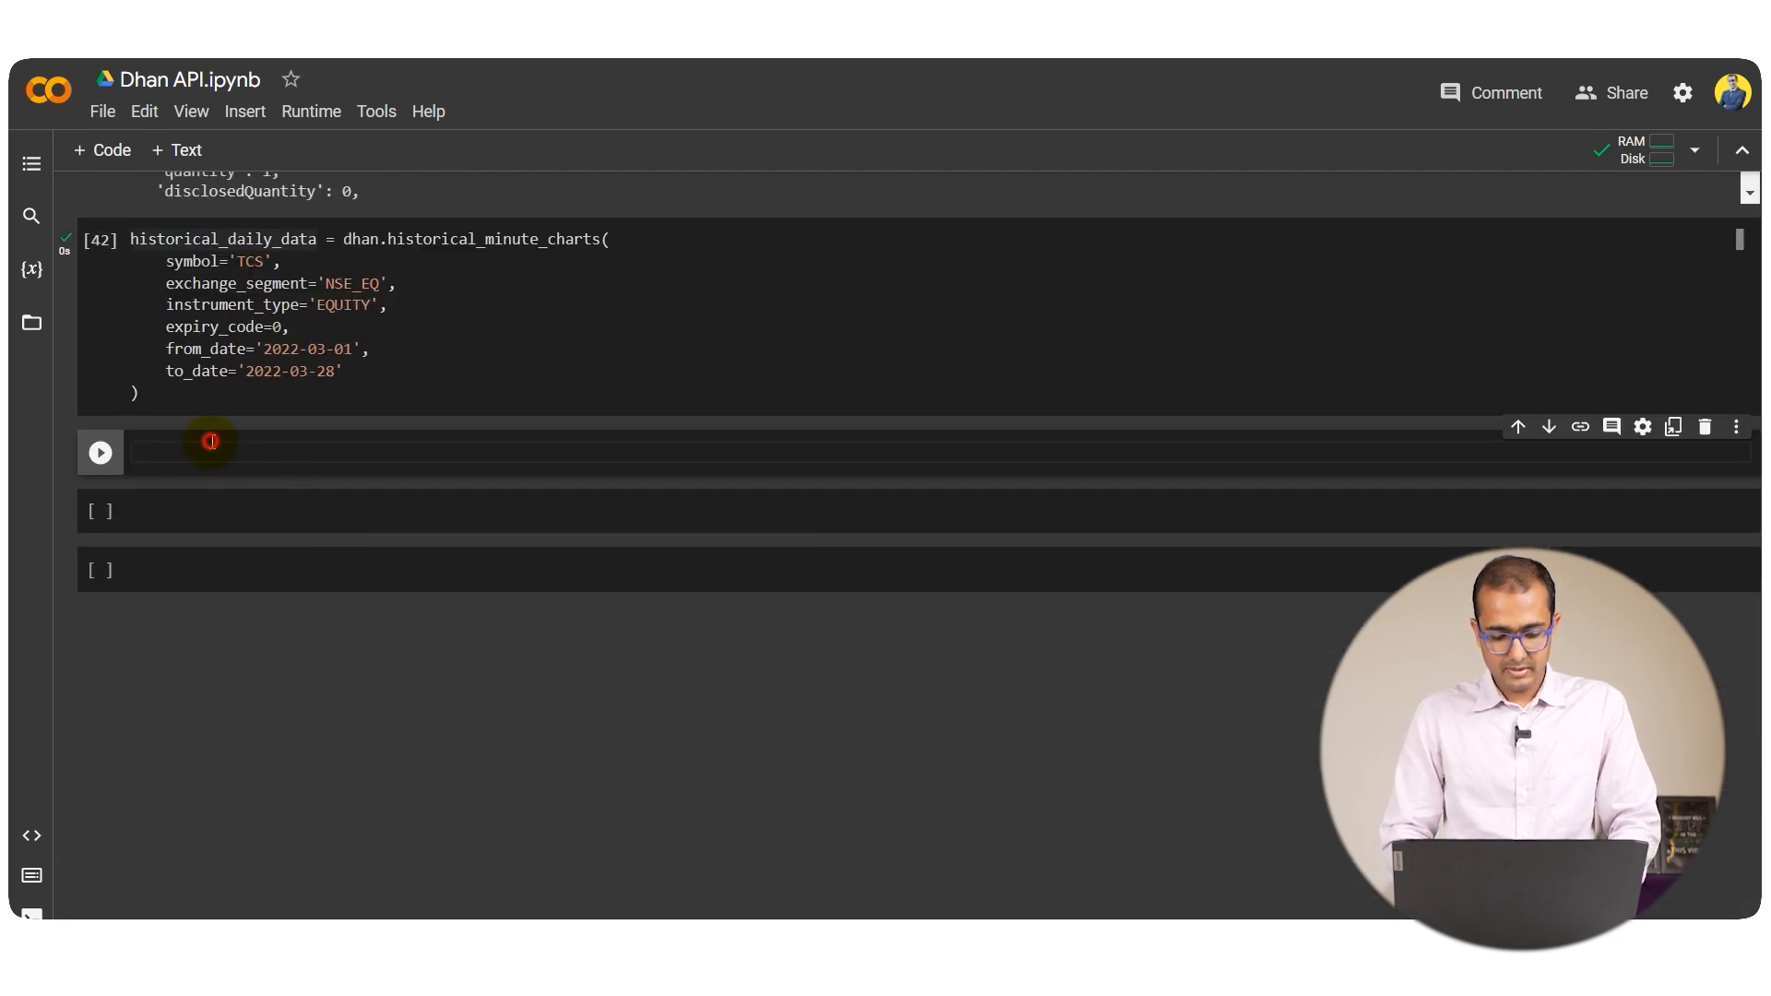
{"action": "type", "text": "historical_daily_data.keys("}
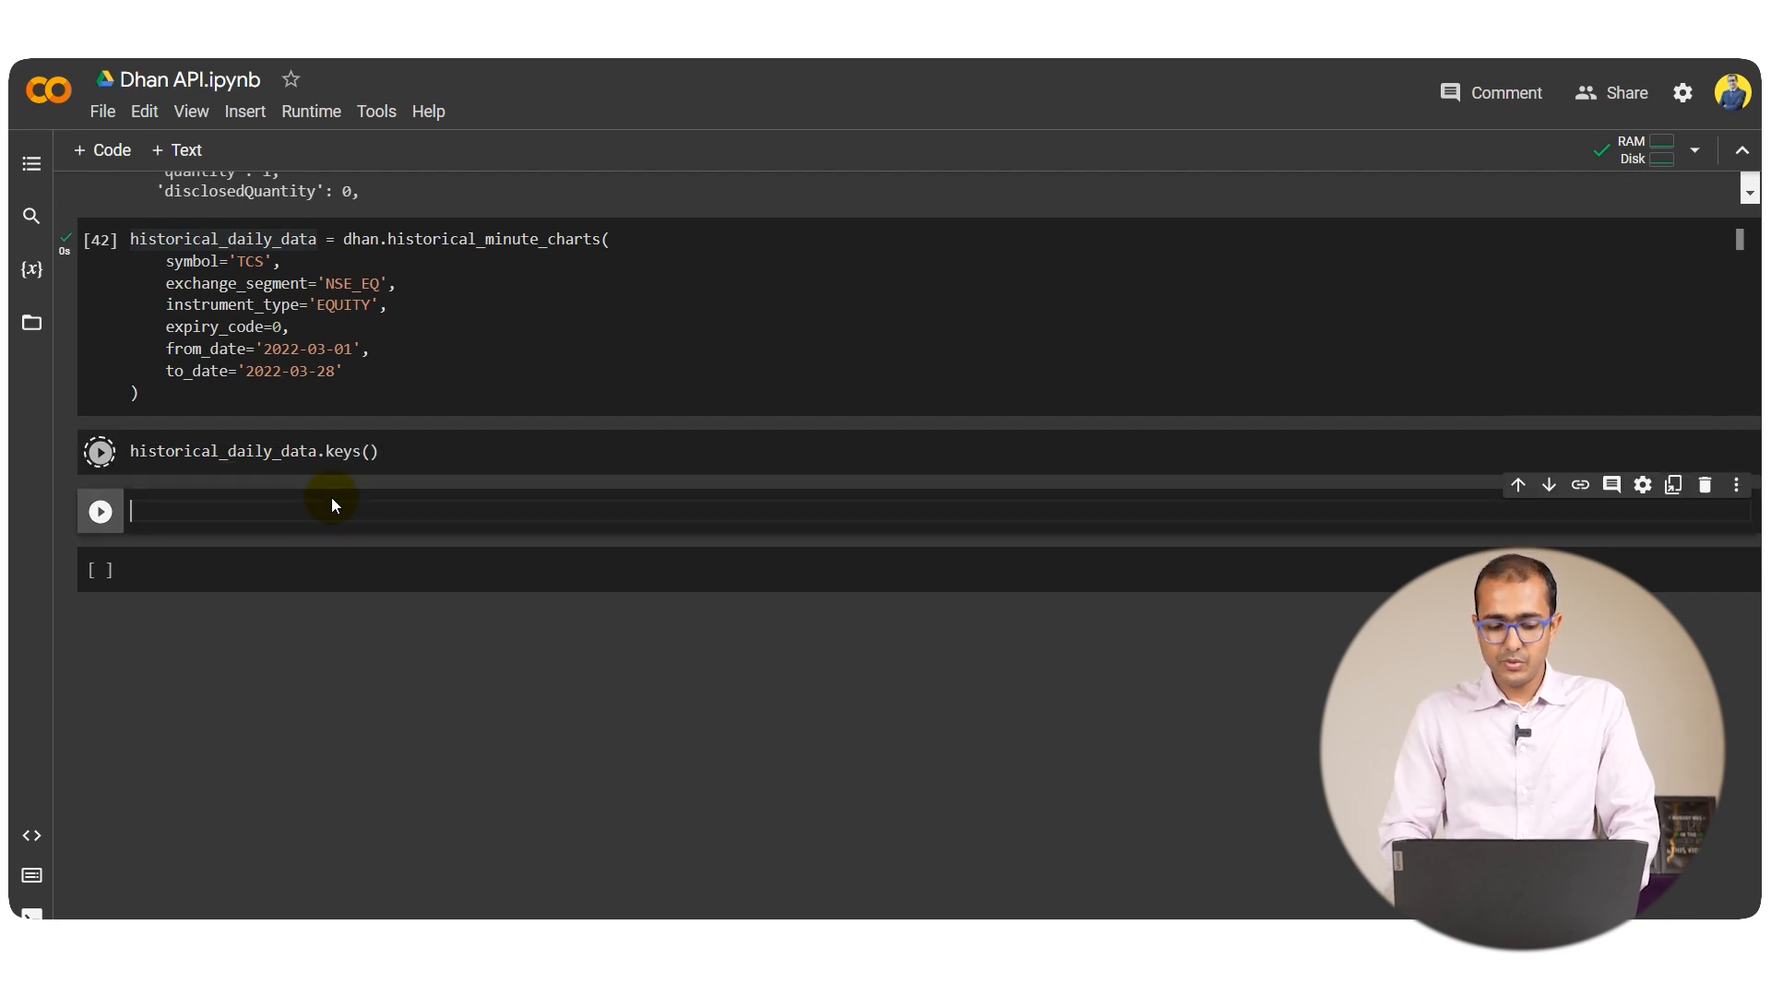
{"action": "left_click", "coordinate": [99, 450]}
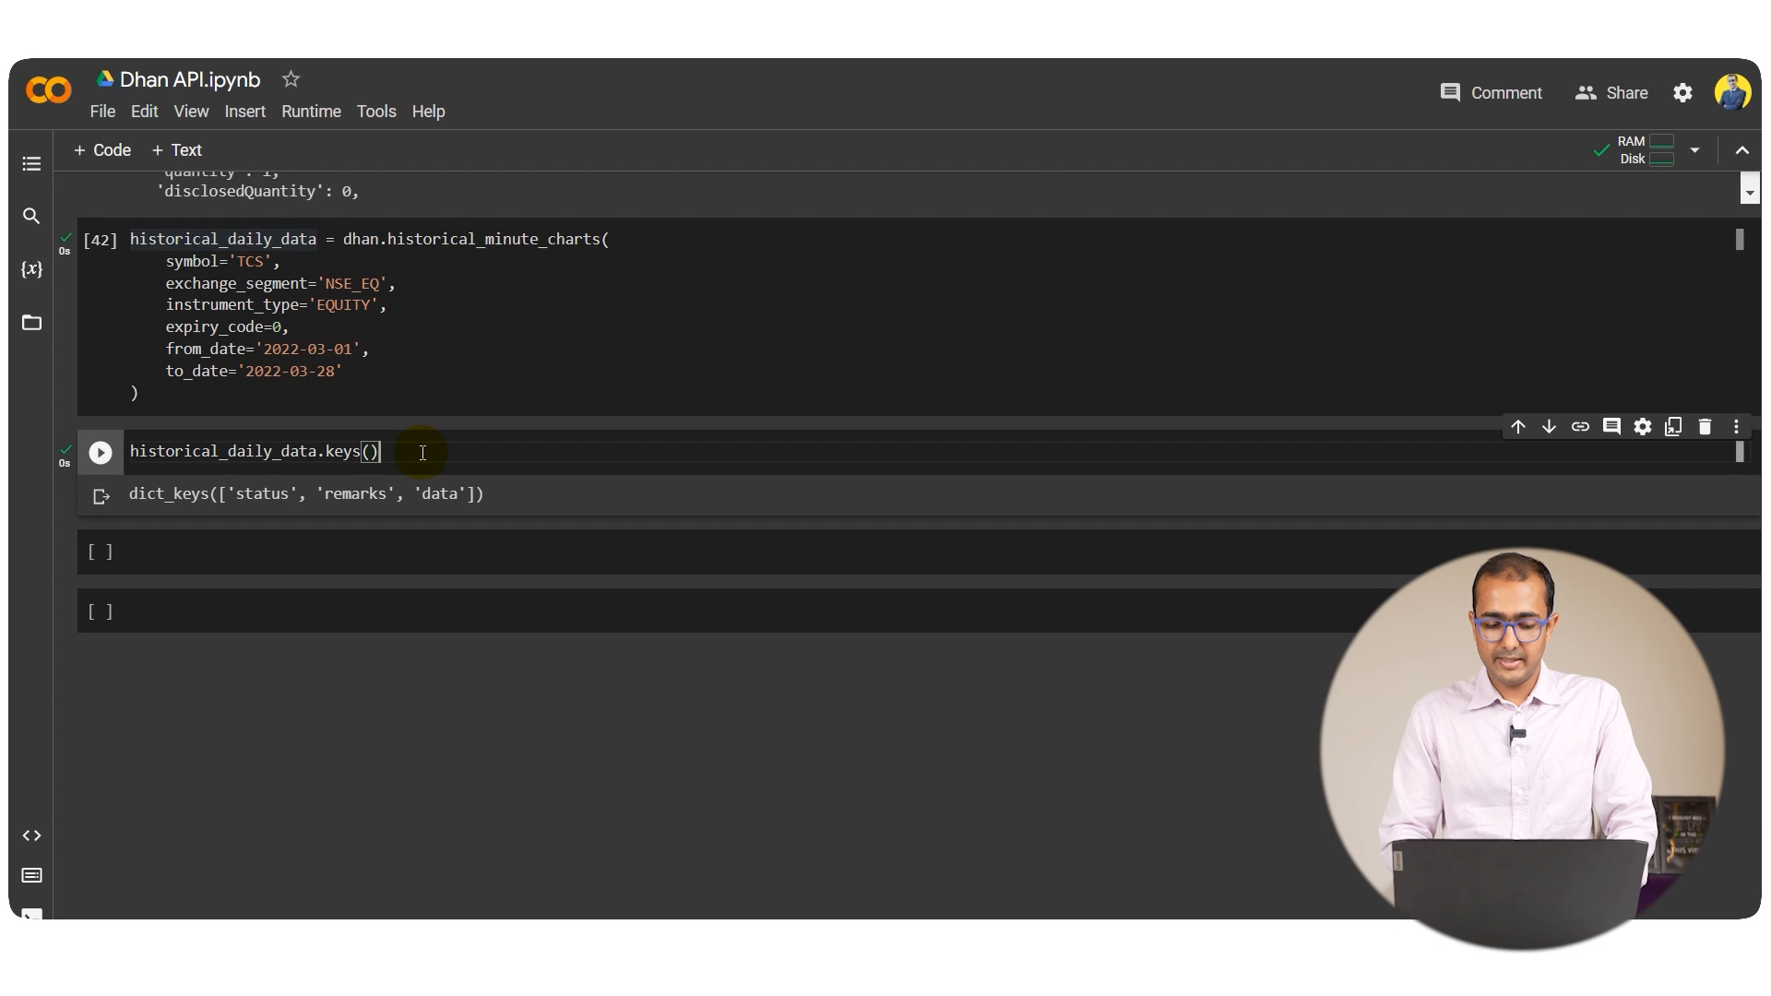
{"action": "double_click", "coordinate": [439, 495]}
{"action": "type", "text": "['data']"}
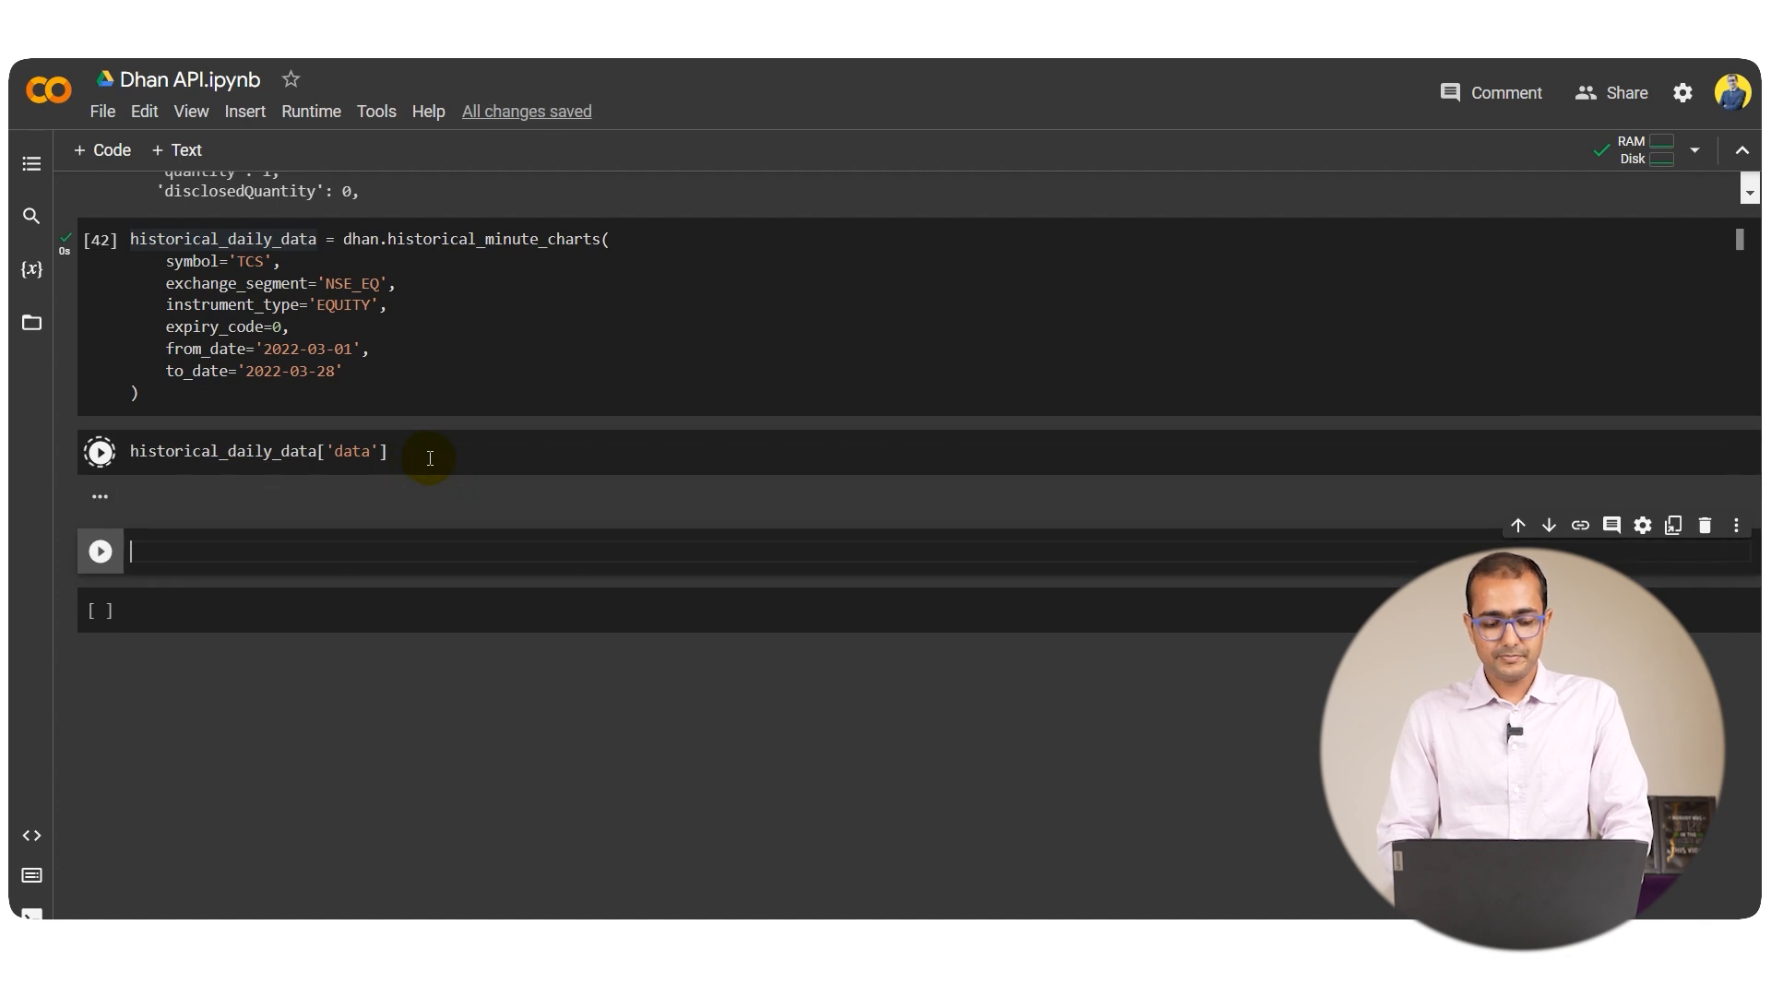
Start wrapping historical_daily_data['data'] in pd.DataFrame
{"action": "left_click", "coordinate": [100, 452]}
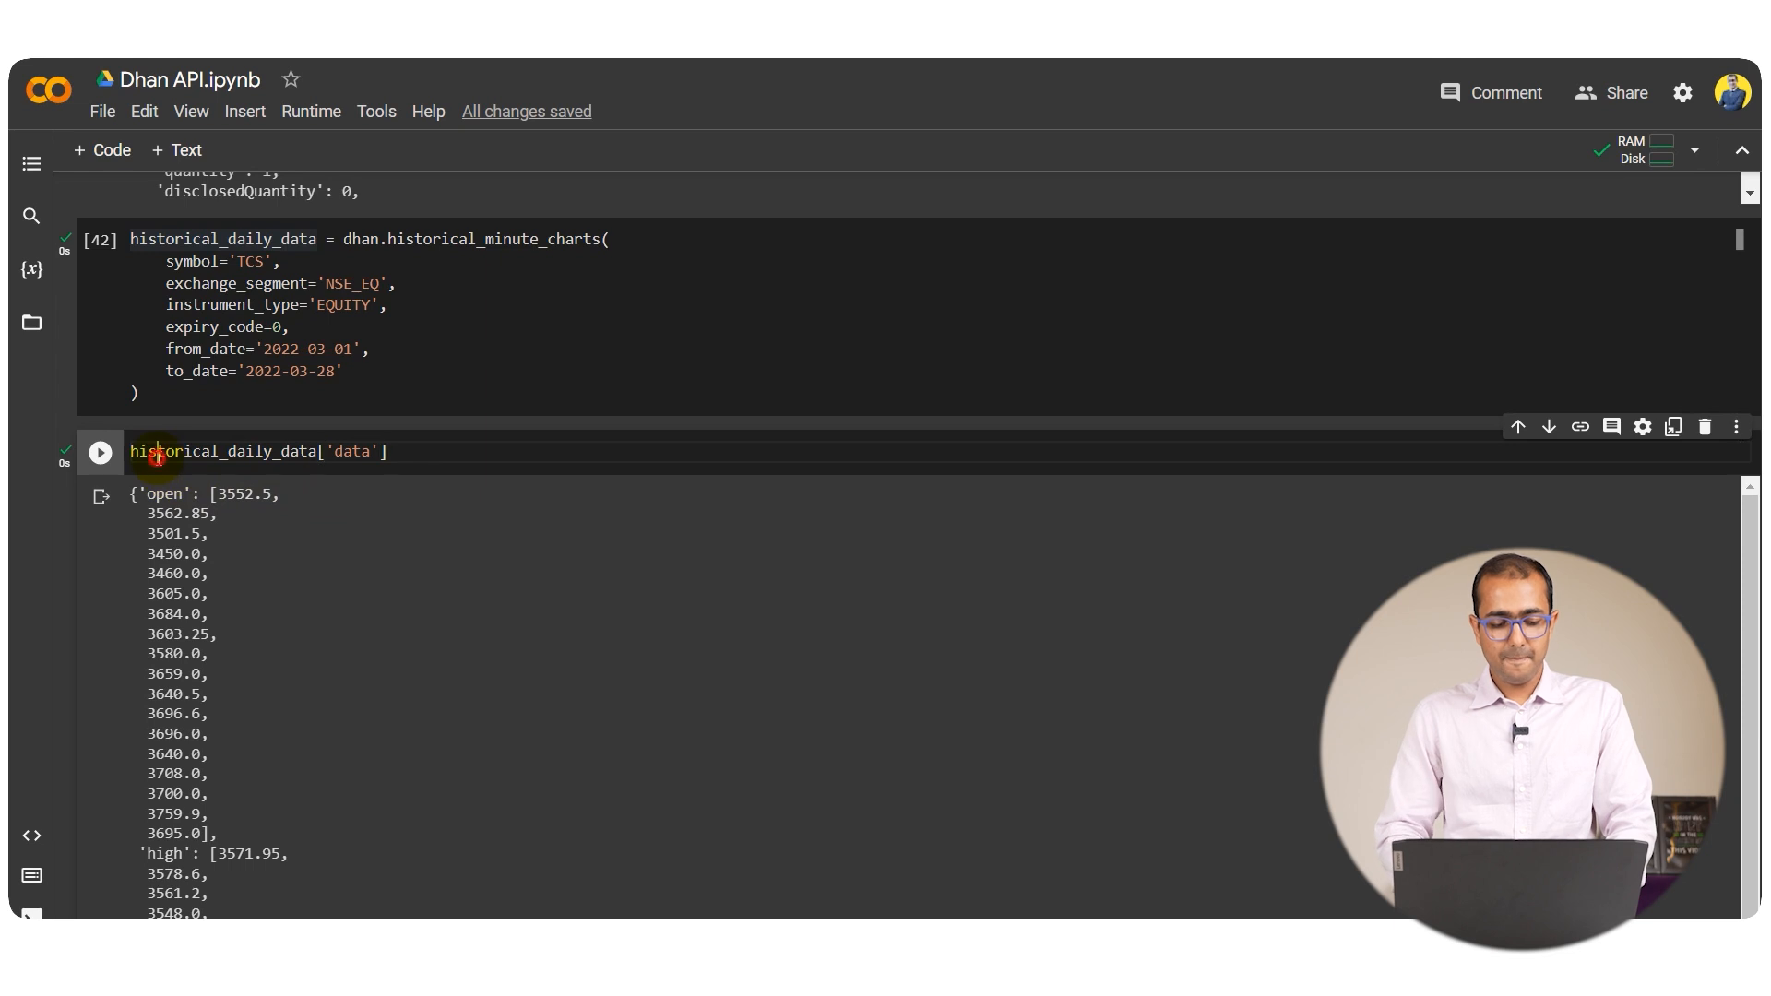
{"action": "type", "text": "pd."}
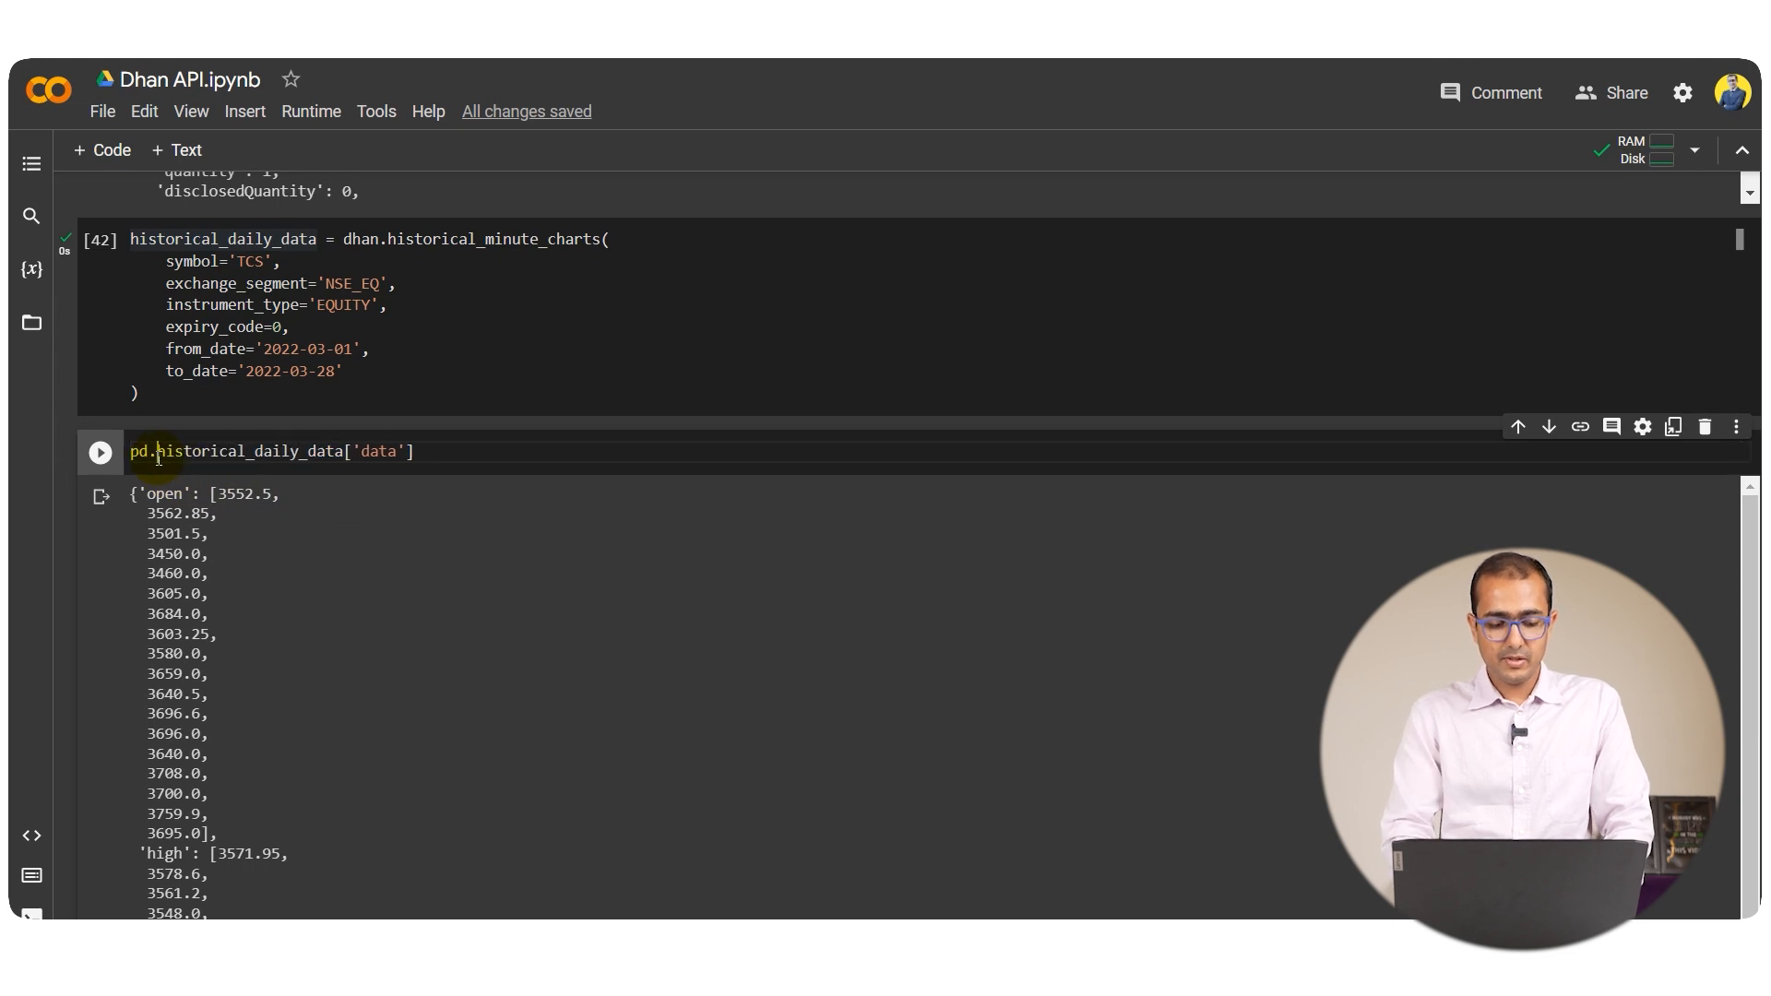
{"action": "type", "text": "DataFrame("}
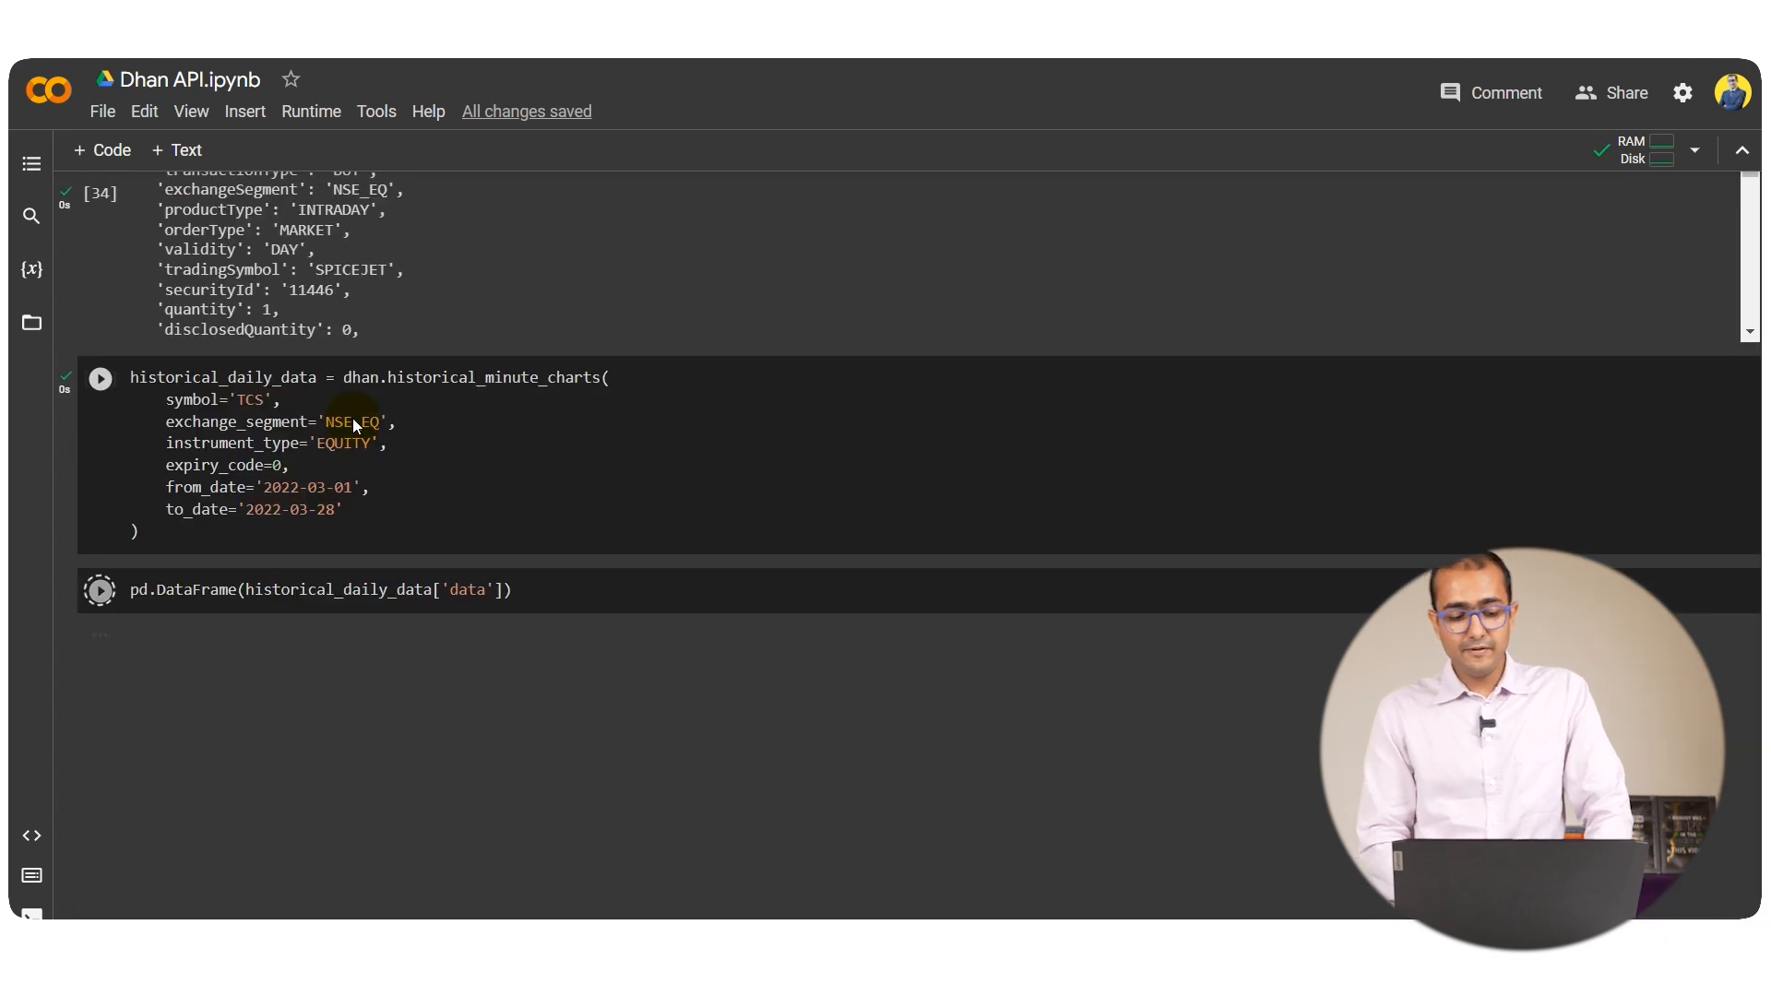
{"action": "left_click", "coordinate": [100, 591]}
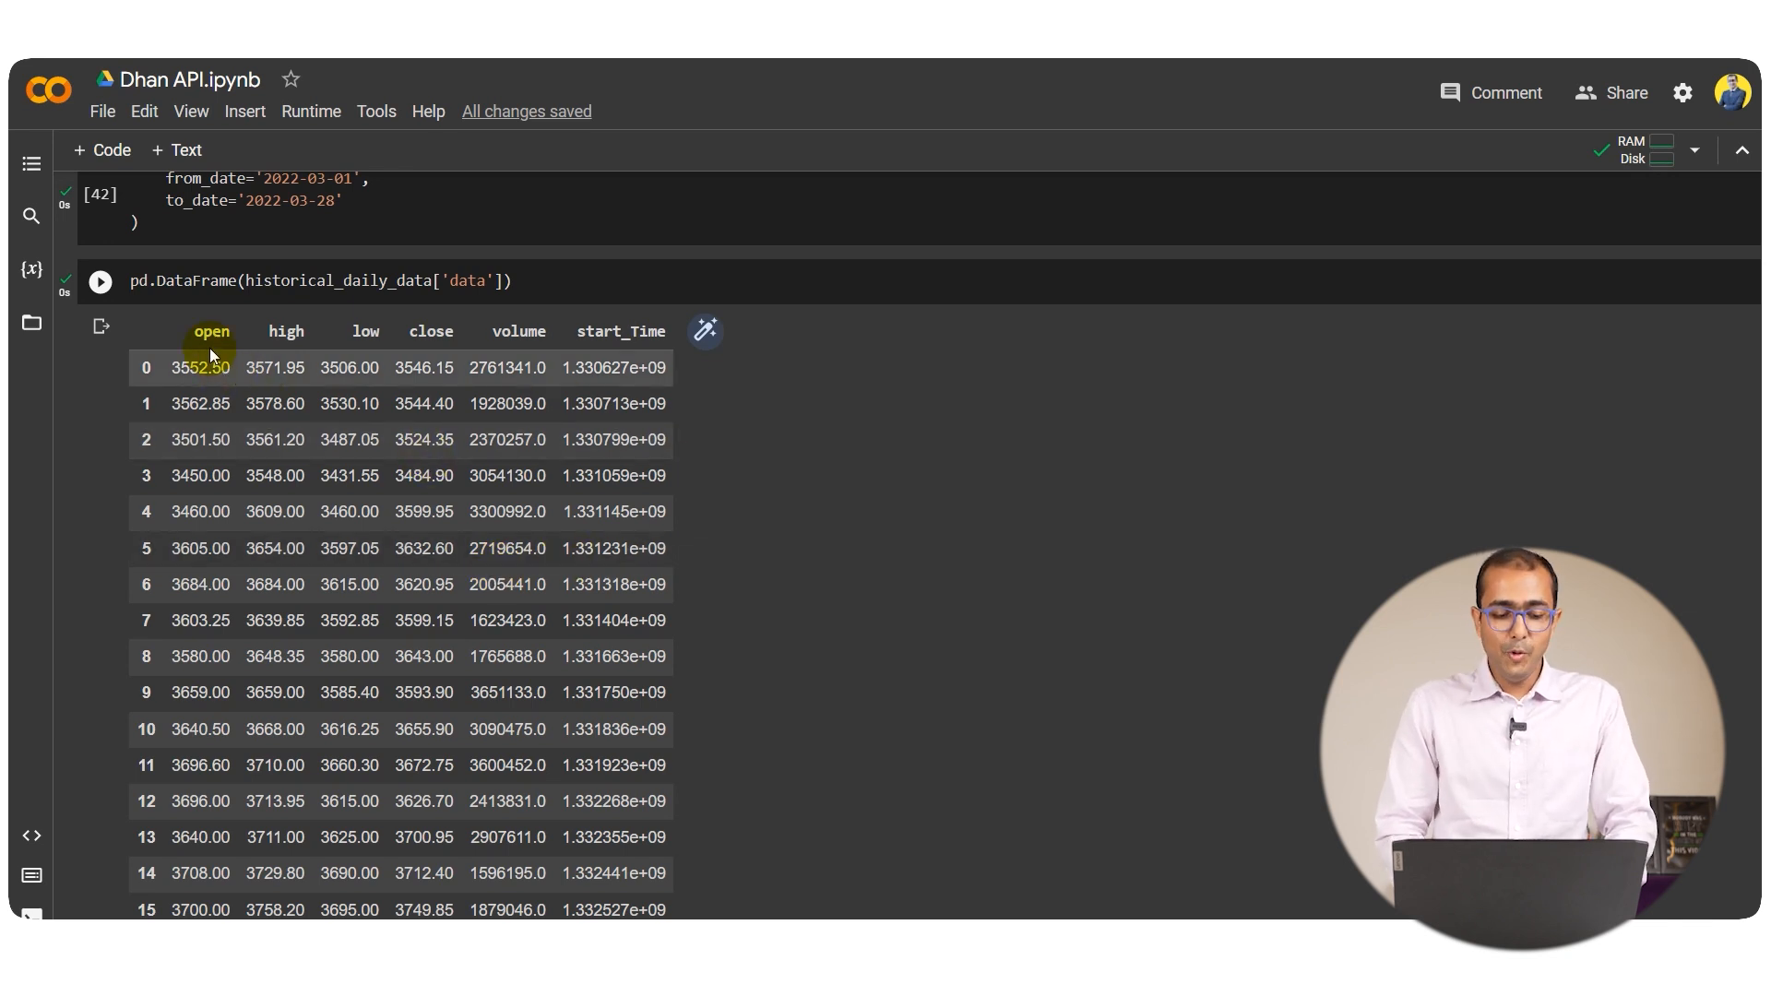
{"action": "mouse_move", "coordinate": [516, 330]}
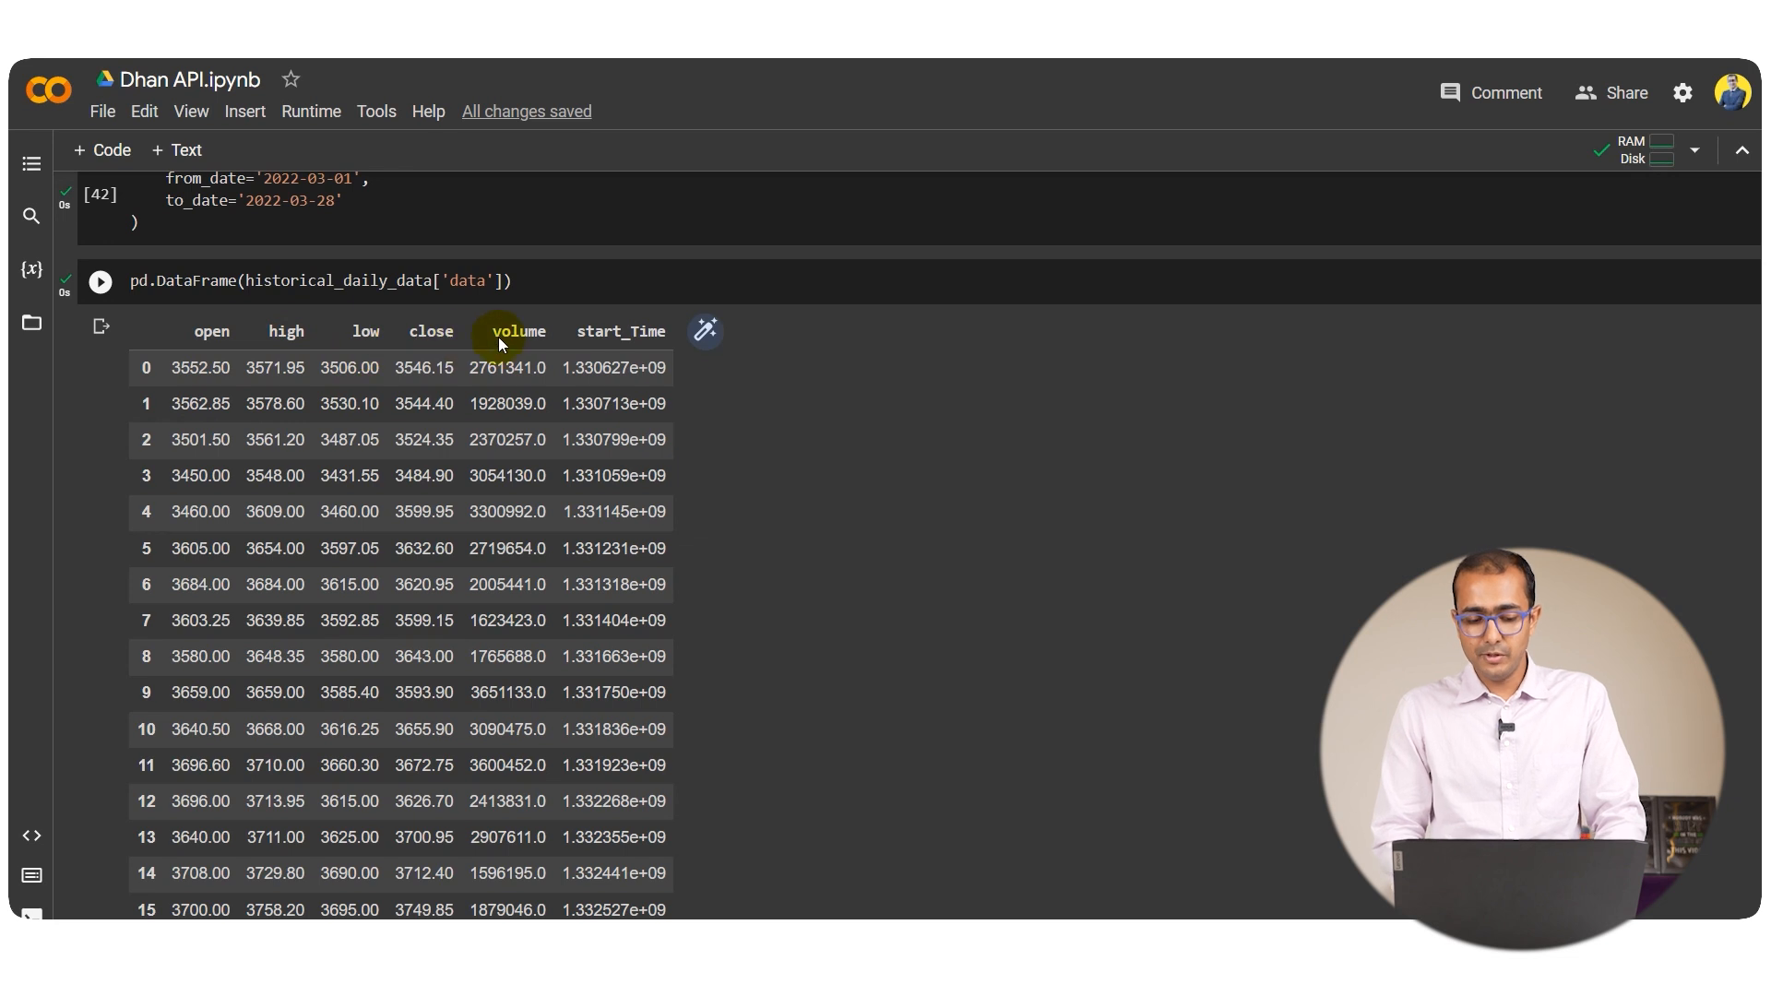
{"action": "mouse_move", "coordinate": [597, 330]}
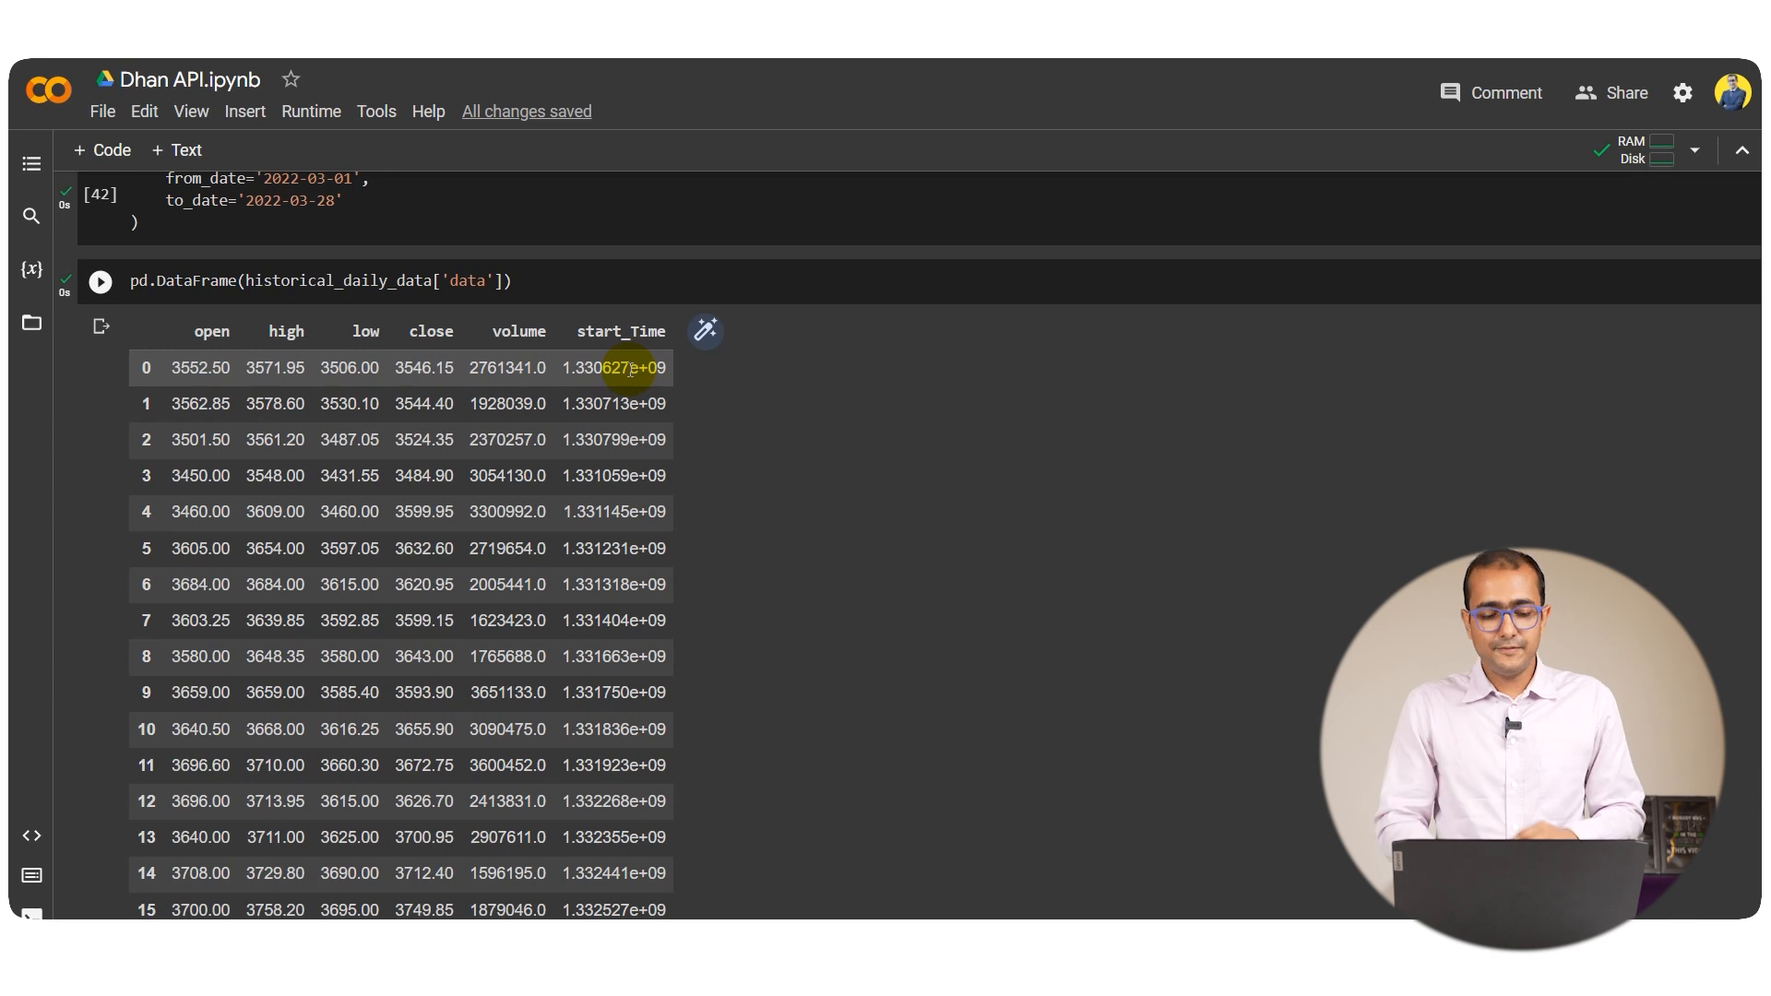
{"action": "scroll", "scroll_direction": "up", "scroll_amount": 3}
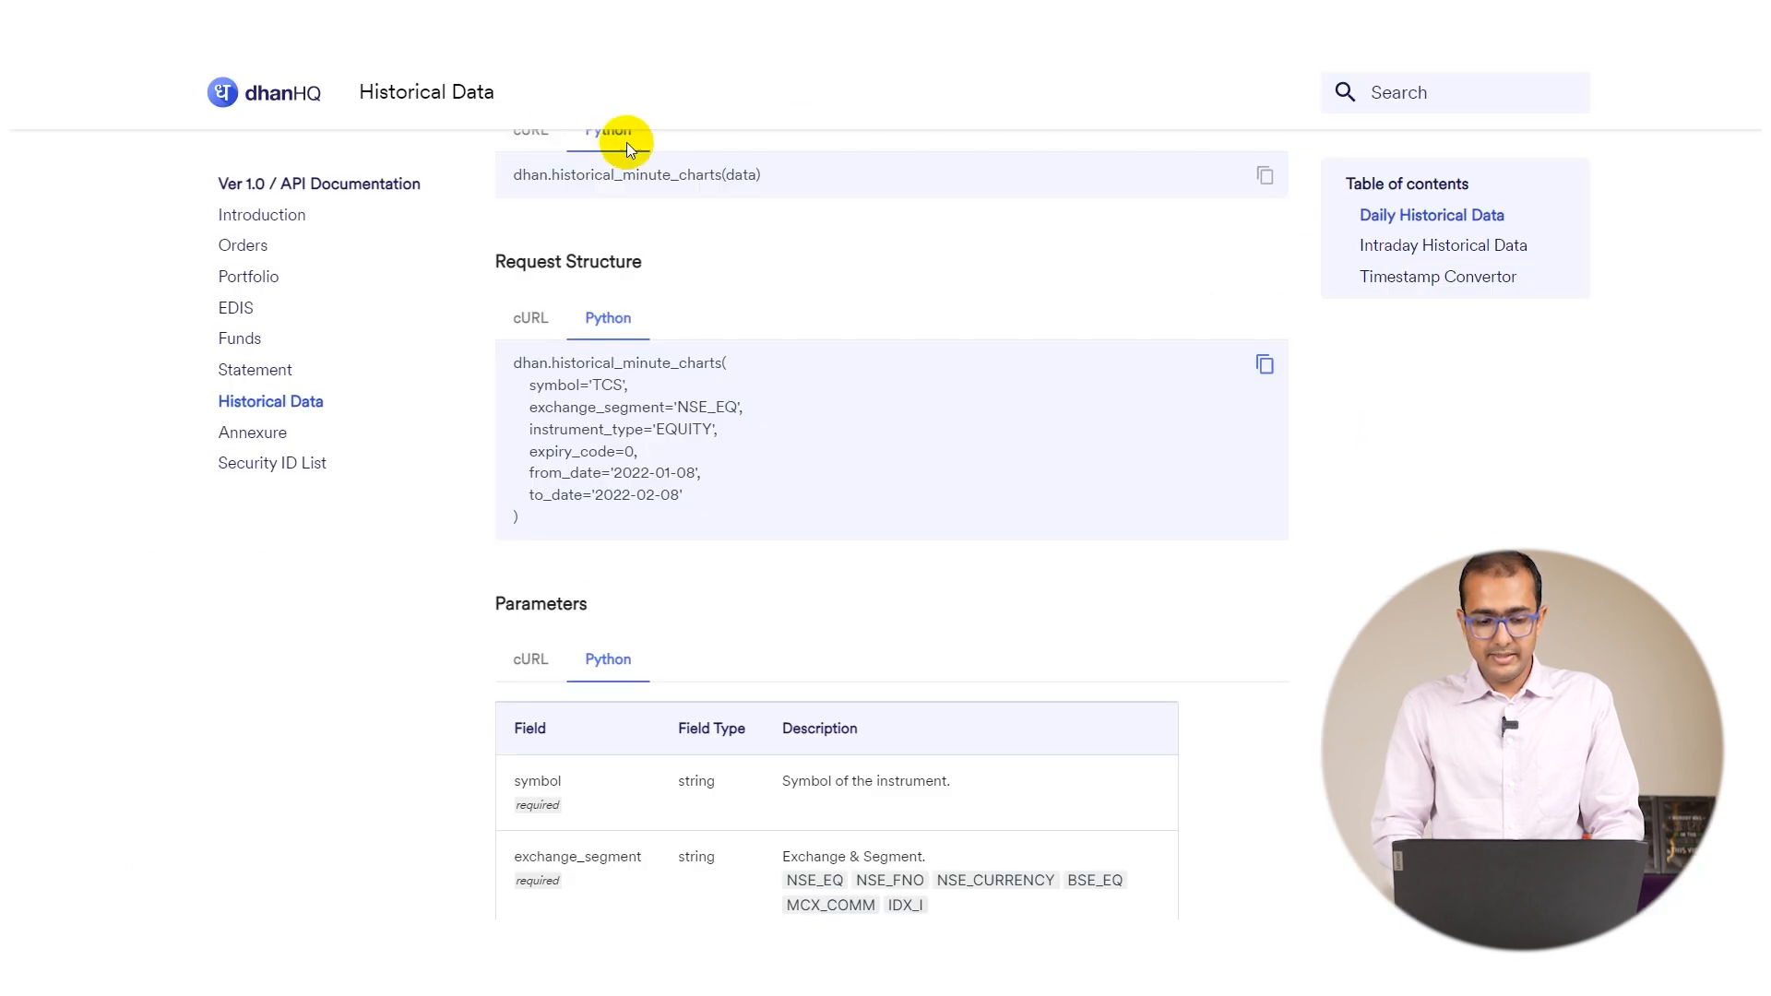
{"action": "mouse_move", "coordinate": [1437, 225]}
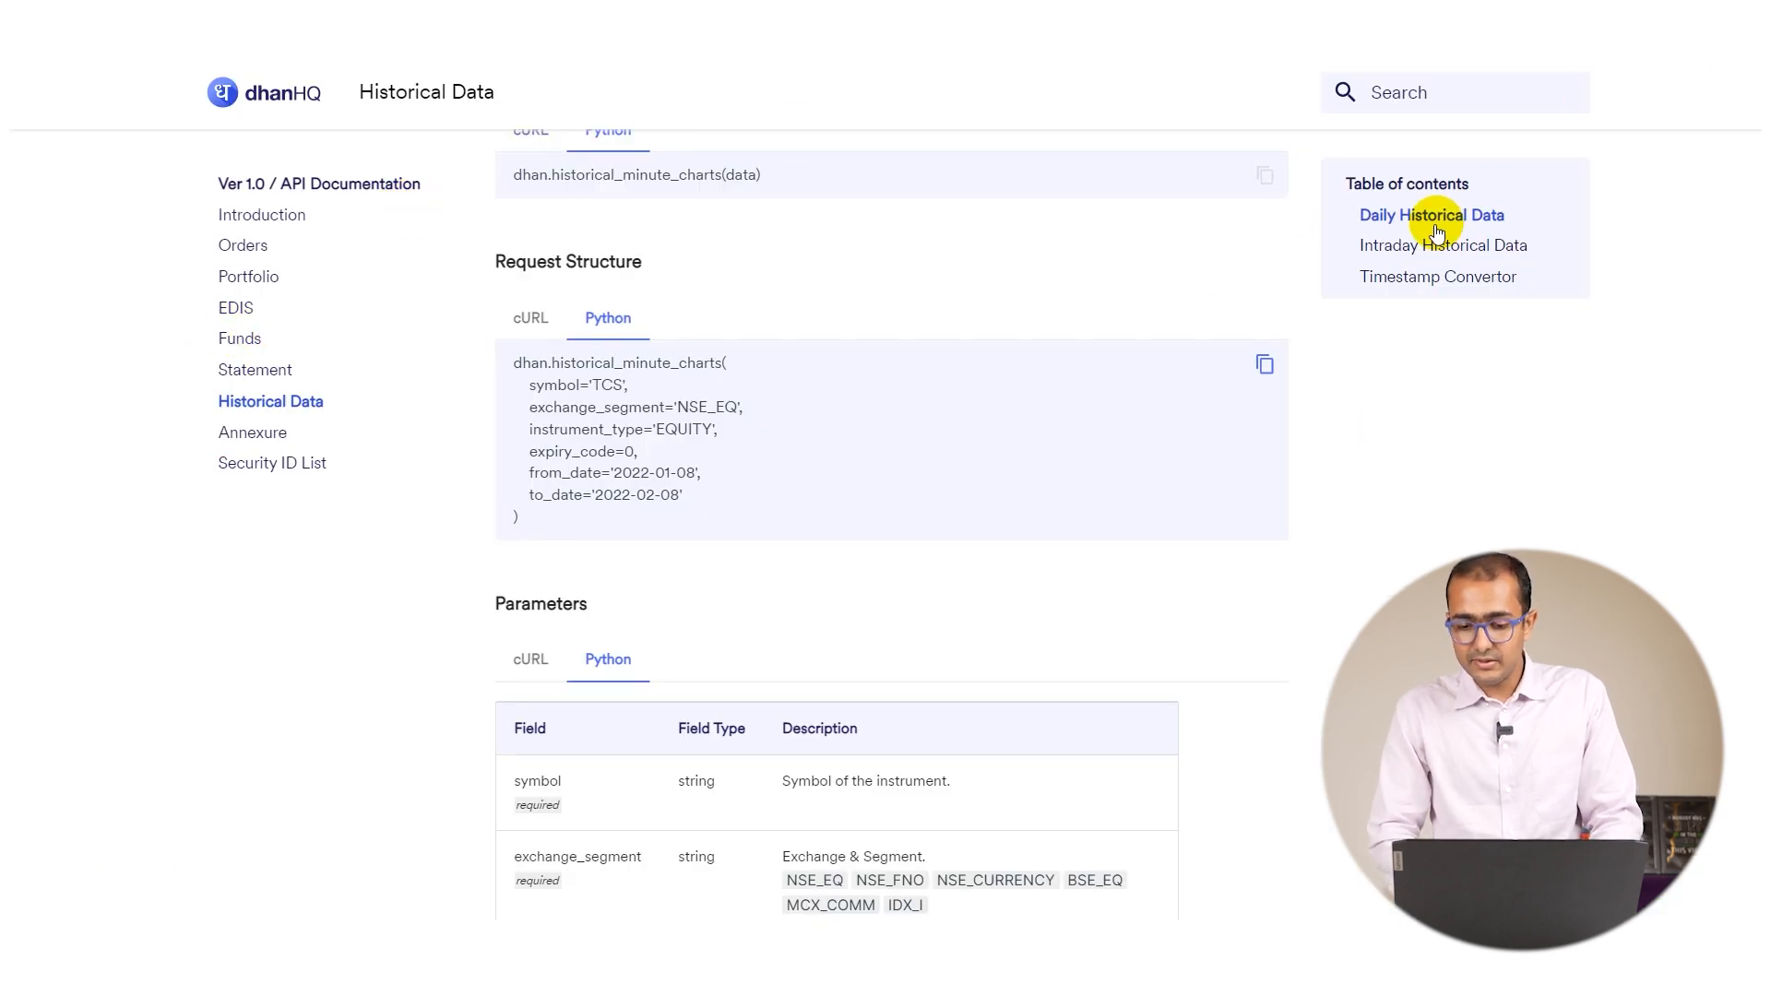
Jump to the Timestamp Convertor section and view its Python snippet
{"action": "left_click", "coordinate": [1437, 275]}
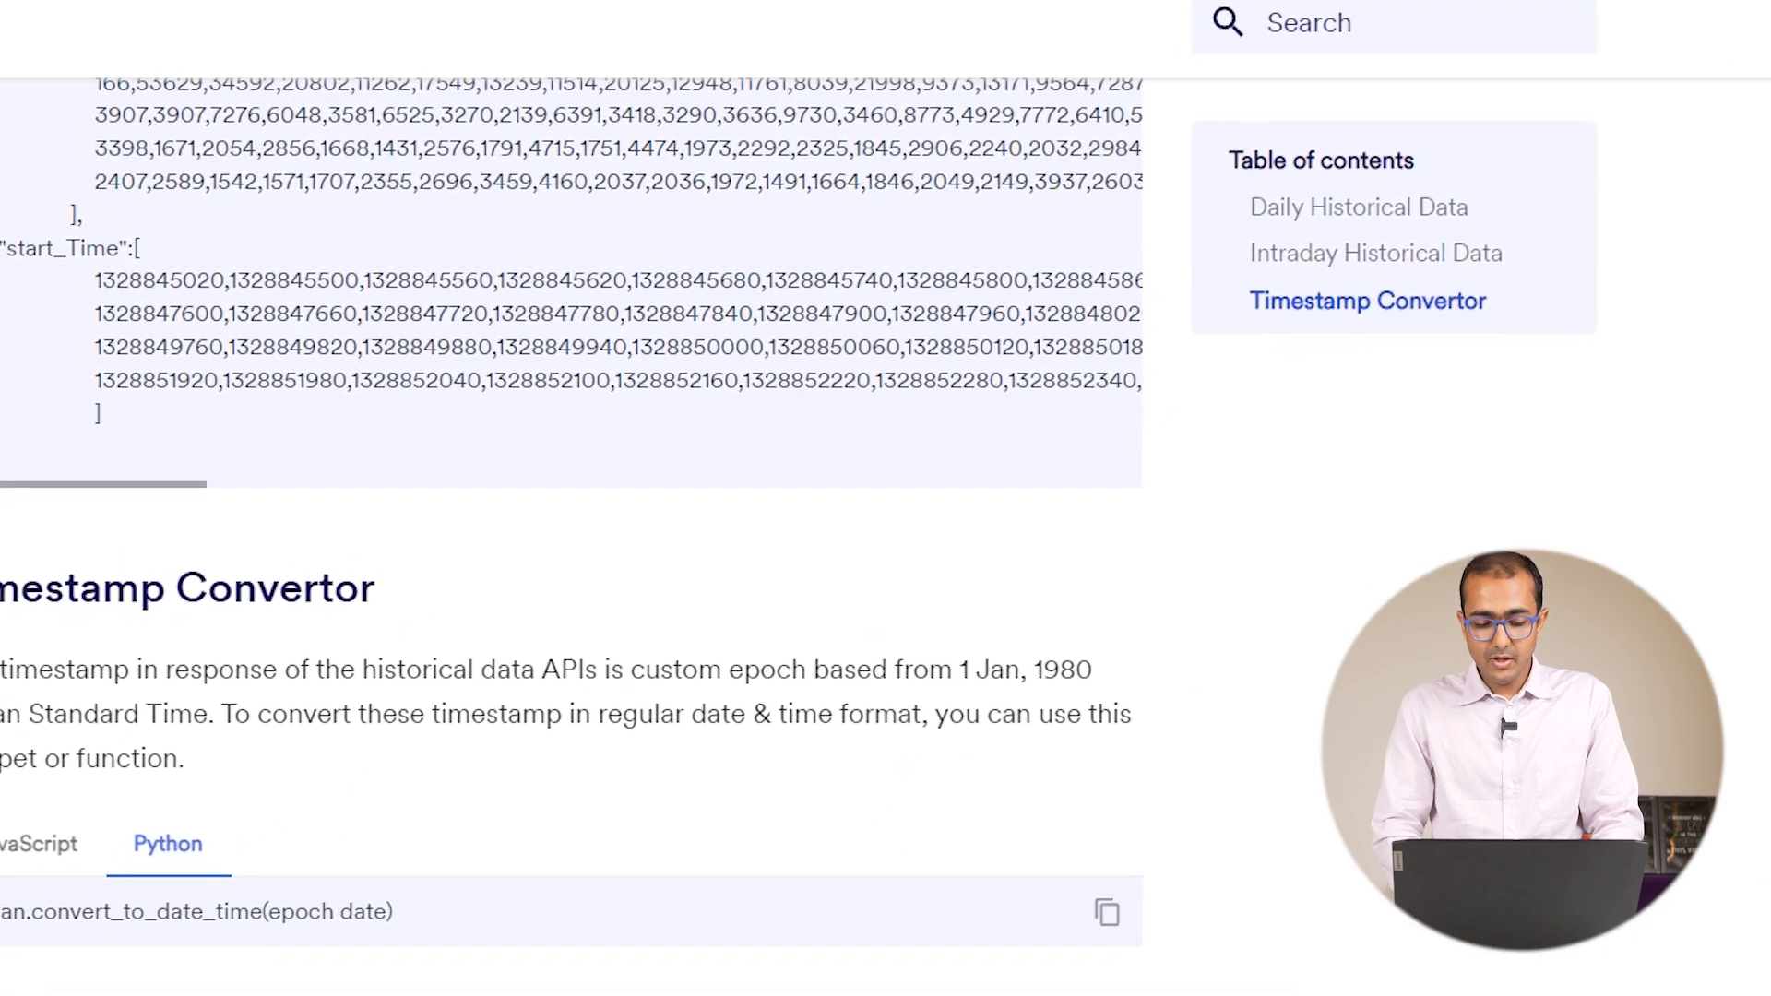
{"action": "scroll", "scroll_direction": "down", "scroll_amount": 3}
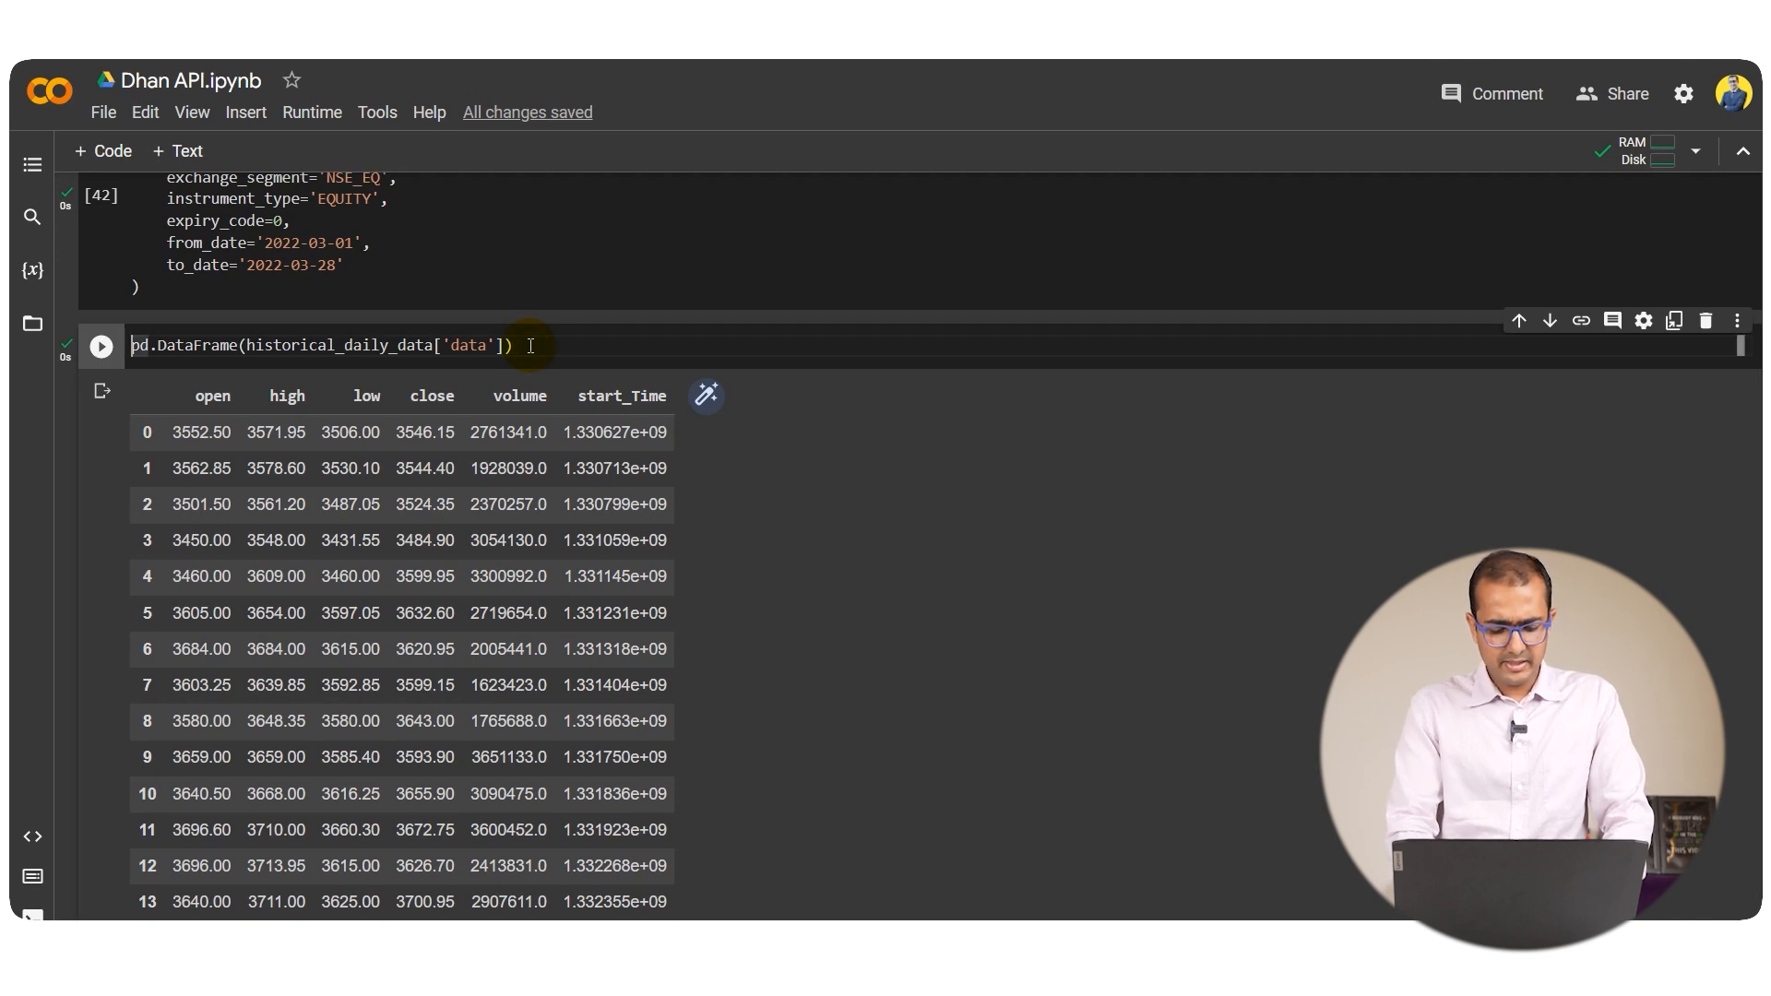
Store the DataFrame as historical_df and write a loop converting each start_Time with dhan.convert_to_date_time
{"action": "type", "text": "his"}
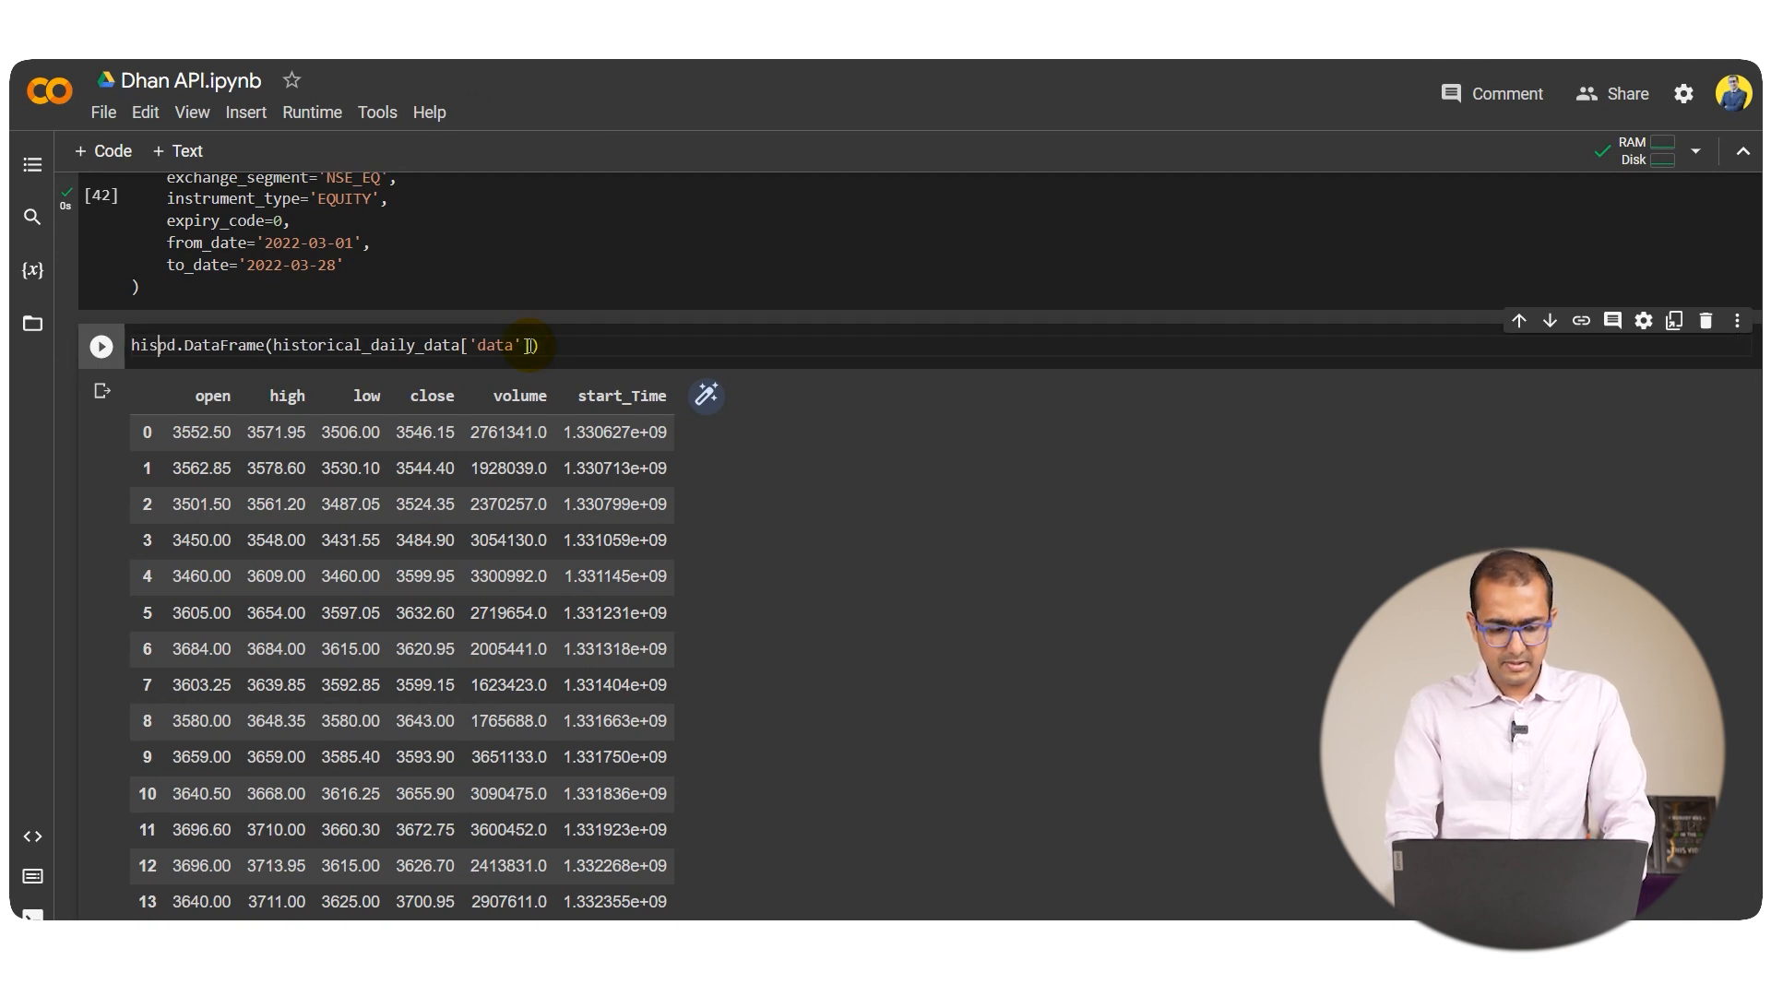
{"action": "type", "text": "historical_df ="}
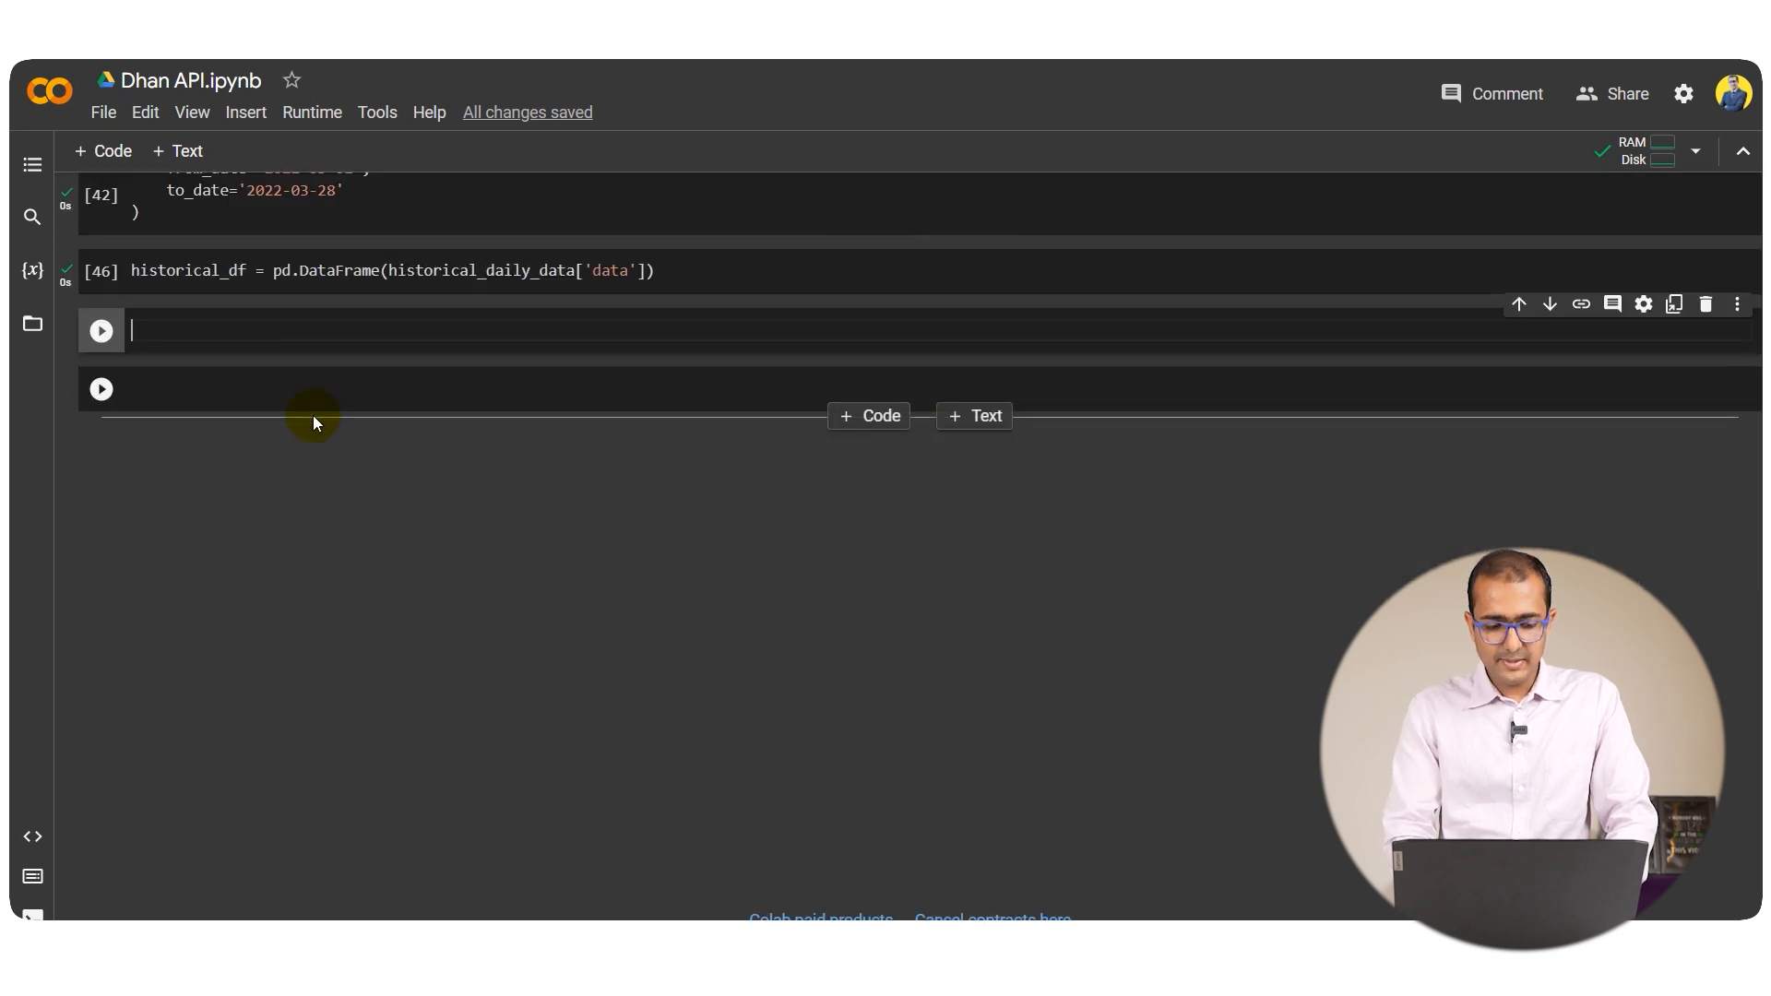
{"action": "type", "text": "for i in"}
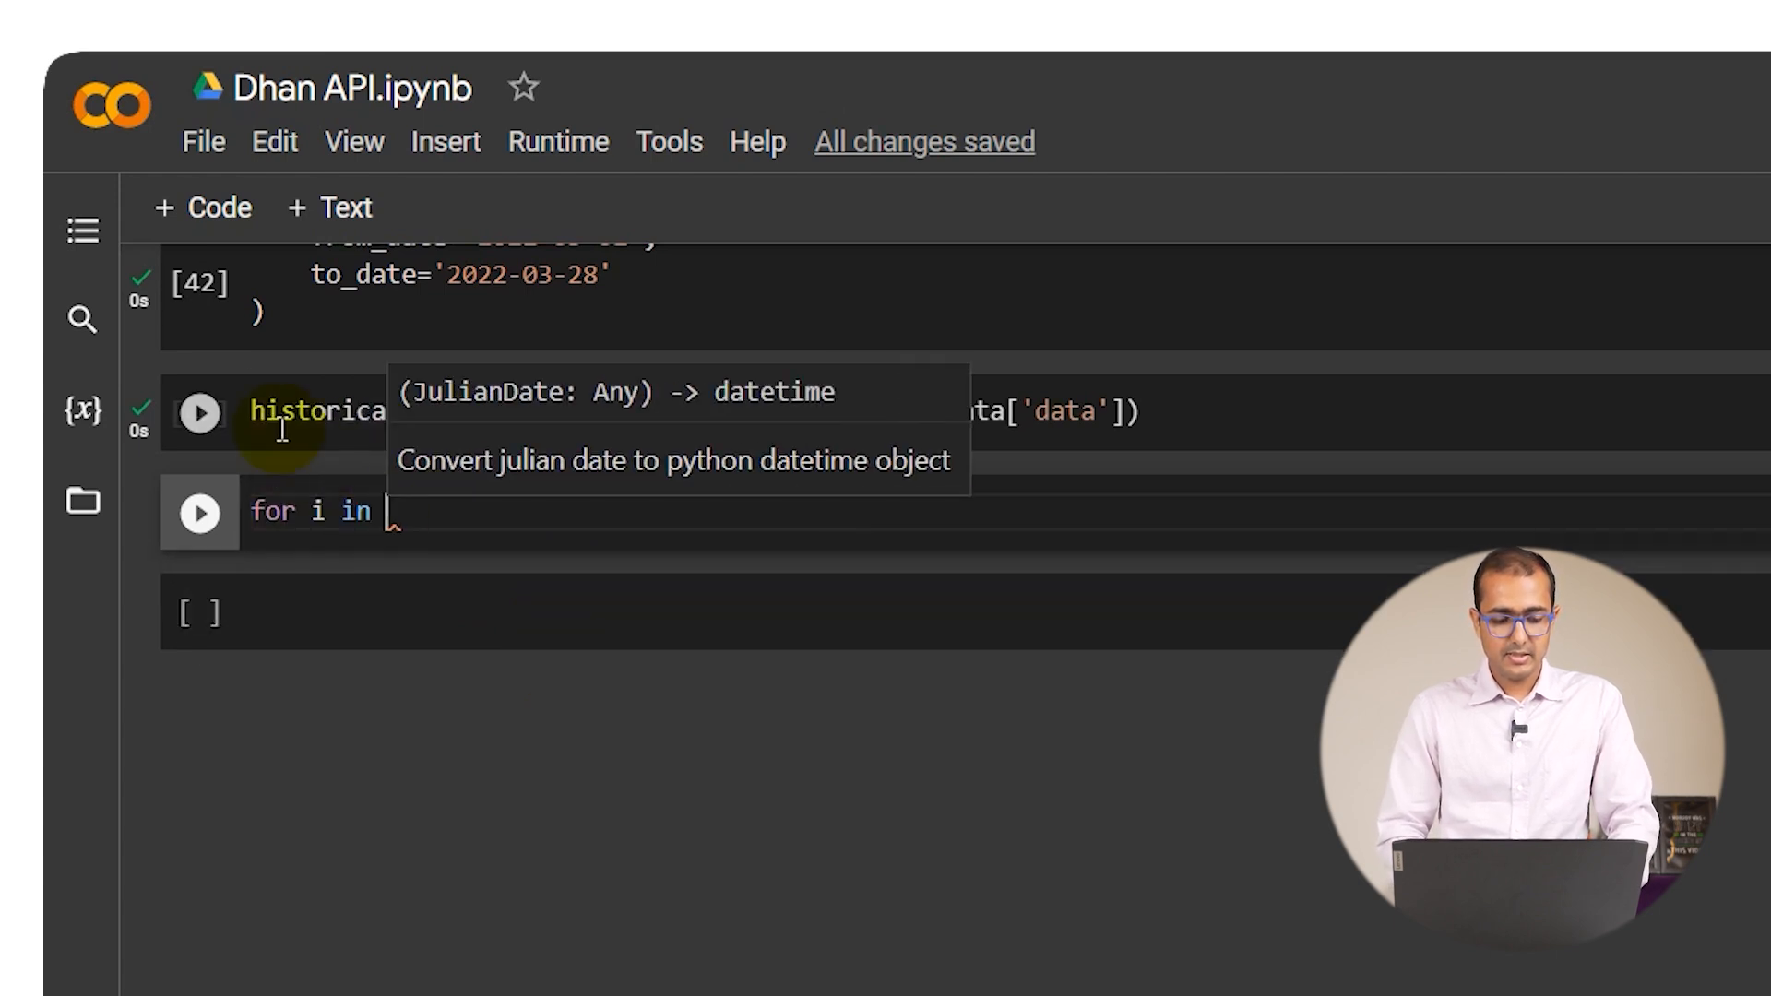
{"action": "left_click", "coordinate": [484, 515]}
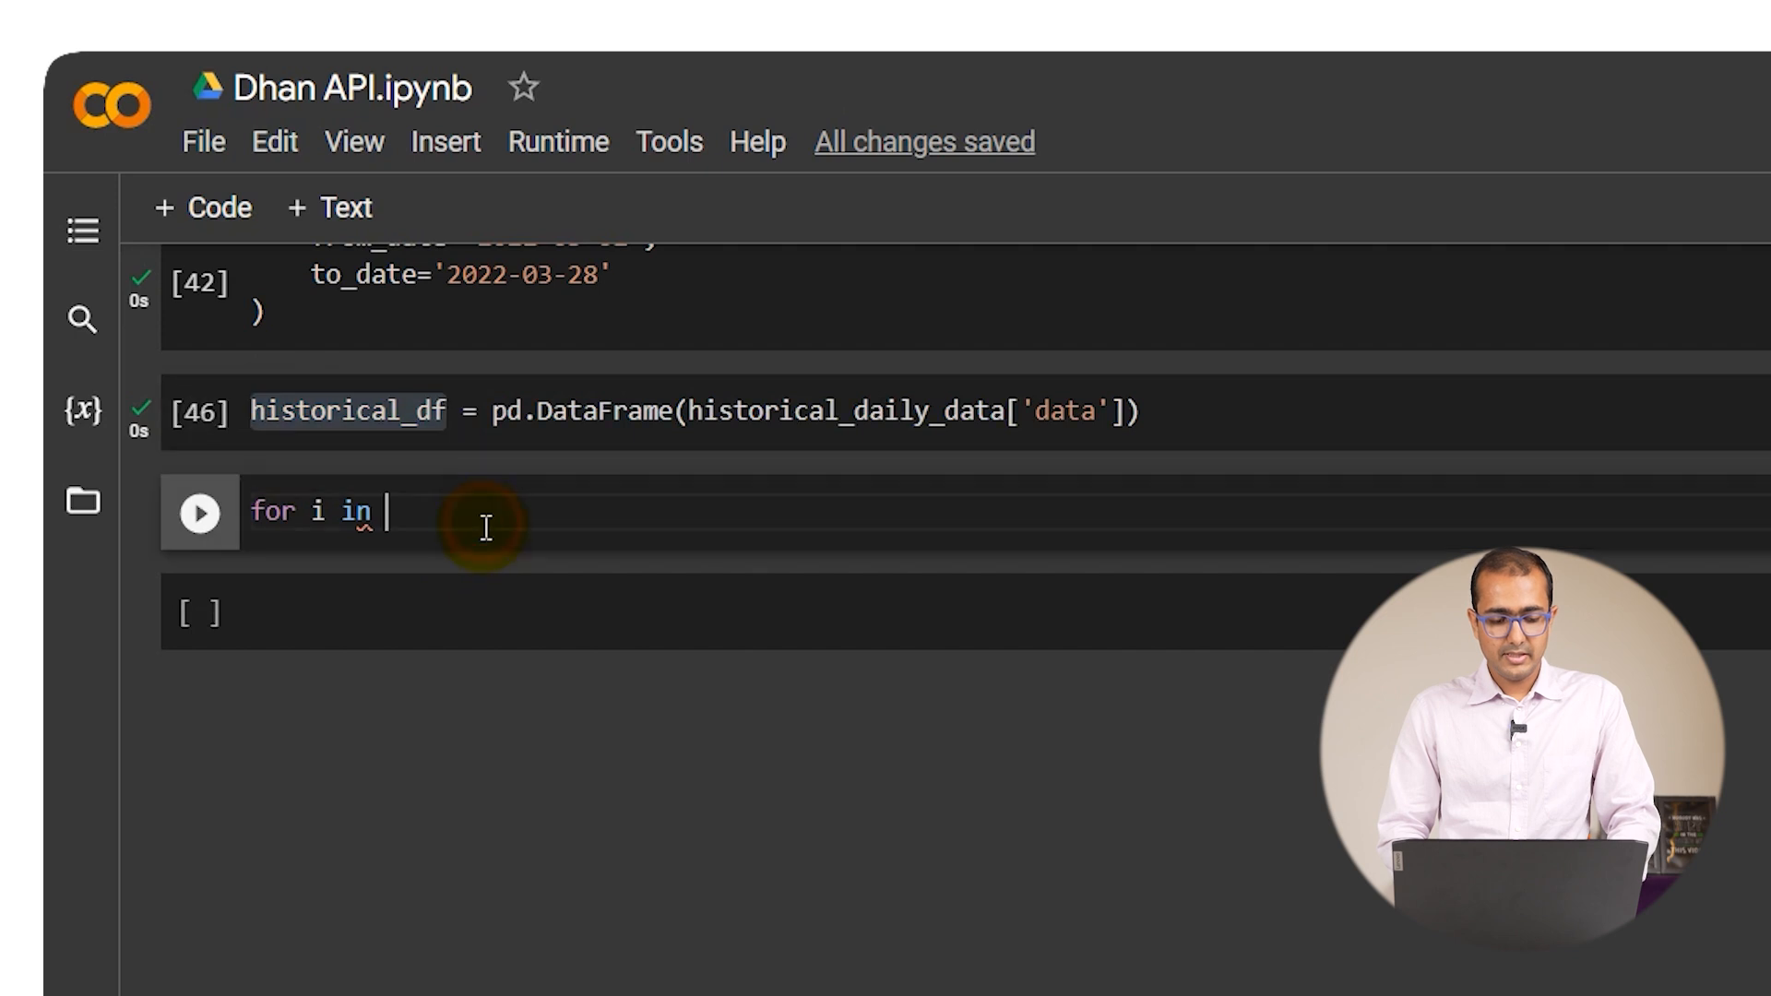
{"action": "type", "text": "historical_df"}
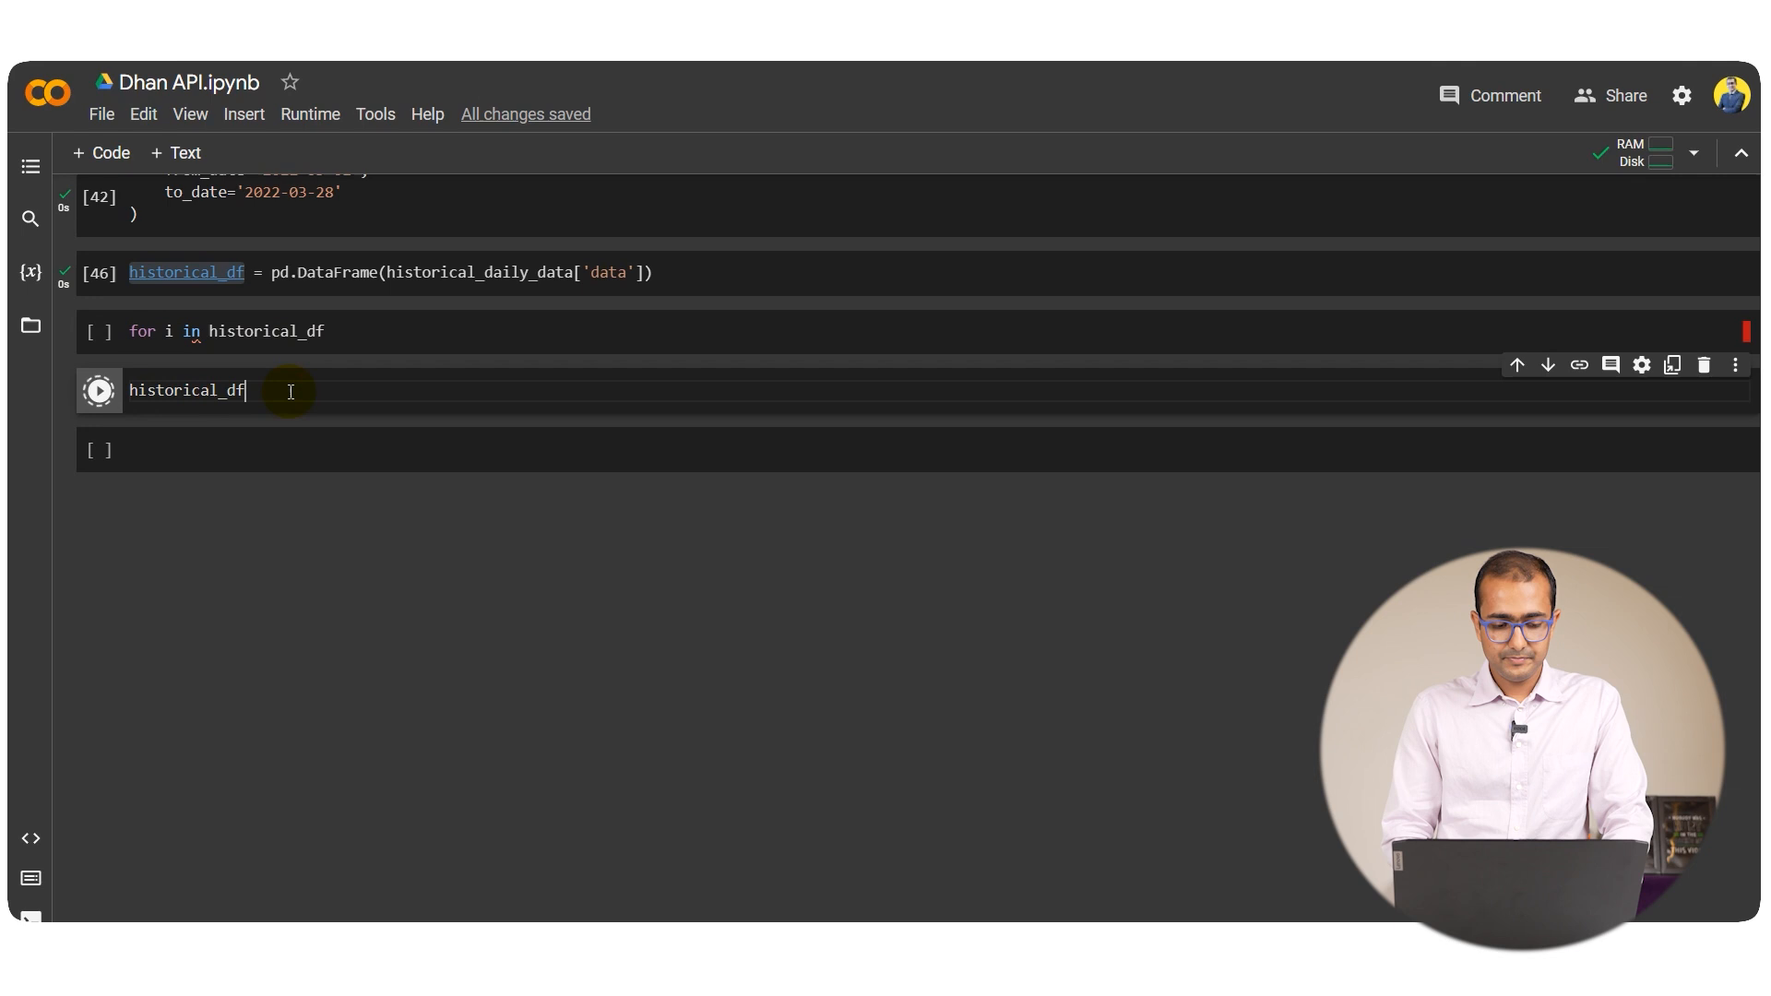
{"action": "left_click", "coordinate": [97, 390]}
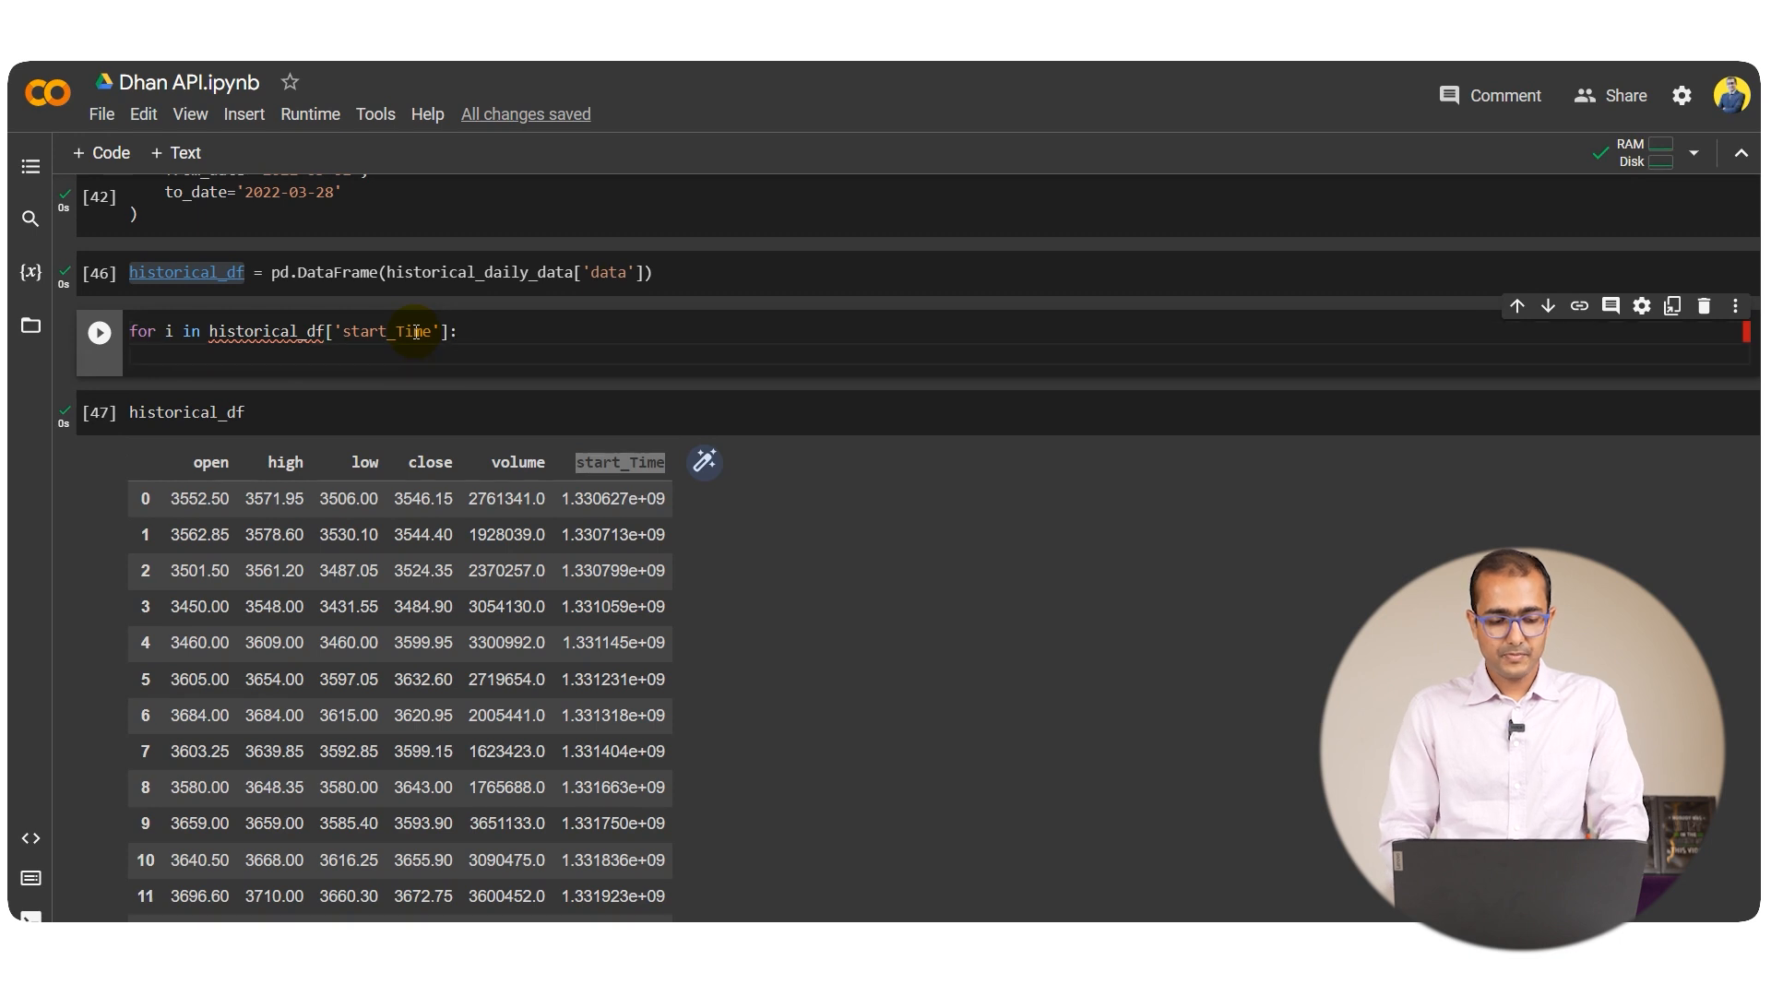
{"action": "left_click", "coordinate": [240, 350]}
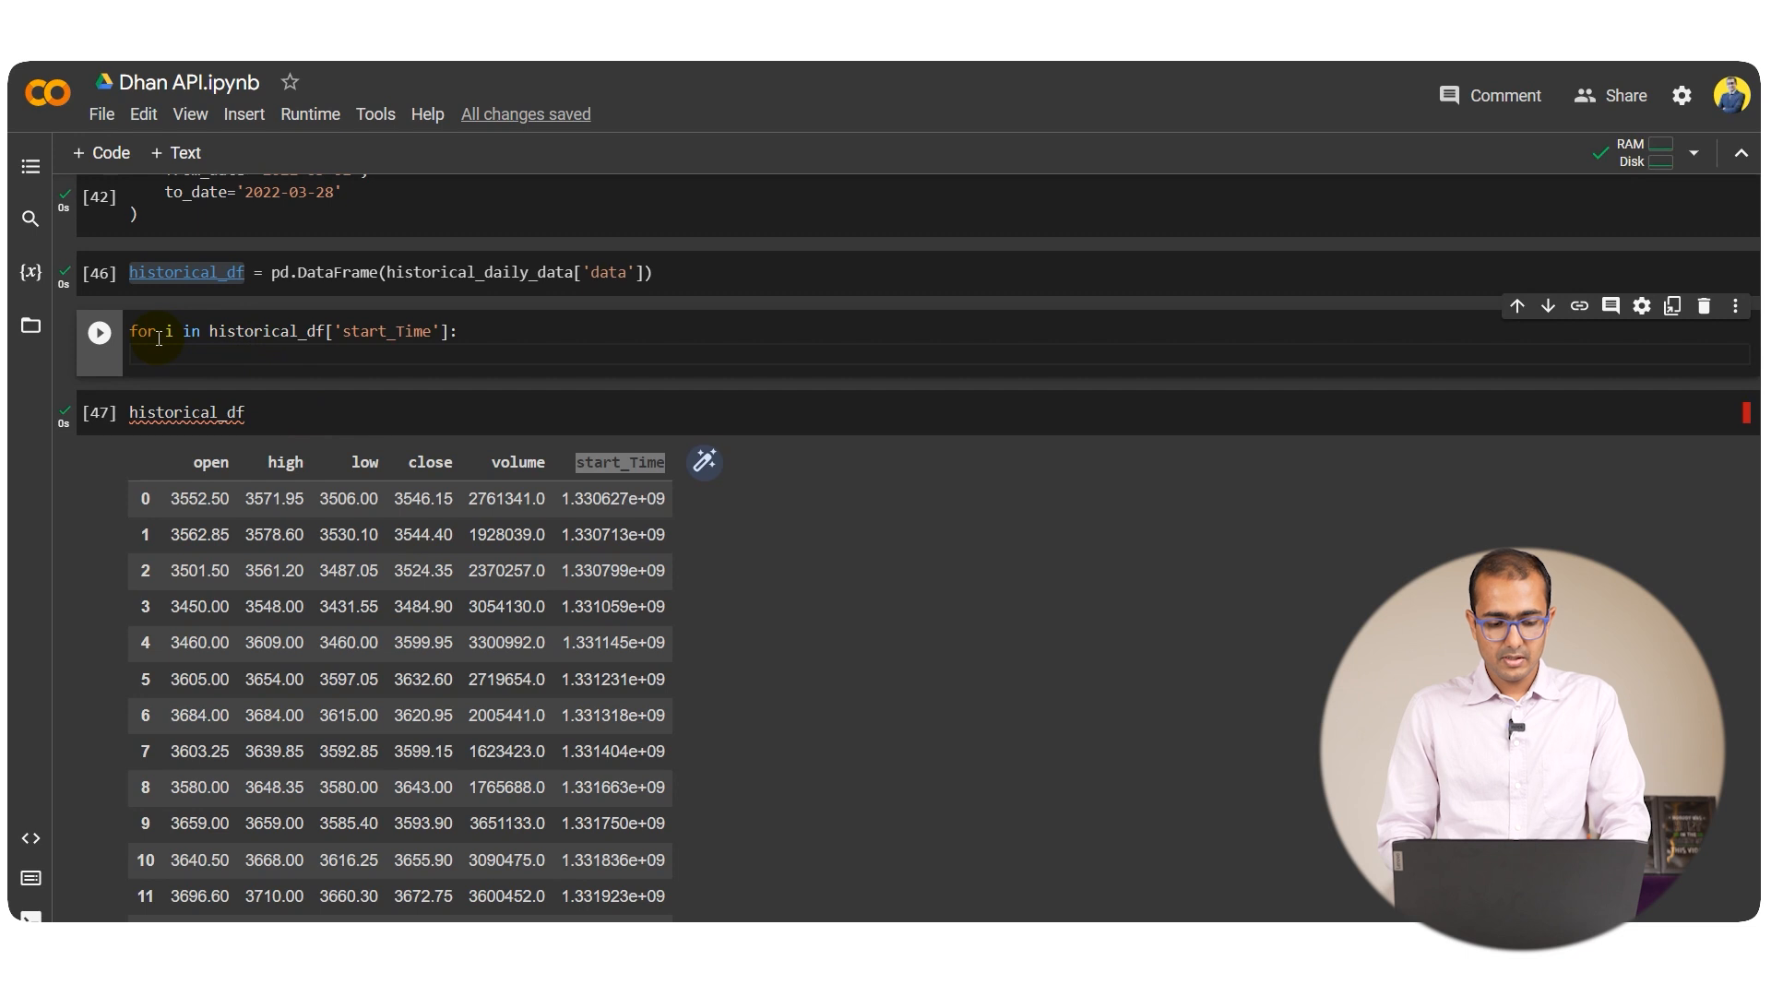
{"action": "double_click", "coordinate": [264, 330]}
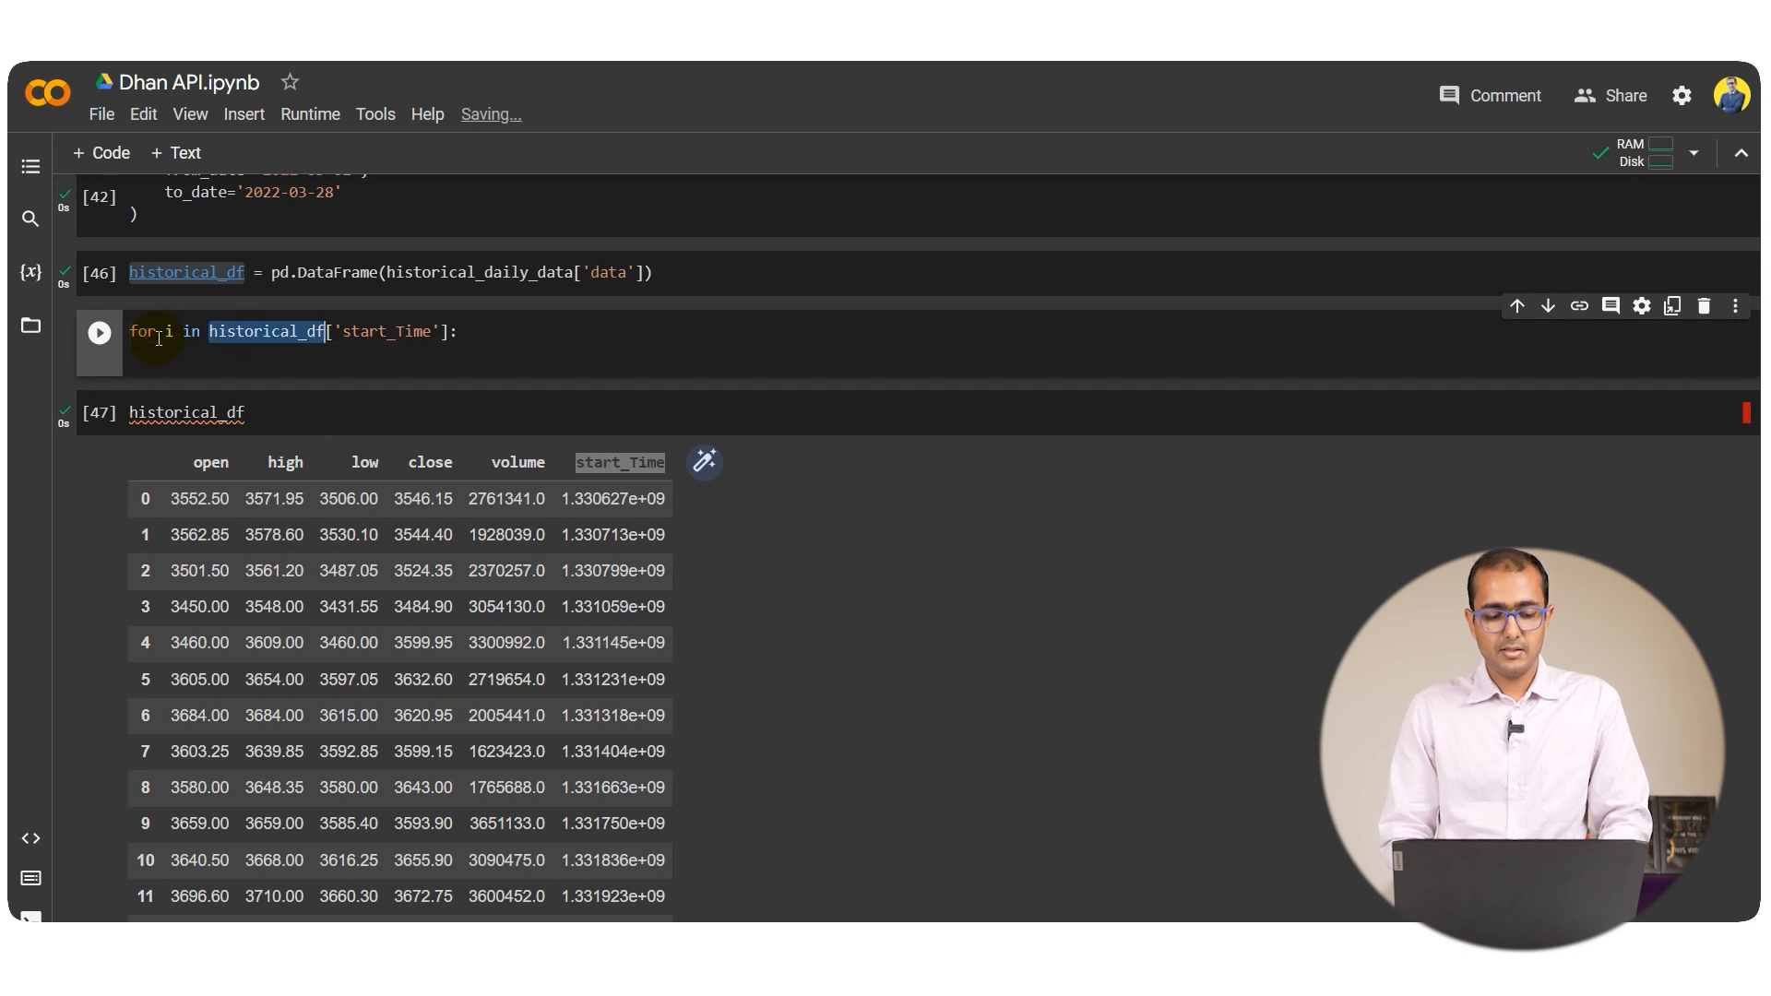
{"action": "type", "text": "t"}
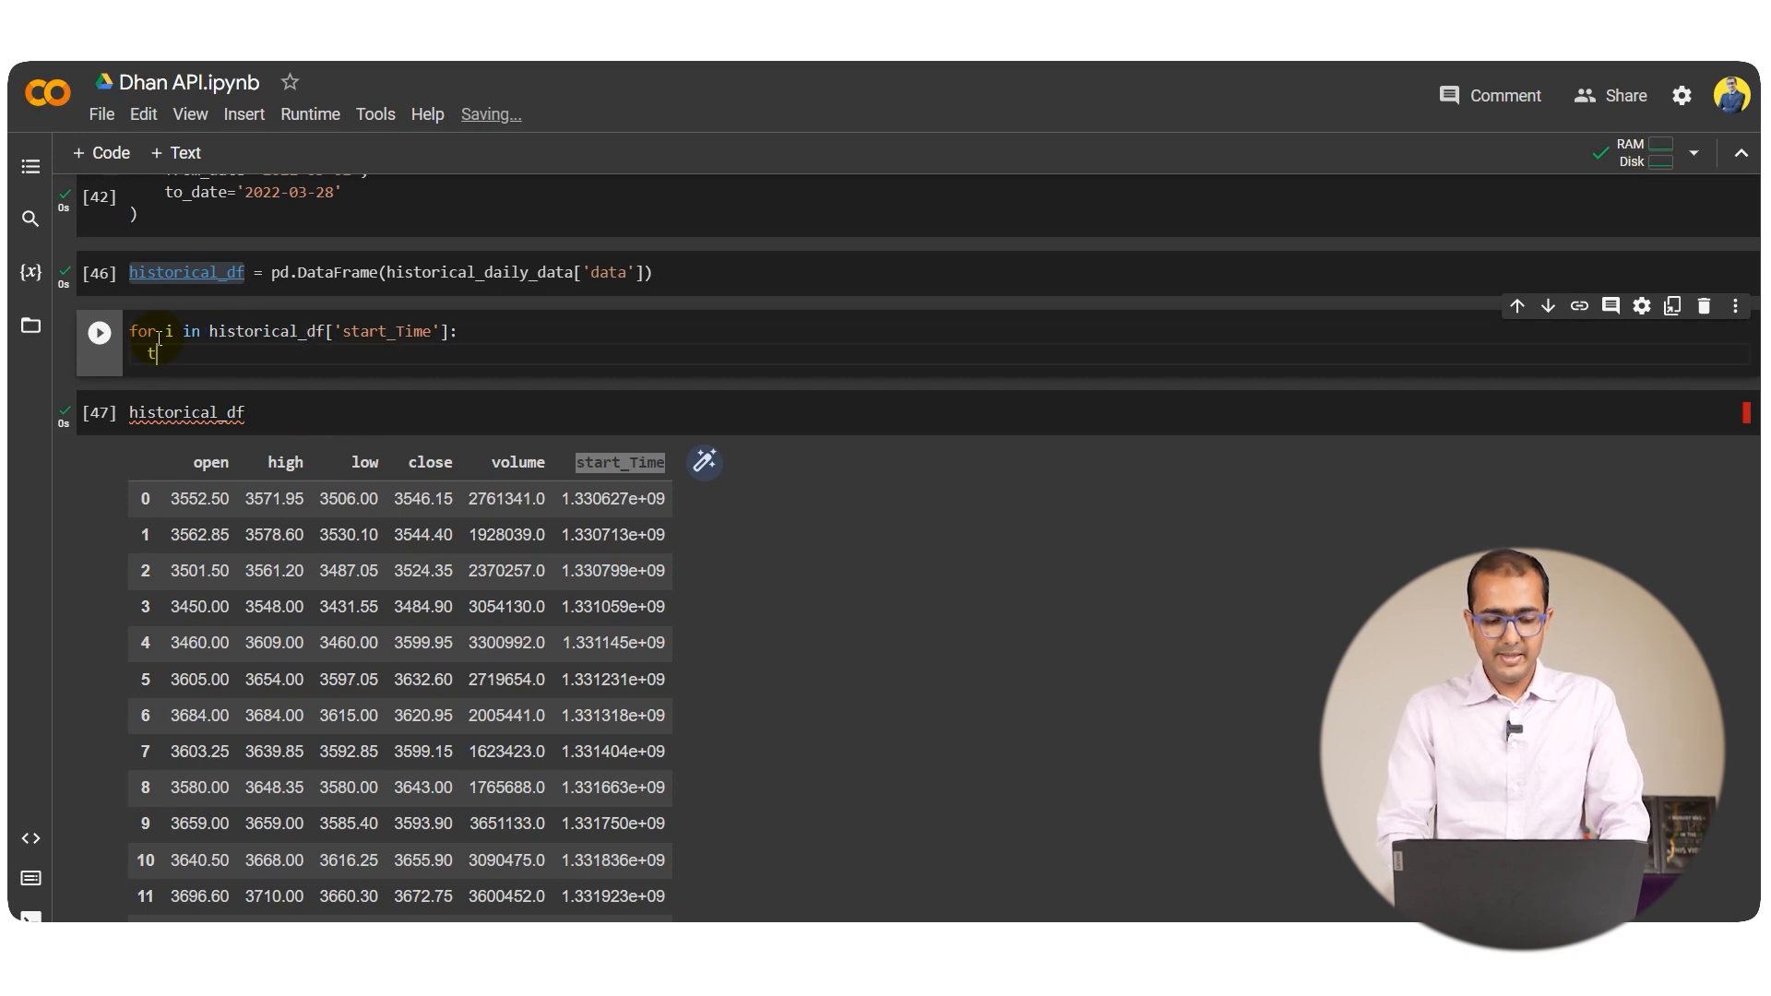
{"action": "type", "text": "emp ="}
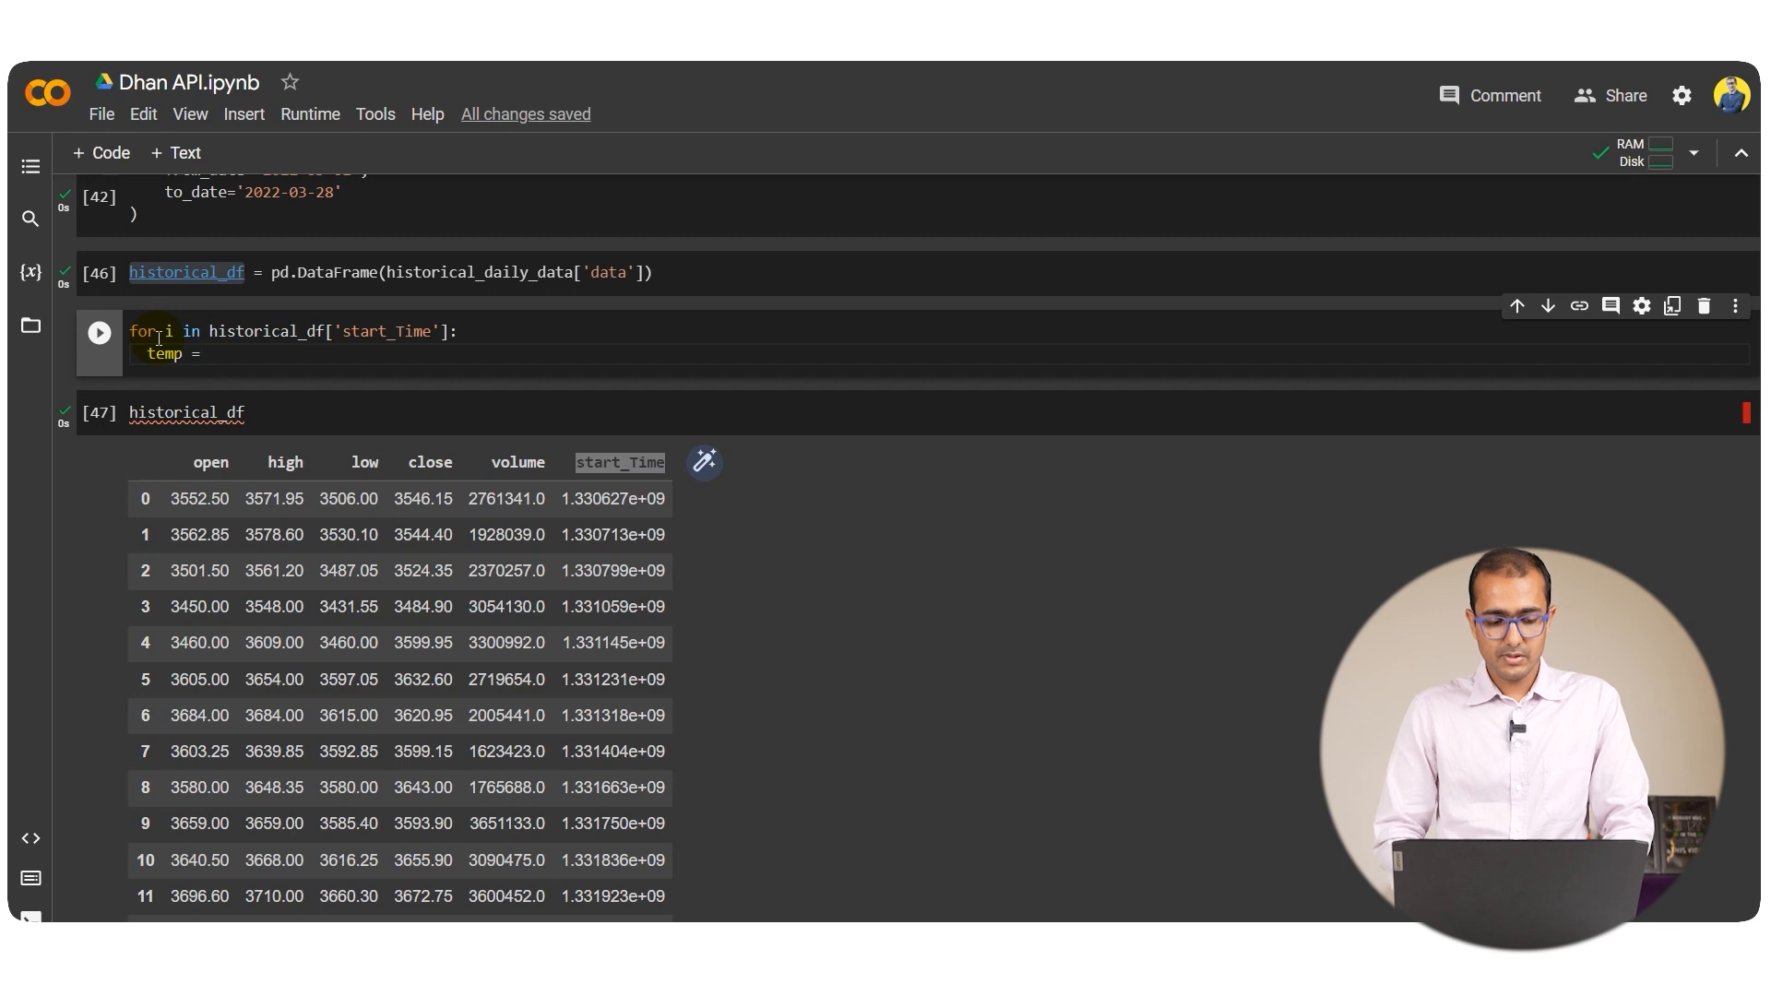
{"action": "type", "text": "historical_df"}
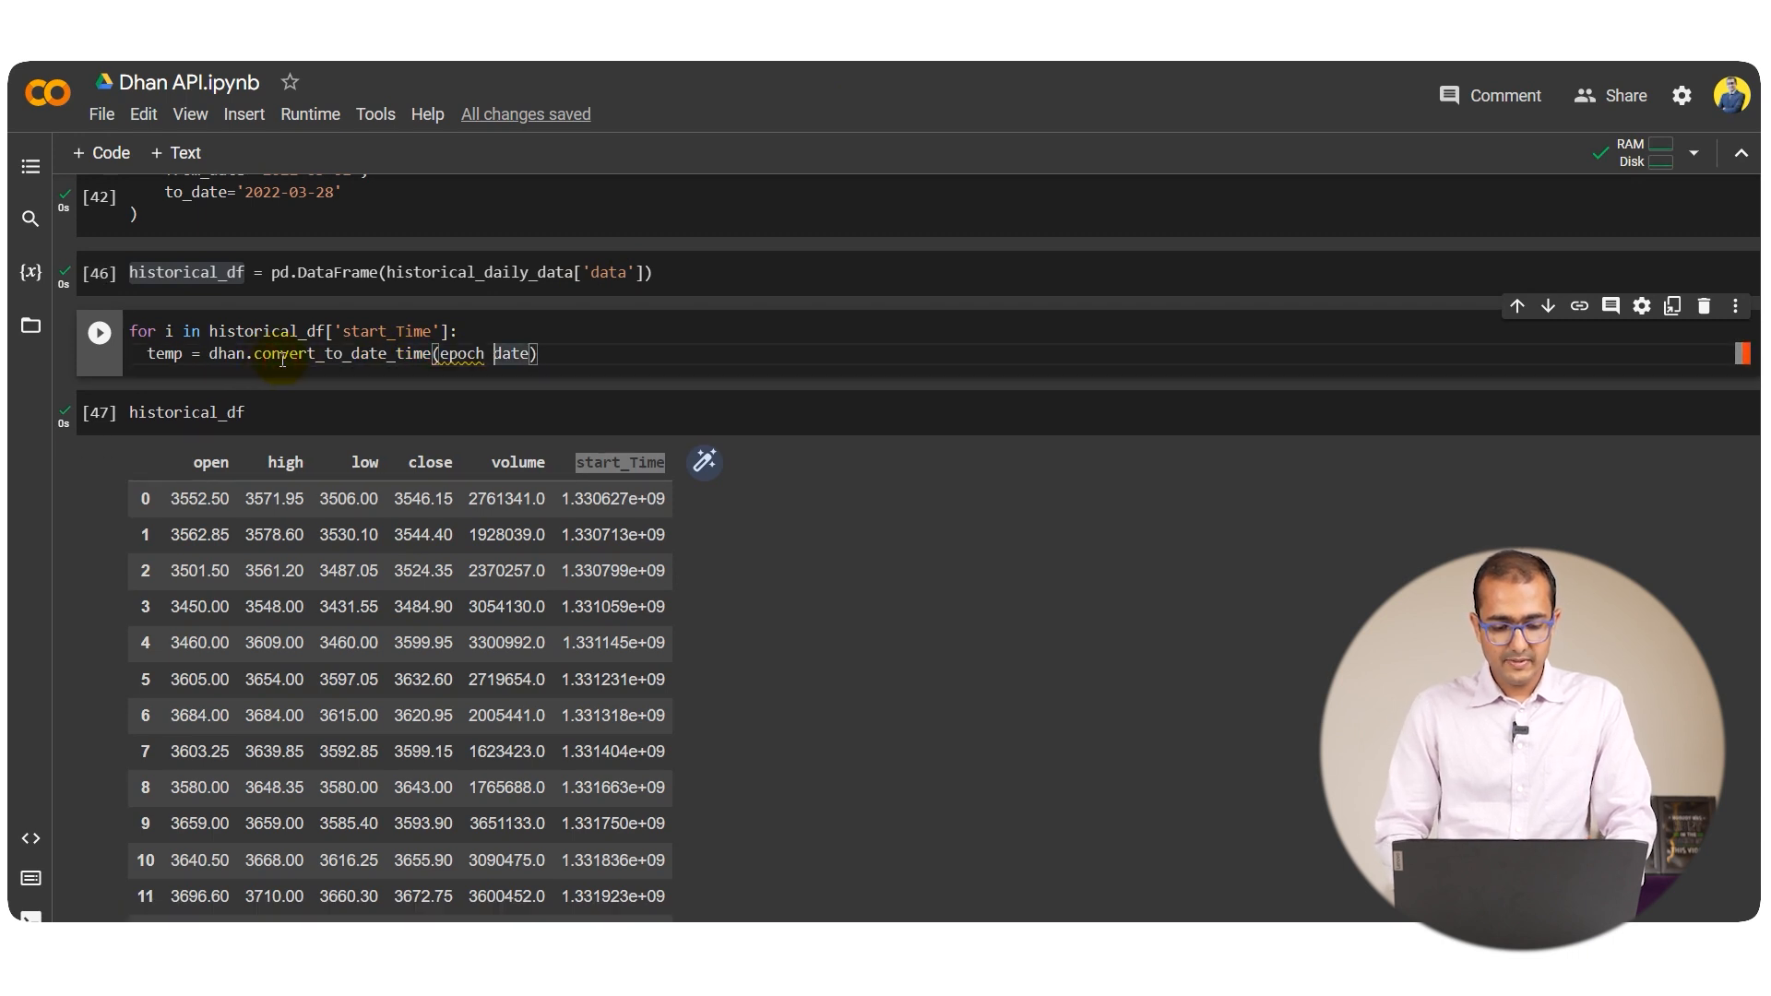
{"action": "type", "text": "i"}
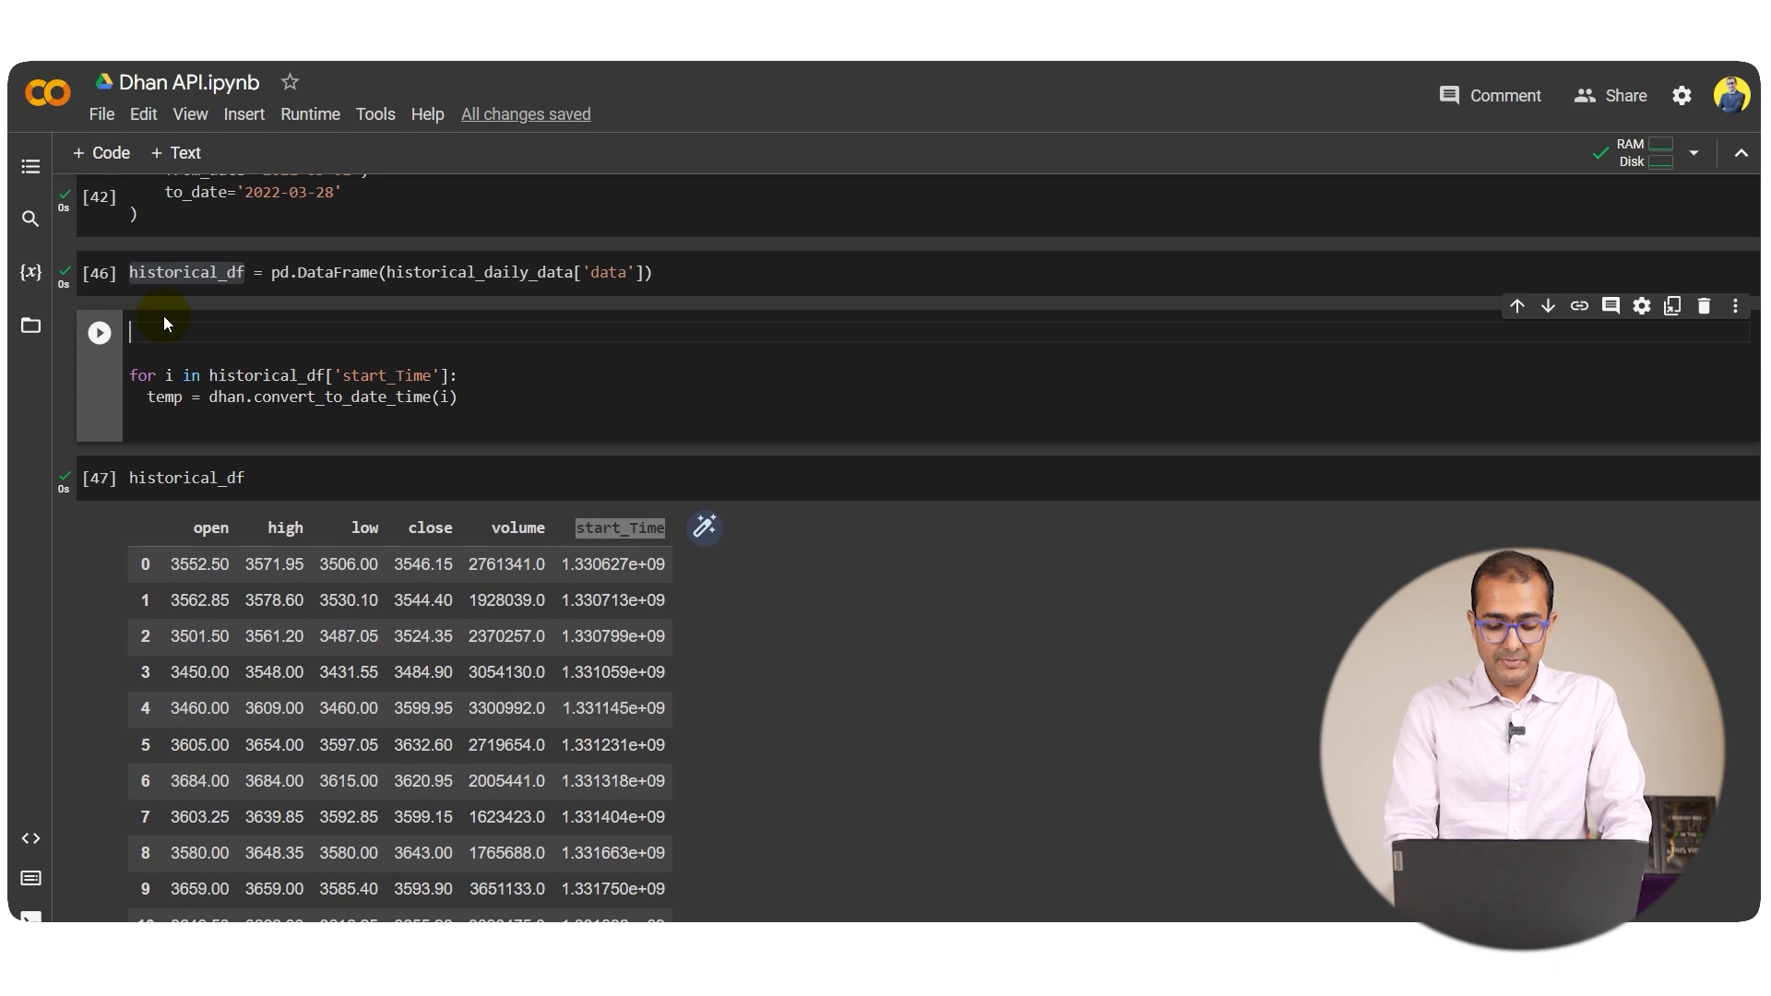
{"action": "type", "text": "1"}
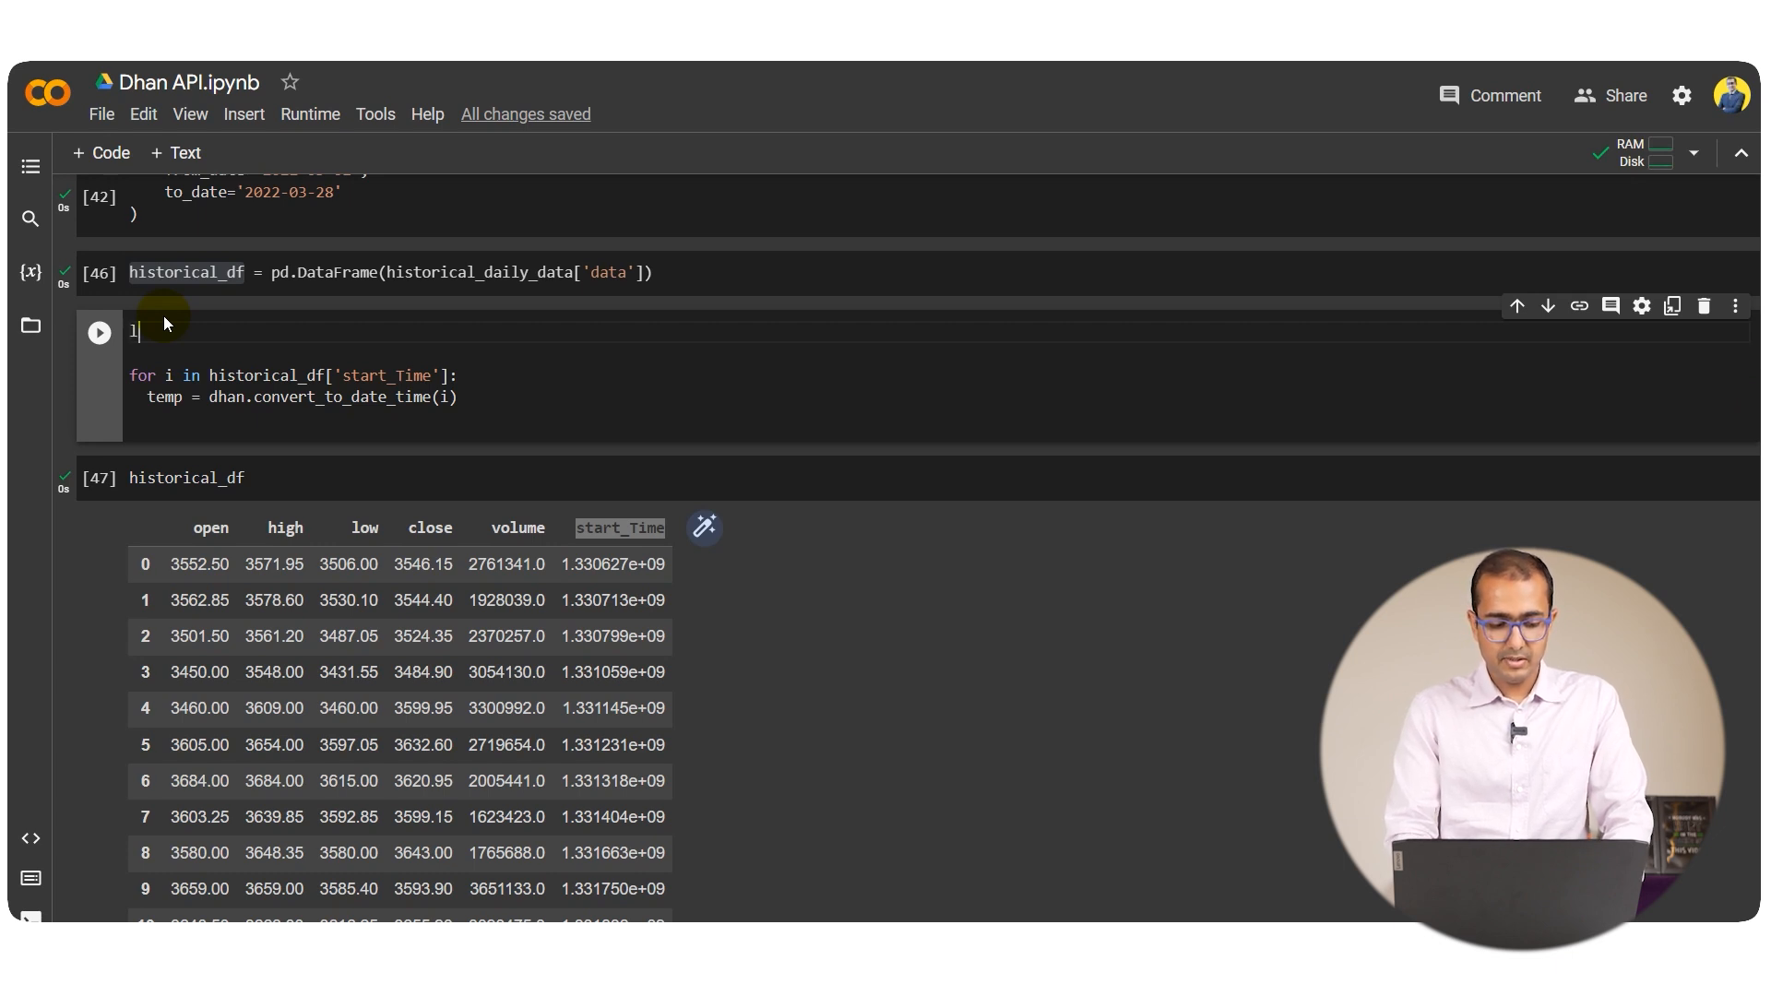
Append converted dates to temp_list, set historical_df['Date'] = temp_list, and run the cell
{"action": "type", "text": "temp_list ="}
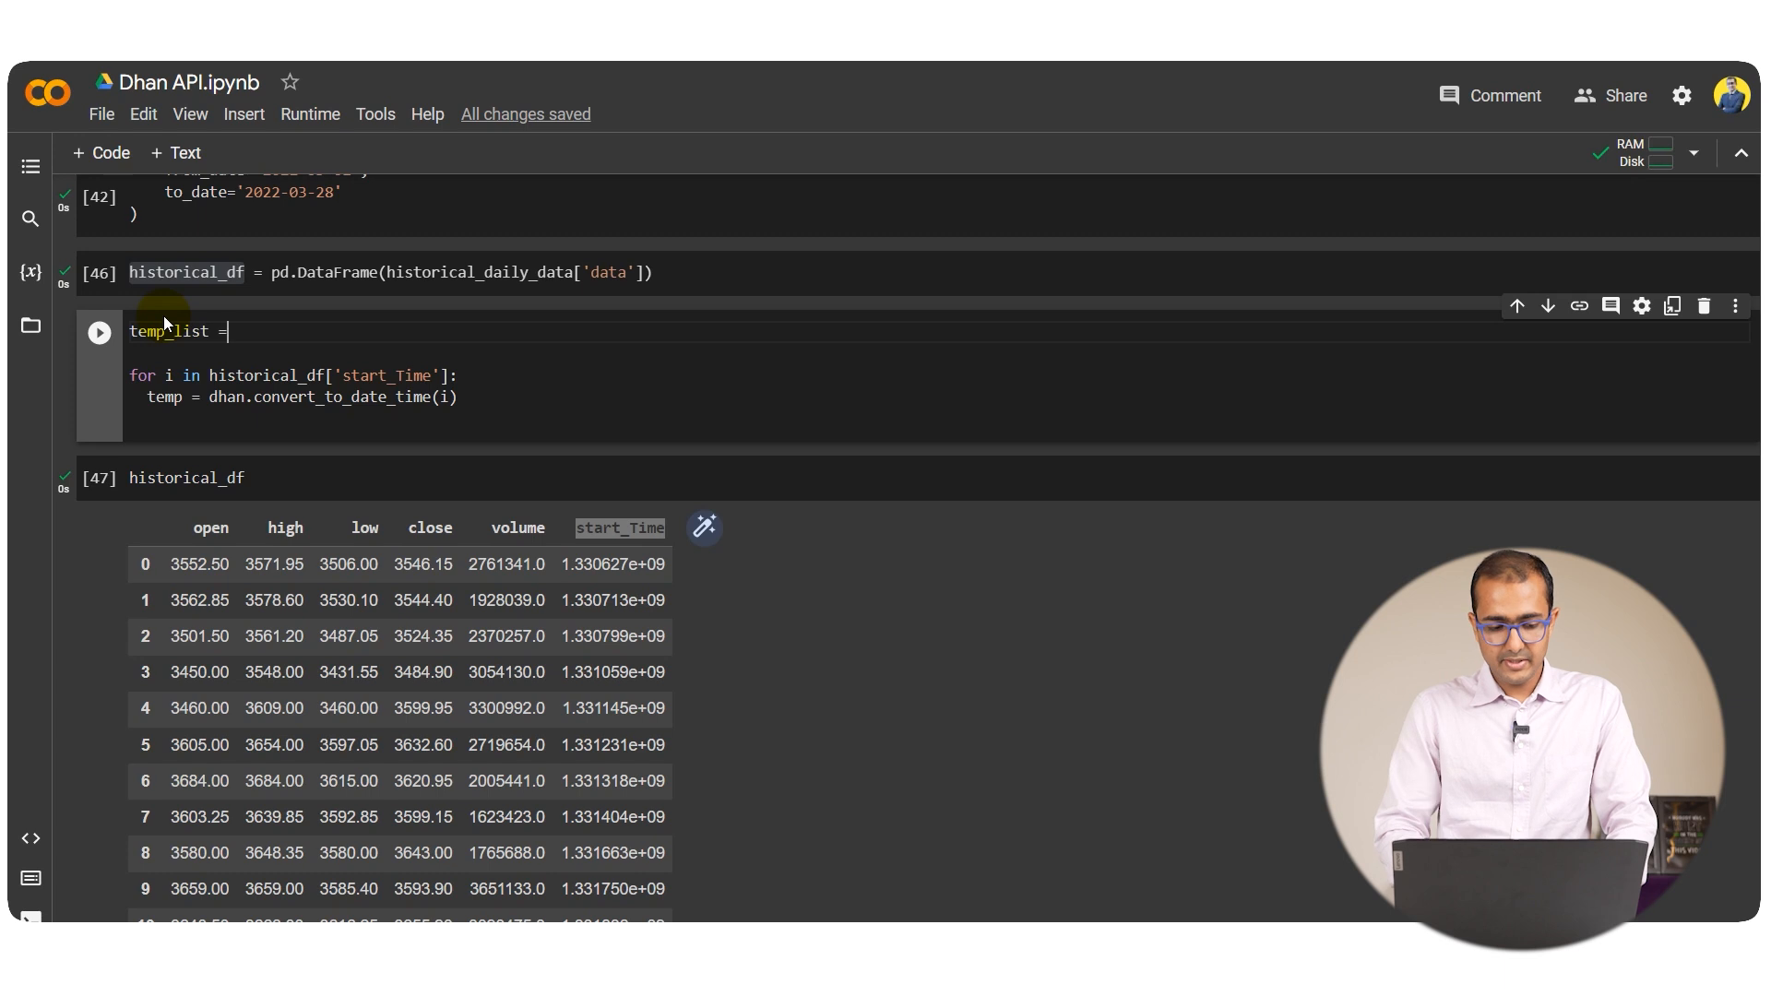
{"action": "type", "text": "[]"}
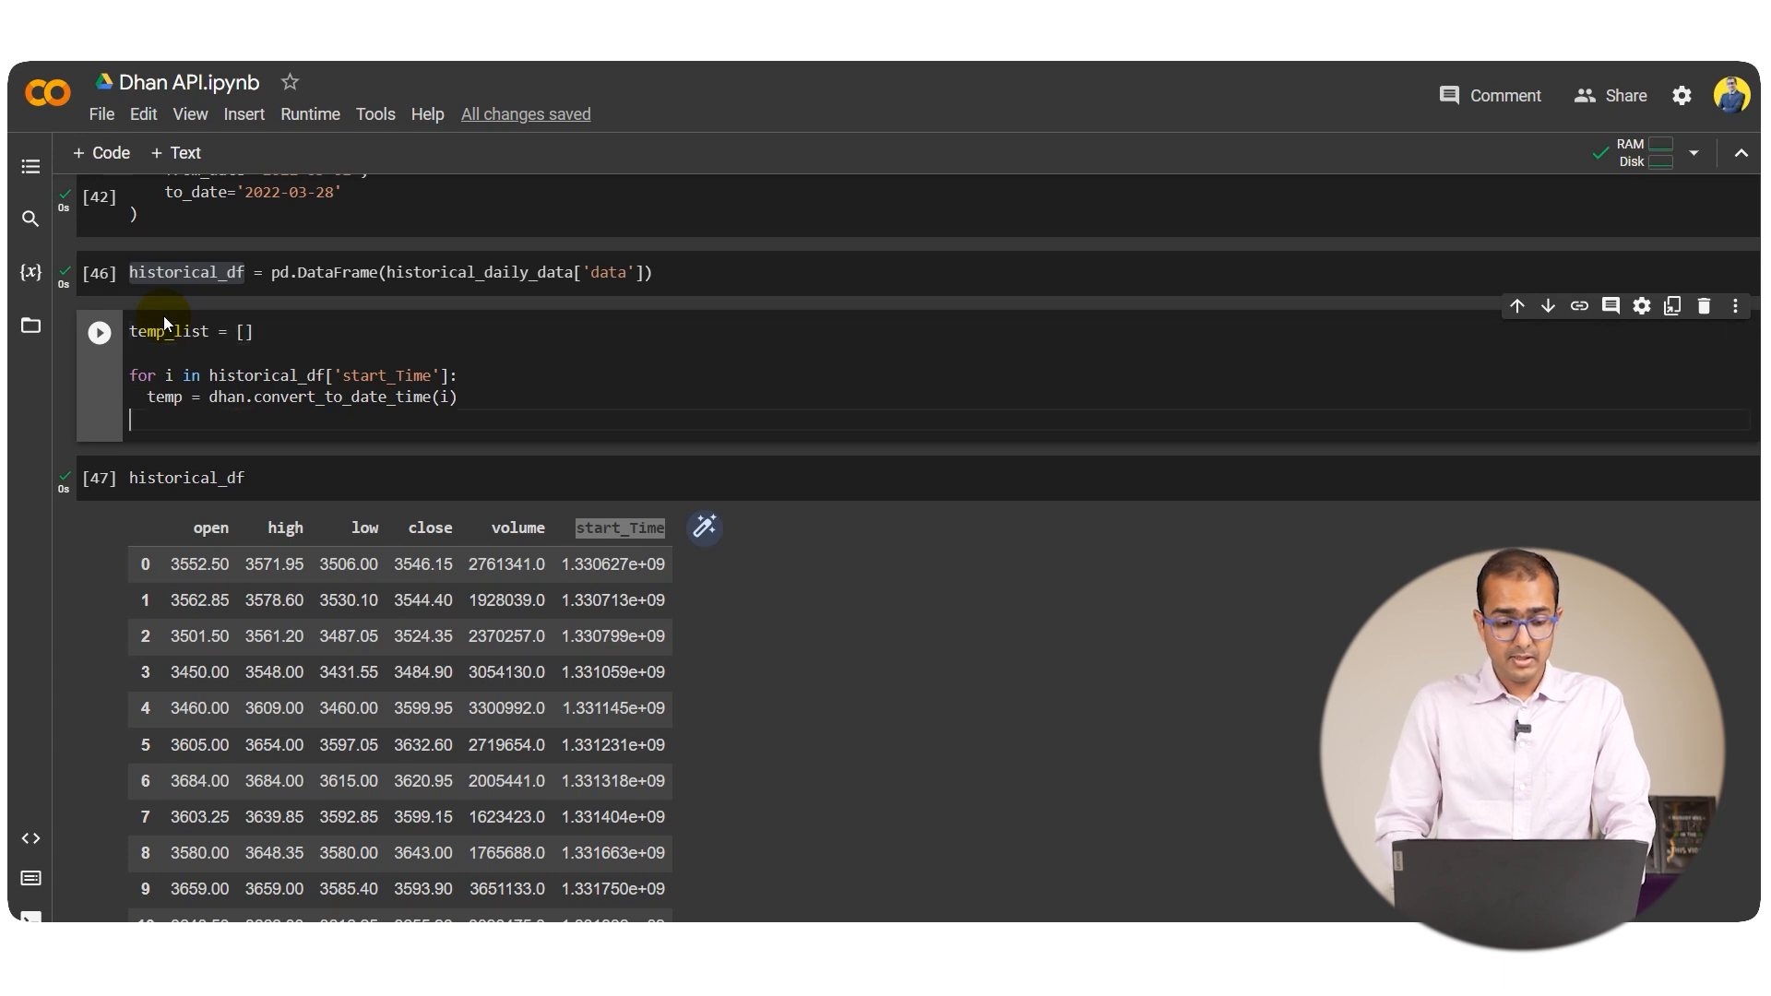
{"action": "double_click", "coordinate": [168, 330]}
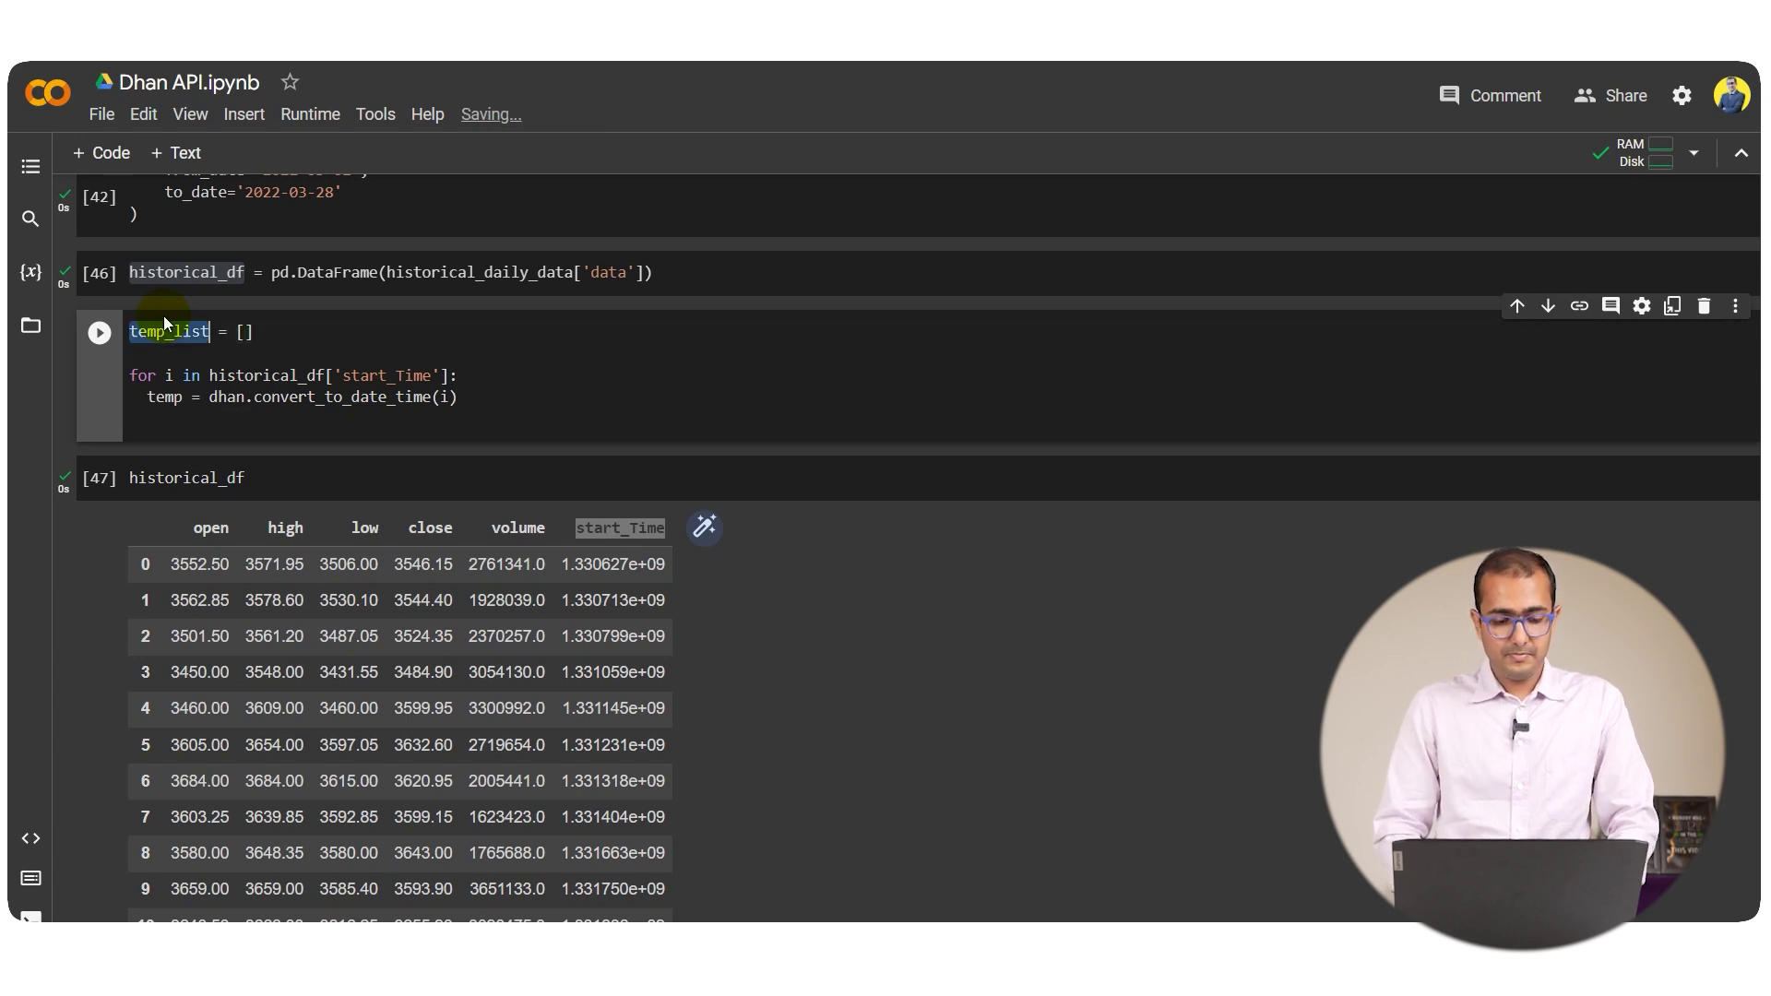
{"action": "type", "text": "temp_list.append("}
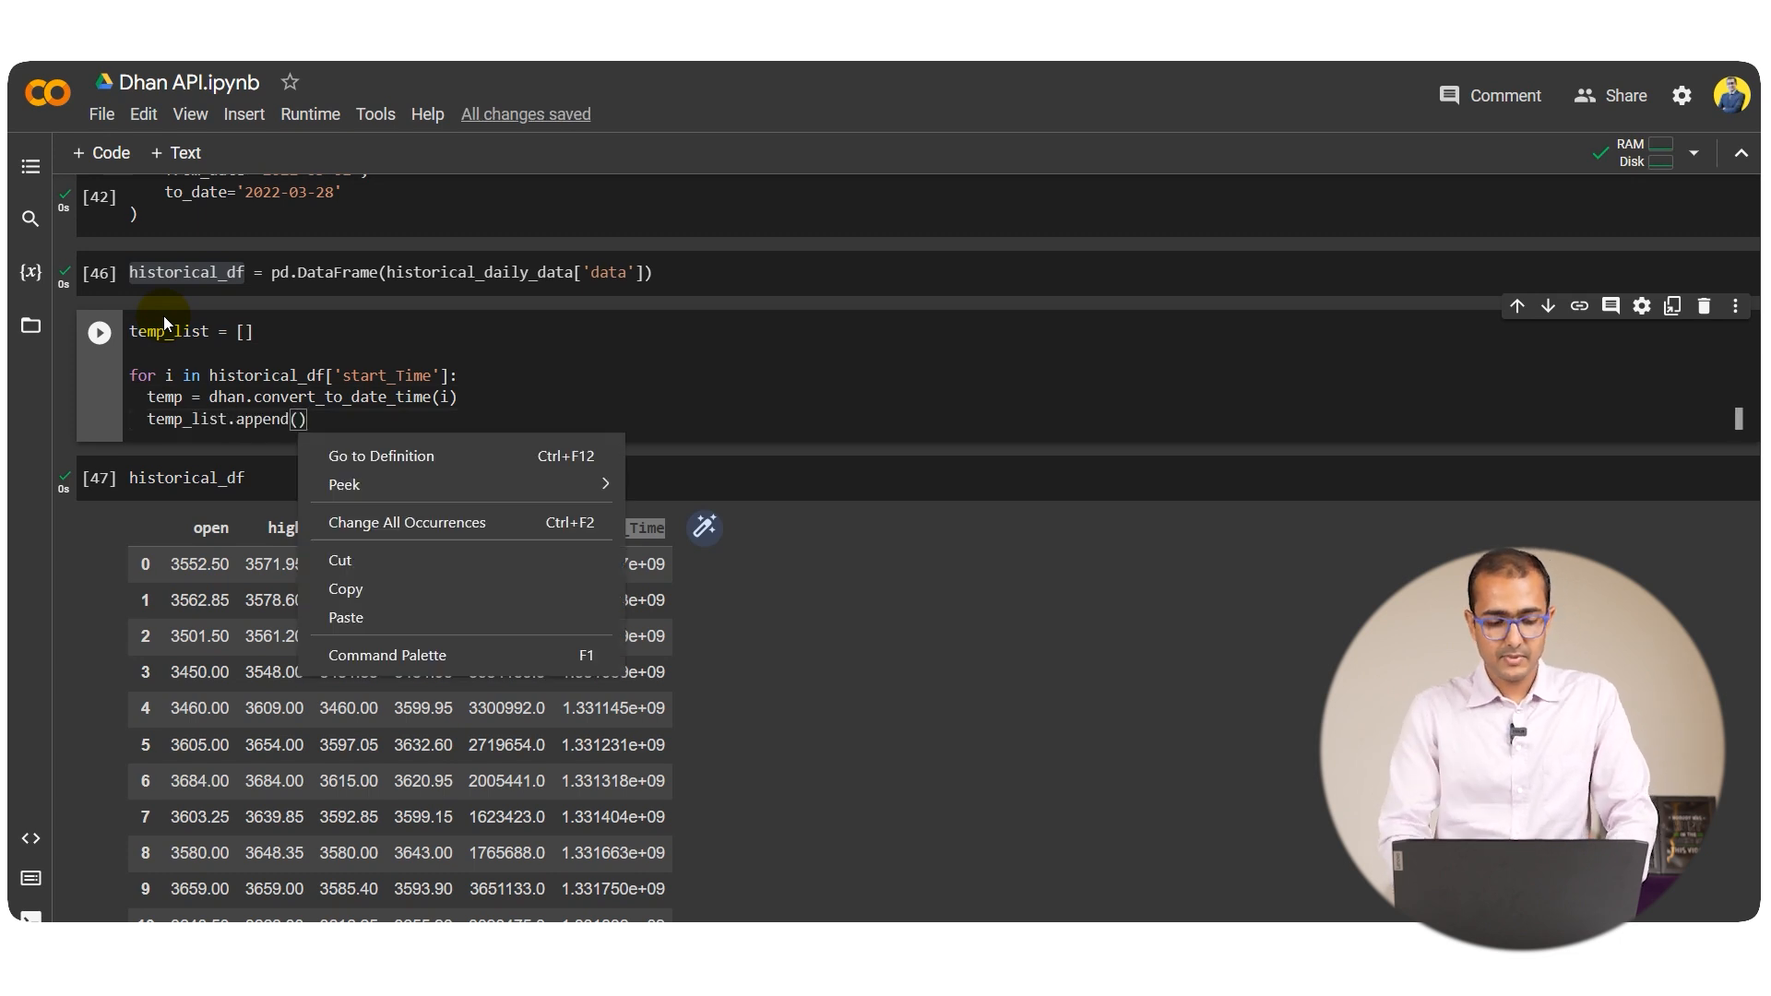
{"action": "left_click", "coordinate": [334, 430]}
{"action": "type", "text": "temp"}
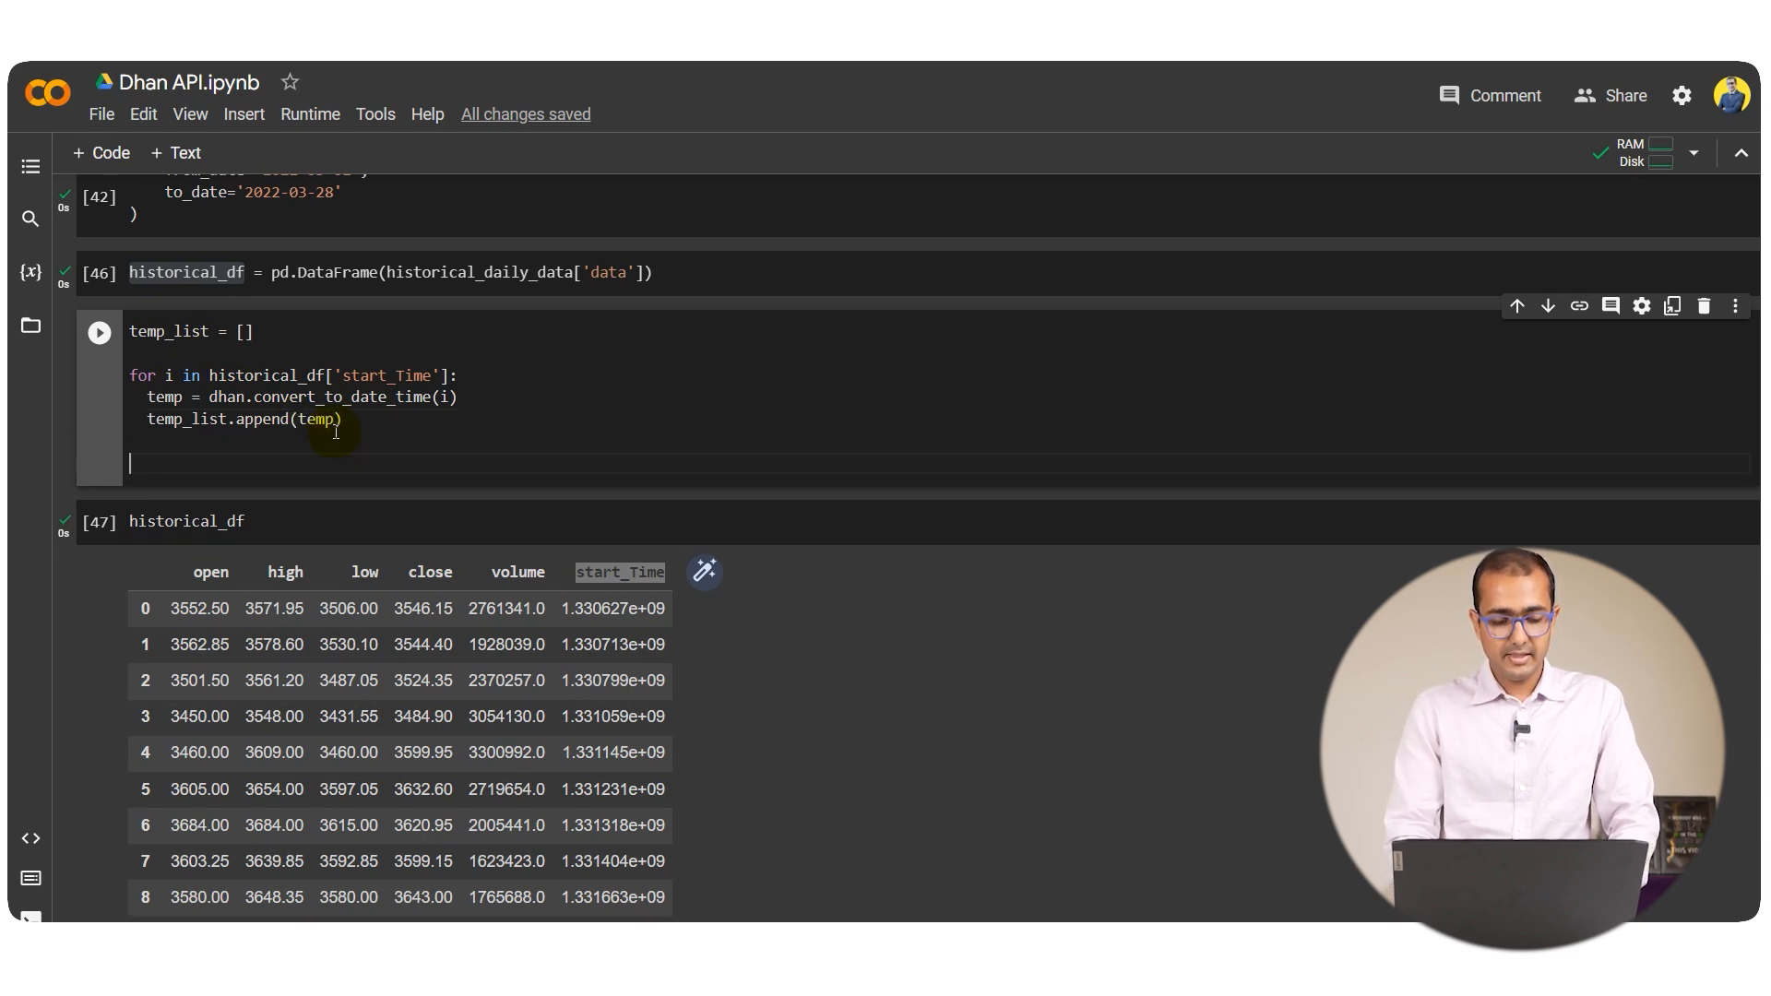
{"action": "mouse_move", "coordinate": [192, 271]}
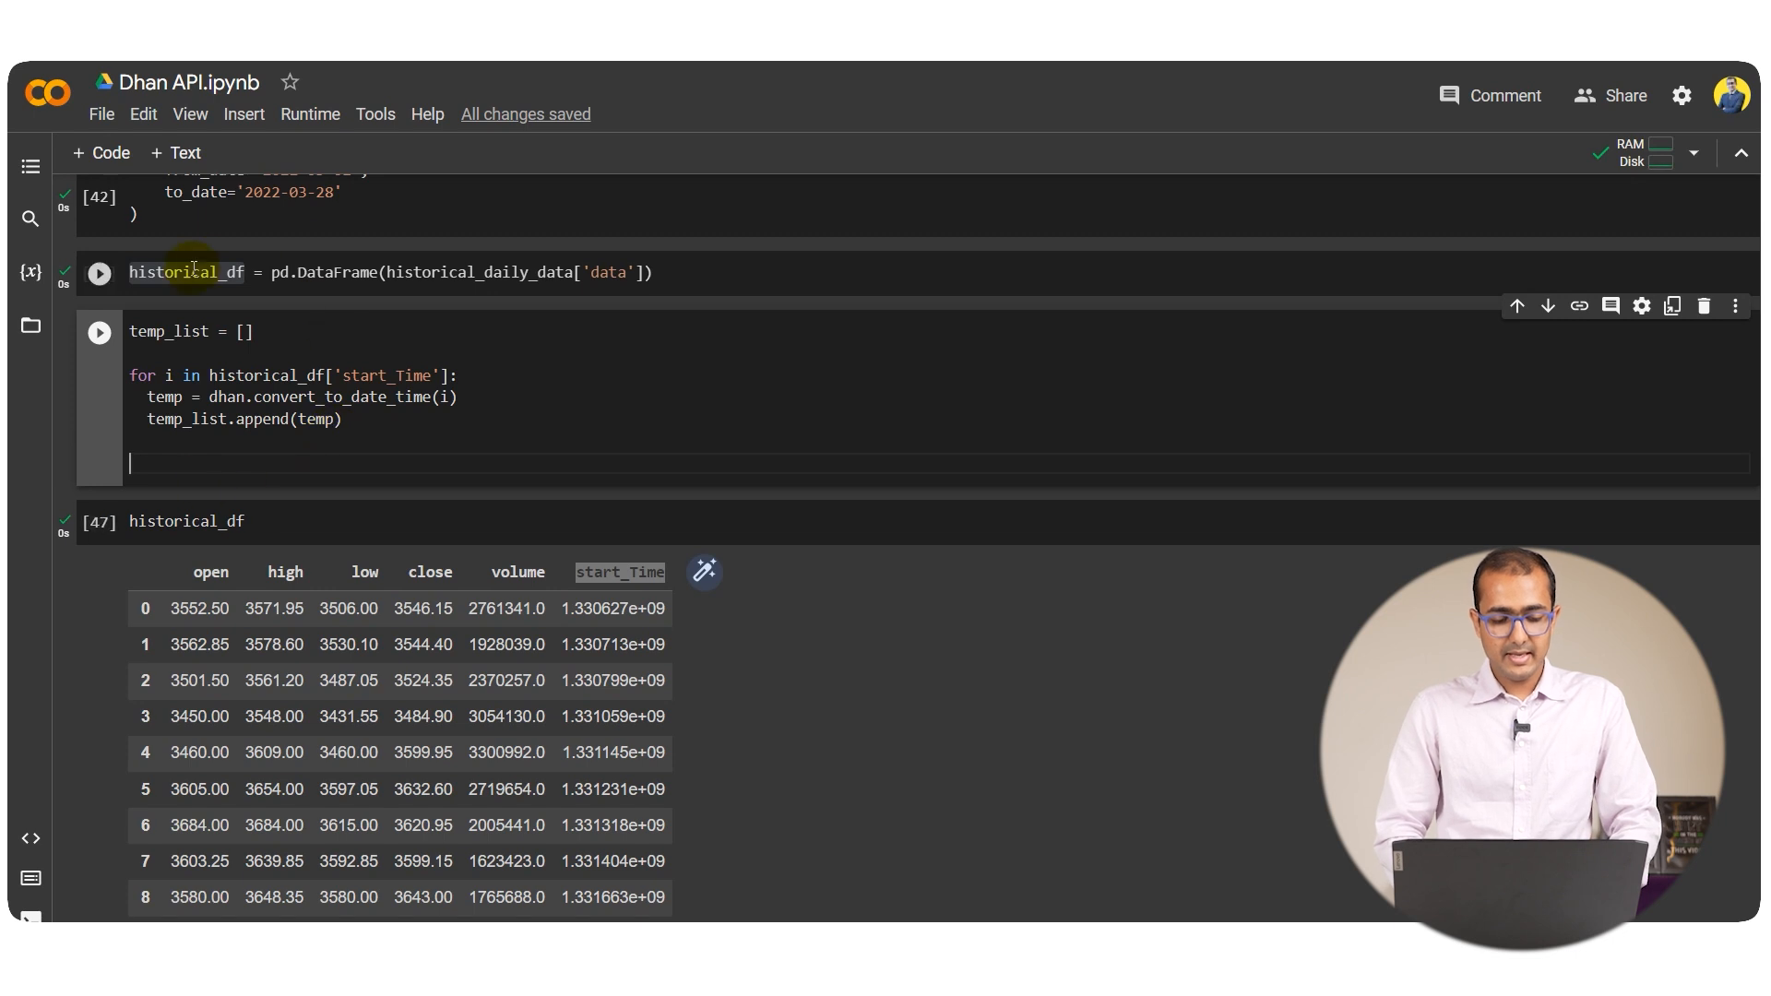
{"action": "type", "text": "historical_df['Date'] ="}
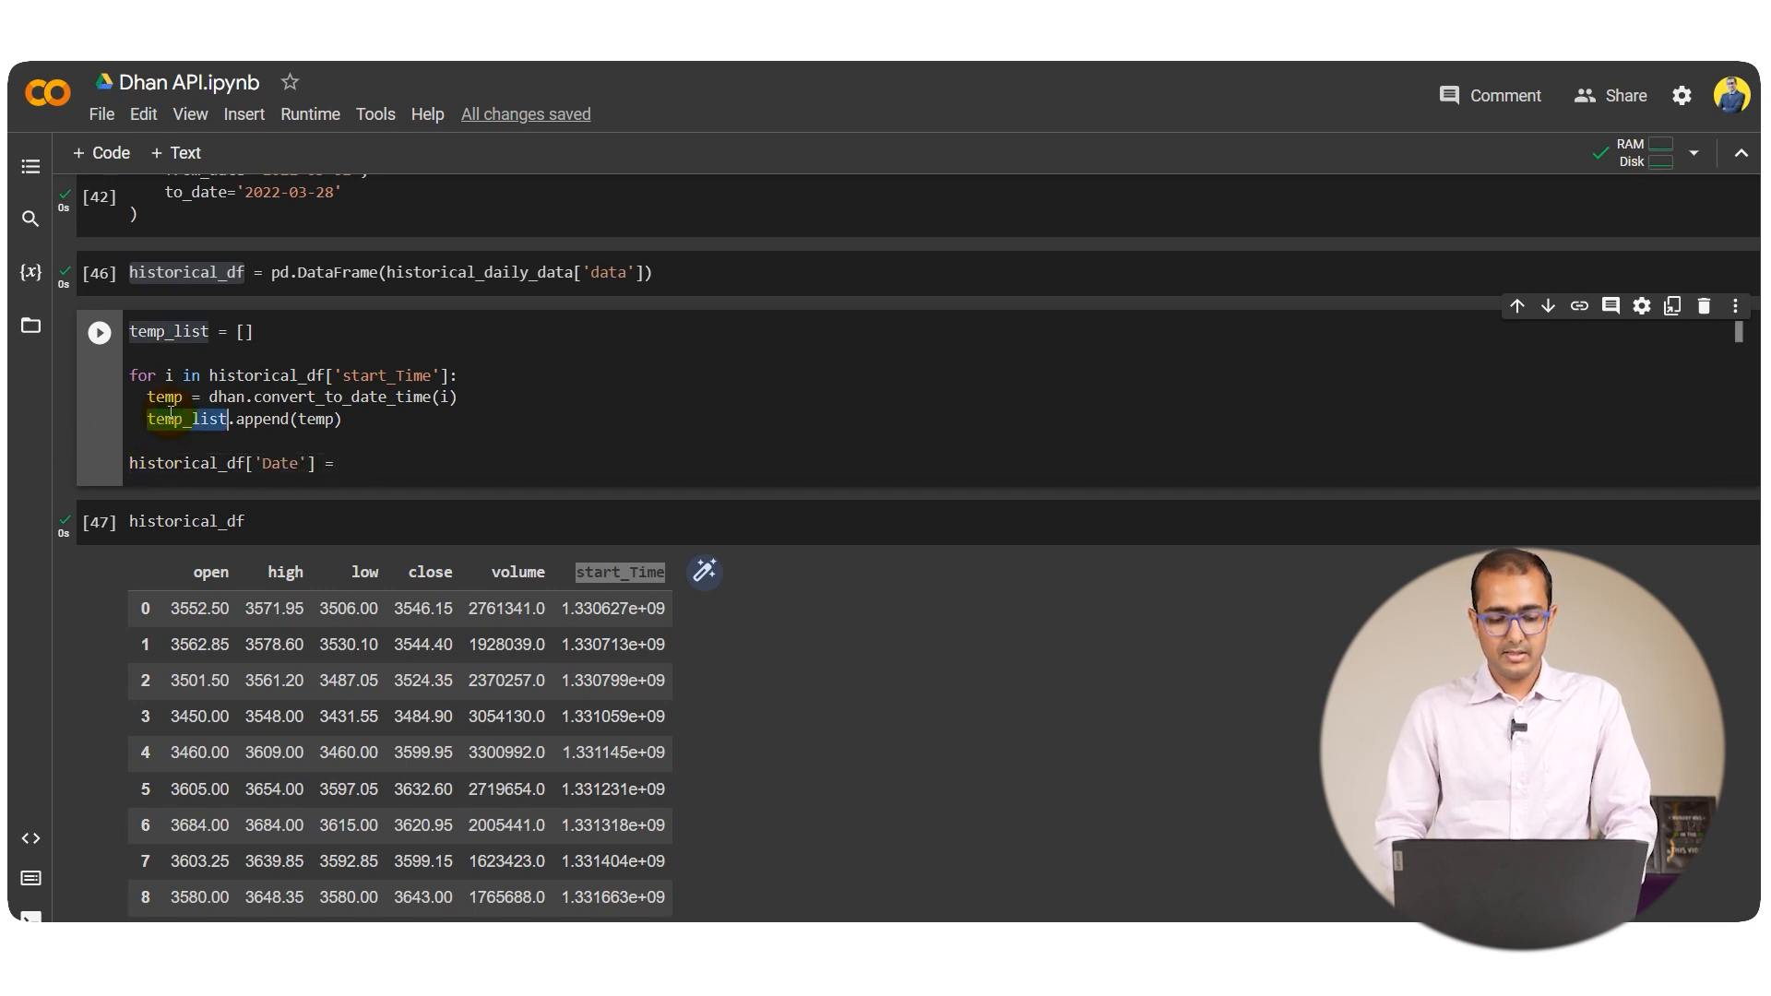
{"action": "type", "text": "temp_list"}
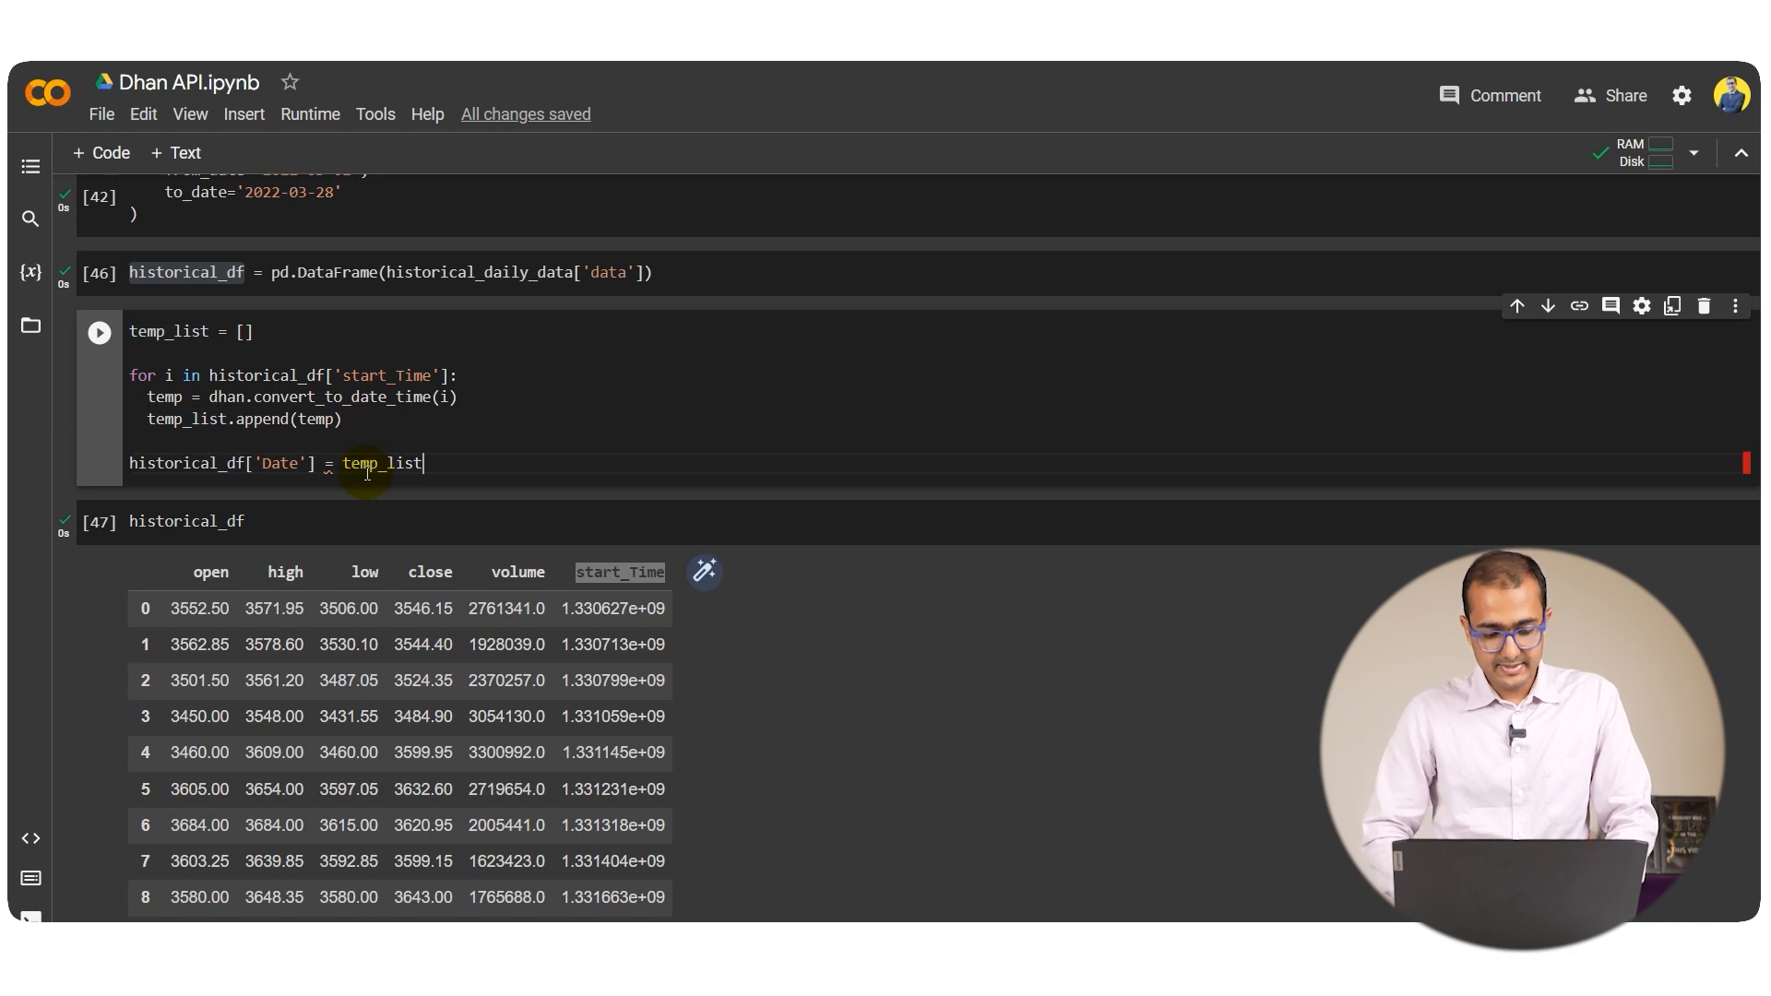
{"action": "left_click", "coordinate": [184, 521]}
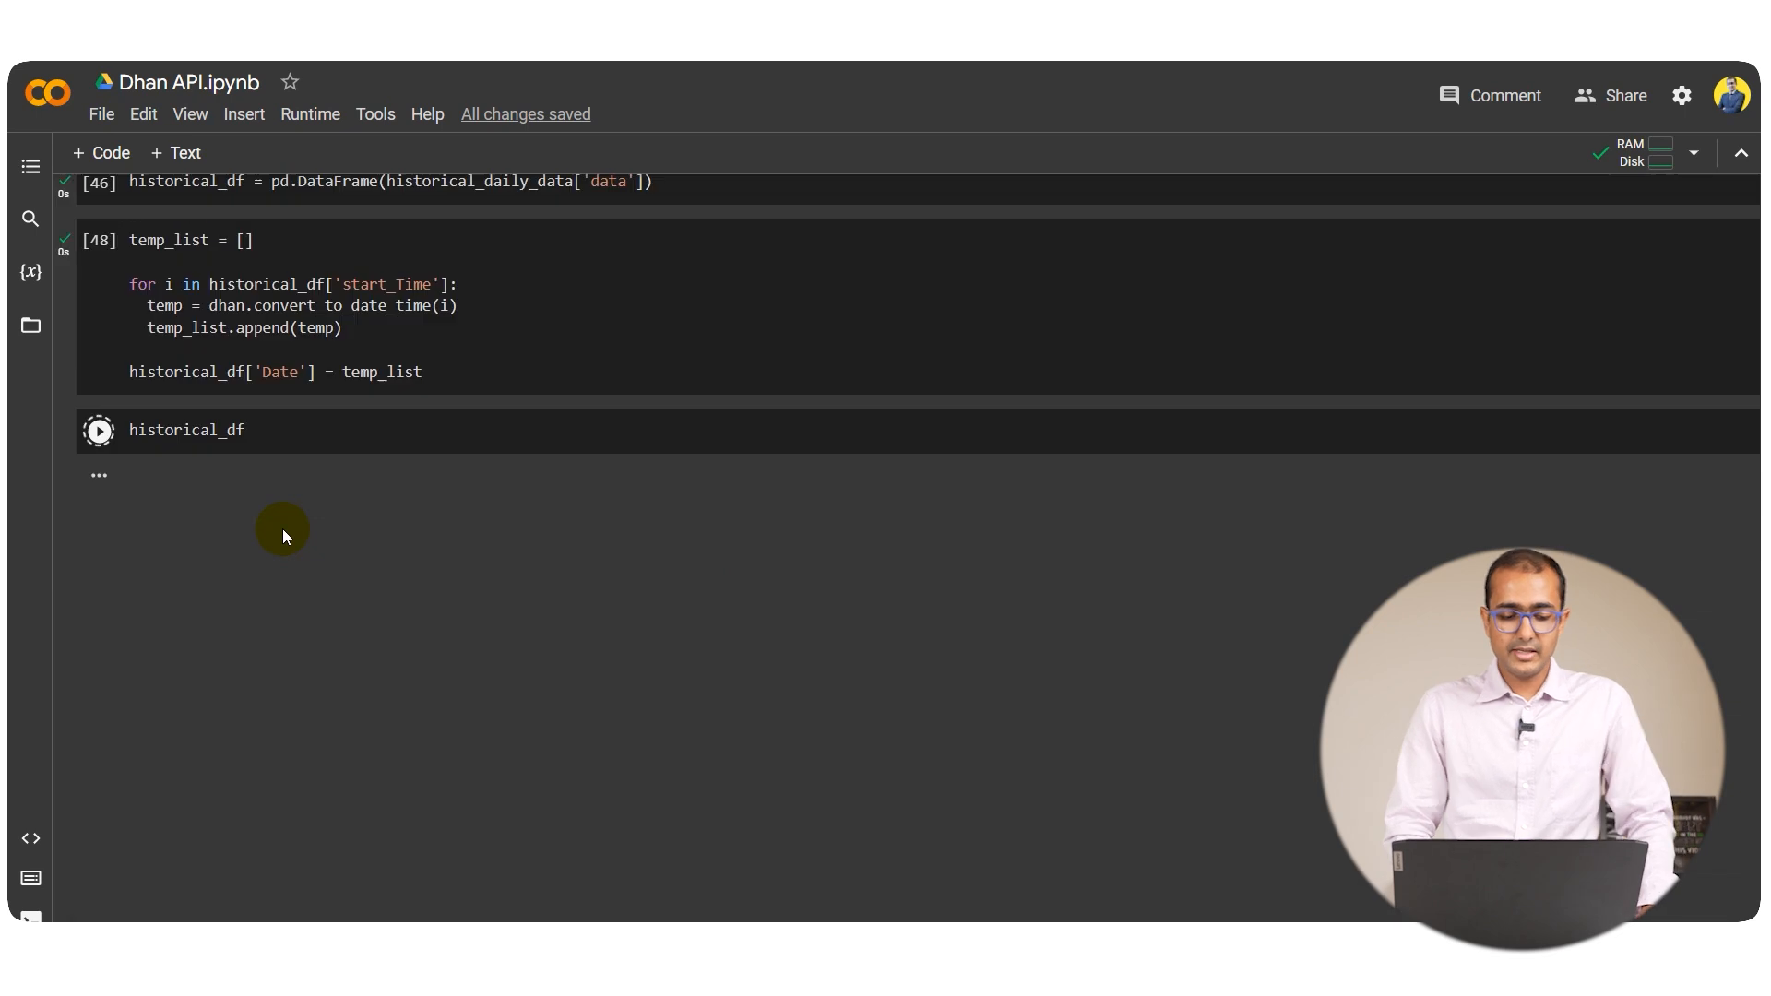
Display historical_df and view its readable Date column running through 2022-03-28
{"action": "left_click", "coordinate": [98, 430]}
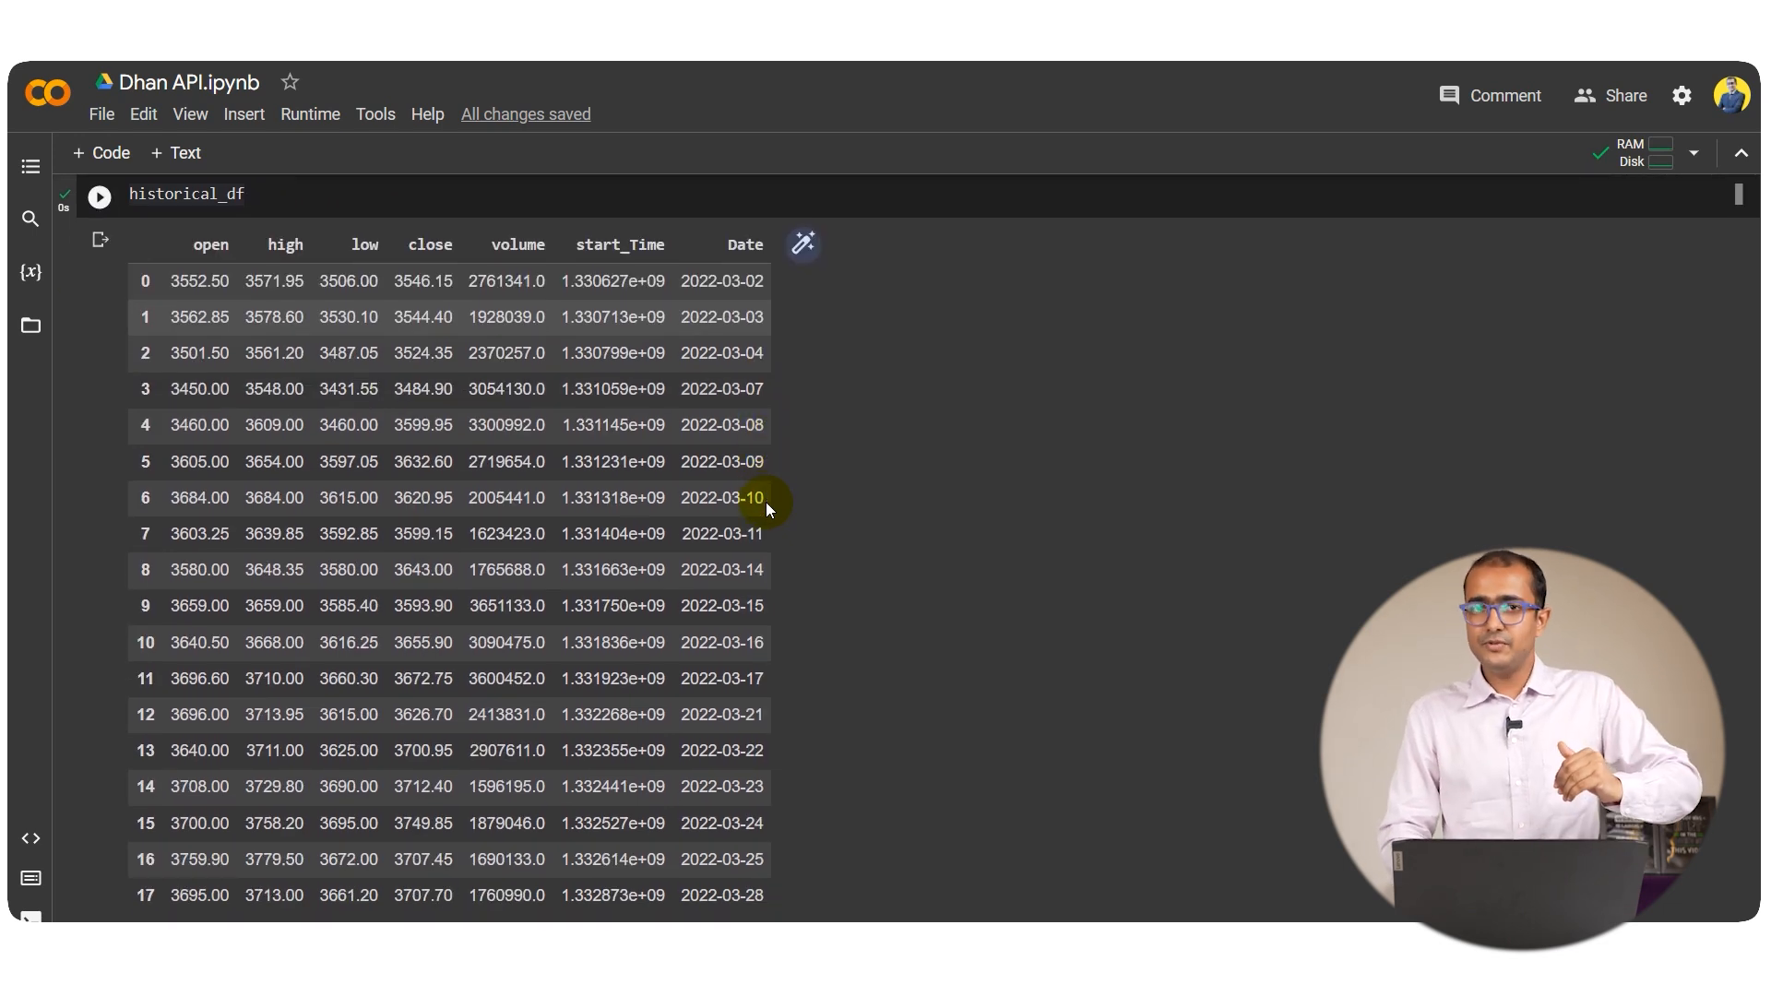
{"action": "mouse_move", "coordinate": [782, 500]}
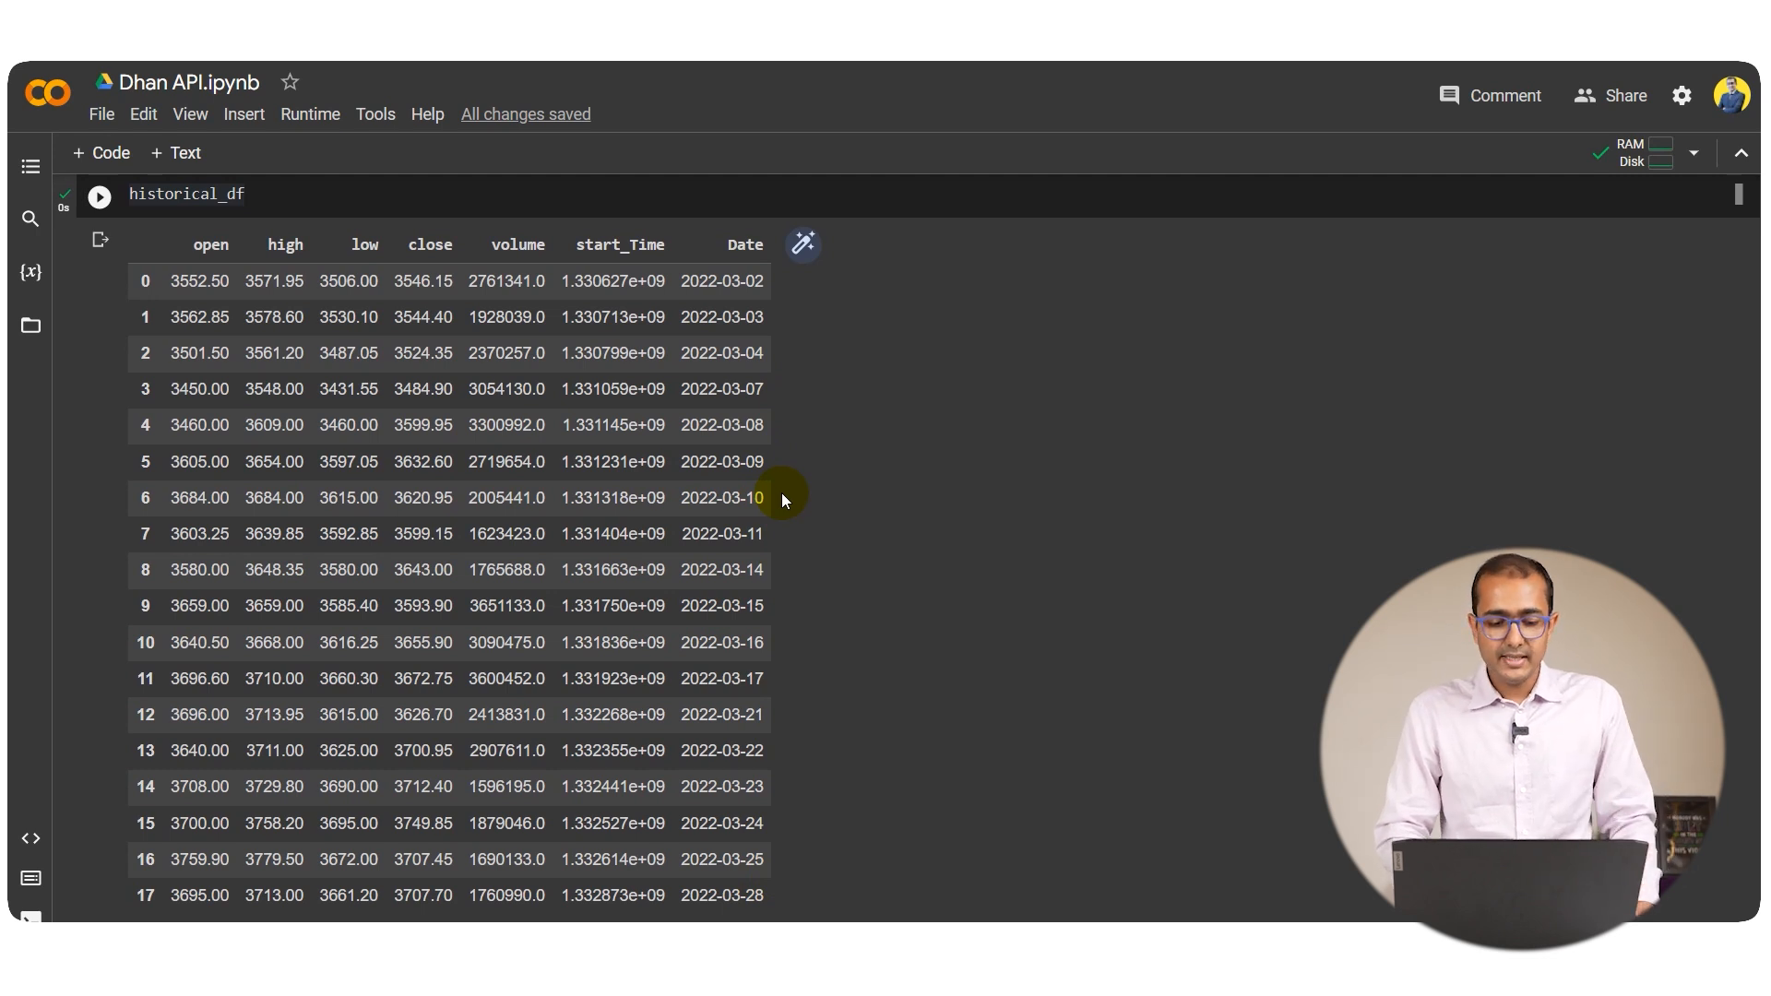
{"action": "scroll", "scroll_direction": "down", "scroll_amount": 3}
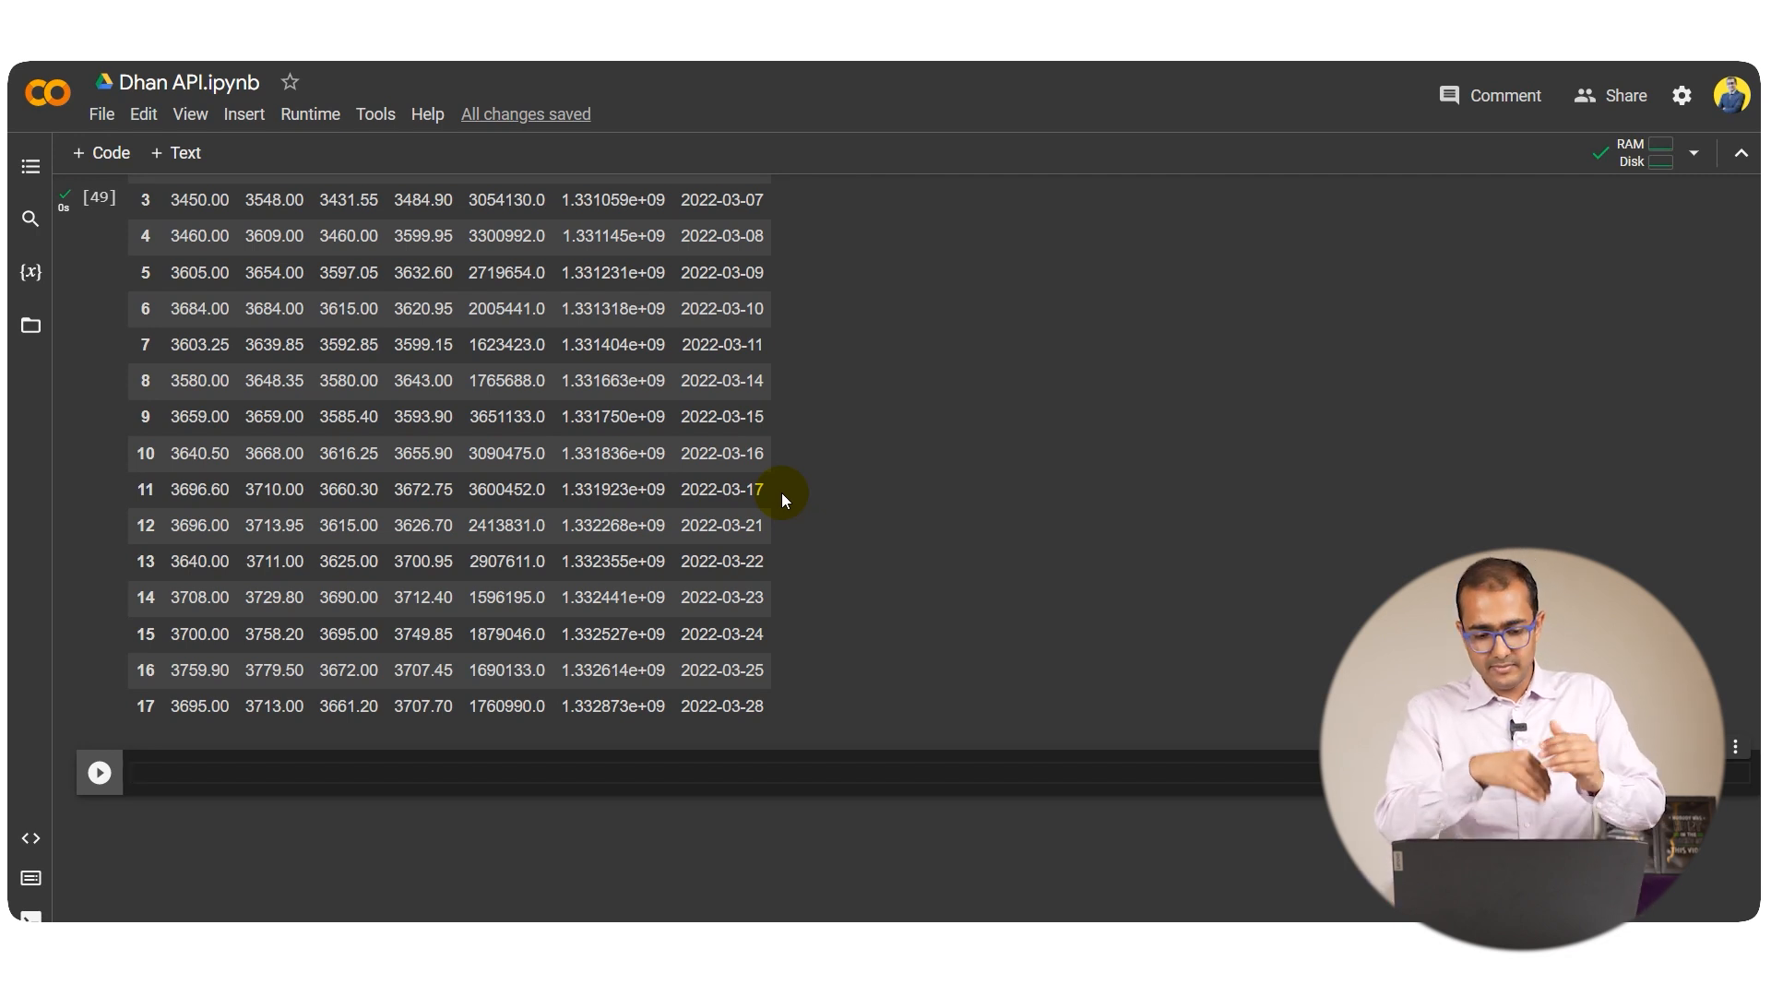
{"action": "scroll", "scroll_direction": "up", "scroll_amount": 3}
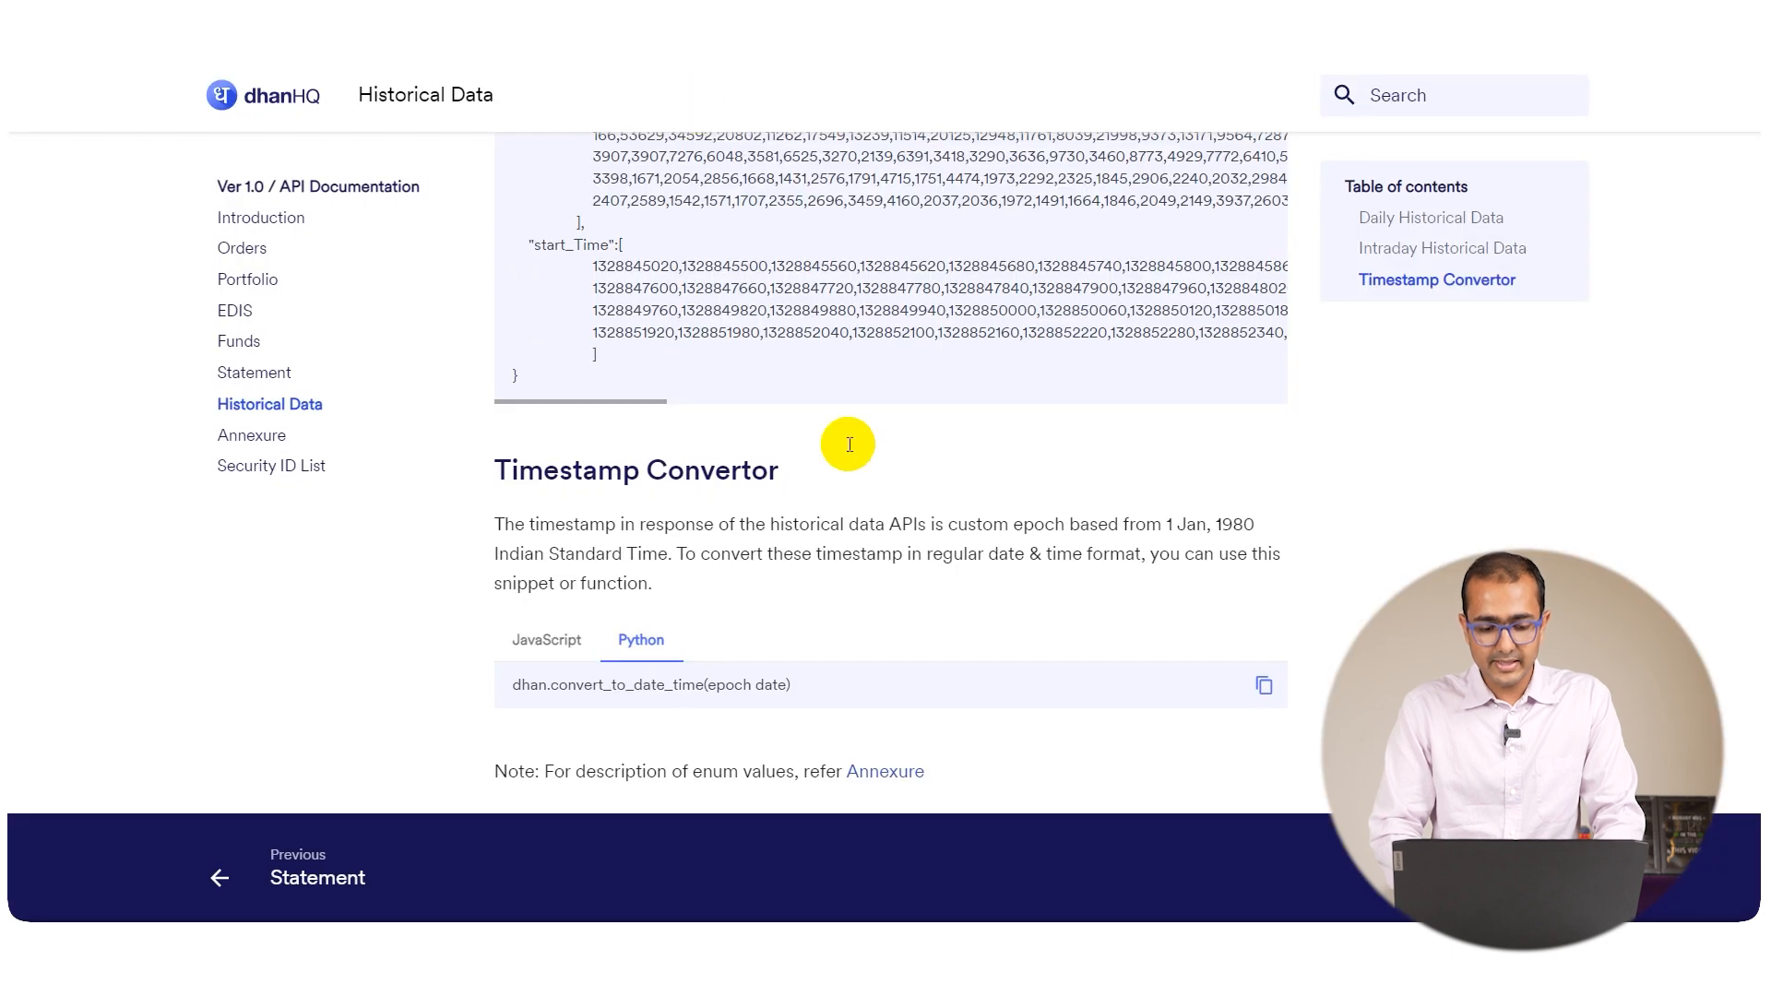
Jump to the Intraday Historical Data section and view its Python request example
{"action": "scroll", "scroll_direction": "up", "scroll_amount": 3}
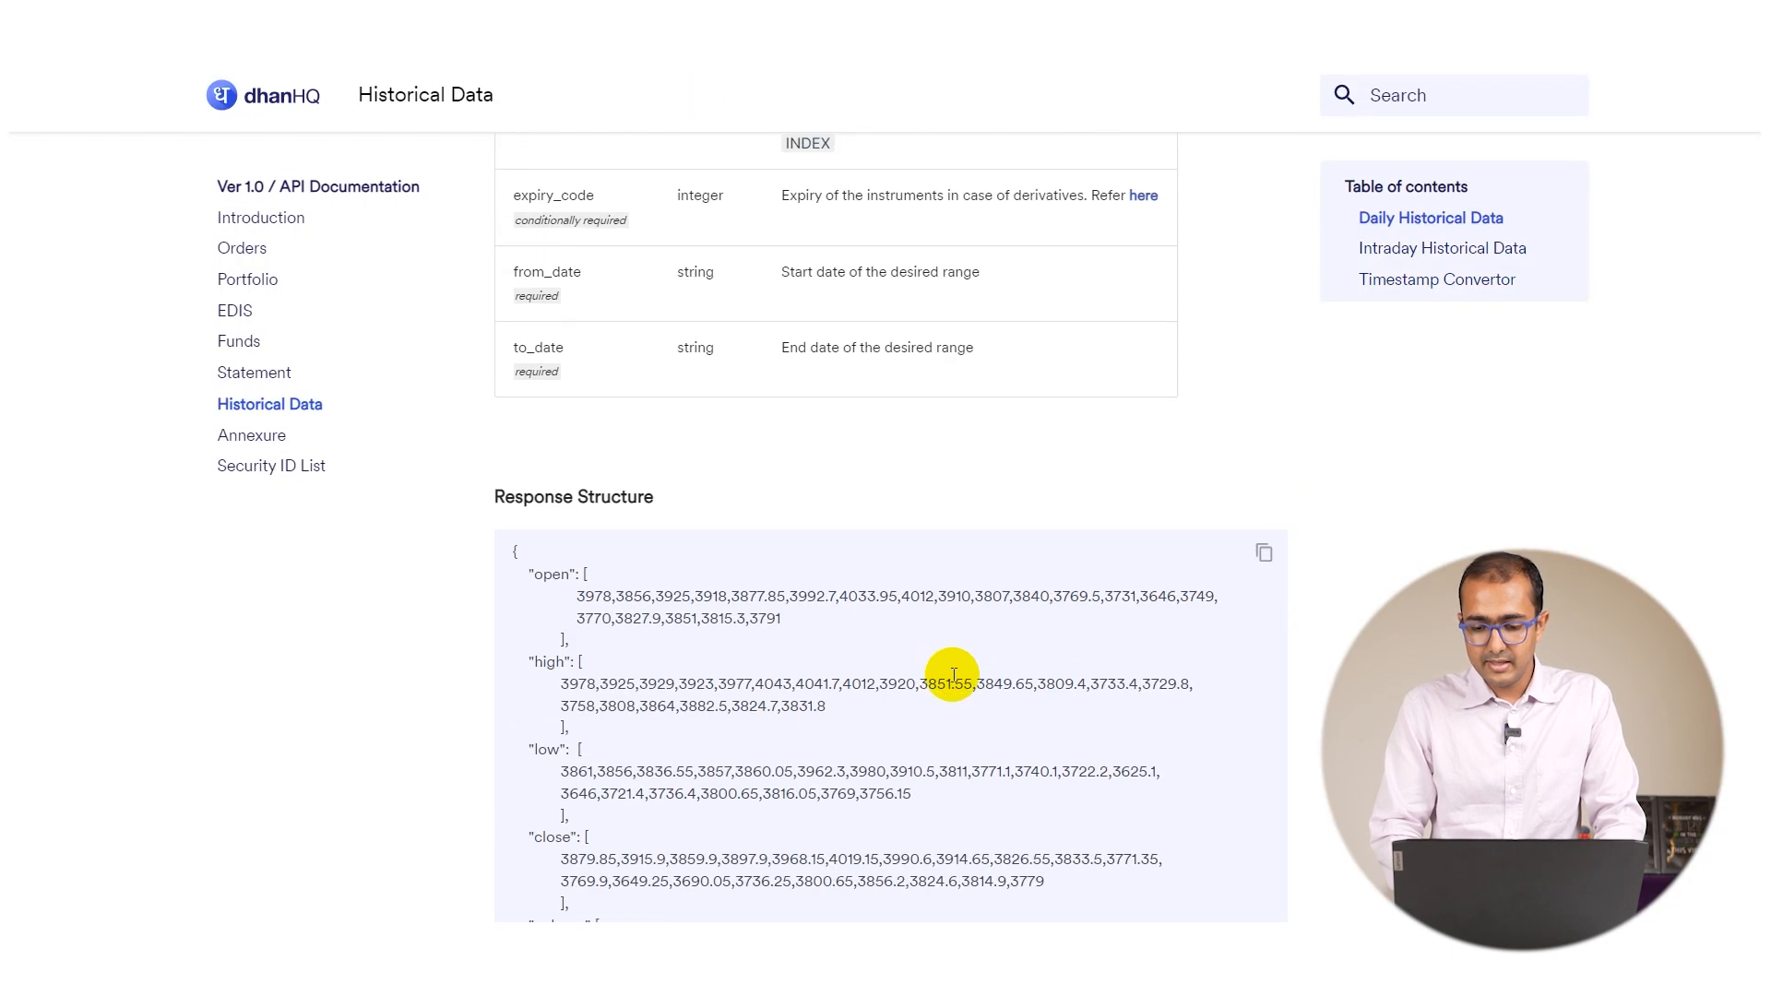
{"action": "left_click", "coordinate": [1474, 268]}
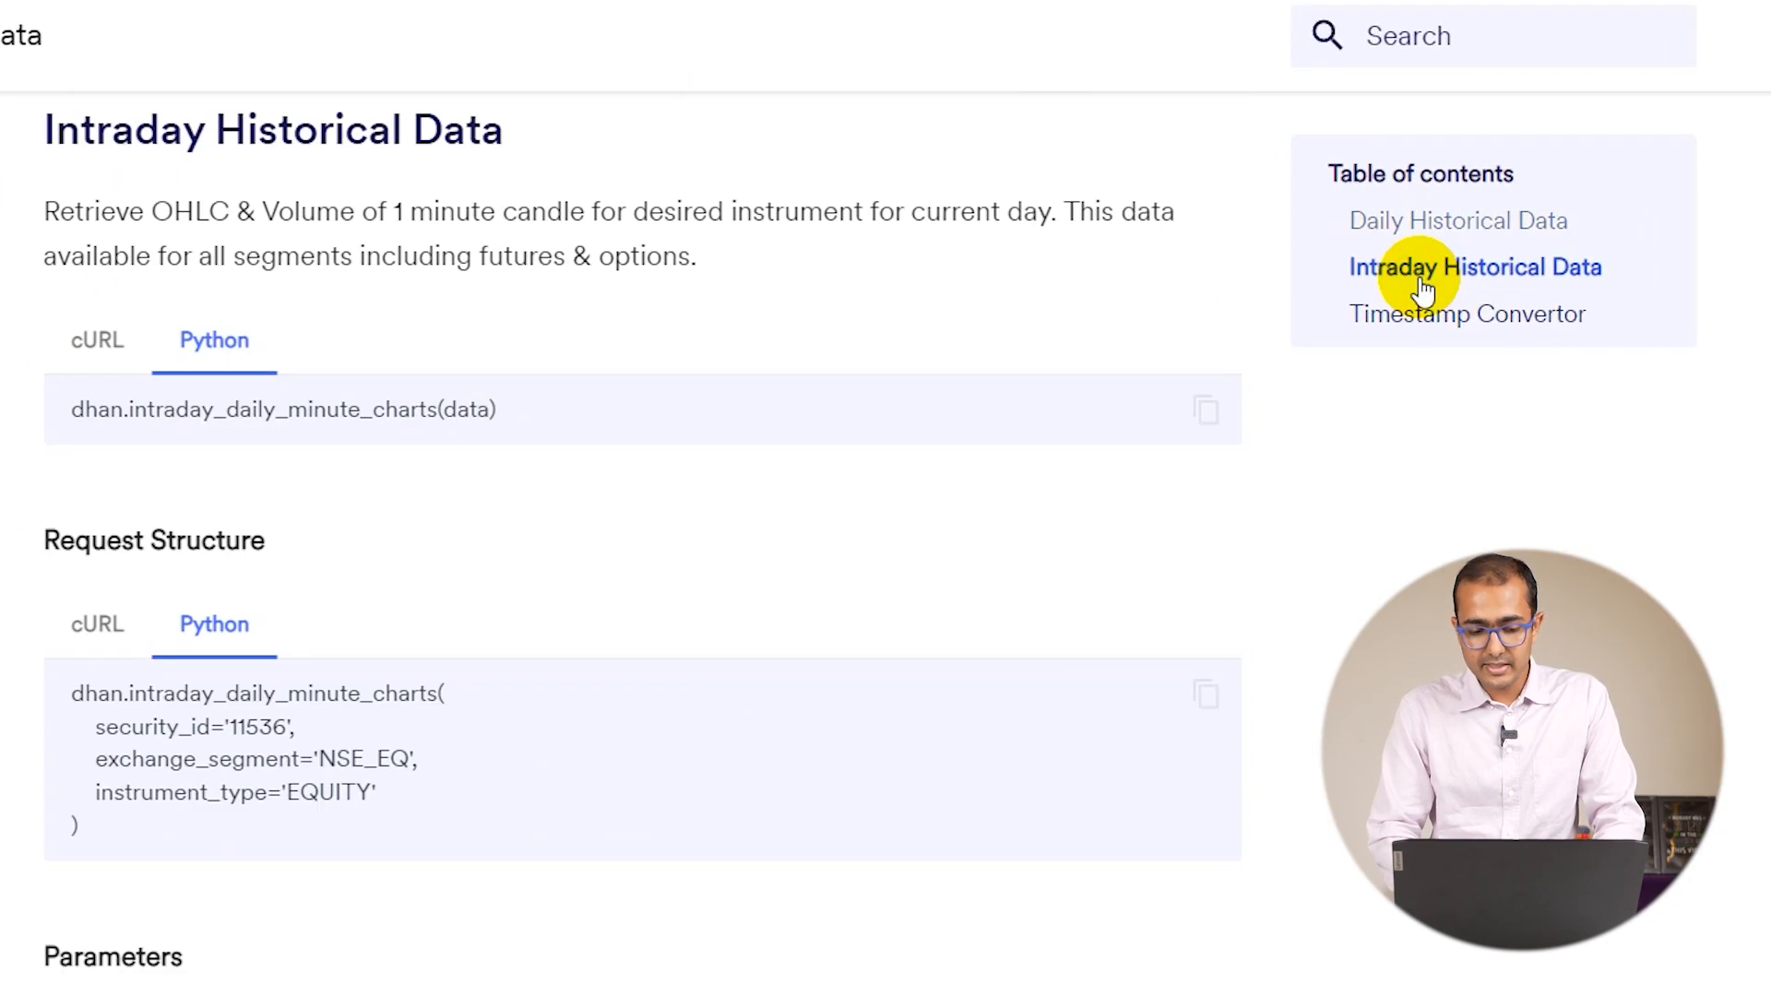
{"action": "scroll", "scroll_direction": "down", "scroll_amount": 3}
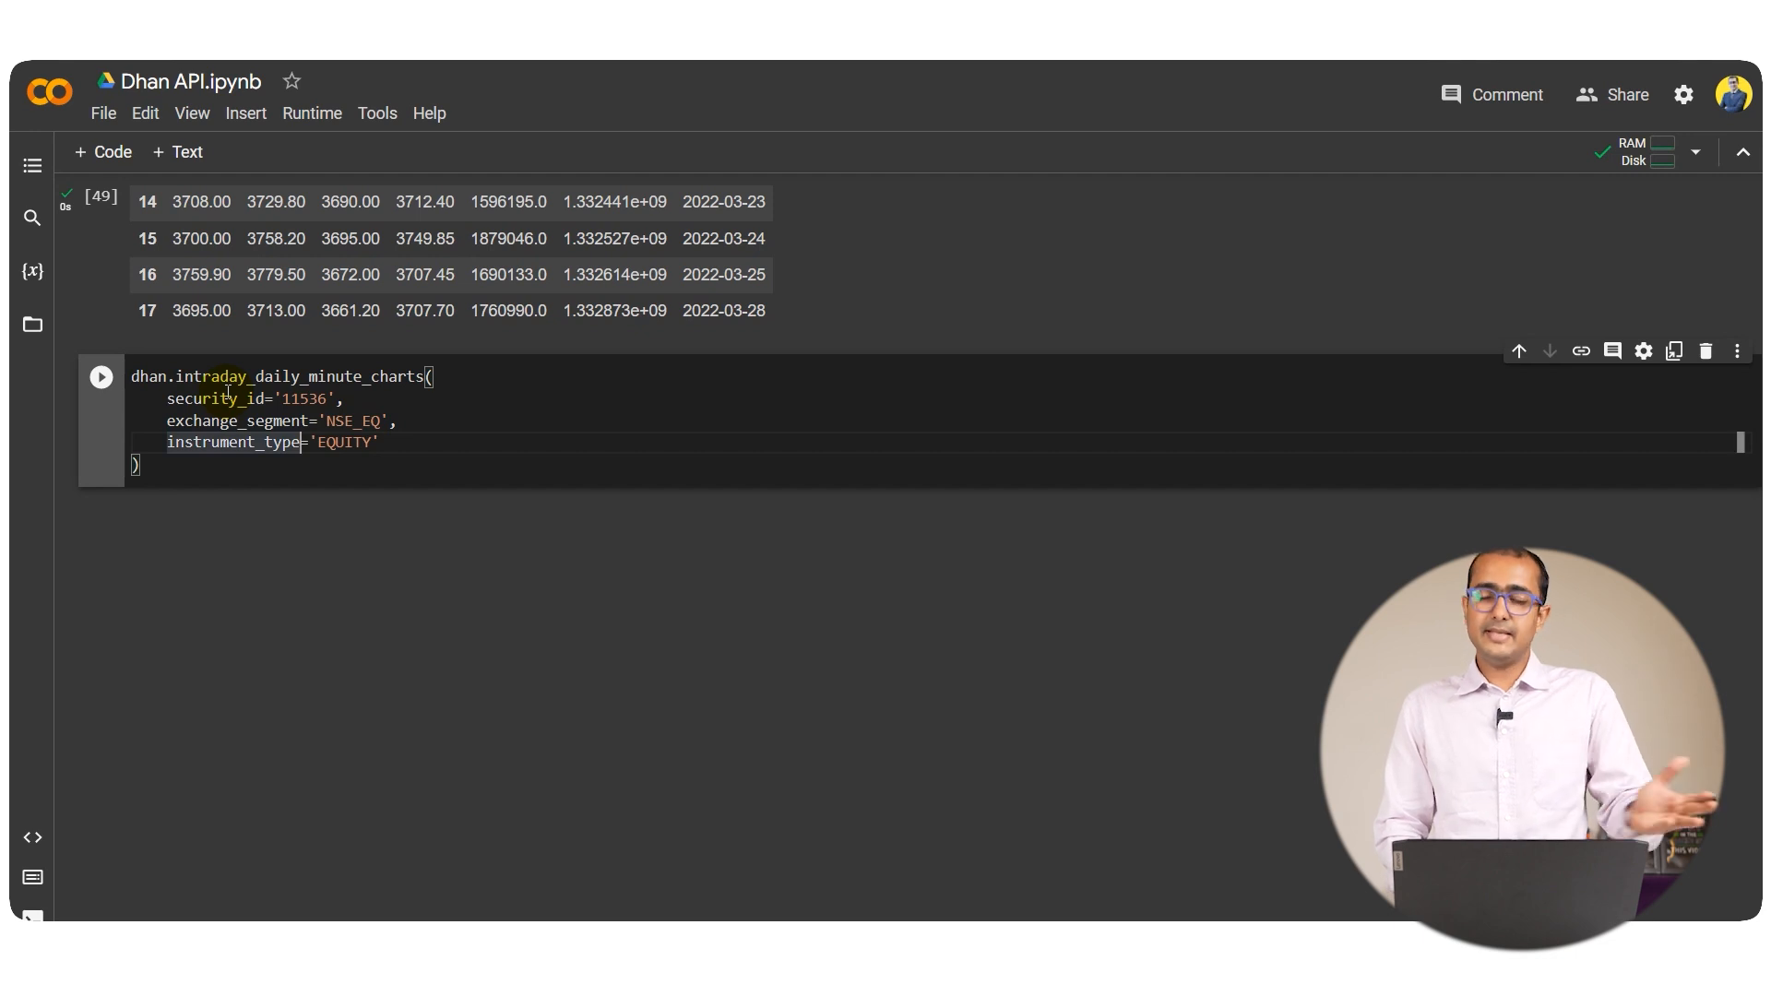
Run dhan.intraday_daily_minute_charts for security 11536 and store its result in intraday
{"action": "left_click", "coordinate": [100, 376]}
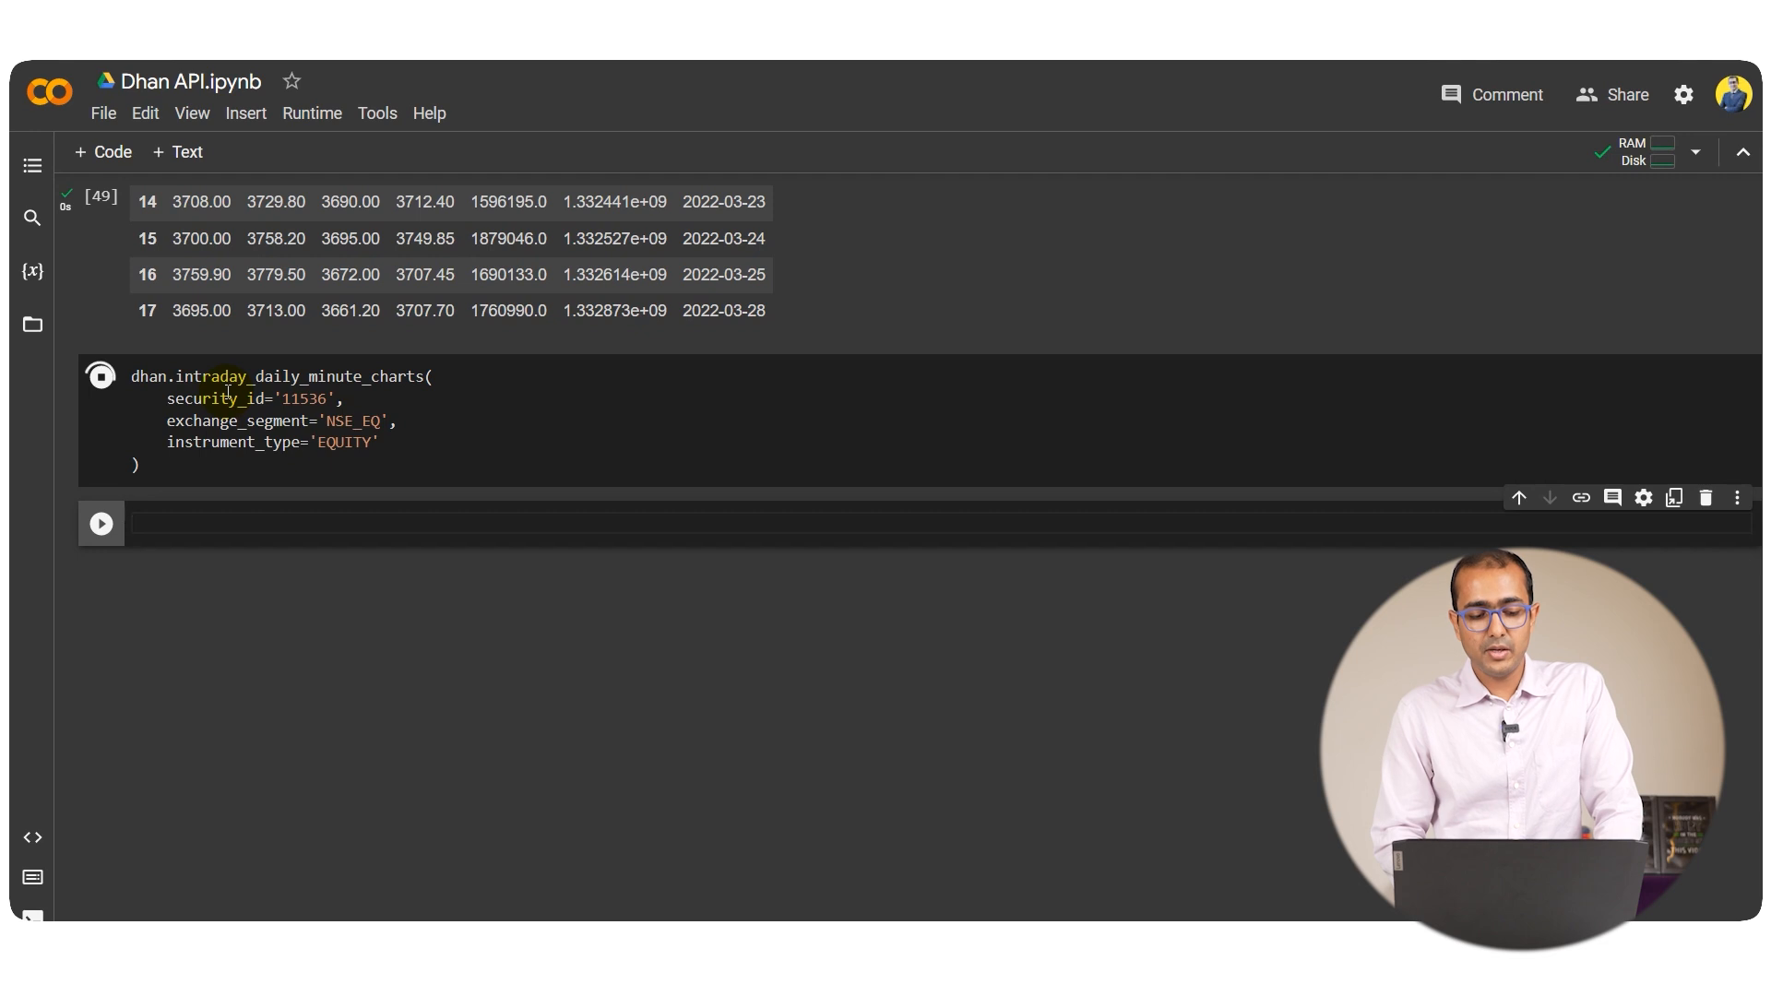
{"action": "left_click", "coordinate": [100, 377]}
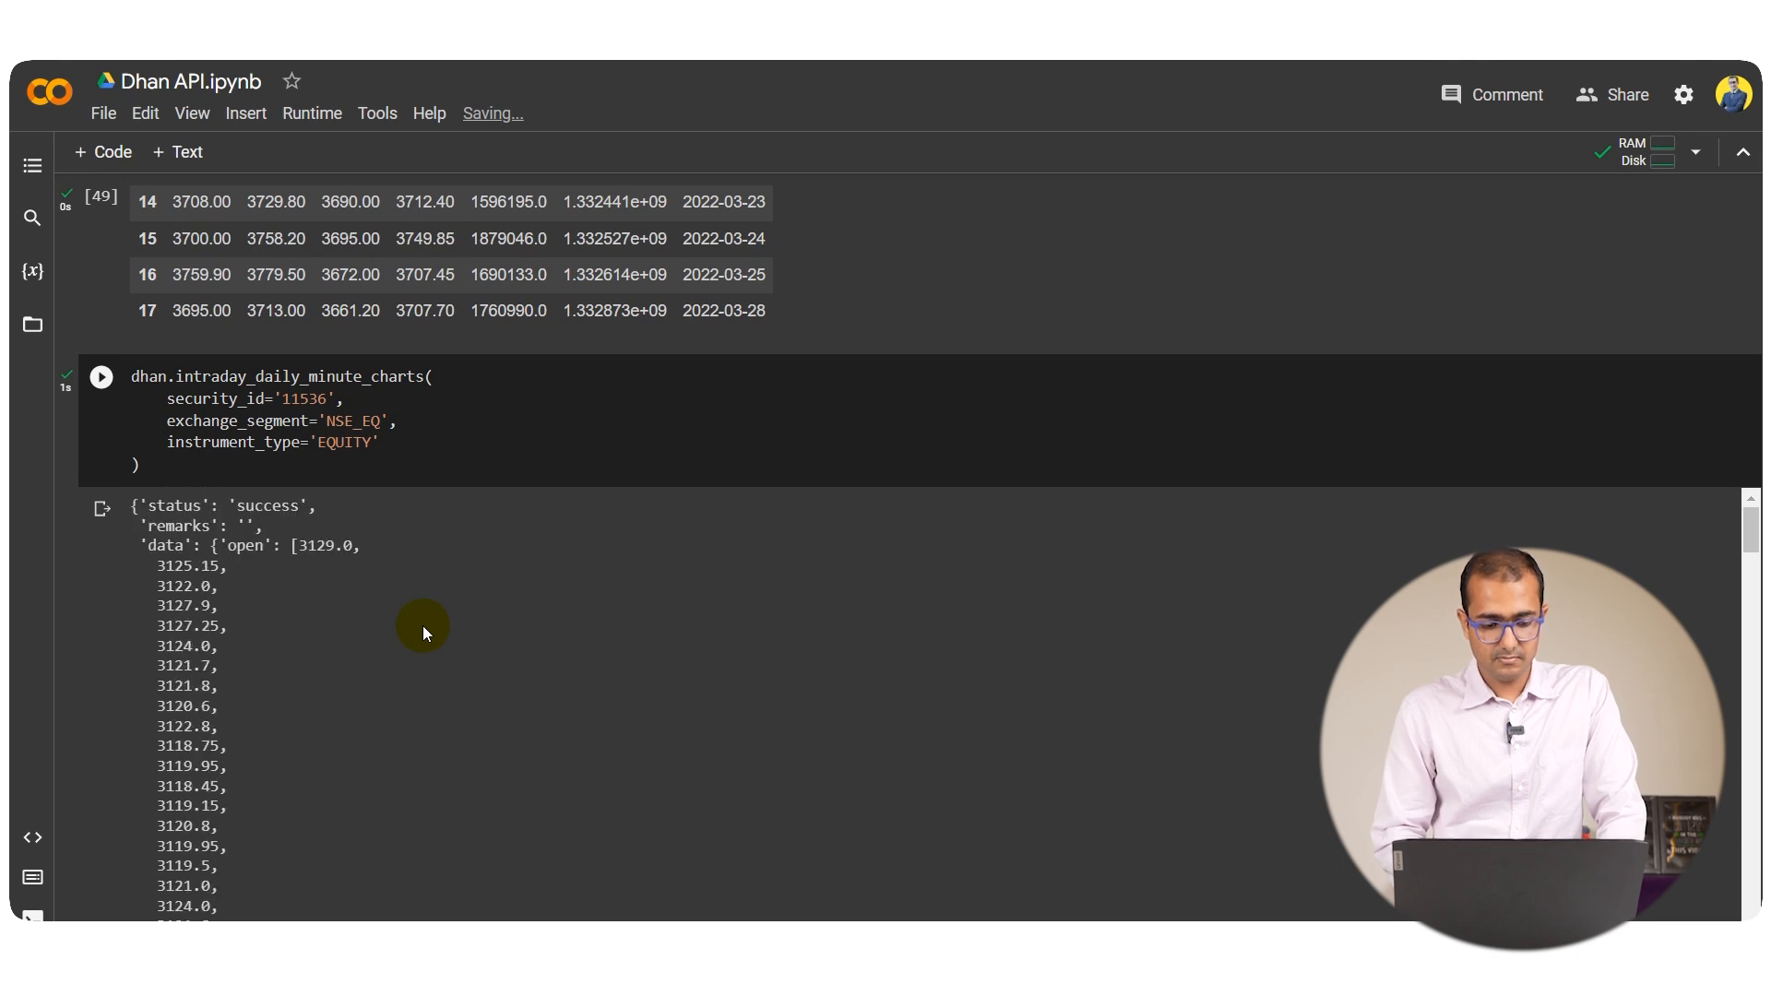
{"action": "scroll", "scroll_direction": "up", "scroll_amount": 3}
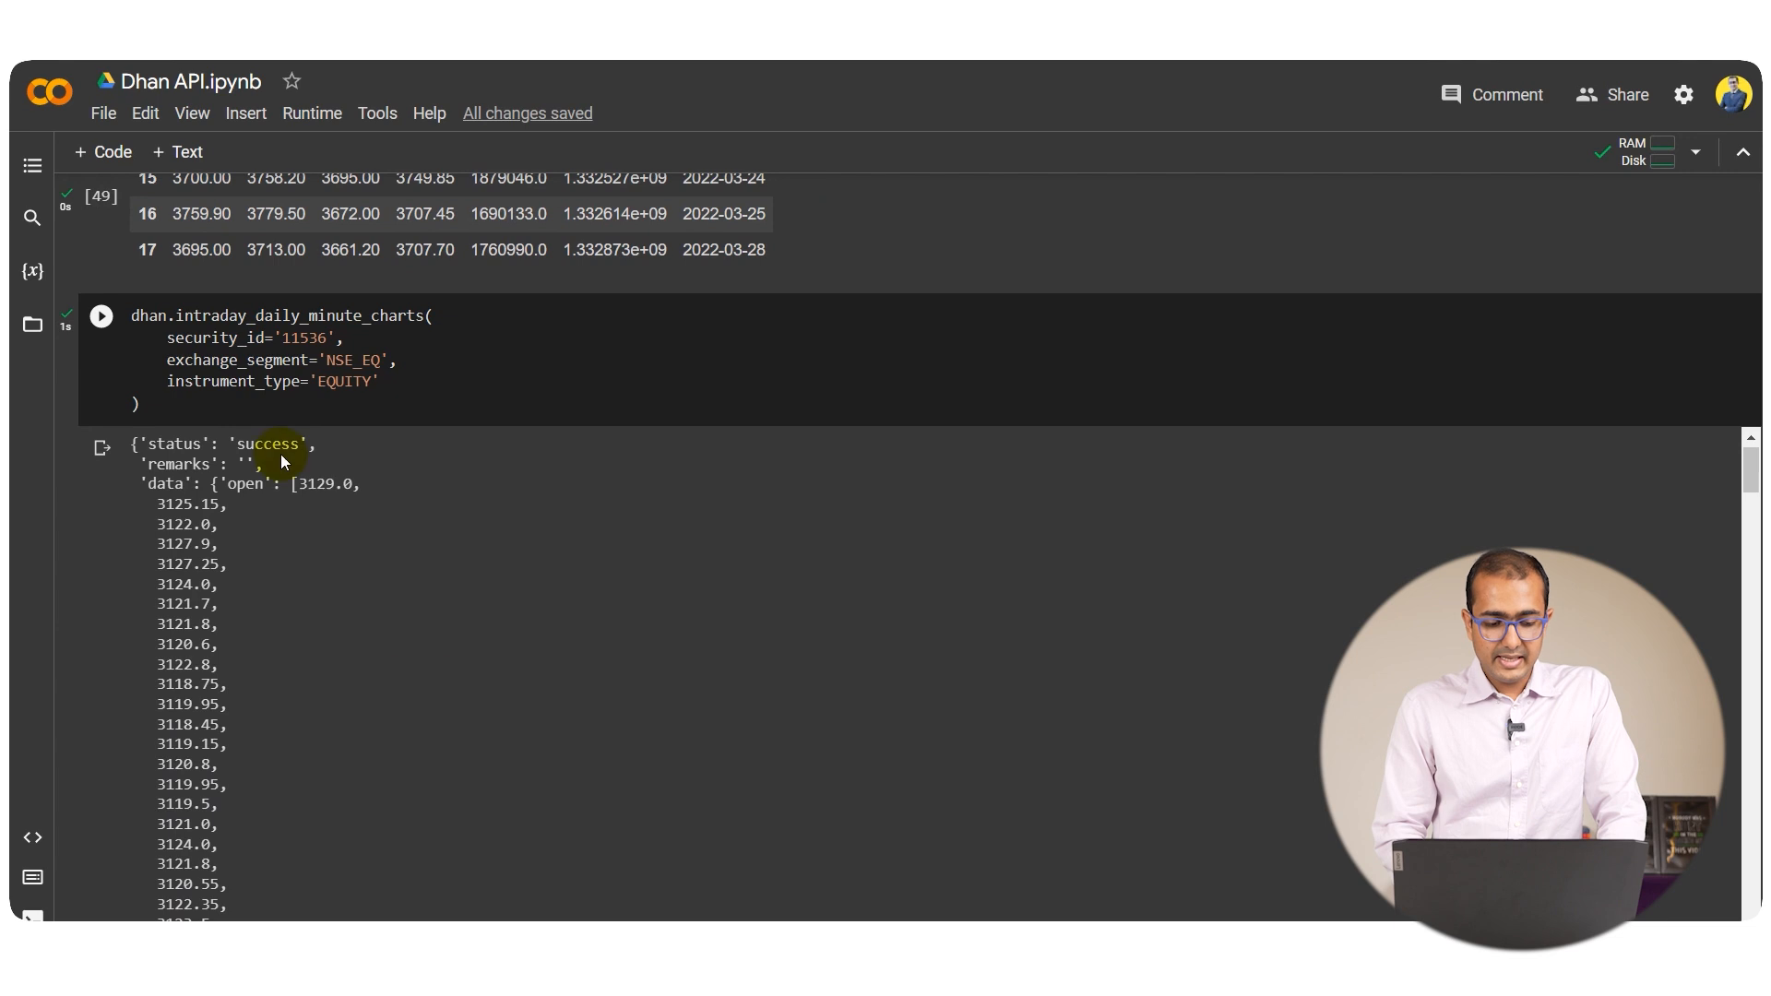
{"action": "left_click", "coordinate": [208, 359]}
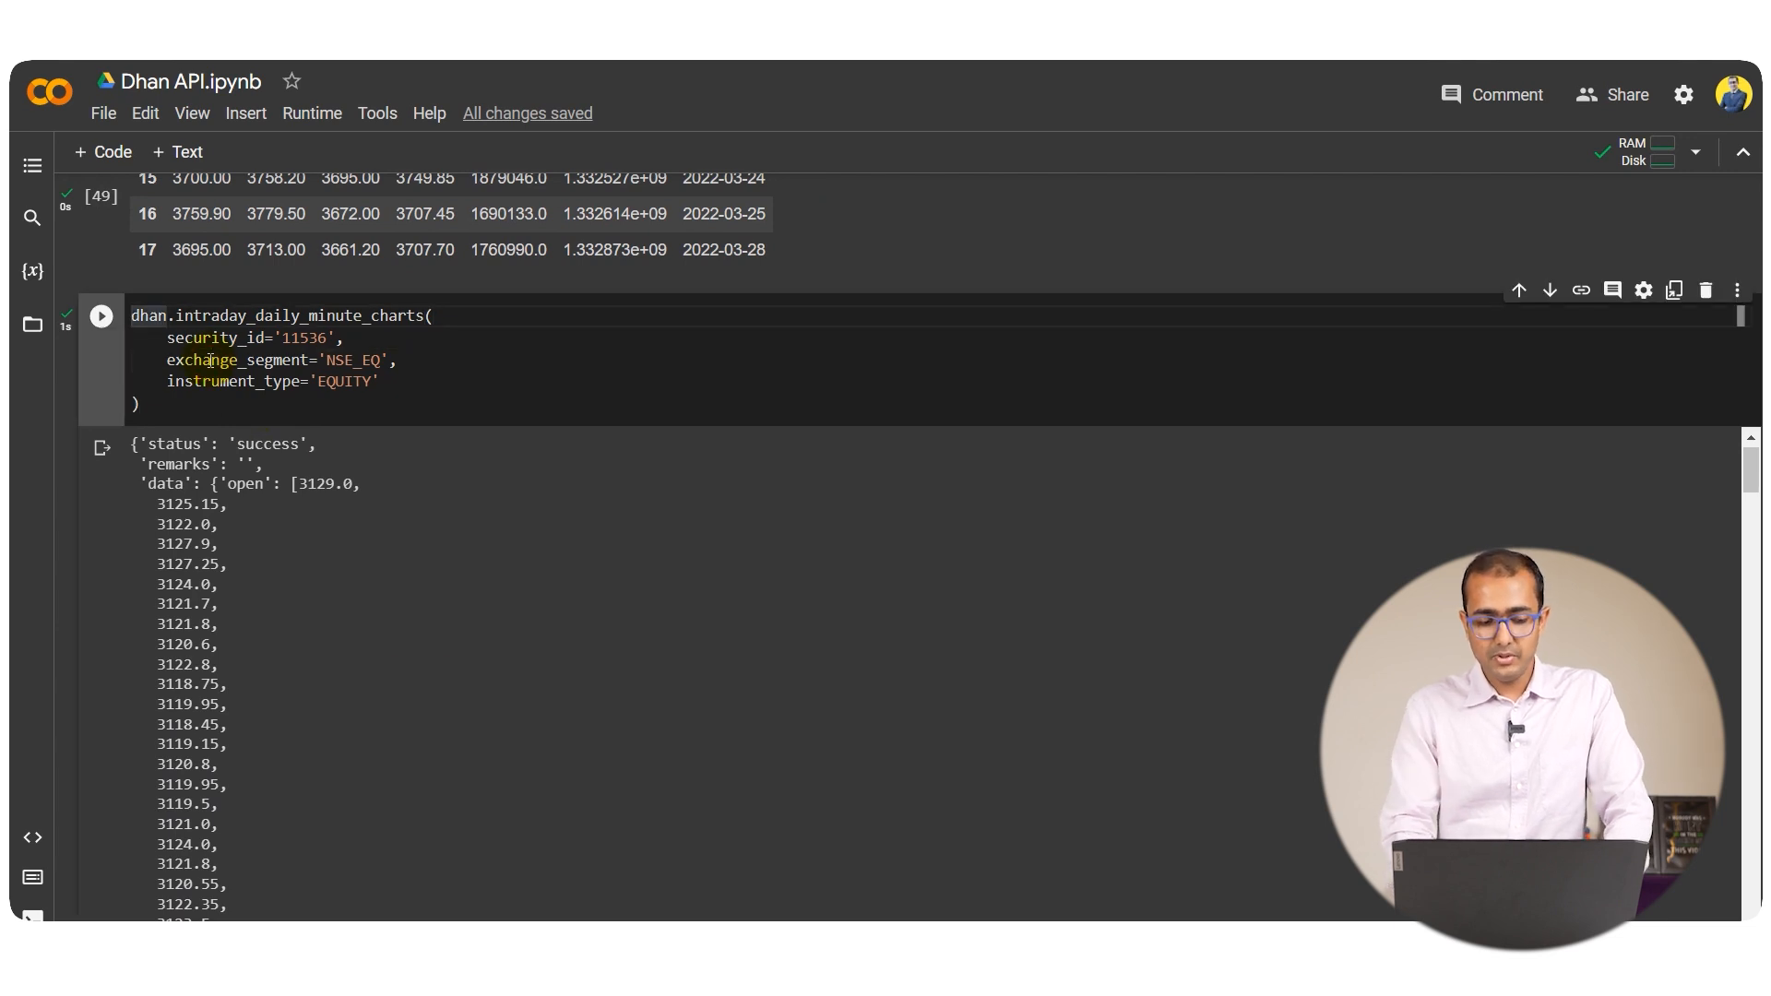
{"action": "type", "text": "in"}
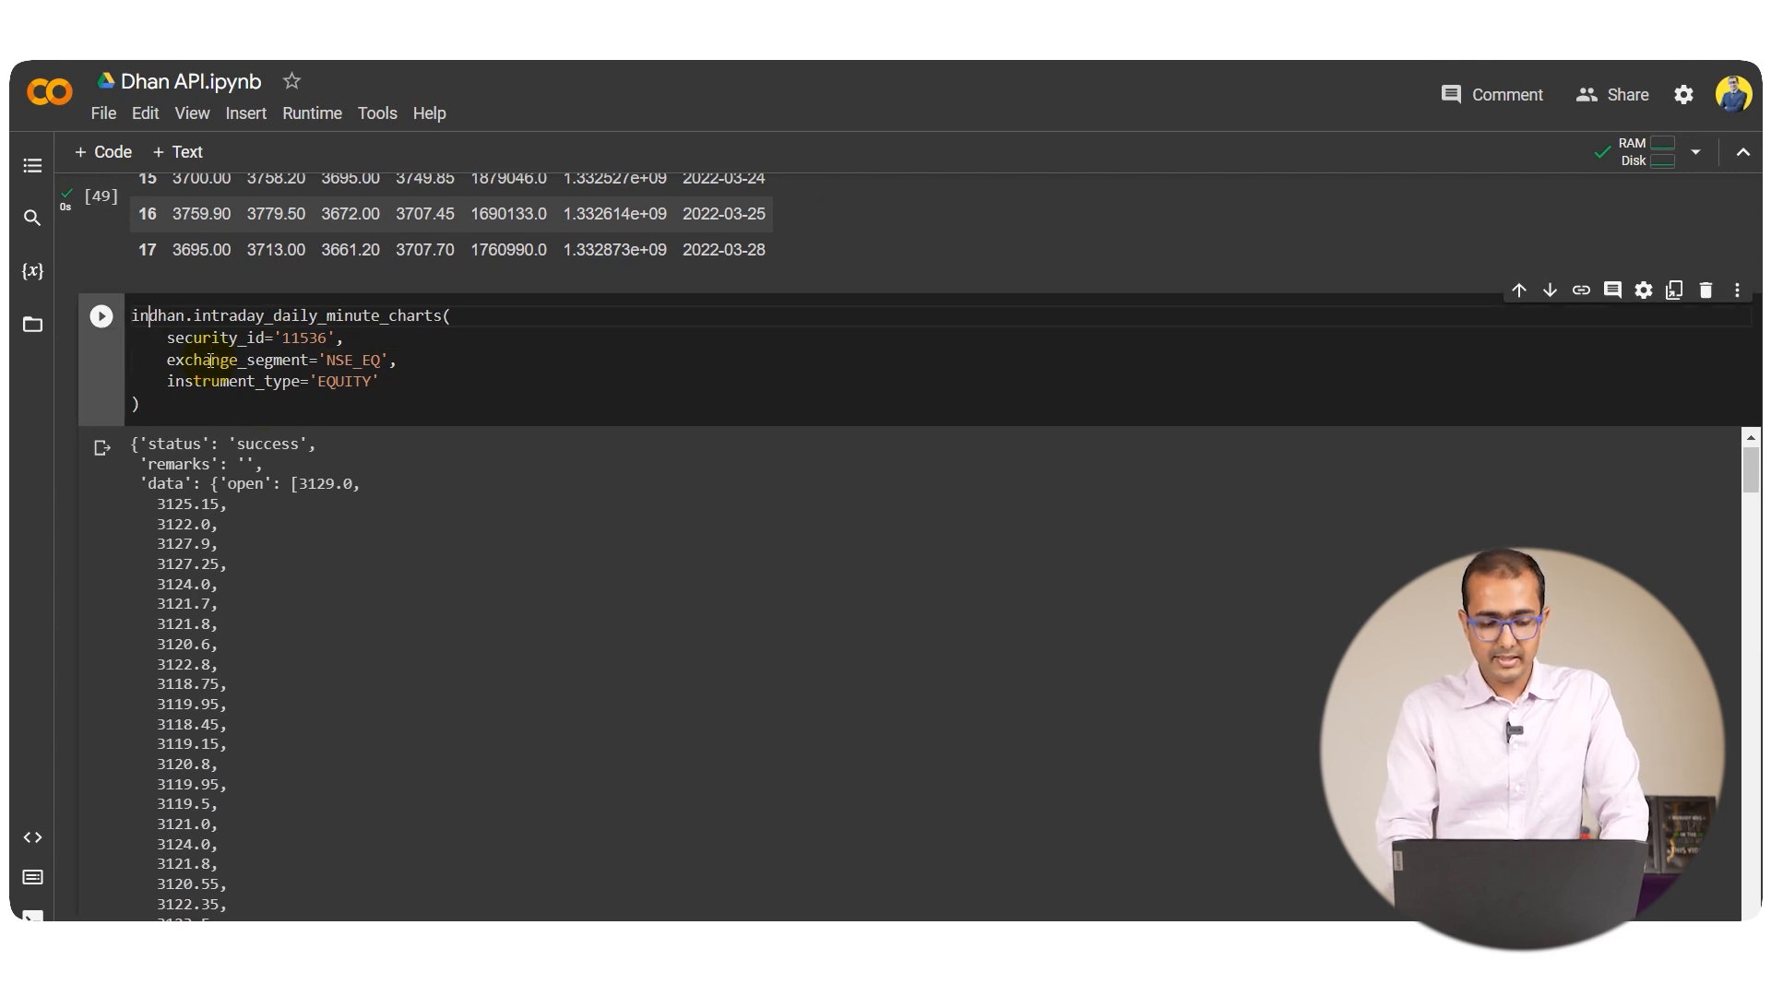
{"action": "type", "text": "intraday_"}
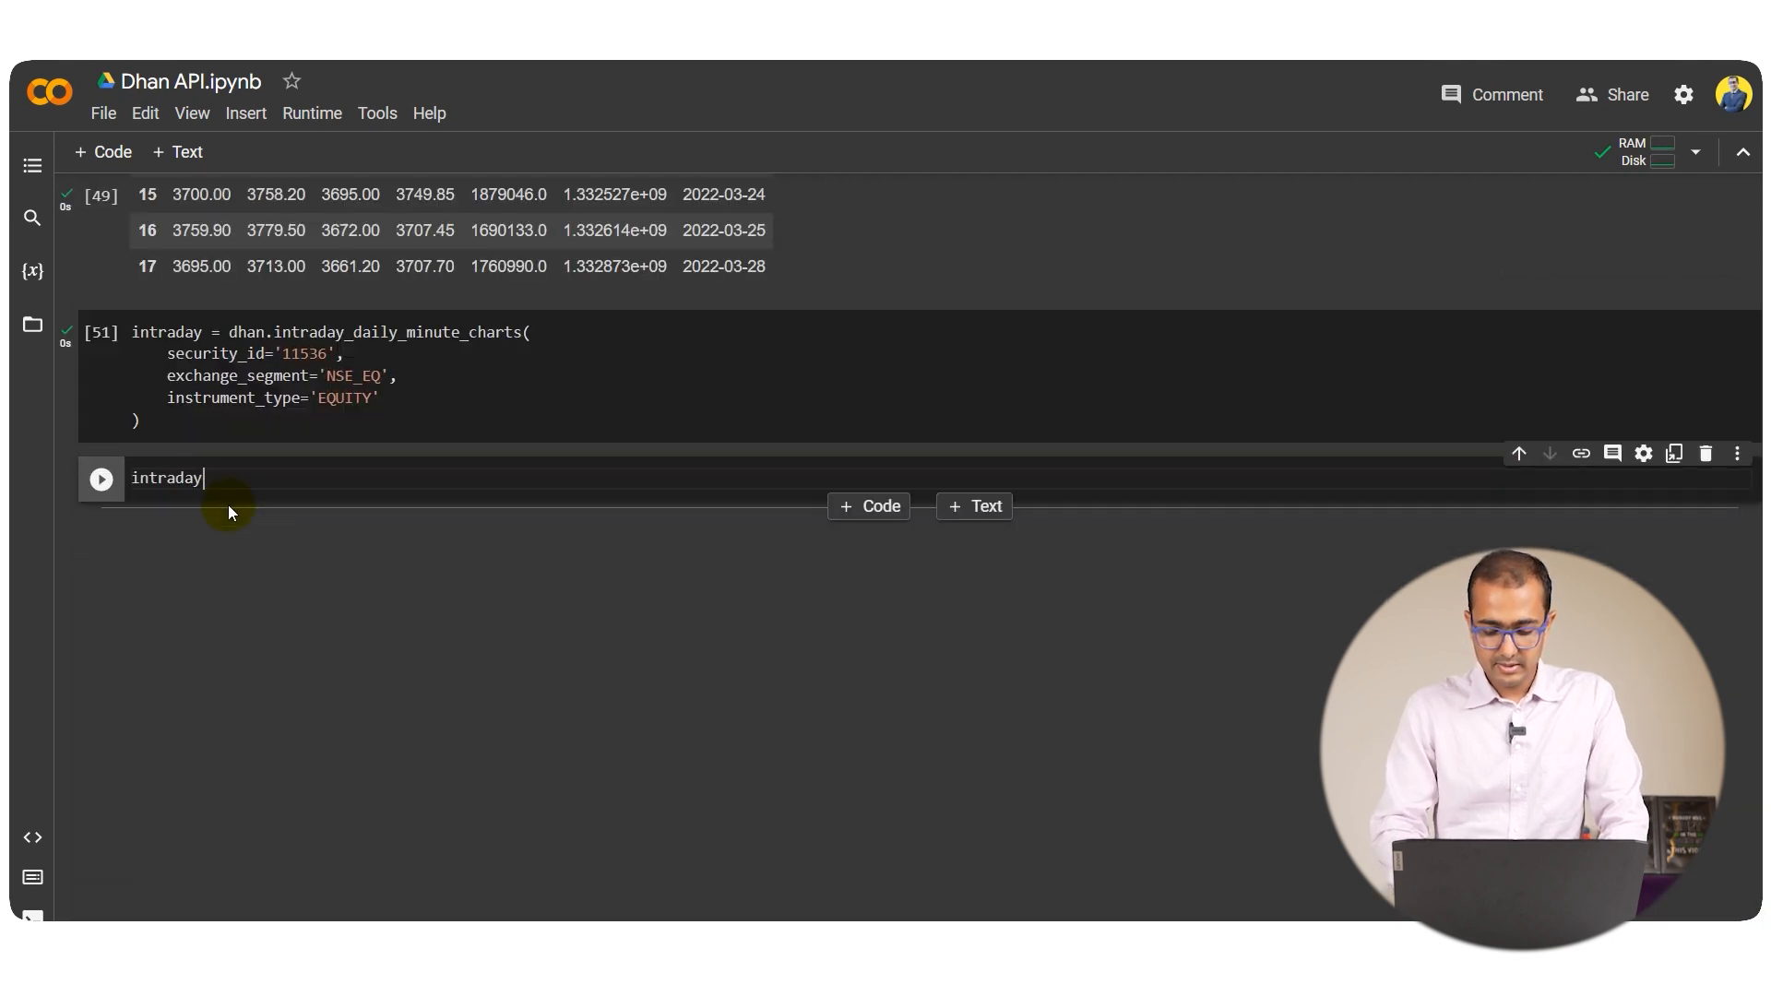
Run pd.DataFrame(intraday['data']) to show 246 minute candles with open, high, low, close, volume, start_Time
{"action": "type", "text": "[;]"}
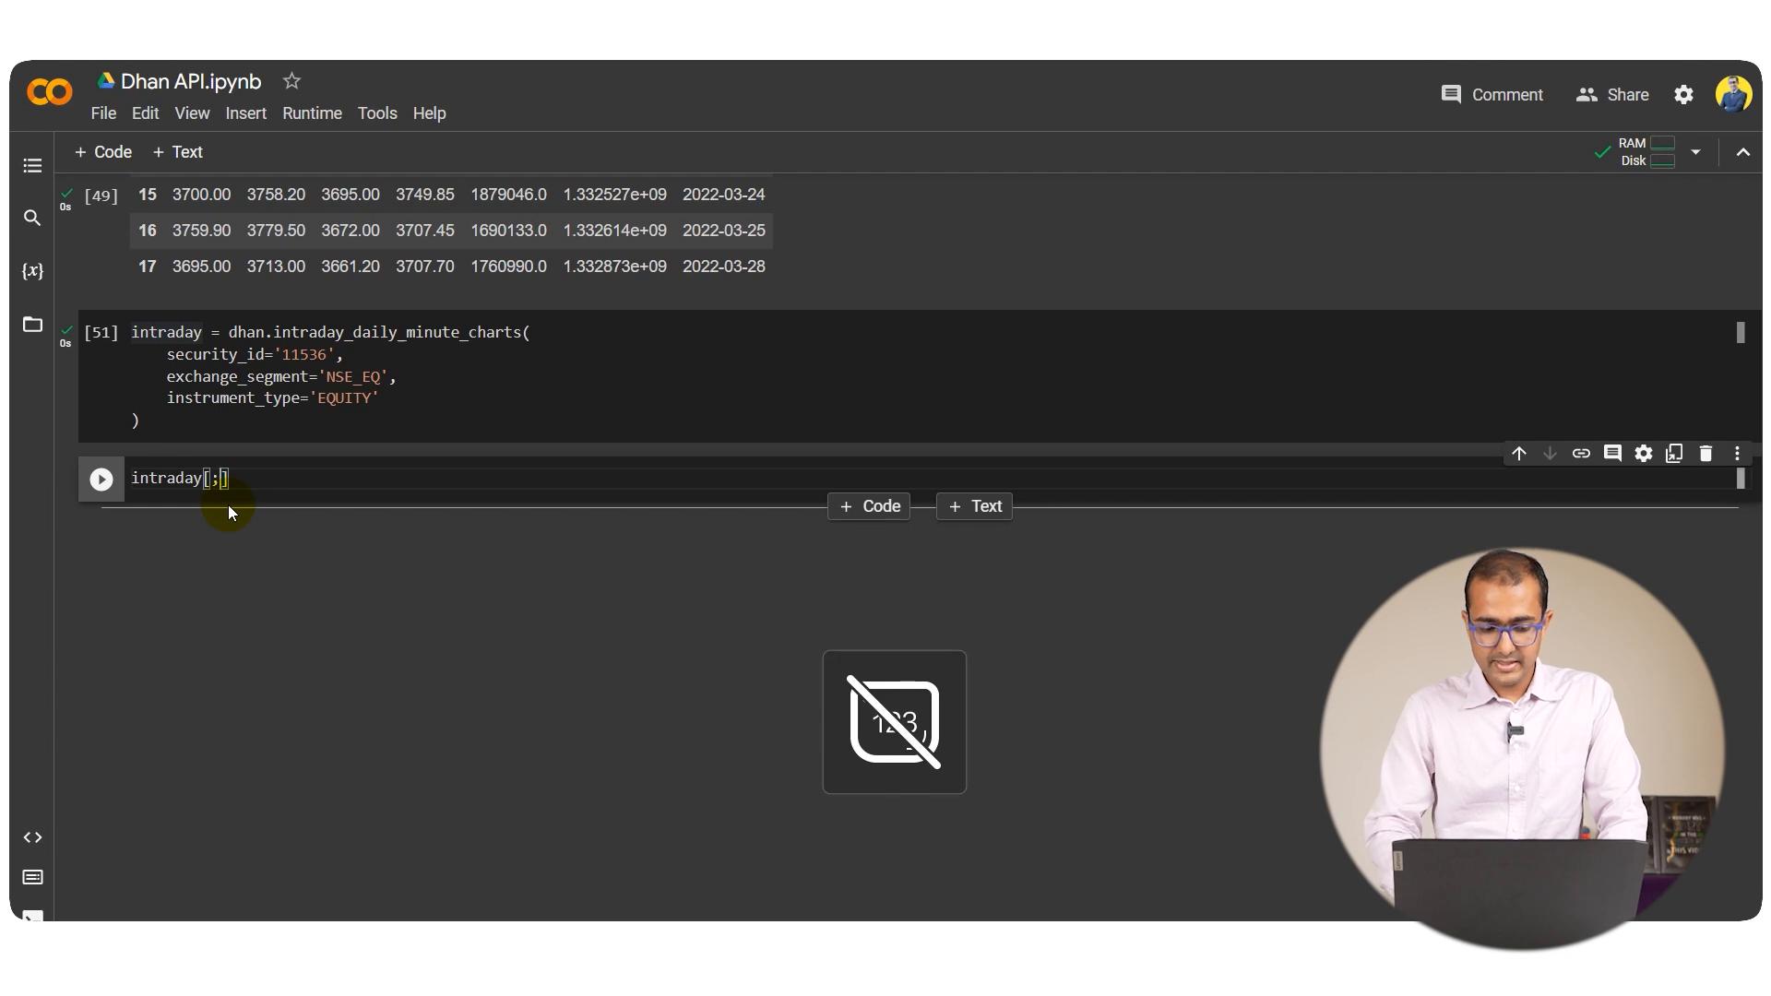
{"action": "type", "text": "'D"}
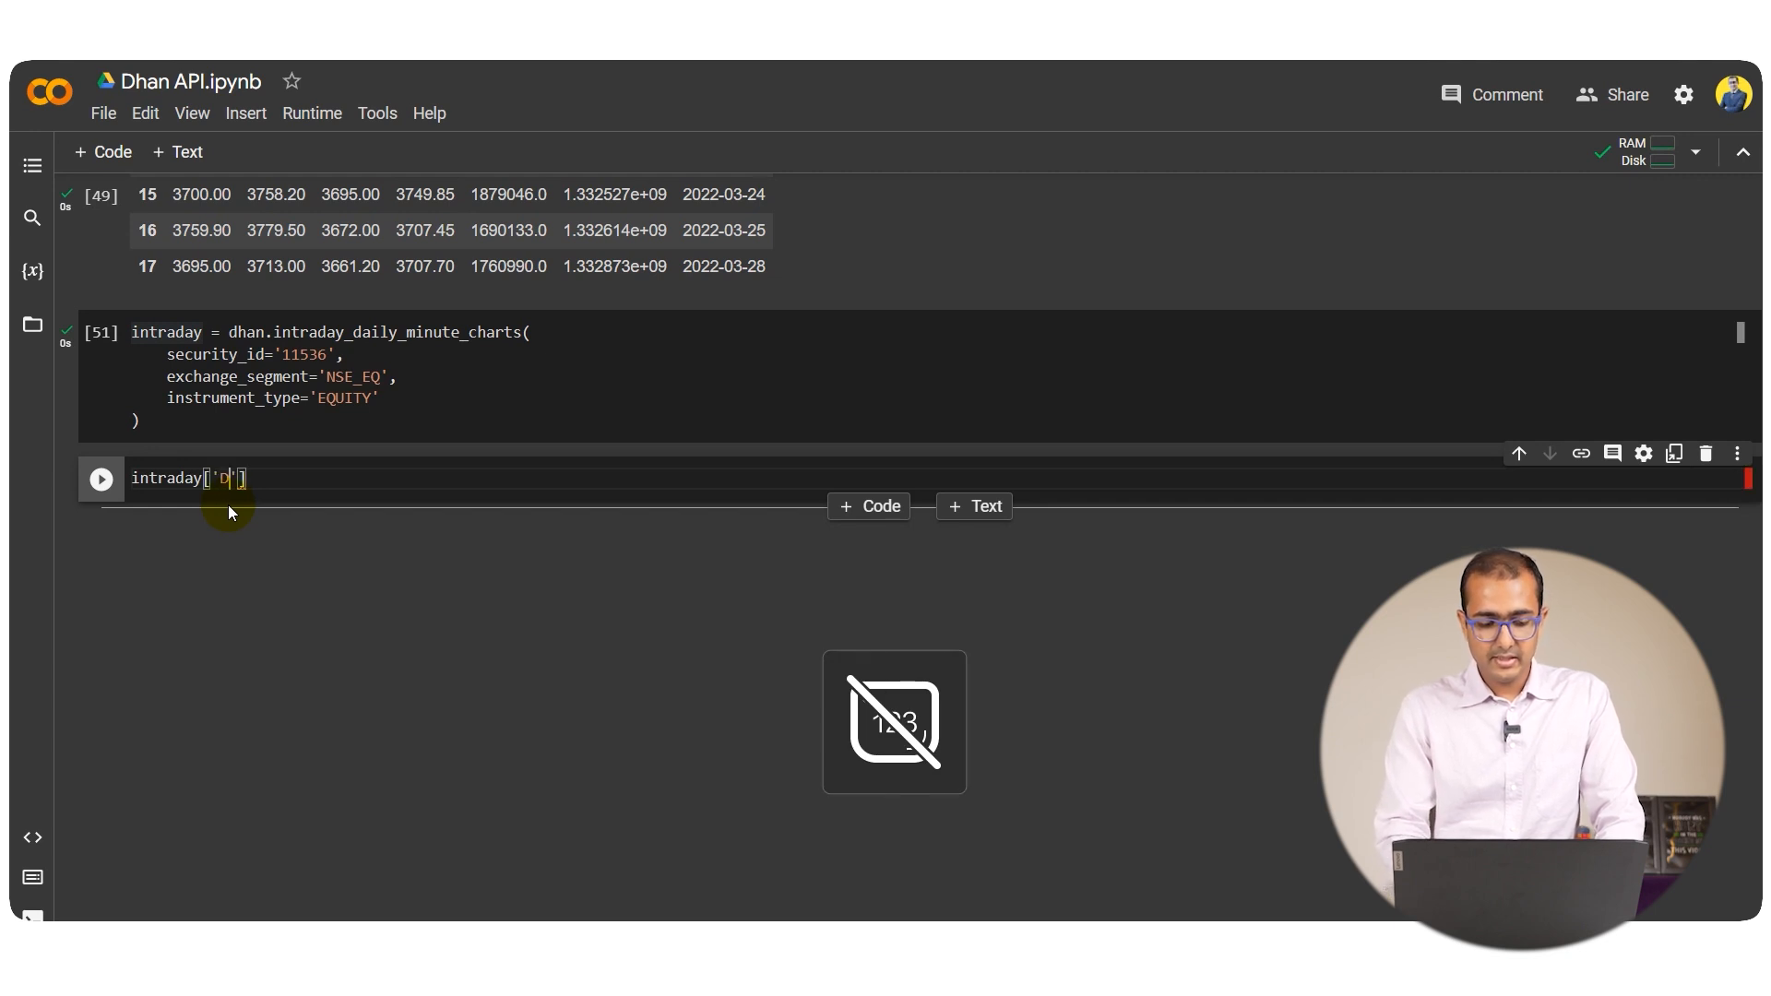
{"action": "type", "text": "ataFrame("}
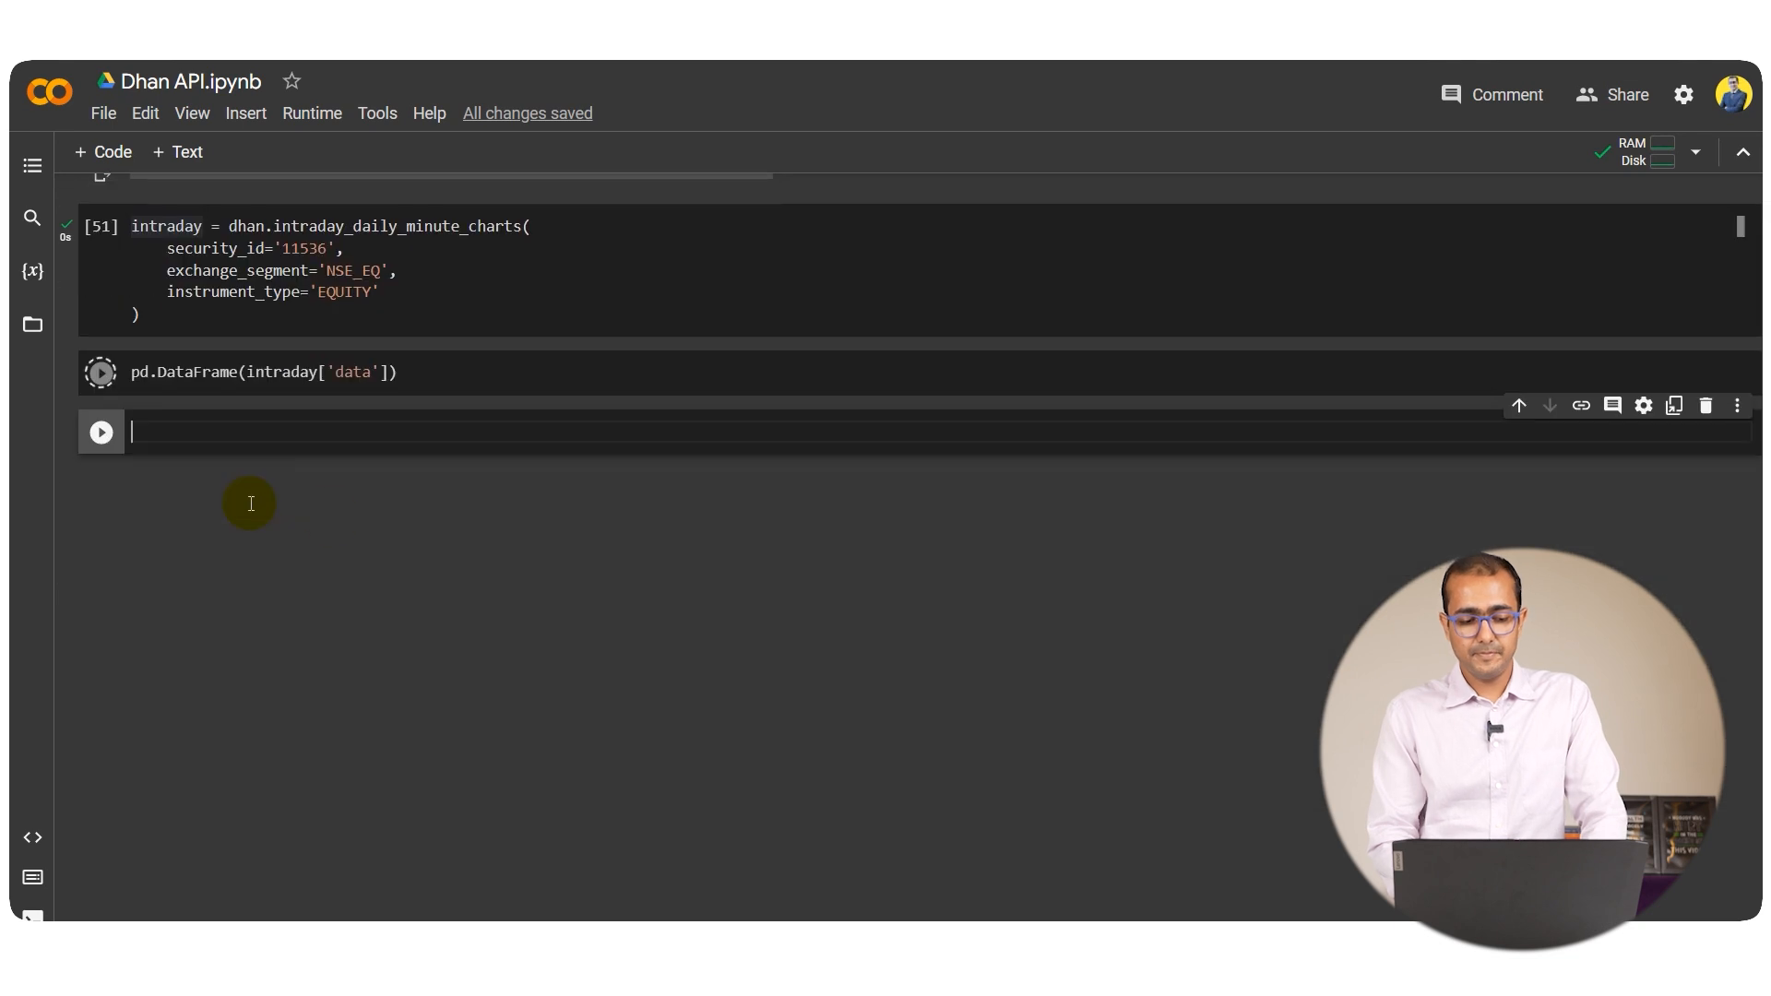
{"action": "left_click", "coordinate": [100, 432]}
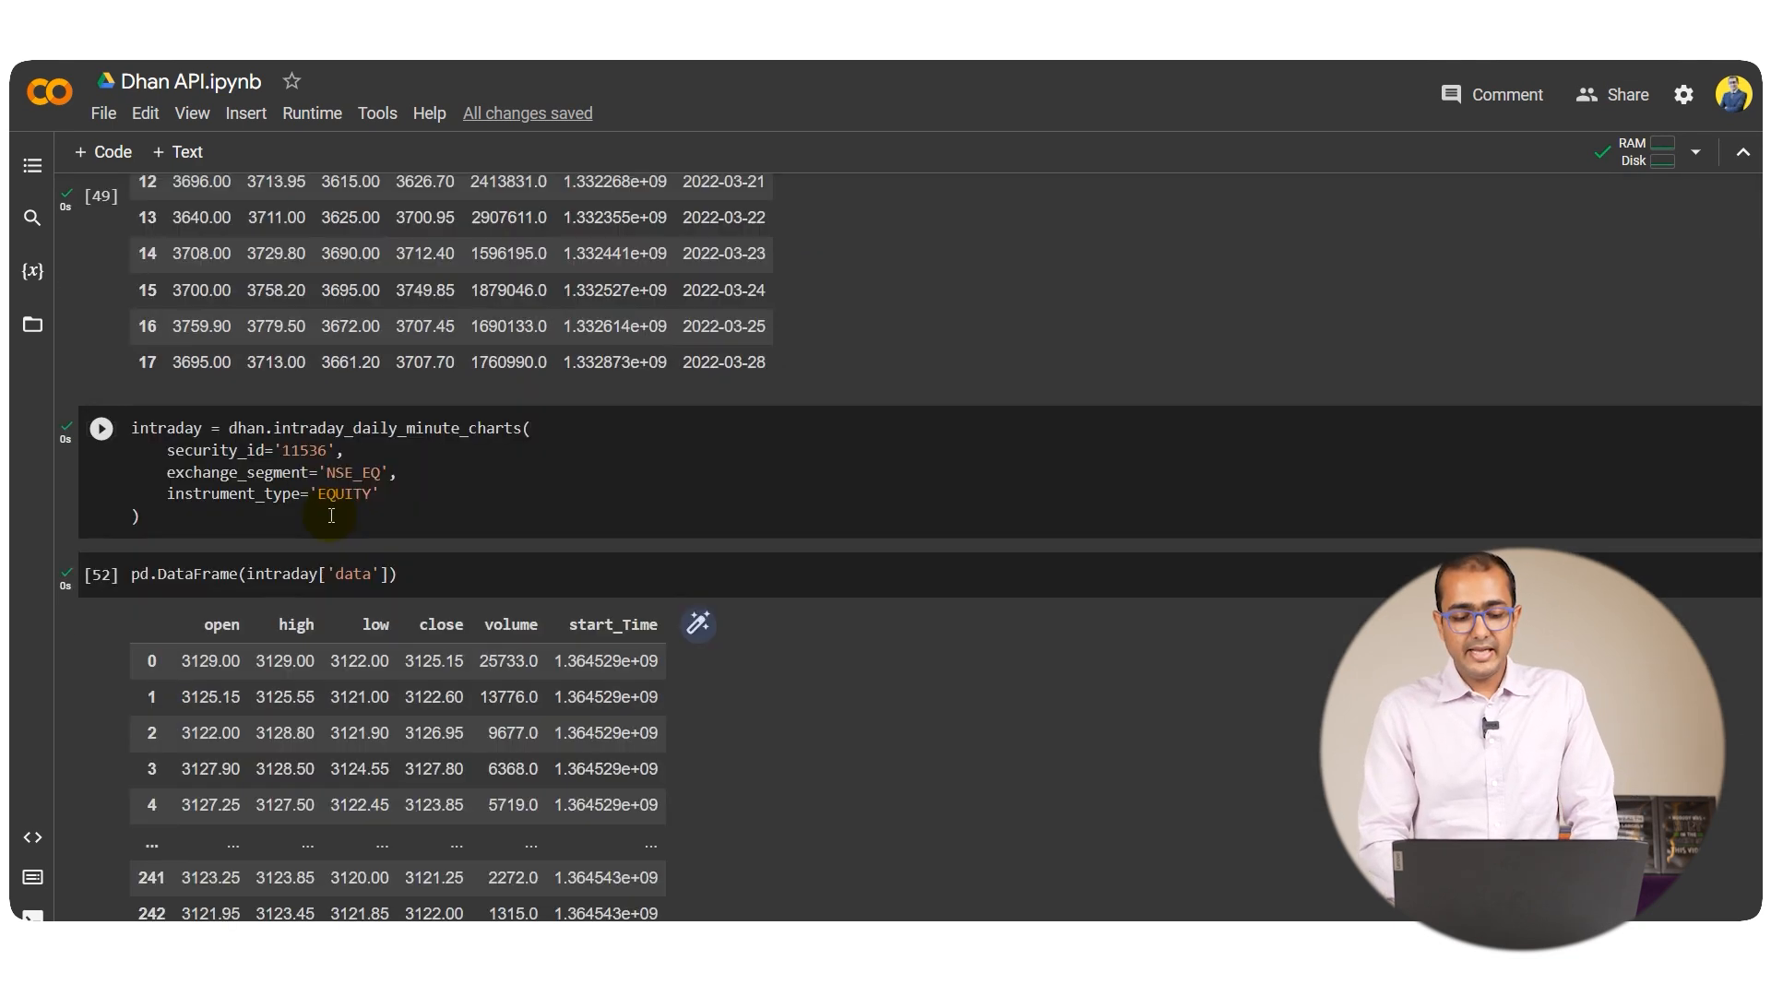
{"action": "scroll", "scroll_direction": "down", "scroll_amount": 3}
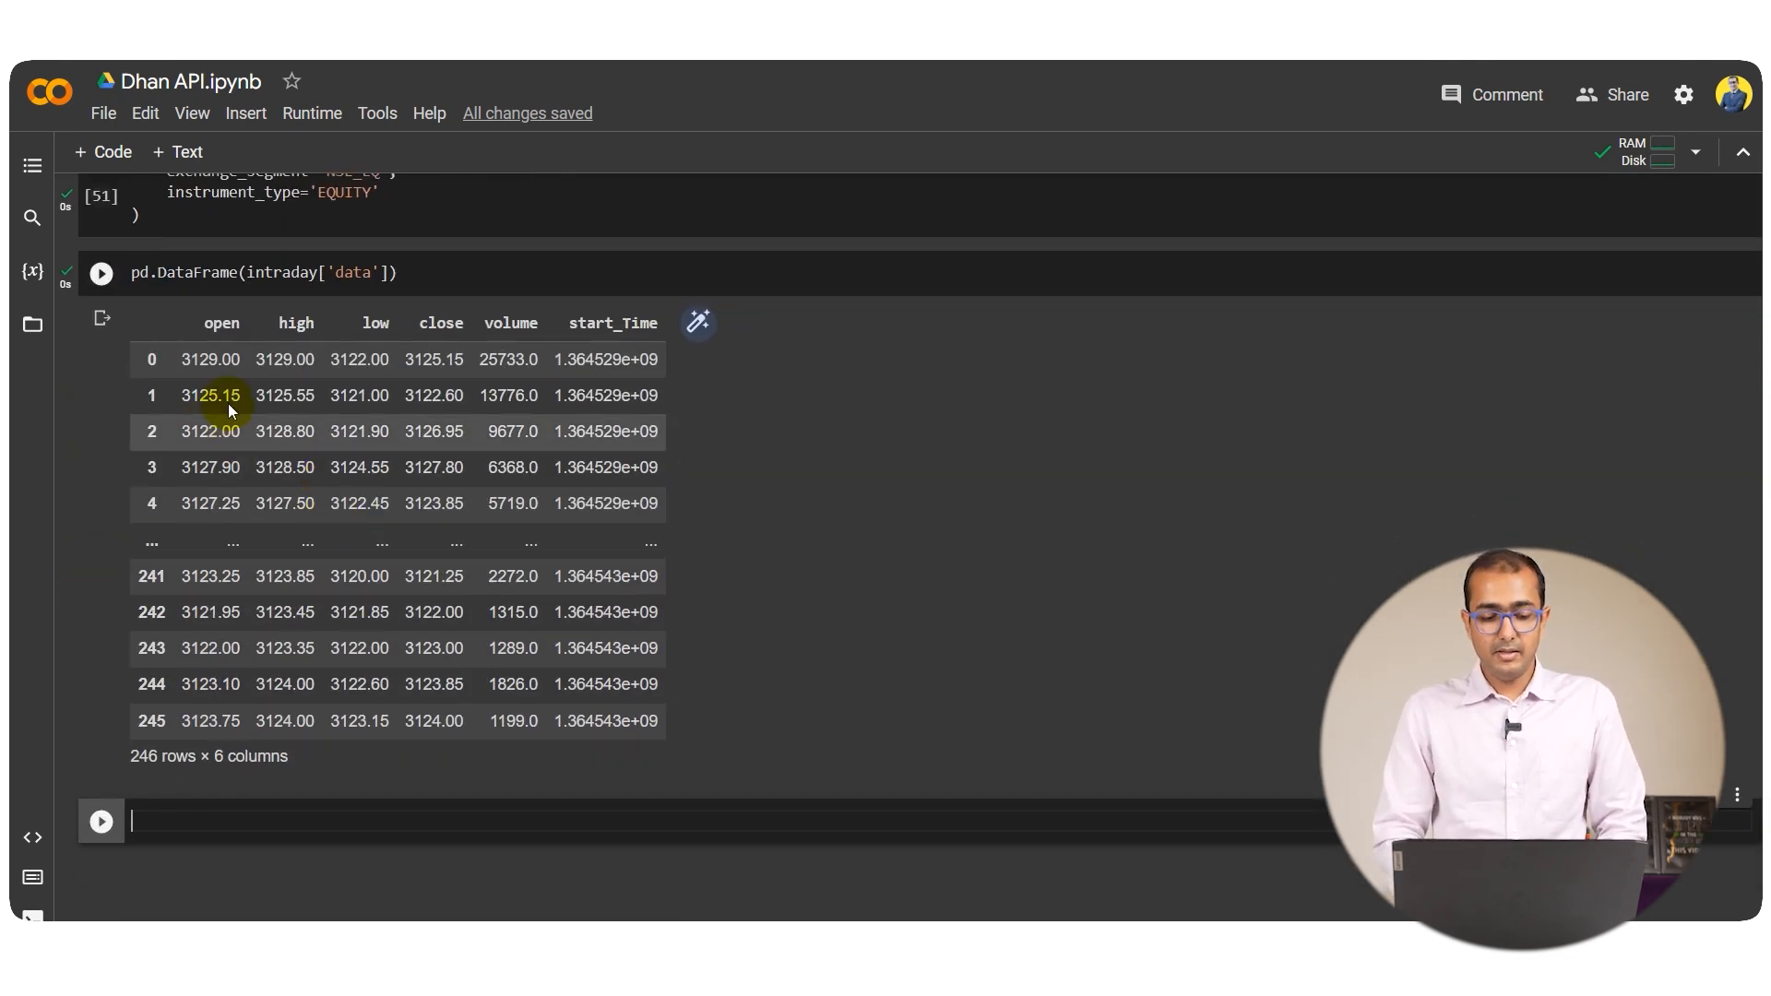
{"action": "mouse_move", "coordinate": [494, 441]}
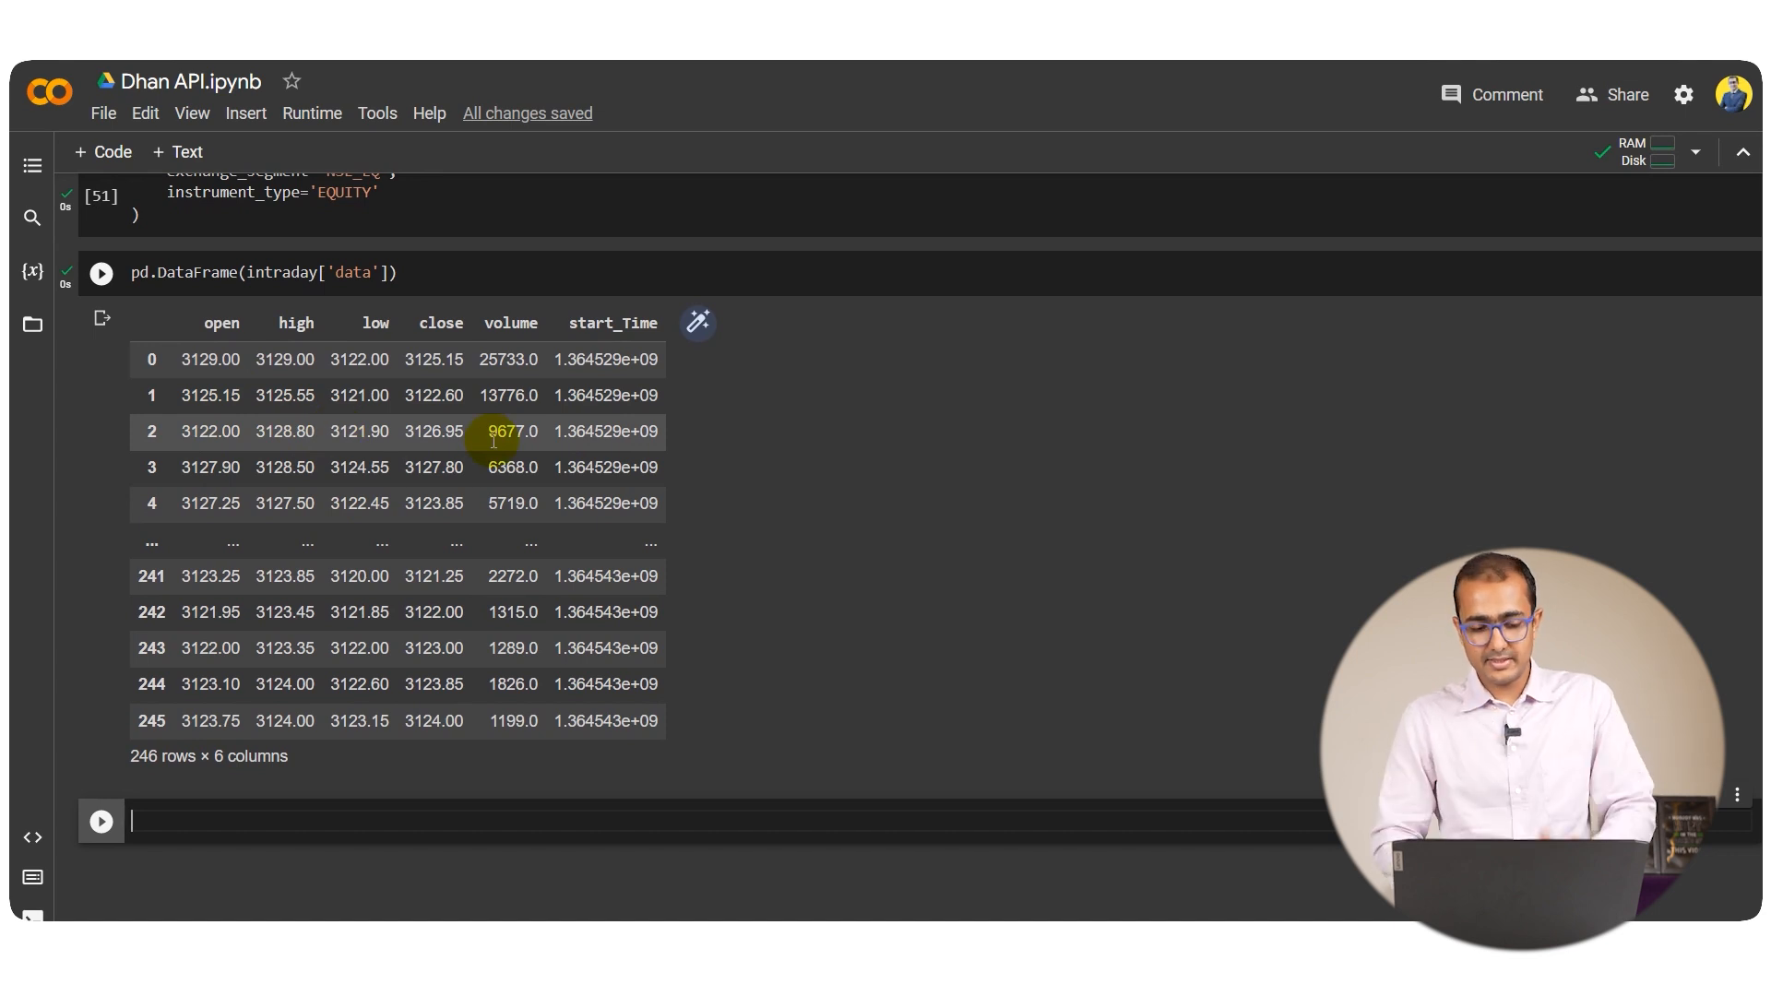
{"action": "scroll", "scroll_direction": "up", "scroll_amount": 3}
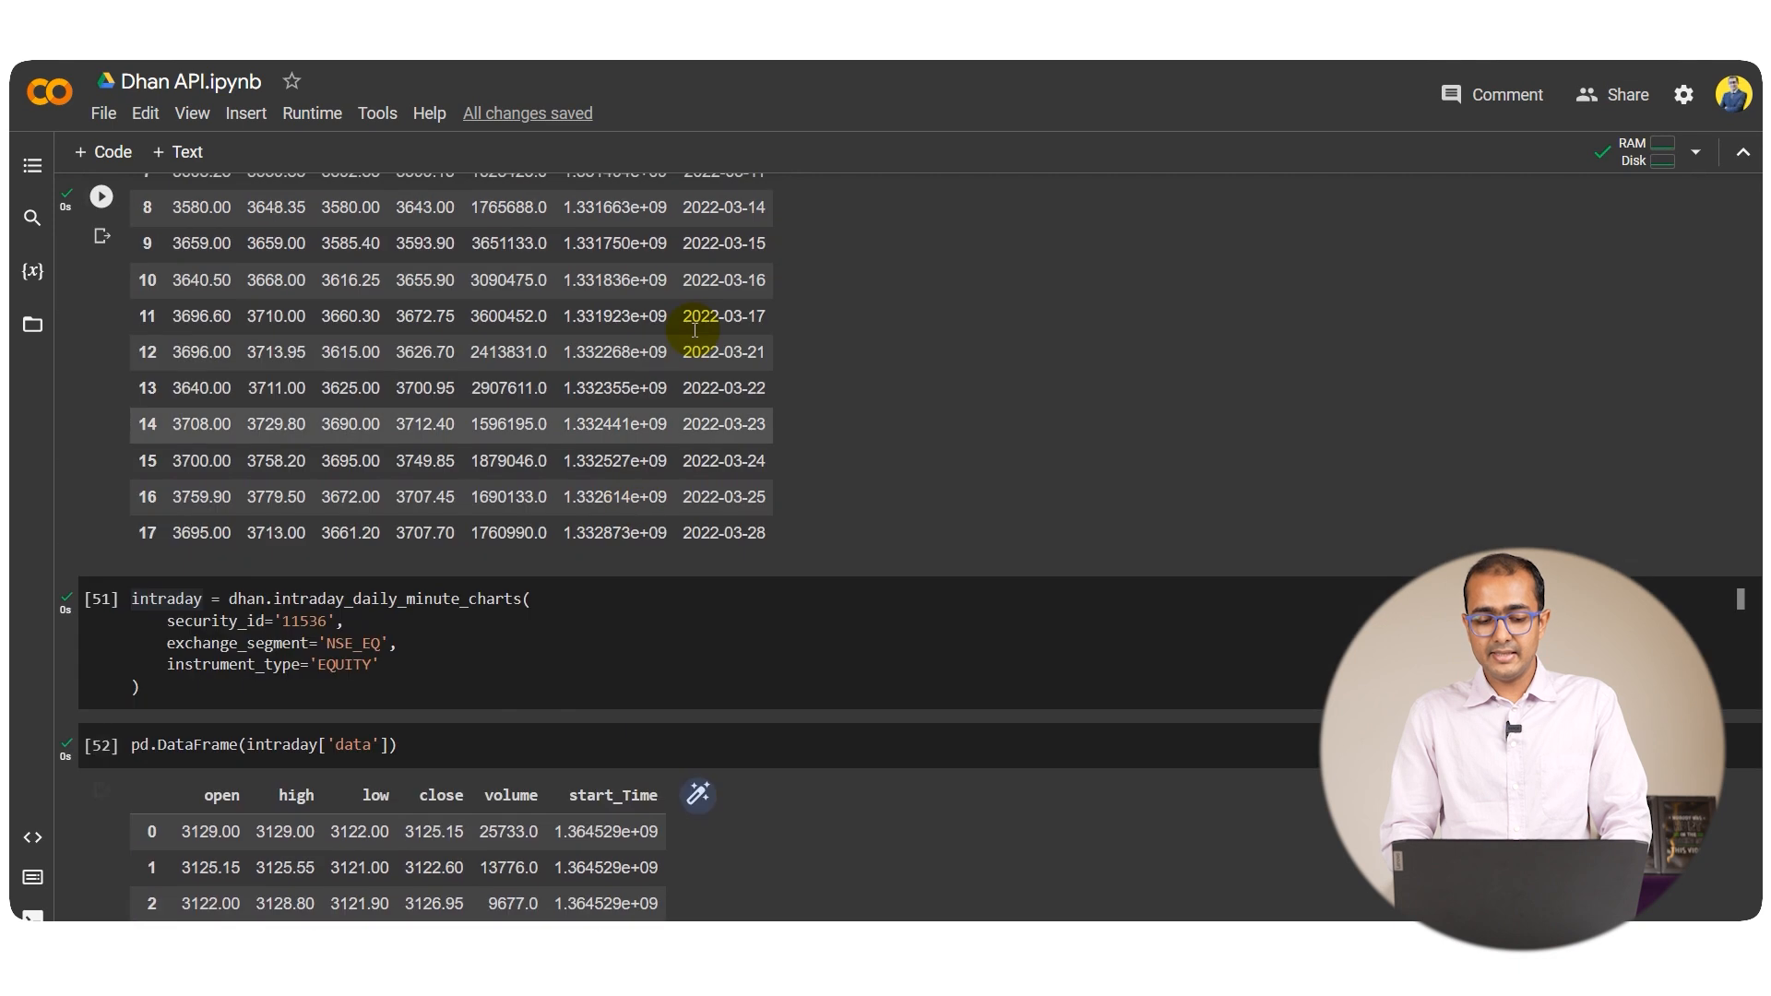
Reuse the temp_list loop on intraday_df to build its Date column from start_Time, then run the cell
{"action": "scroll", "scroll_direction": "up", "scroll_amount": 3}
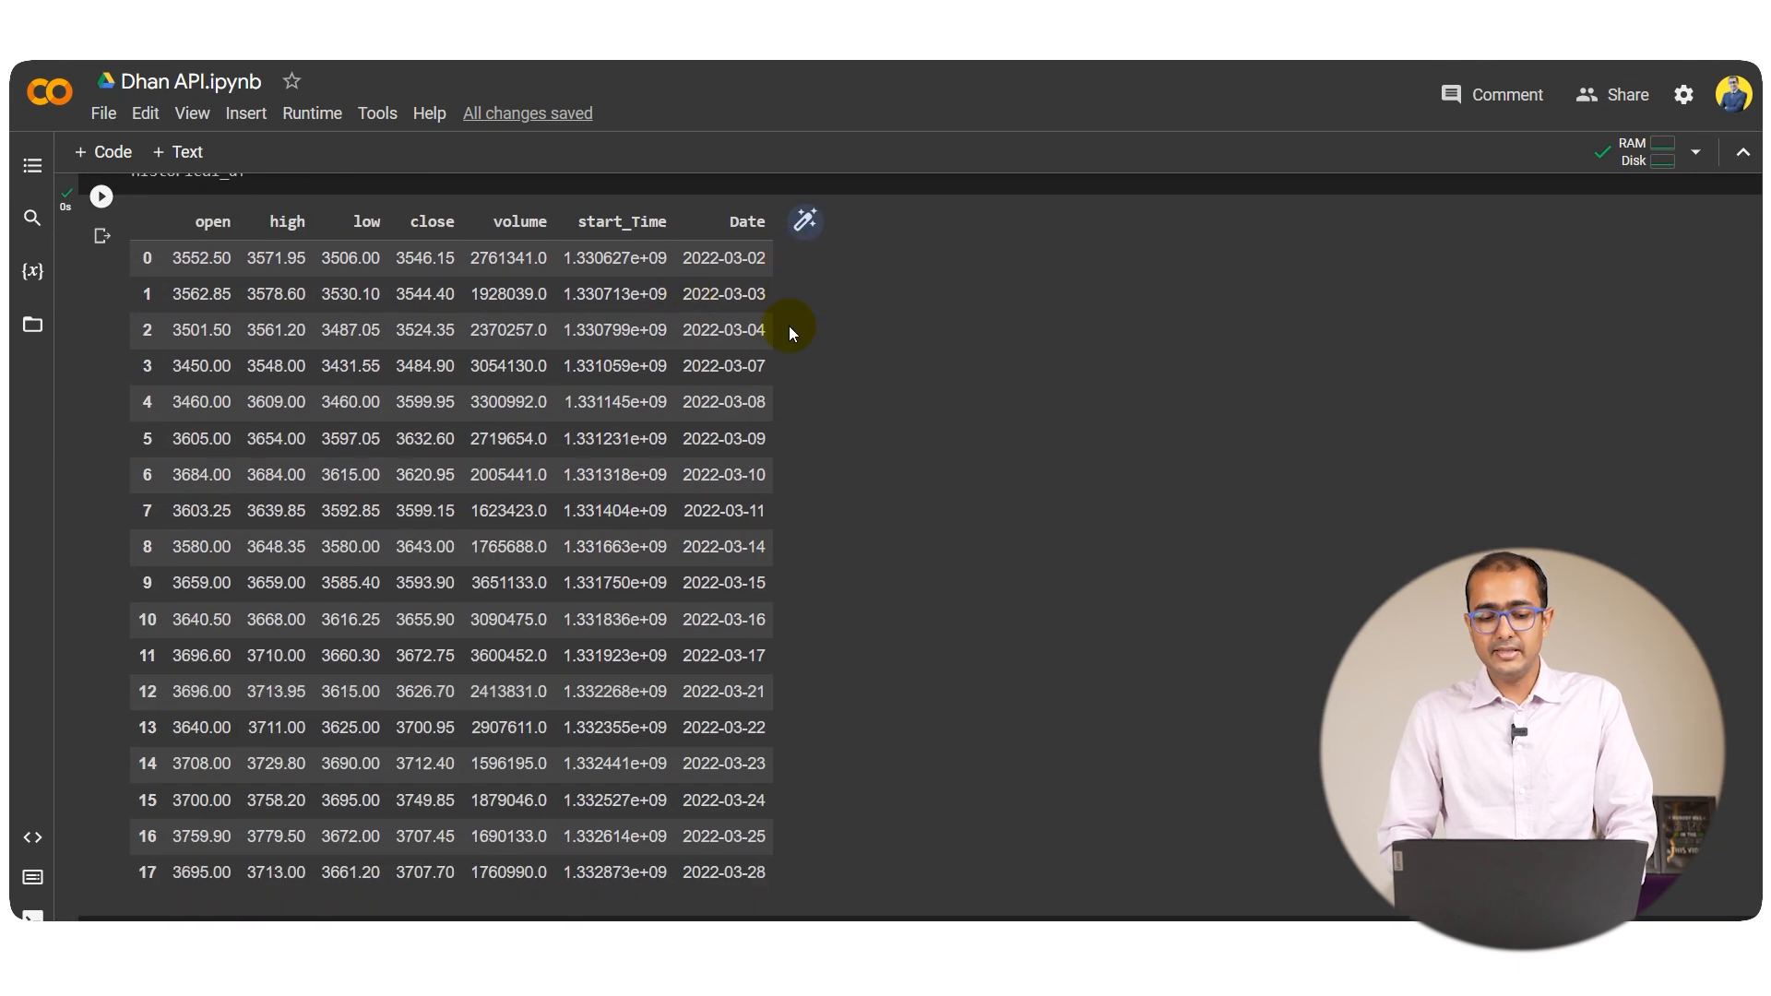
{"action": "scroll", "scroll_direction": "up", "scroll_amount": 3}
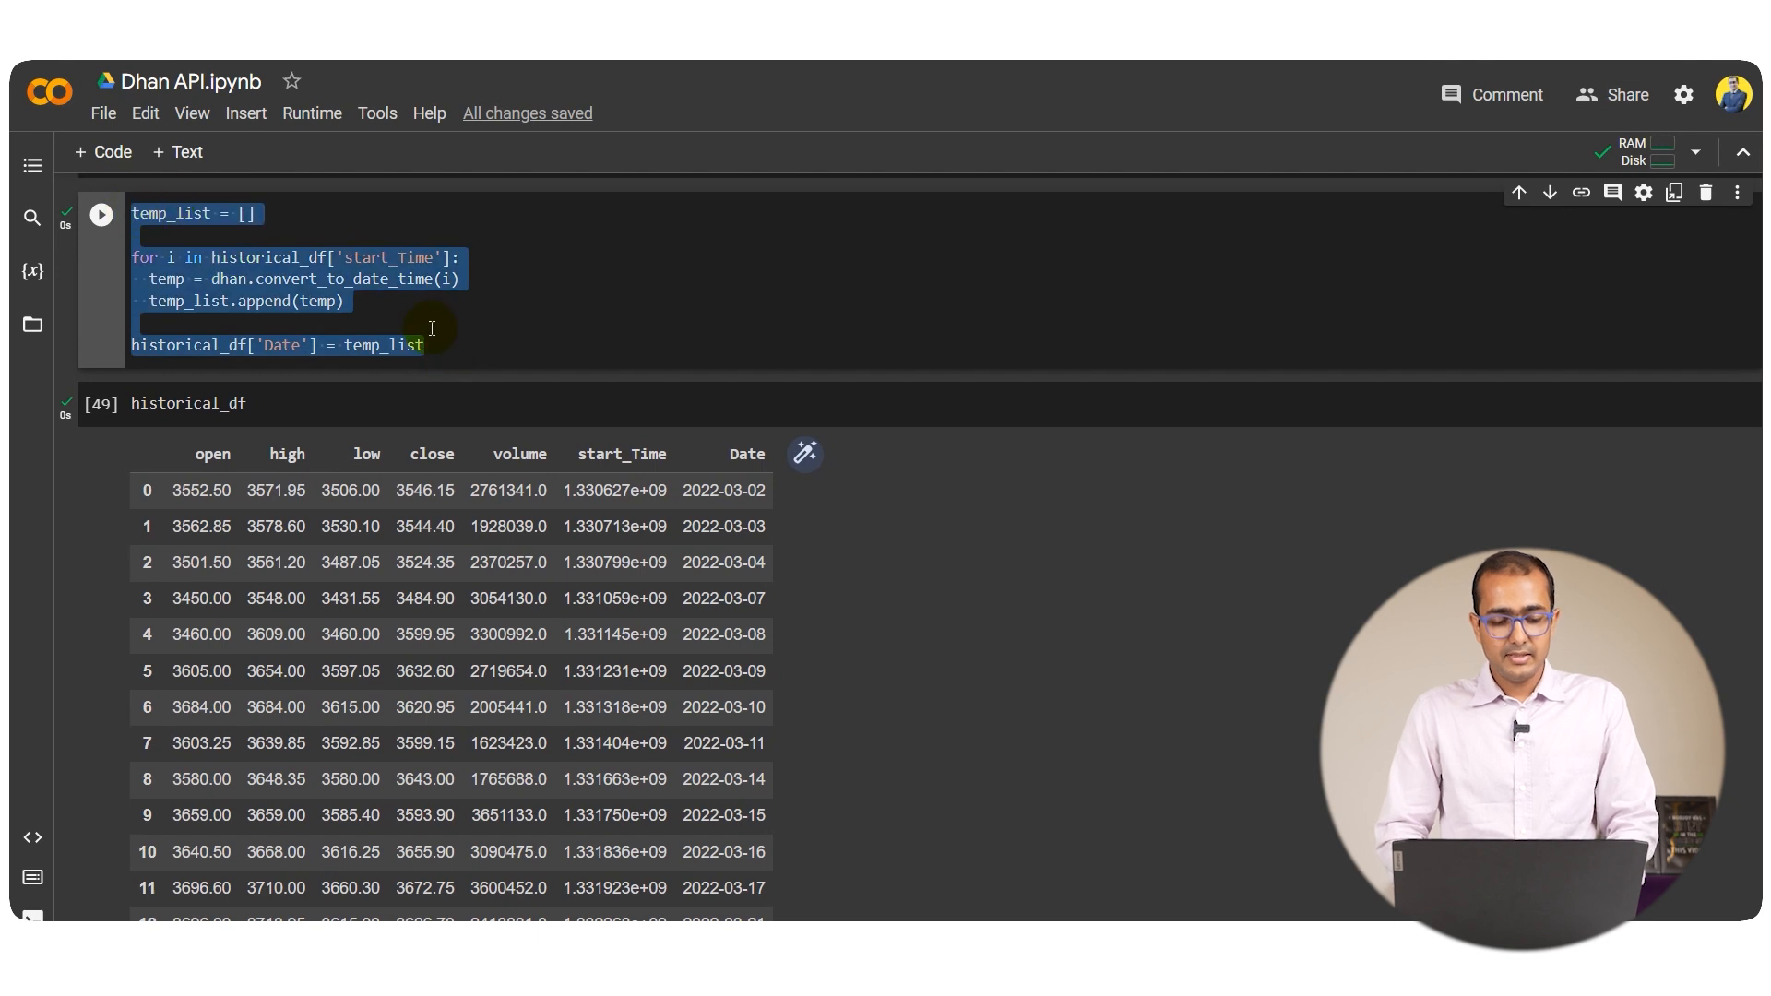
{"action": "scroll", "scroll_direction": "down", "scroll_amount": 3}
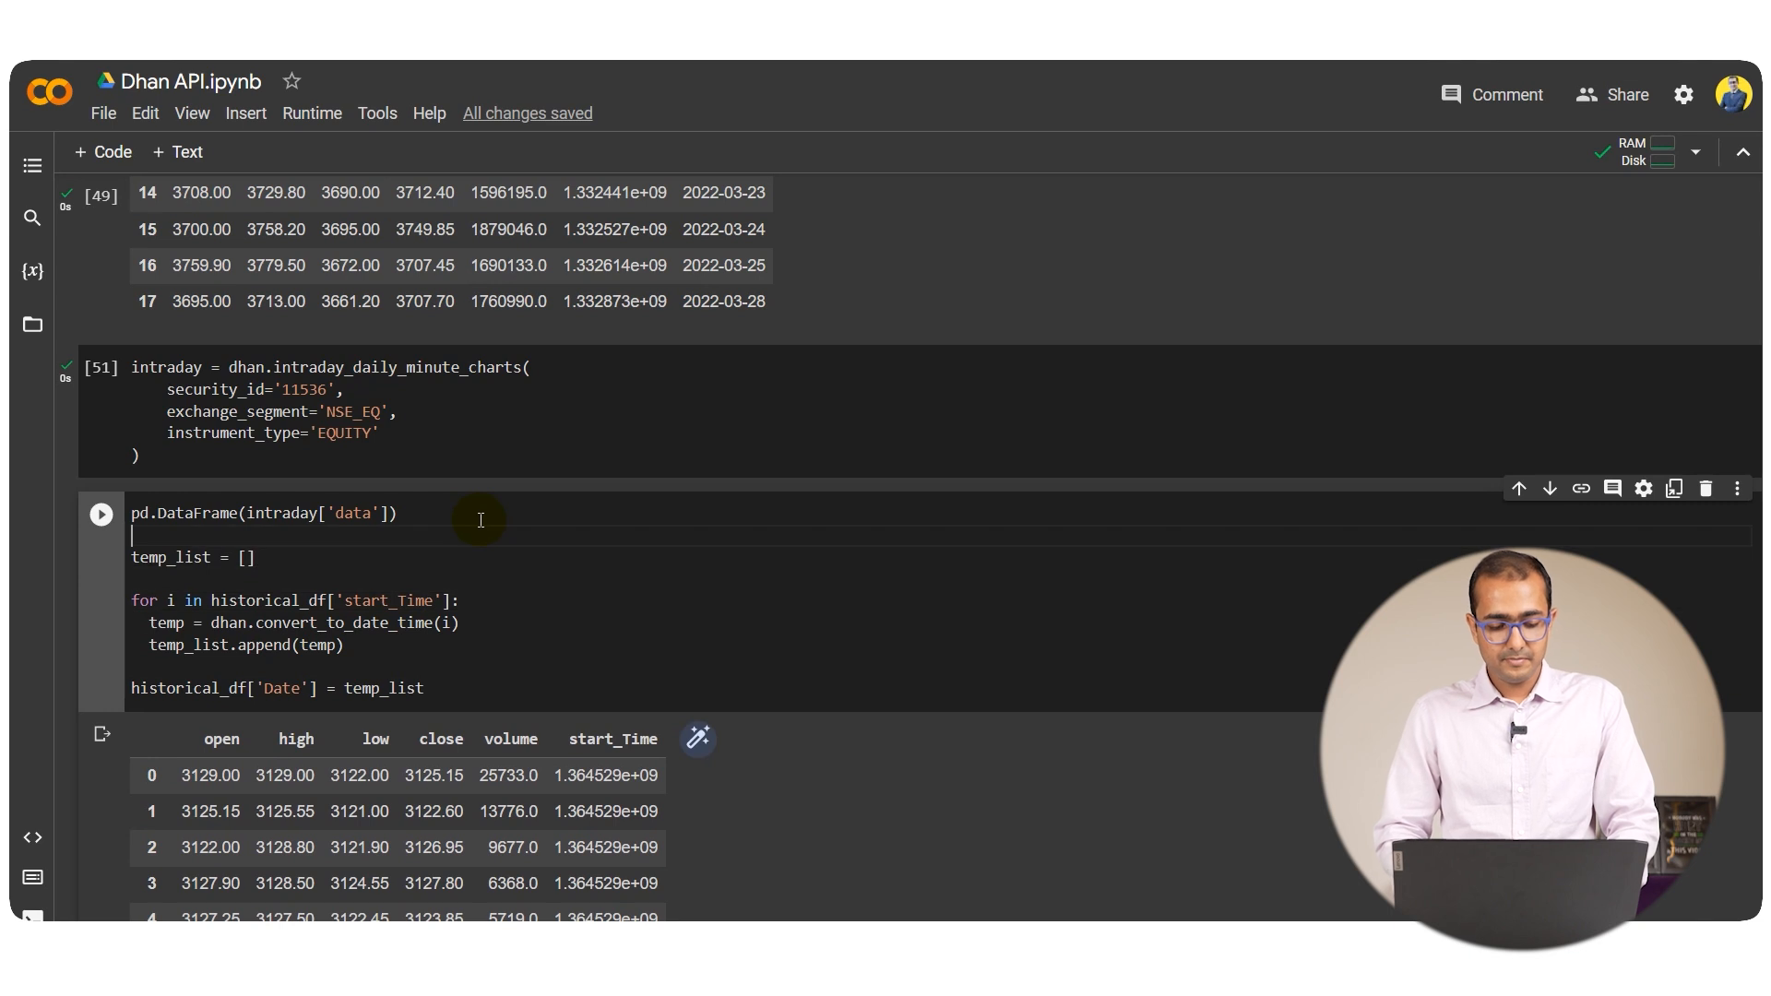
{"action": "type", "text": "intraday_df ="}
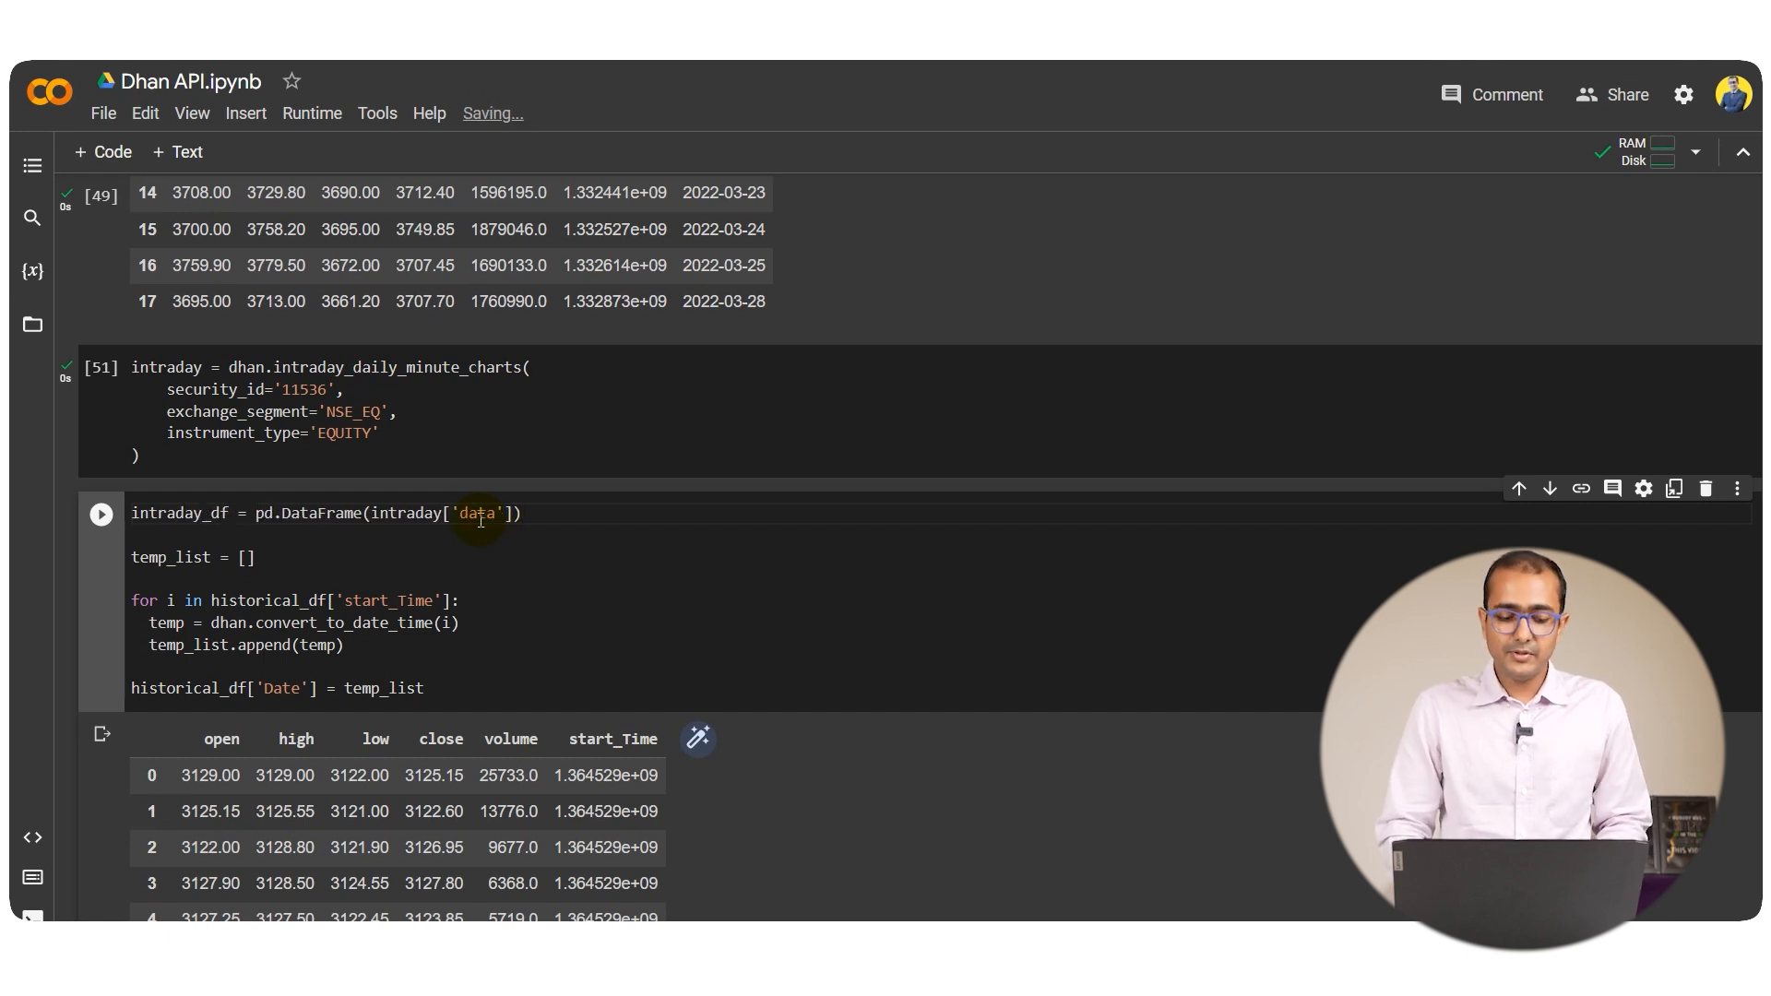
{"action": "left_click", "coordinate": [133, 535]}
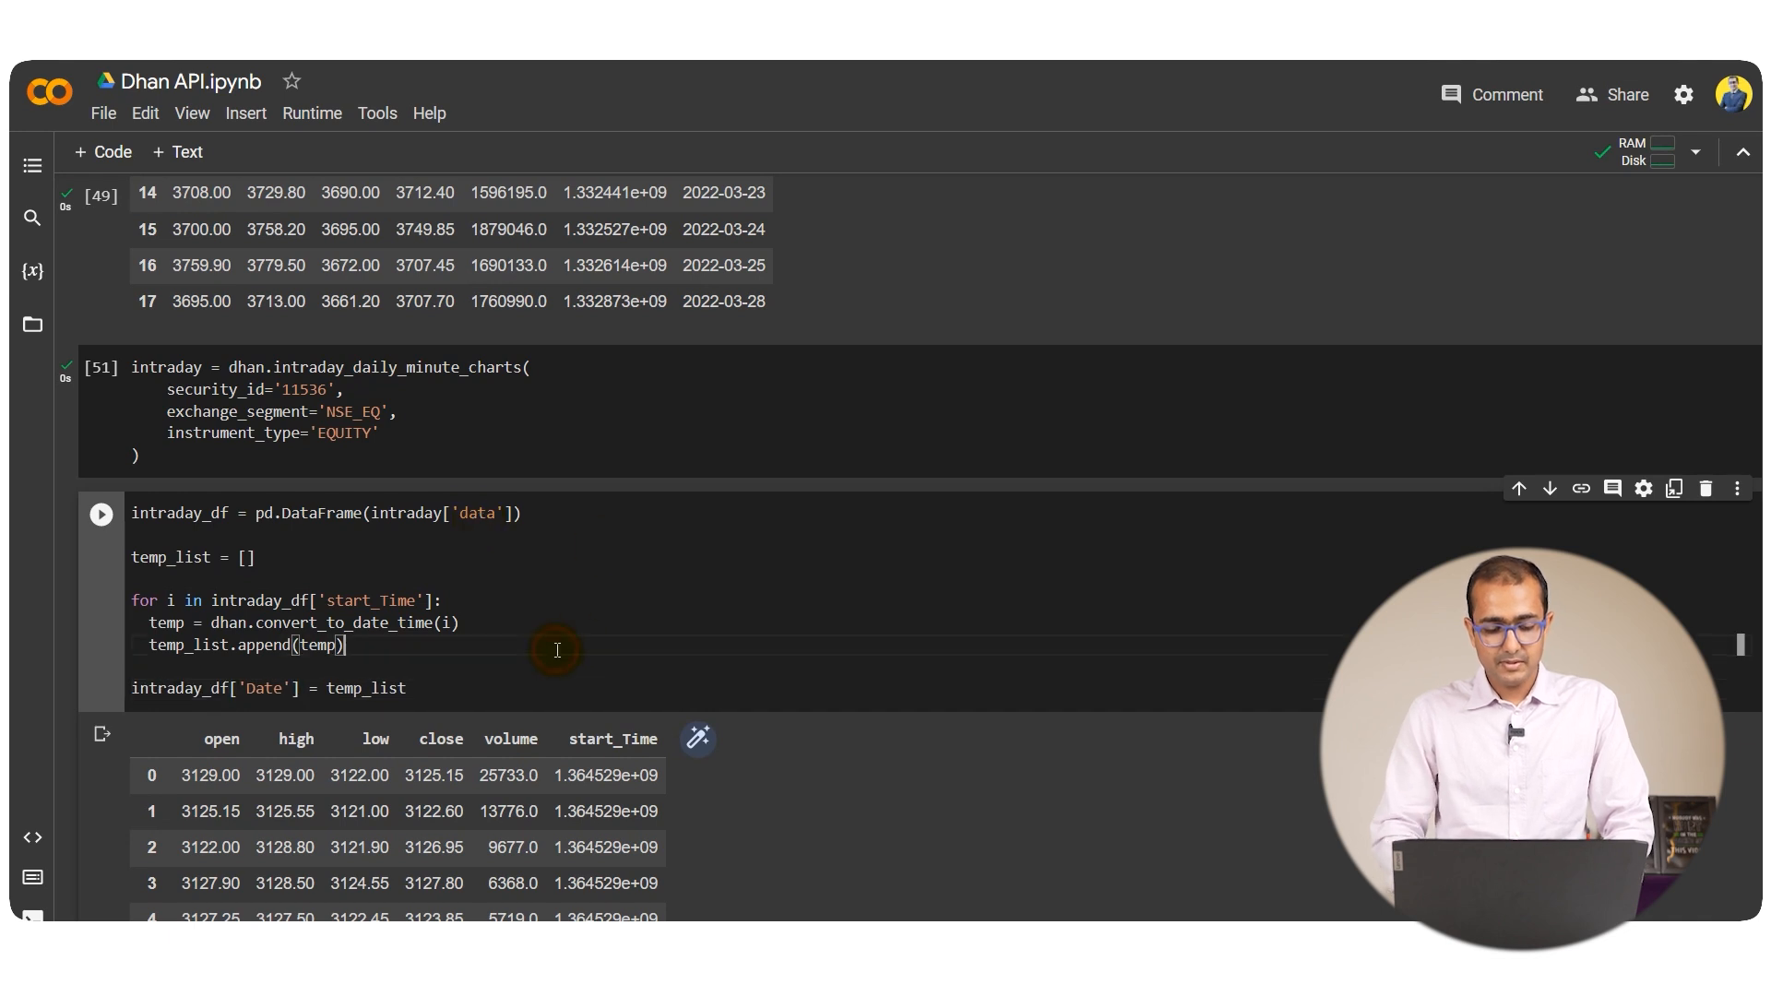
{"action": "scroll", "scroll_direction": "down", "scroll_amount": 3}
{"action": "type", "text": "intraday_df"}
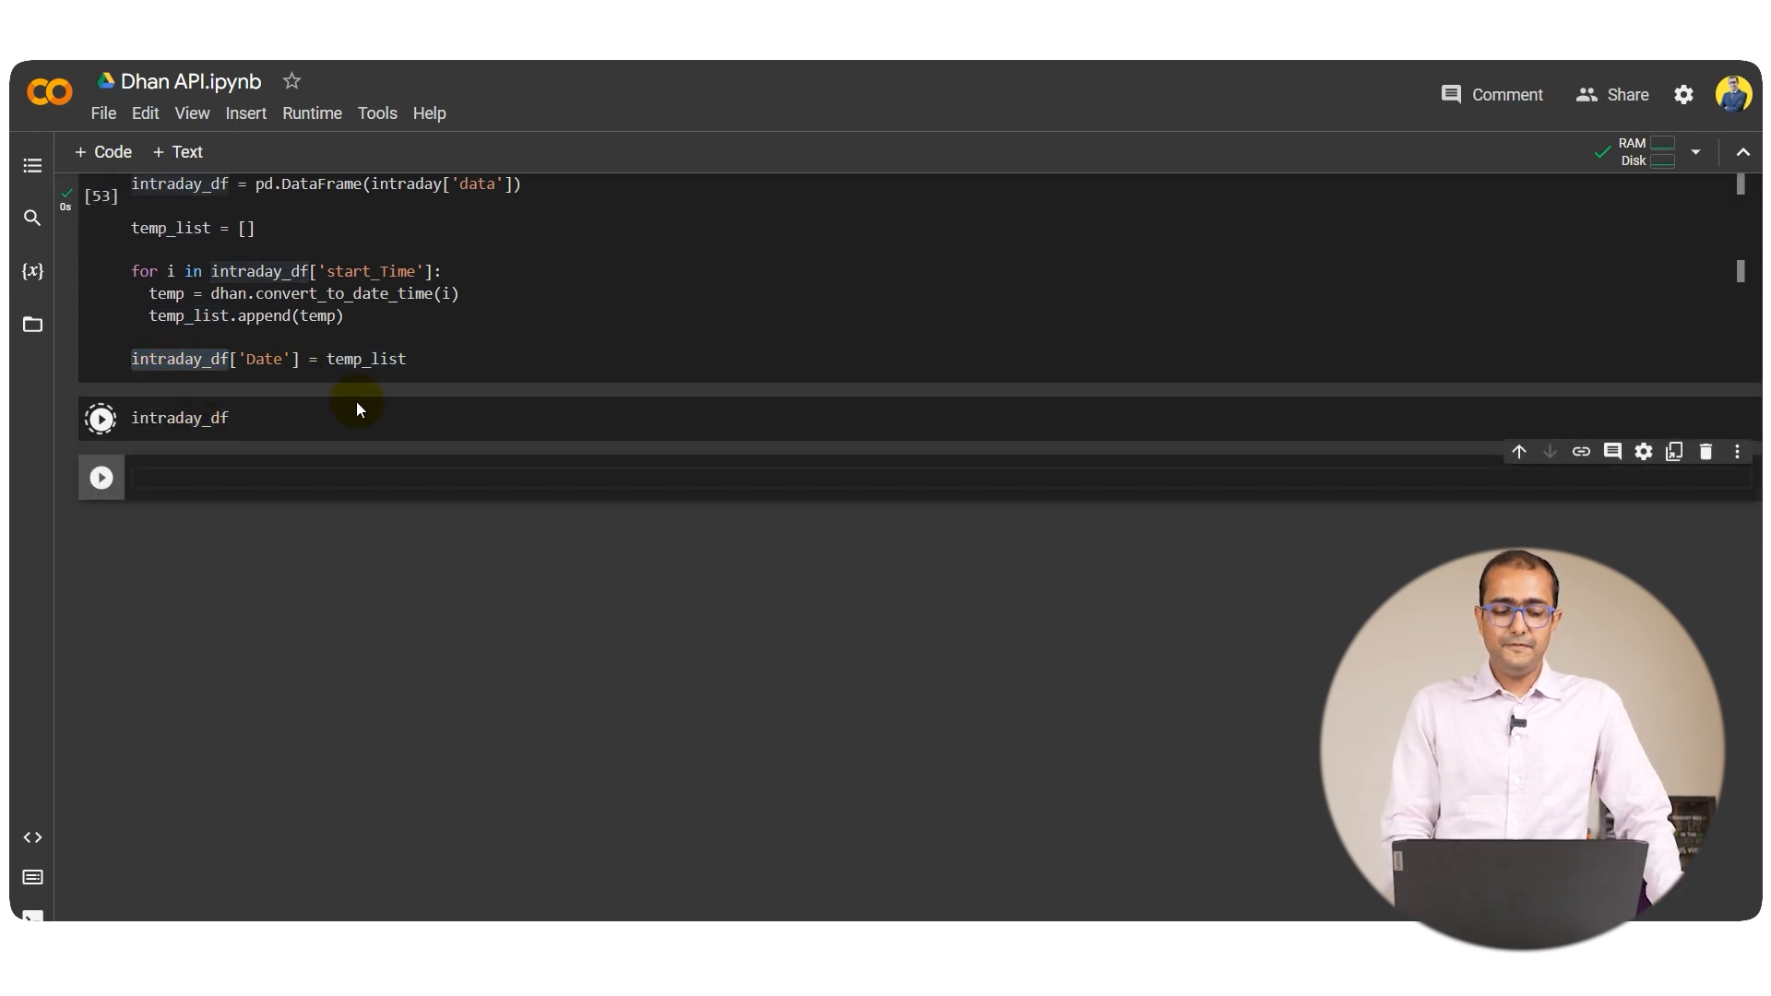
{"action": "left_click", "coordinate": [100, 419]}
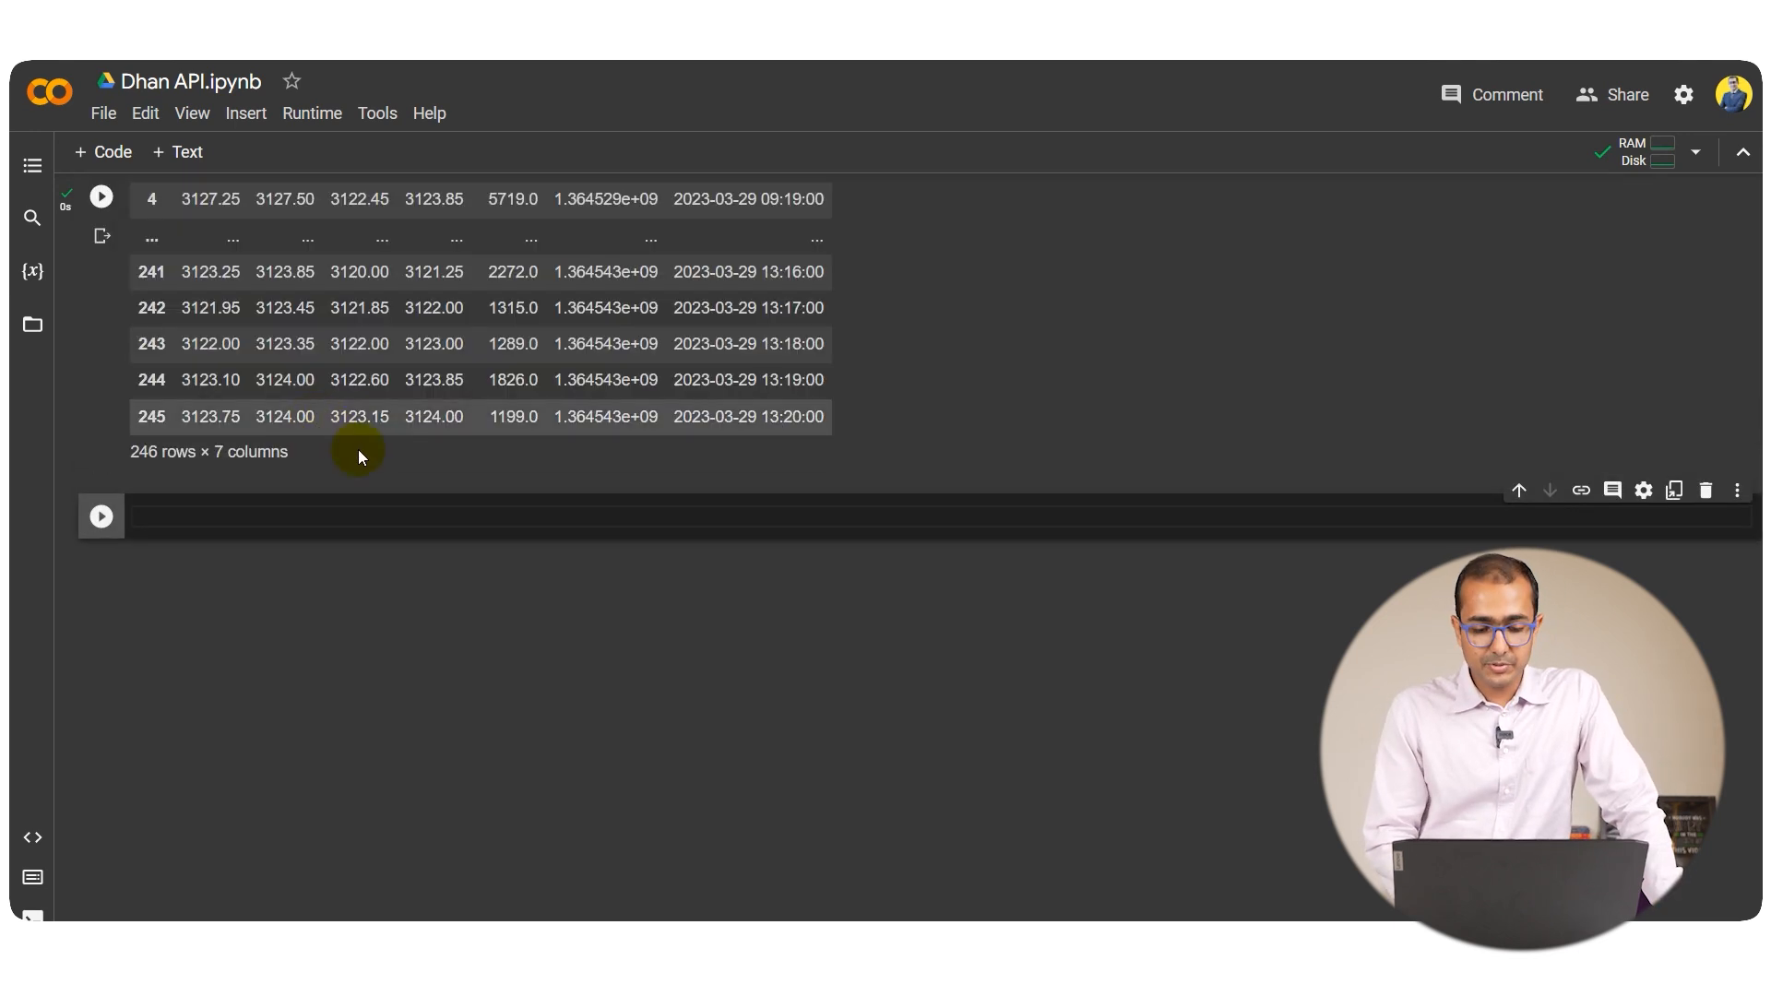
{"action": "scroll", "scroll_direction": "up", "scroll_amount": 3}
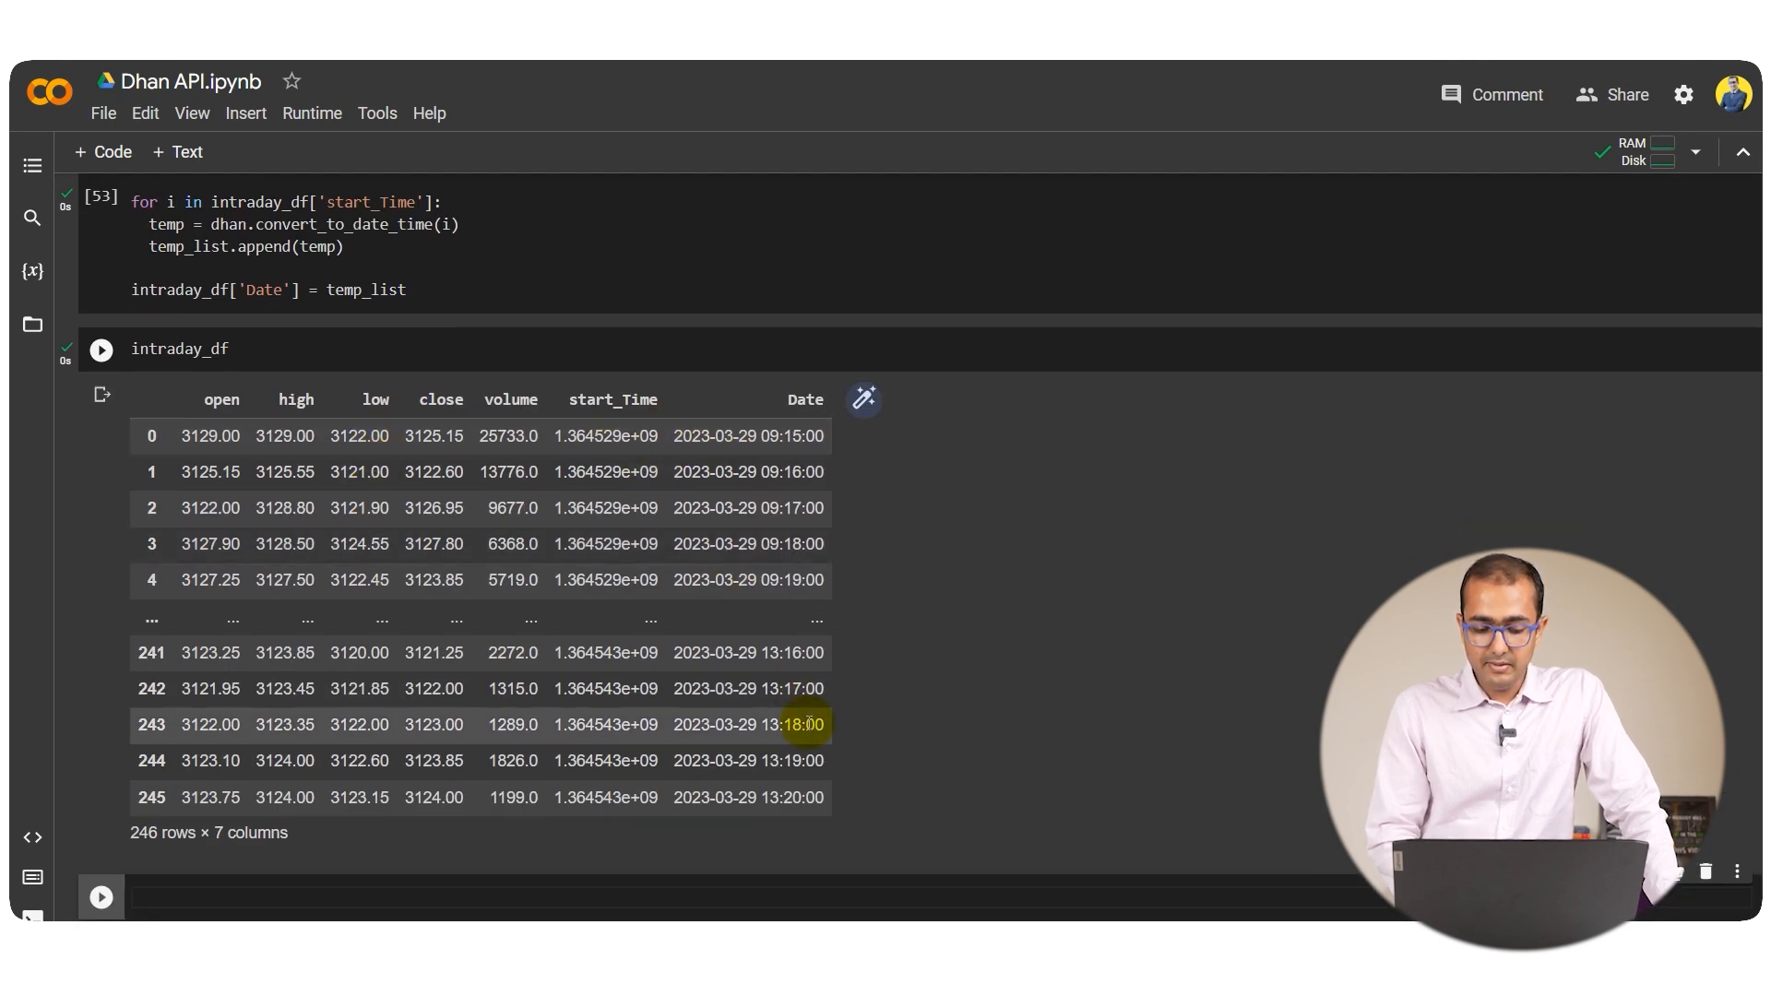
{"action": "mouse_move", "coordinate": [783, 797]}
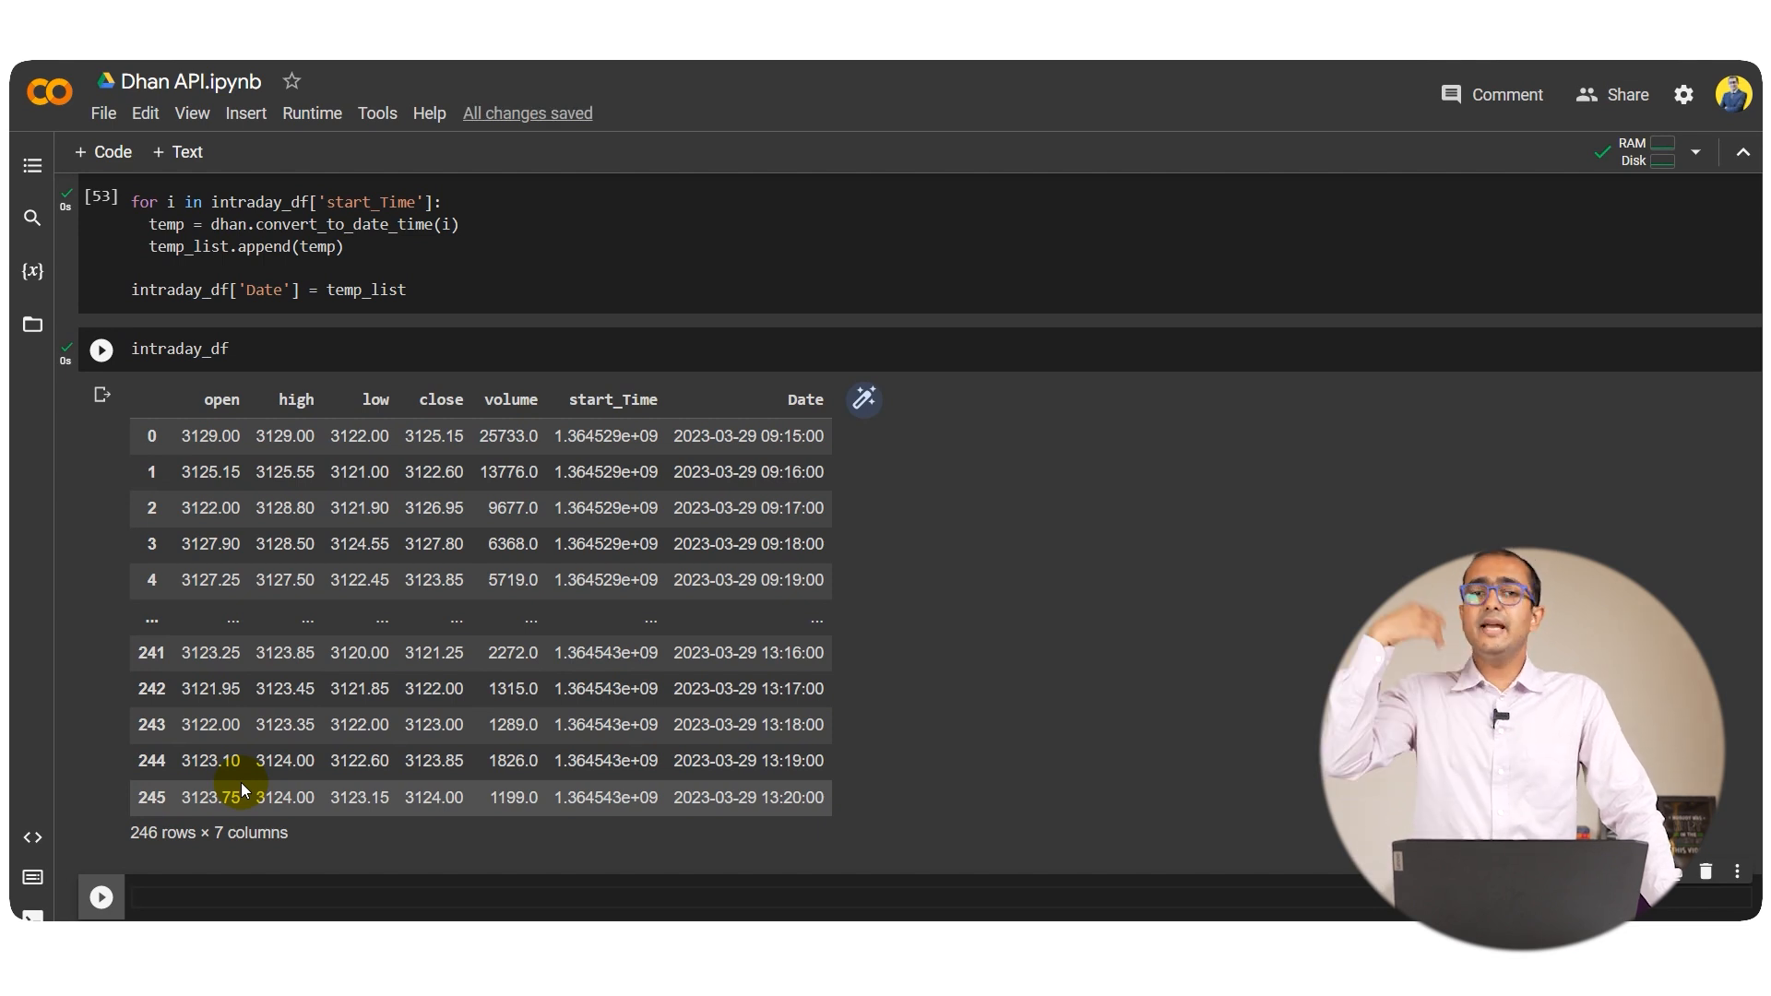
{"action": "mouse_move", "coordinate": [771, 580]}
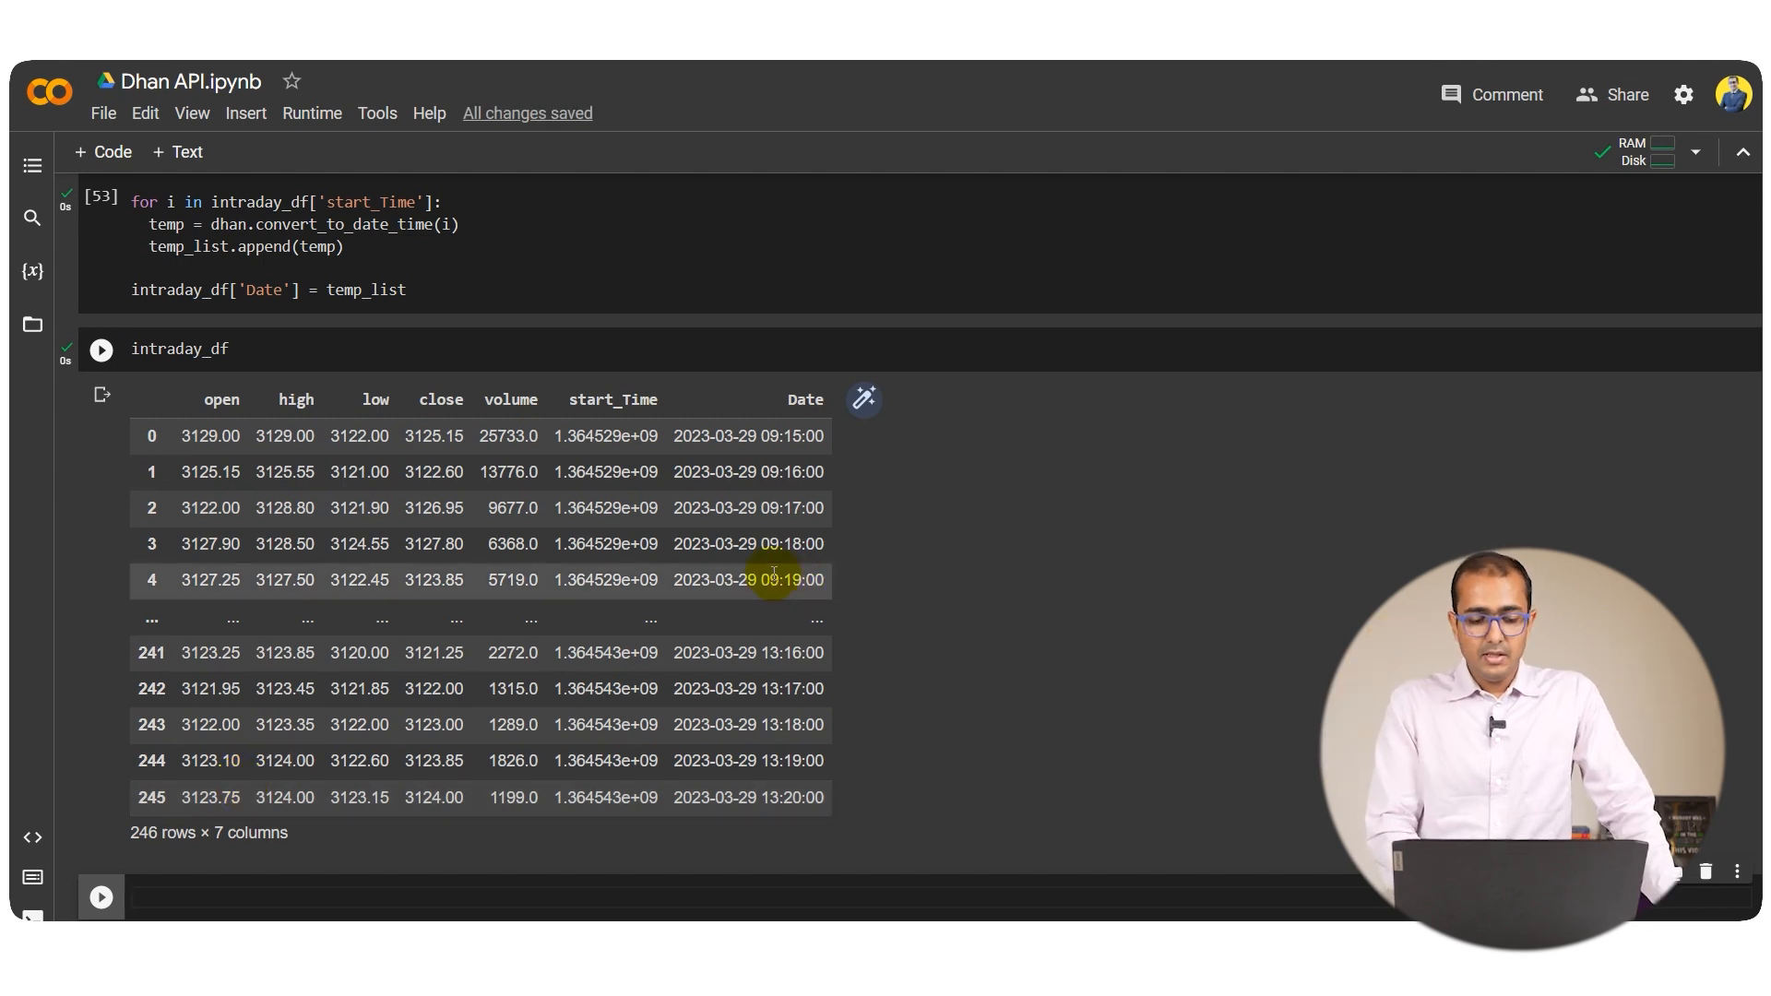
{"action": "mouse_move", "coordinate": [212, 507]}
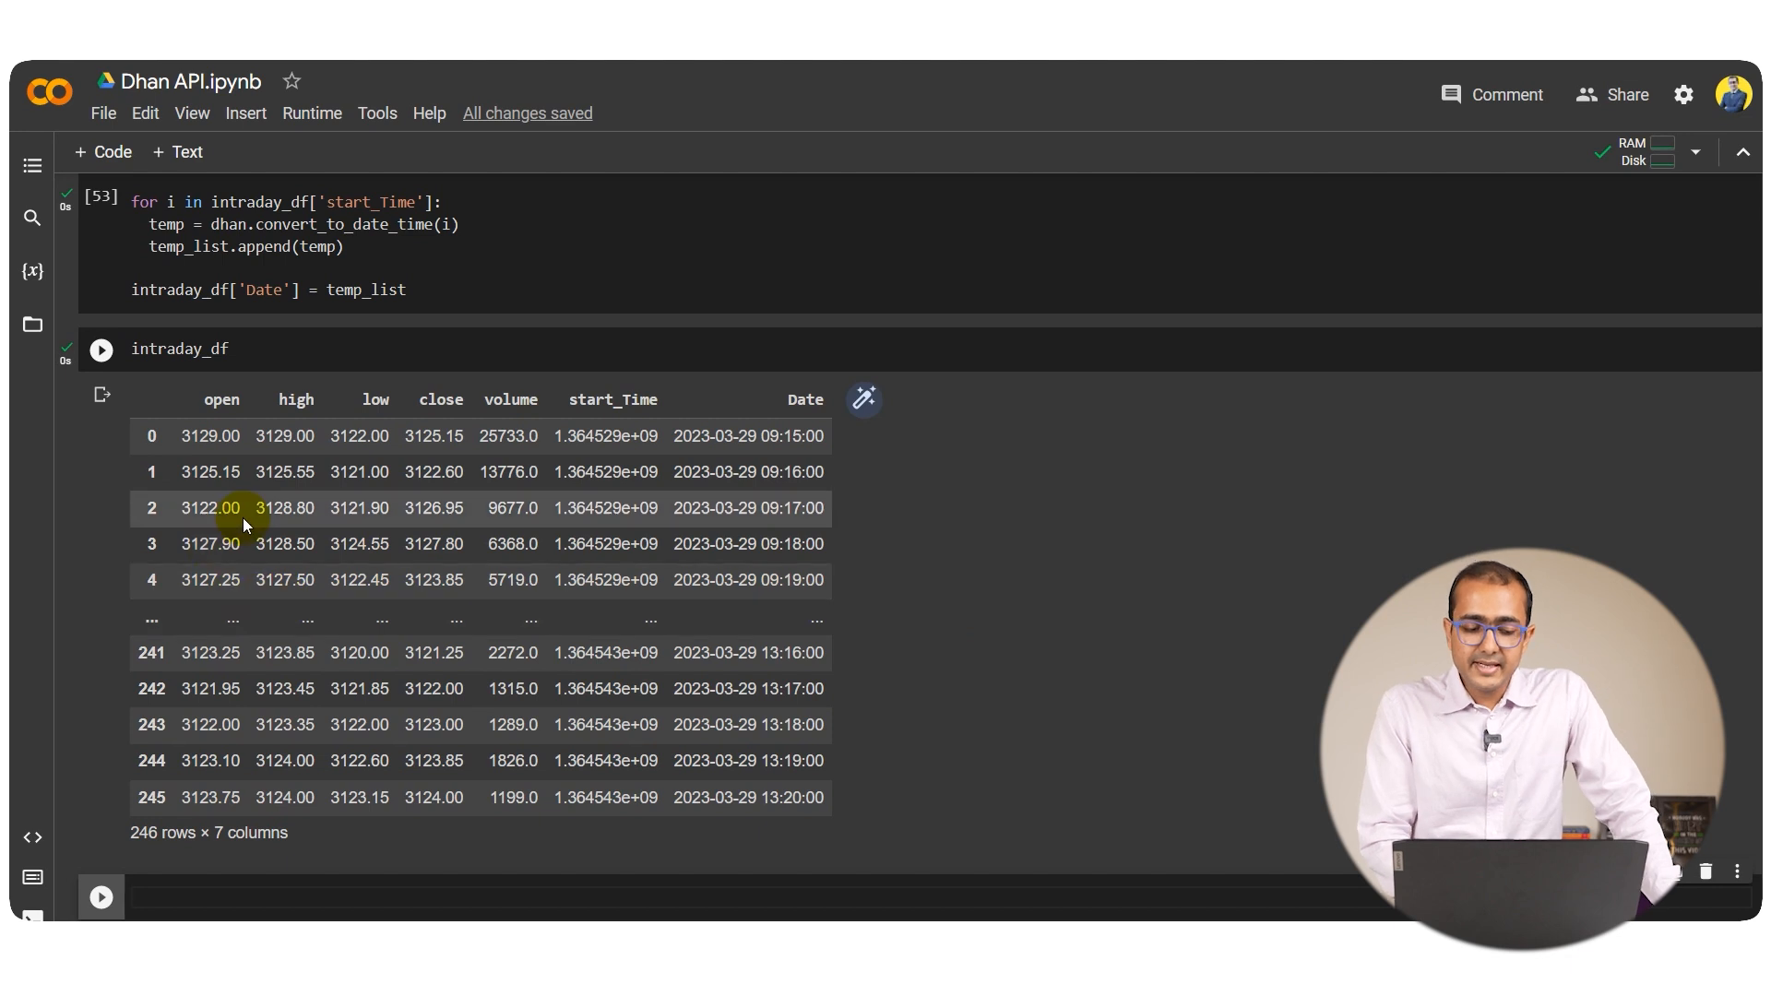